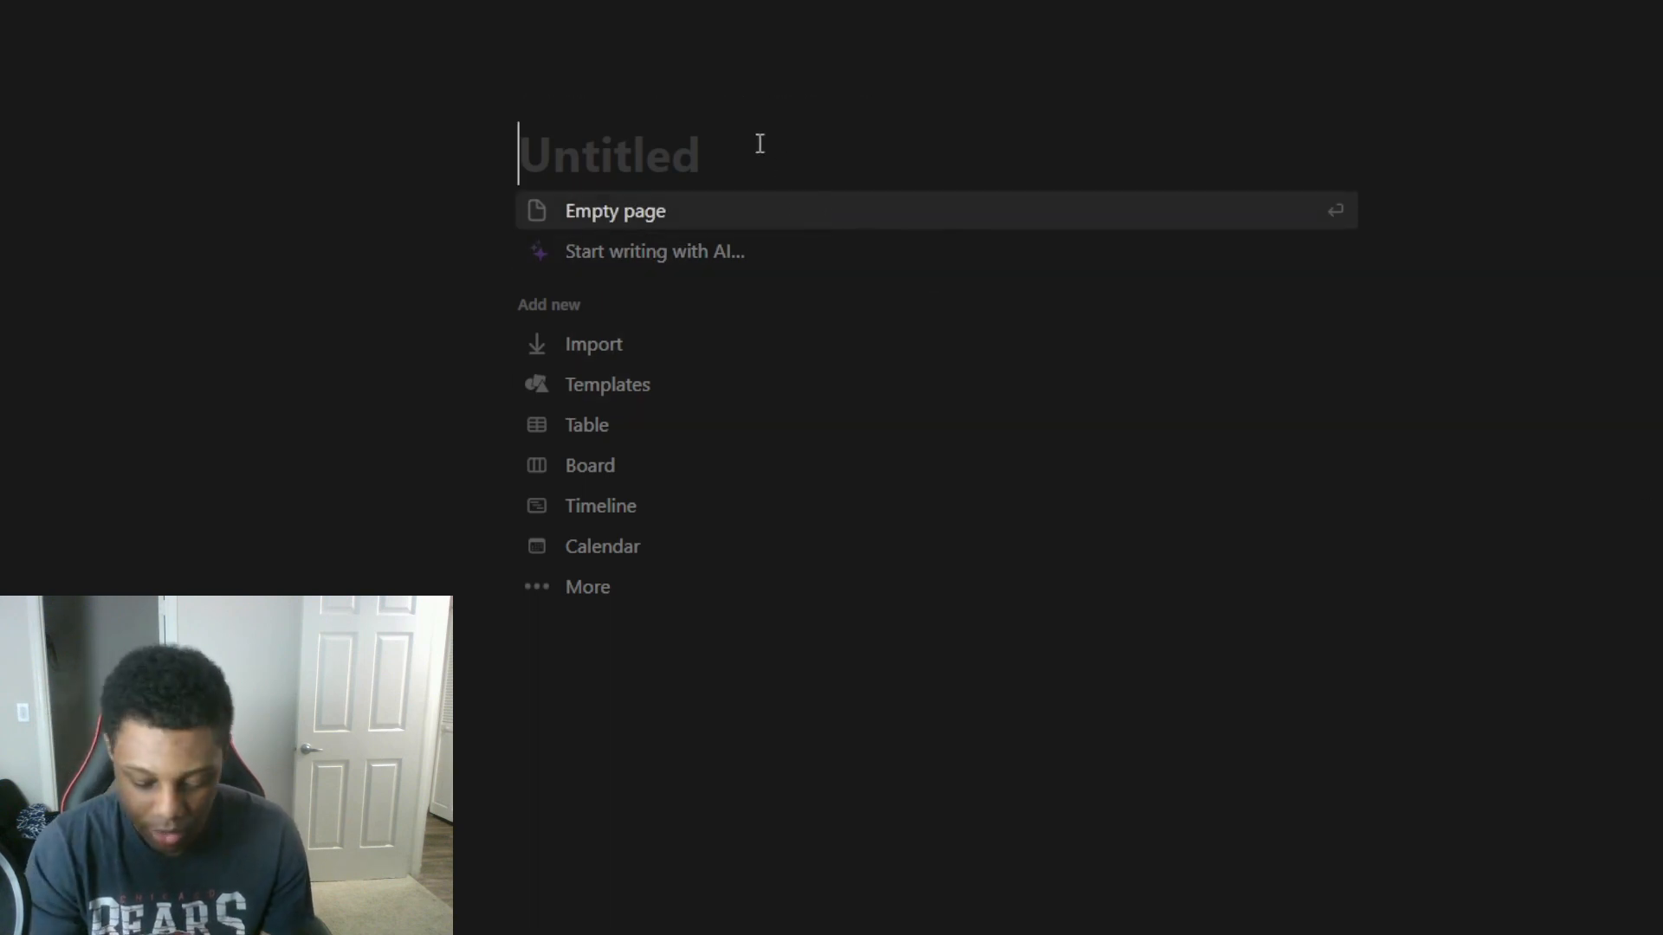
# Title the new page 'Percentage Tracker' and choose to start from an empty page
pyautogui.write('P')
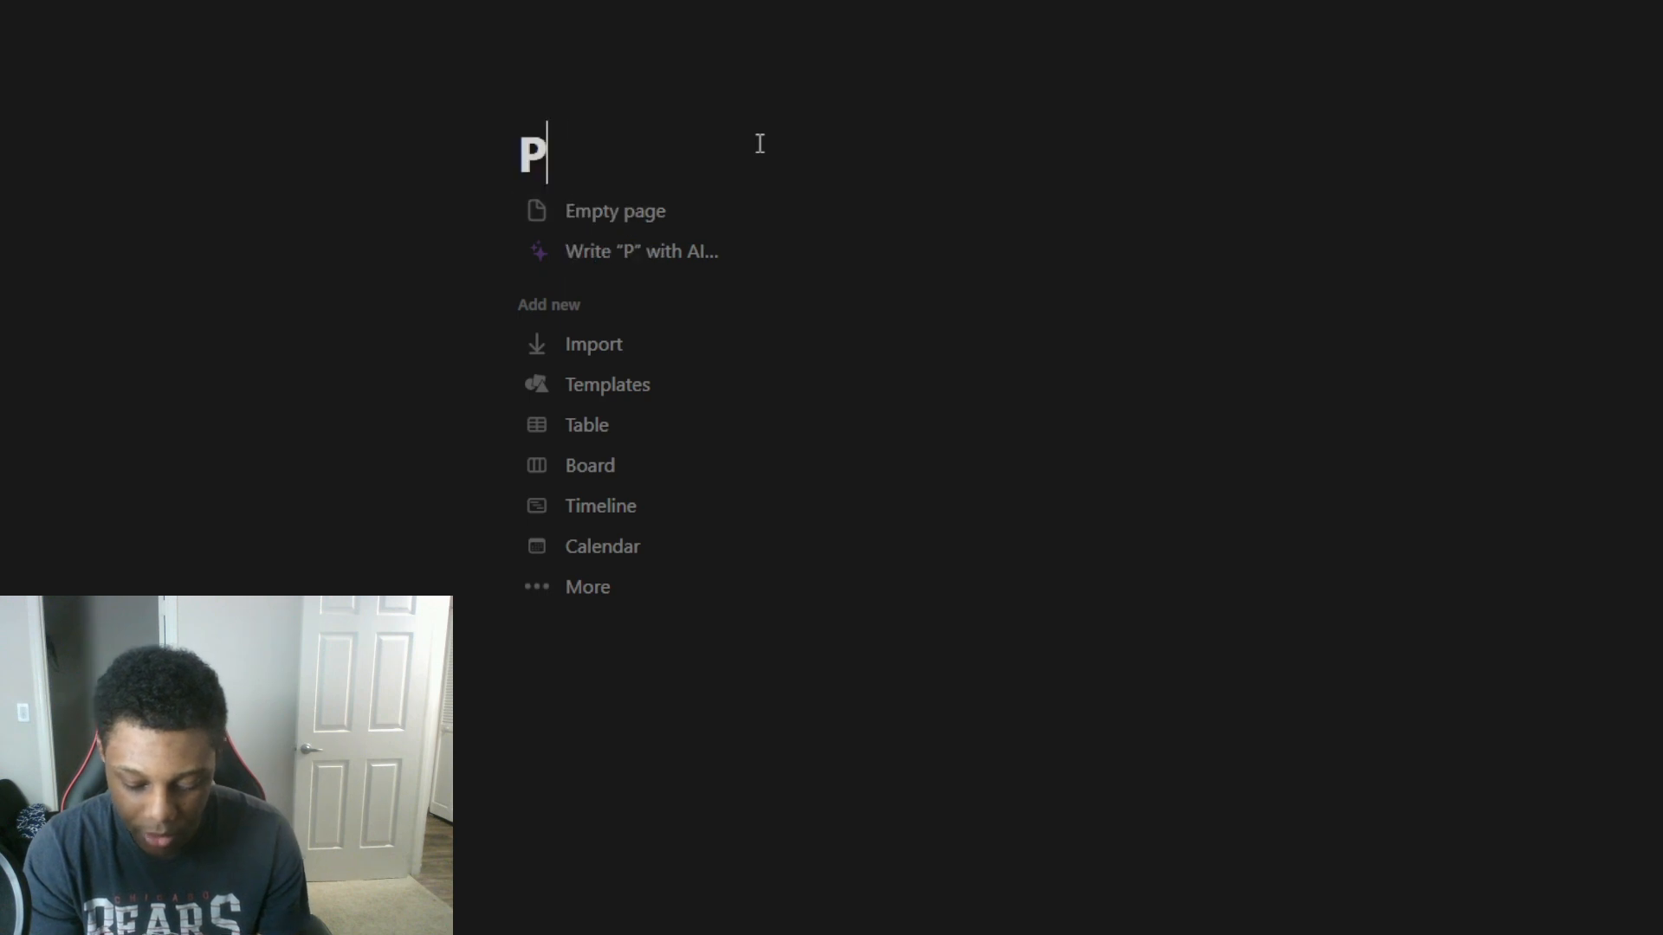
pyautogui.write('ecentage T')
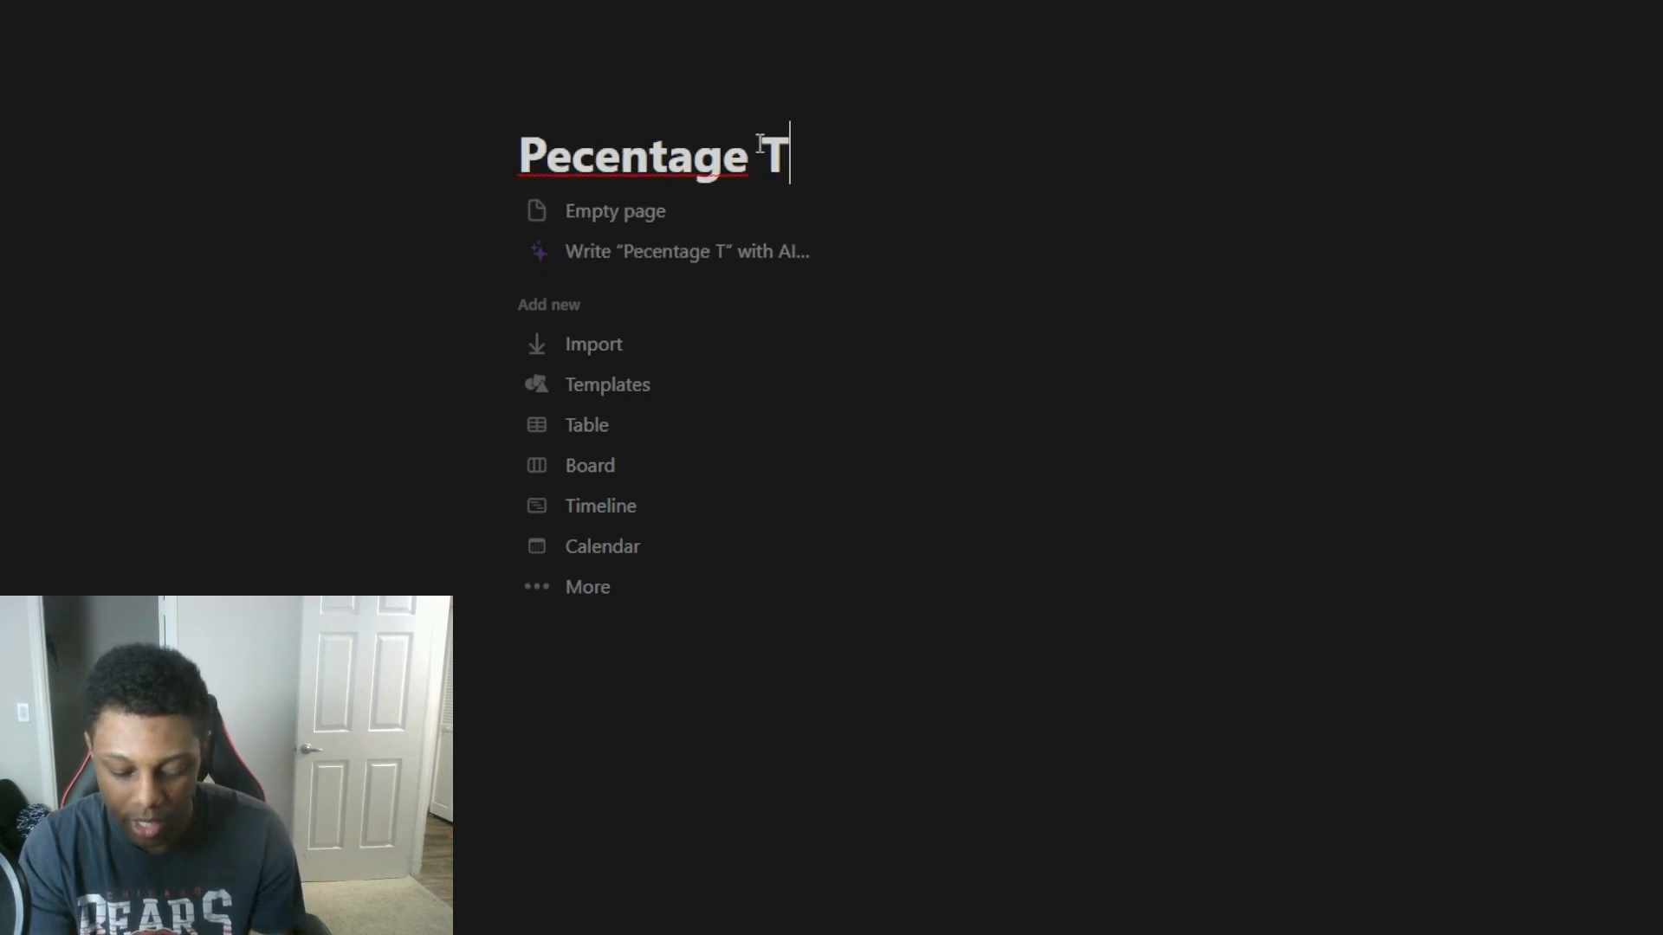
pyautogui.write('racker')
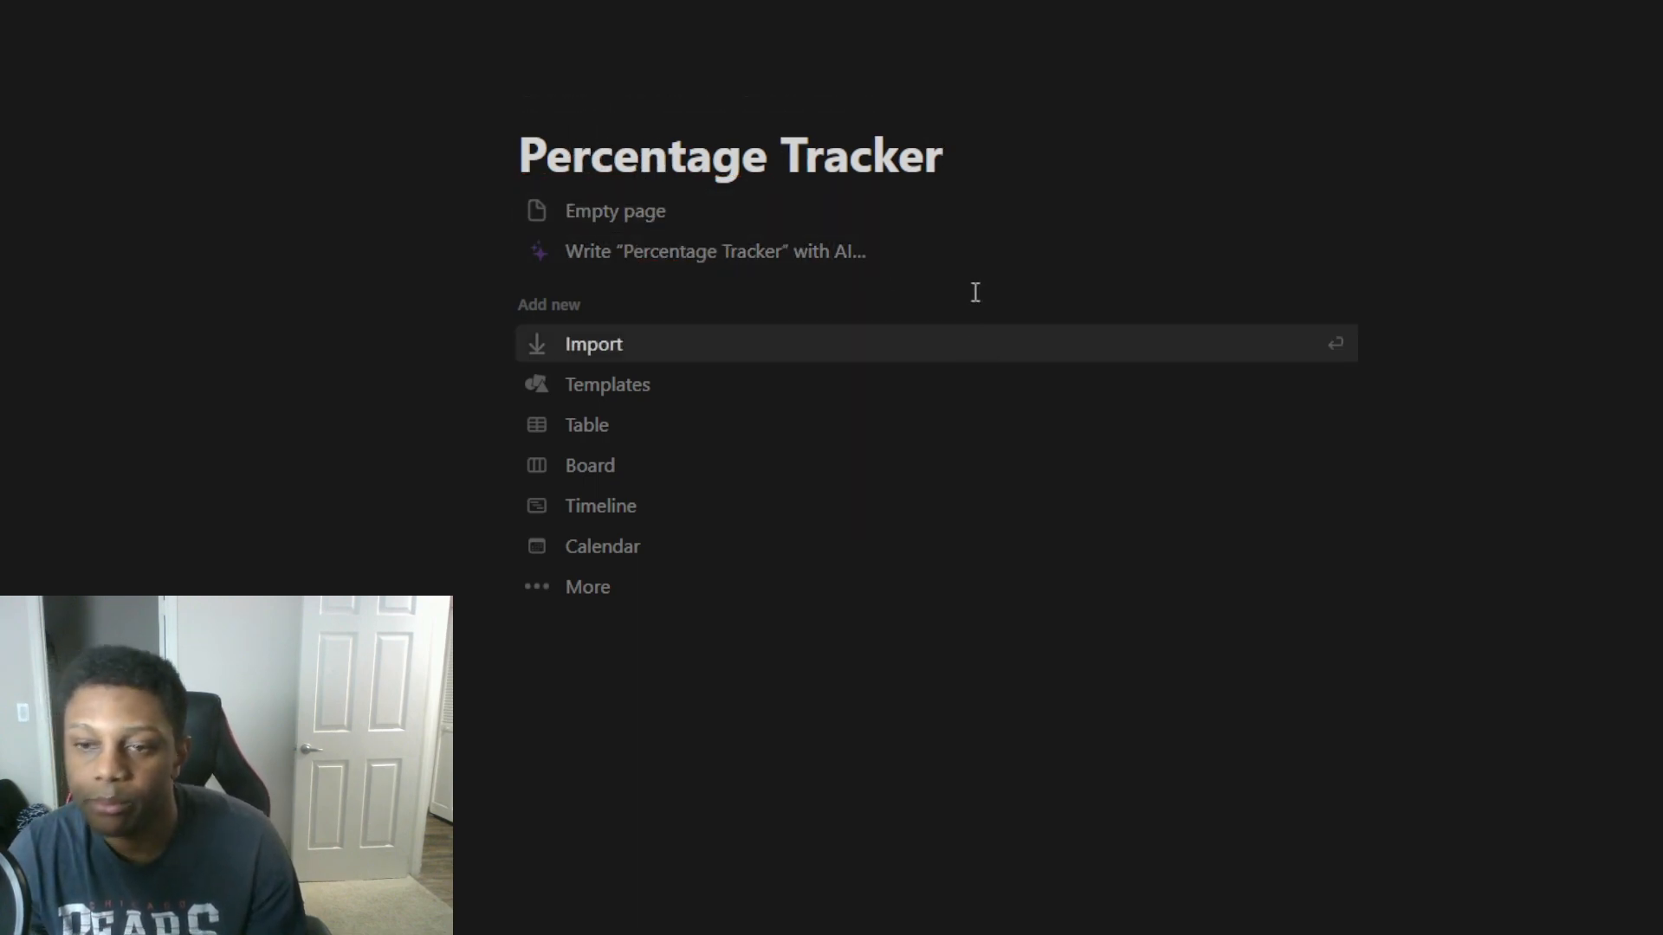
pyautogui.press('down')
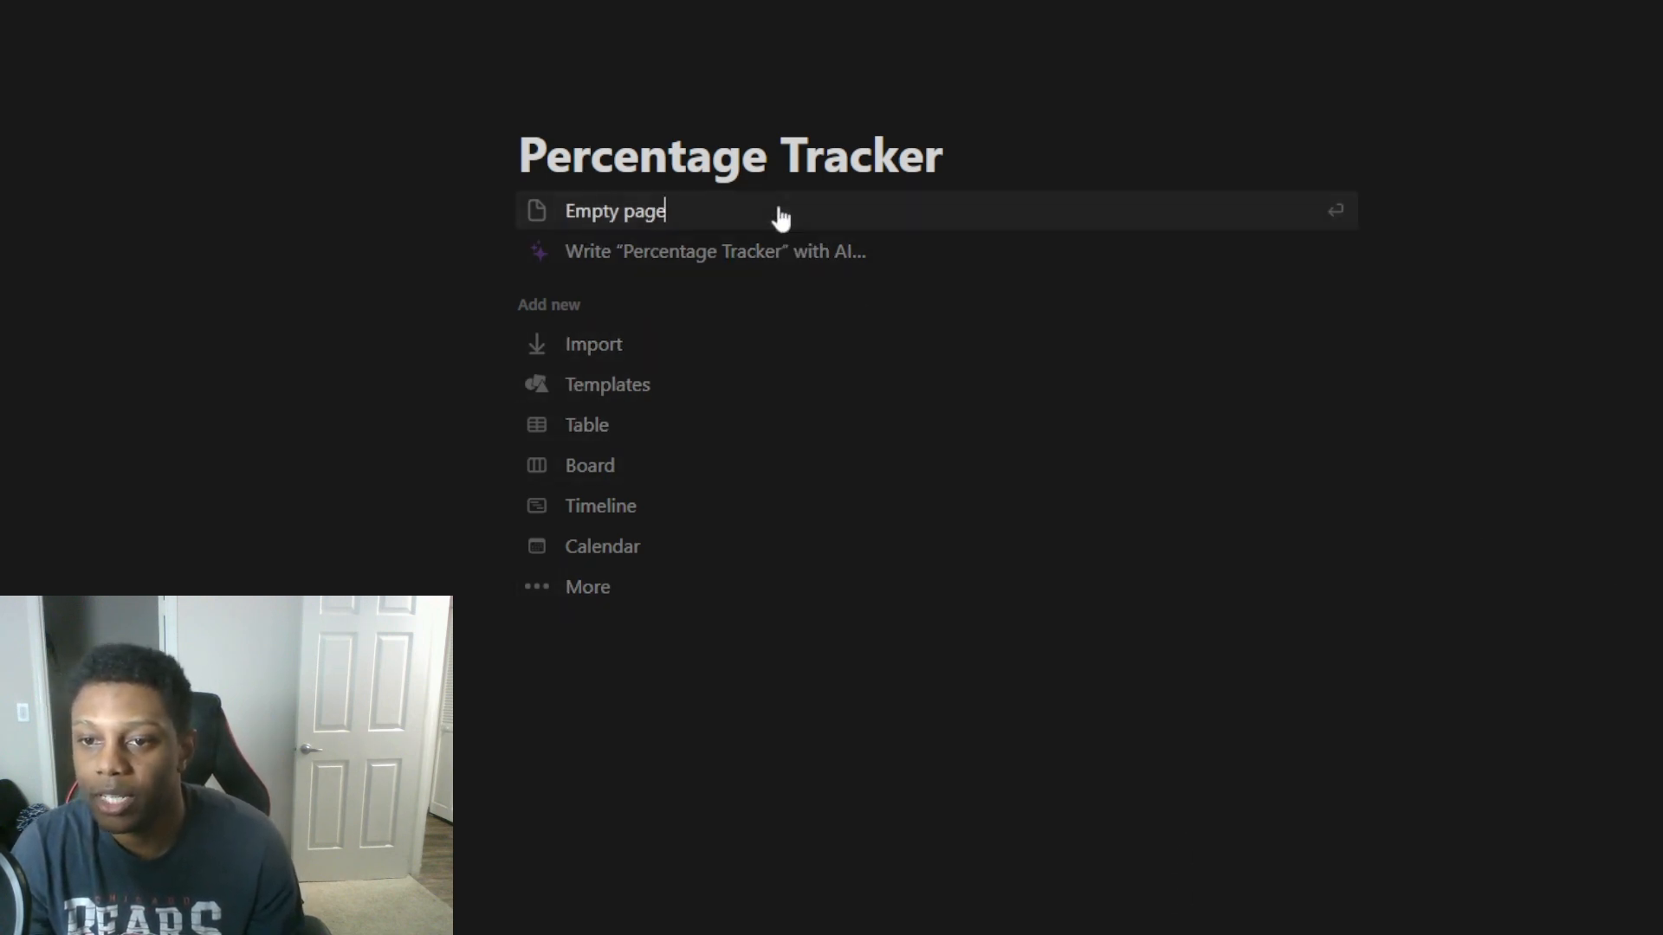
# Insert an inline calendar database on the page via the /cal block command
pyautogui.write('/d')
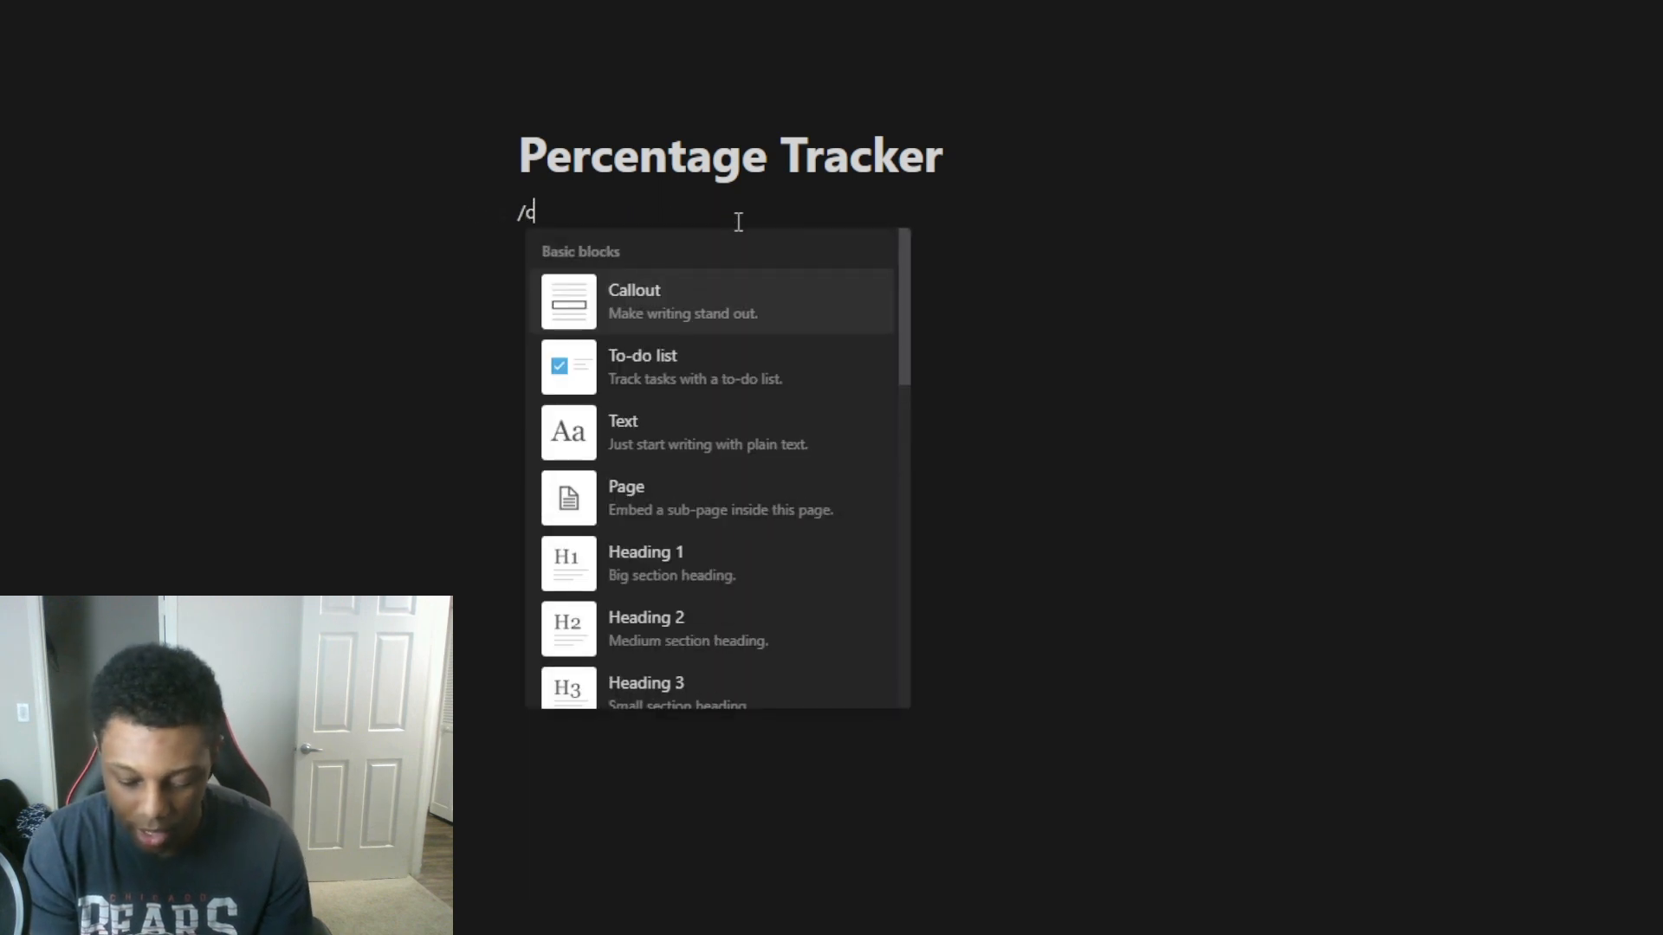
pyautogui.write('al')
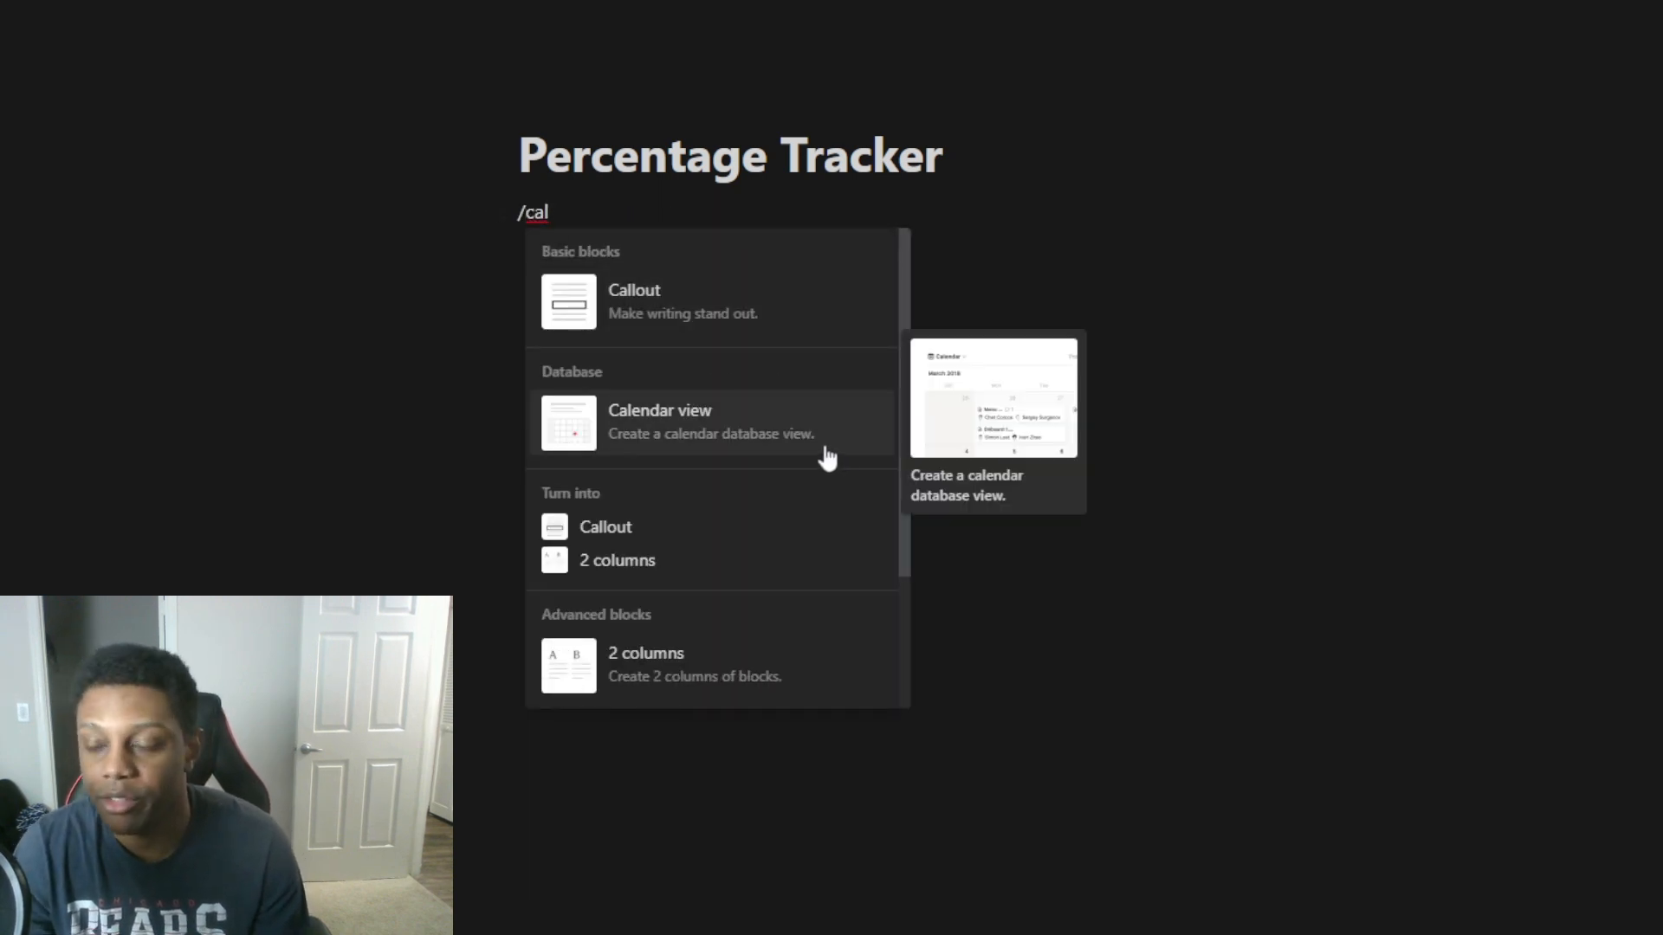
pyautogui.click(658, 420)
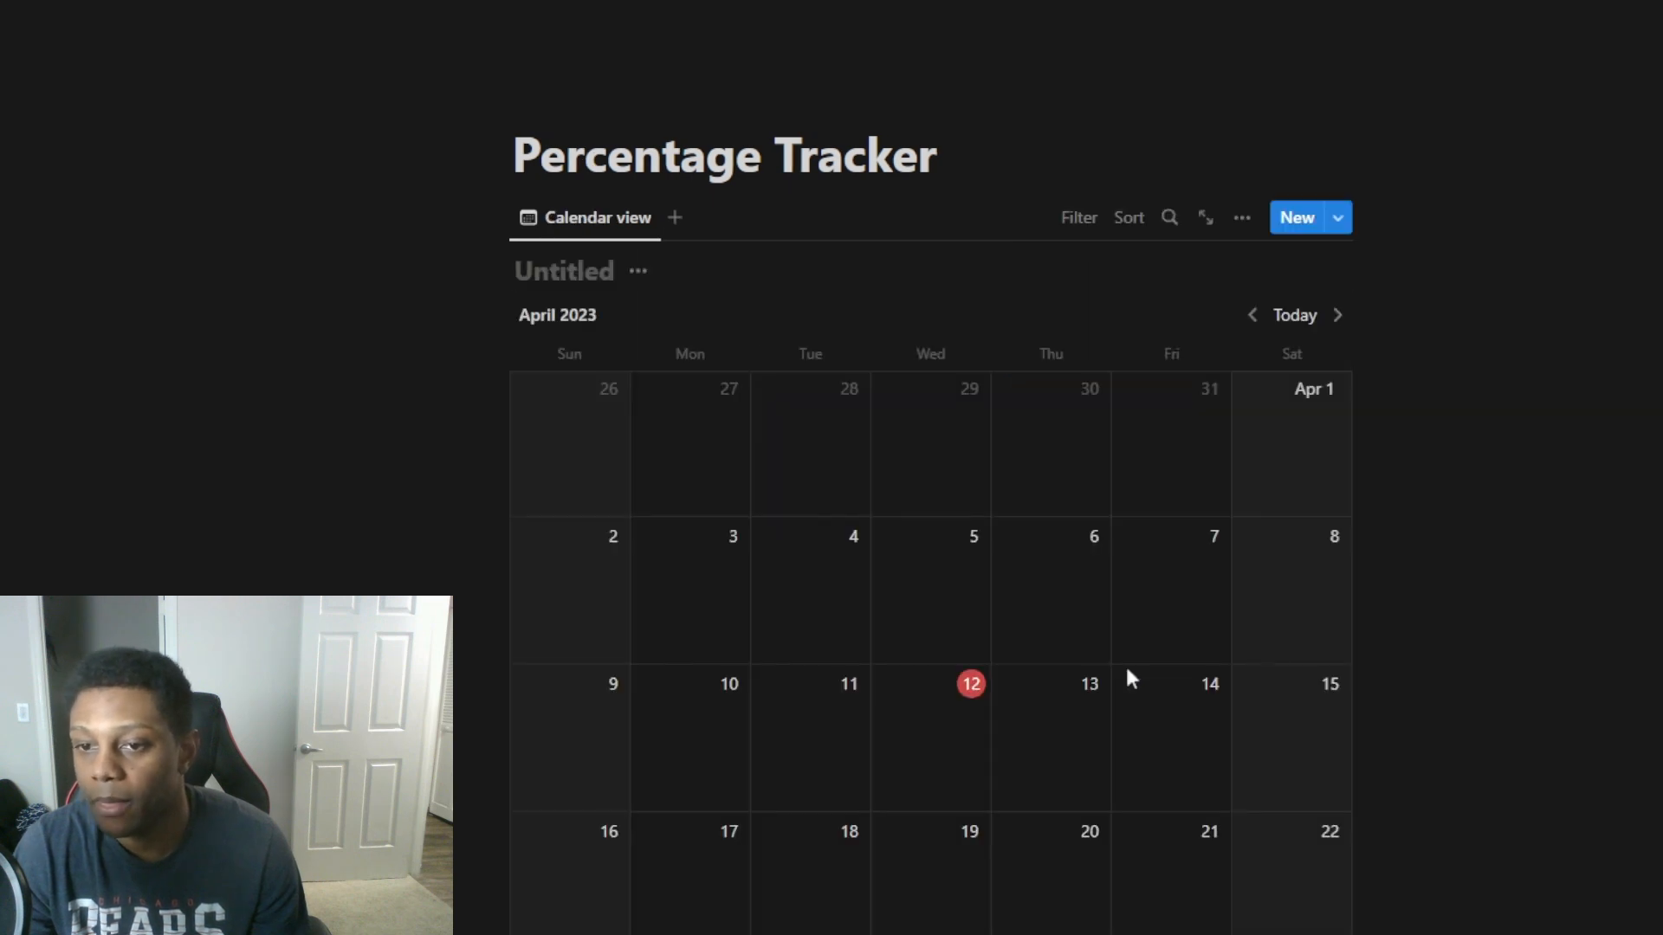
pyautogui.moveTo(1205, 218)
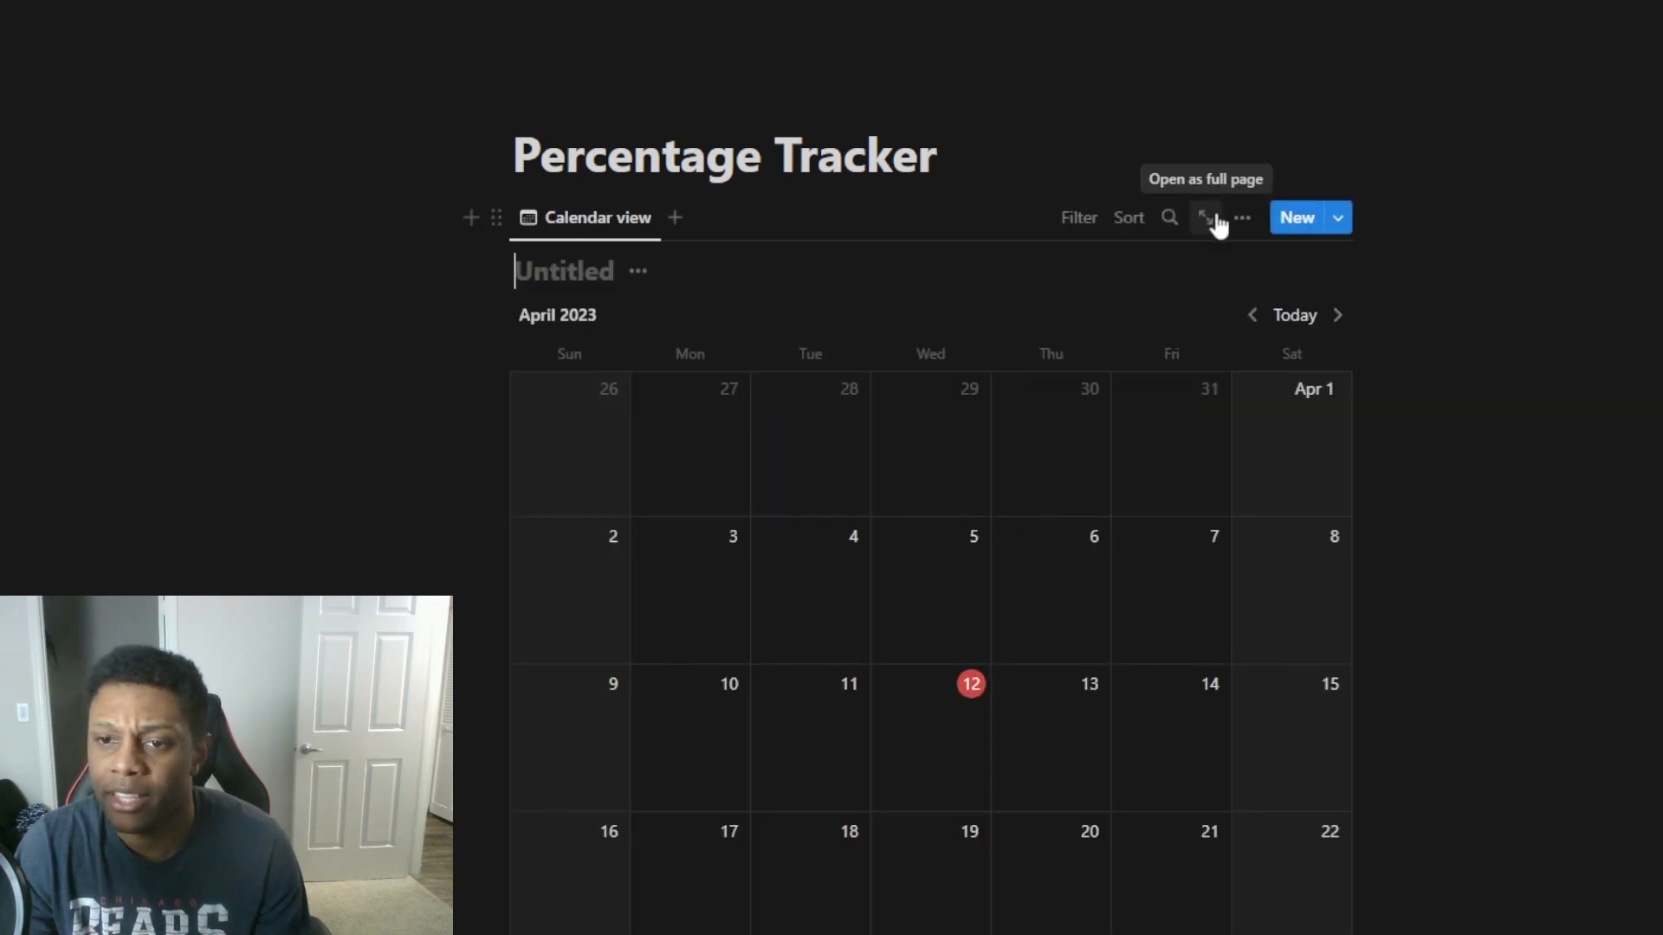
# Open the calendar as a full page and add a Created time property from View options
pyautogui.click(1205, 219)
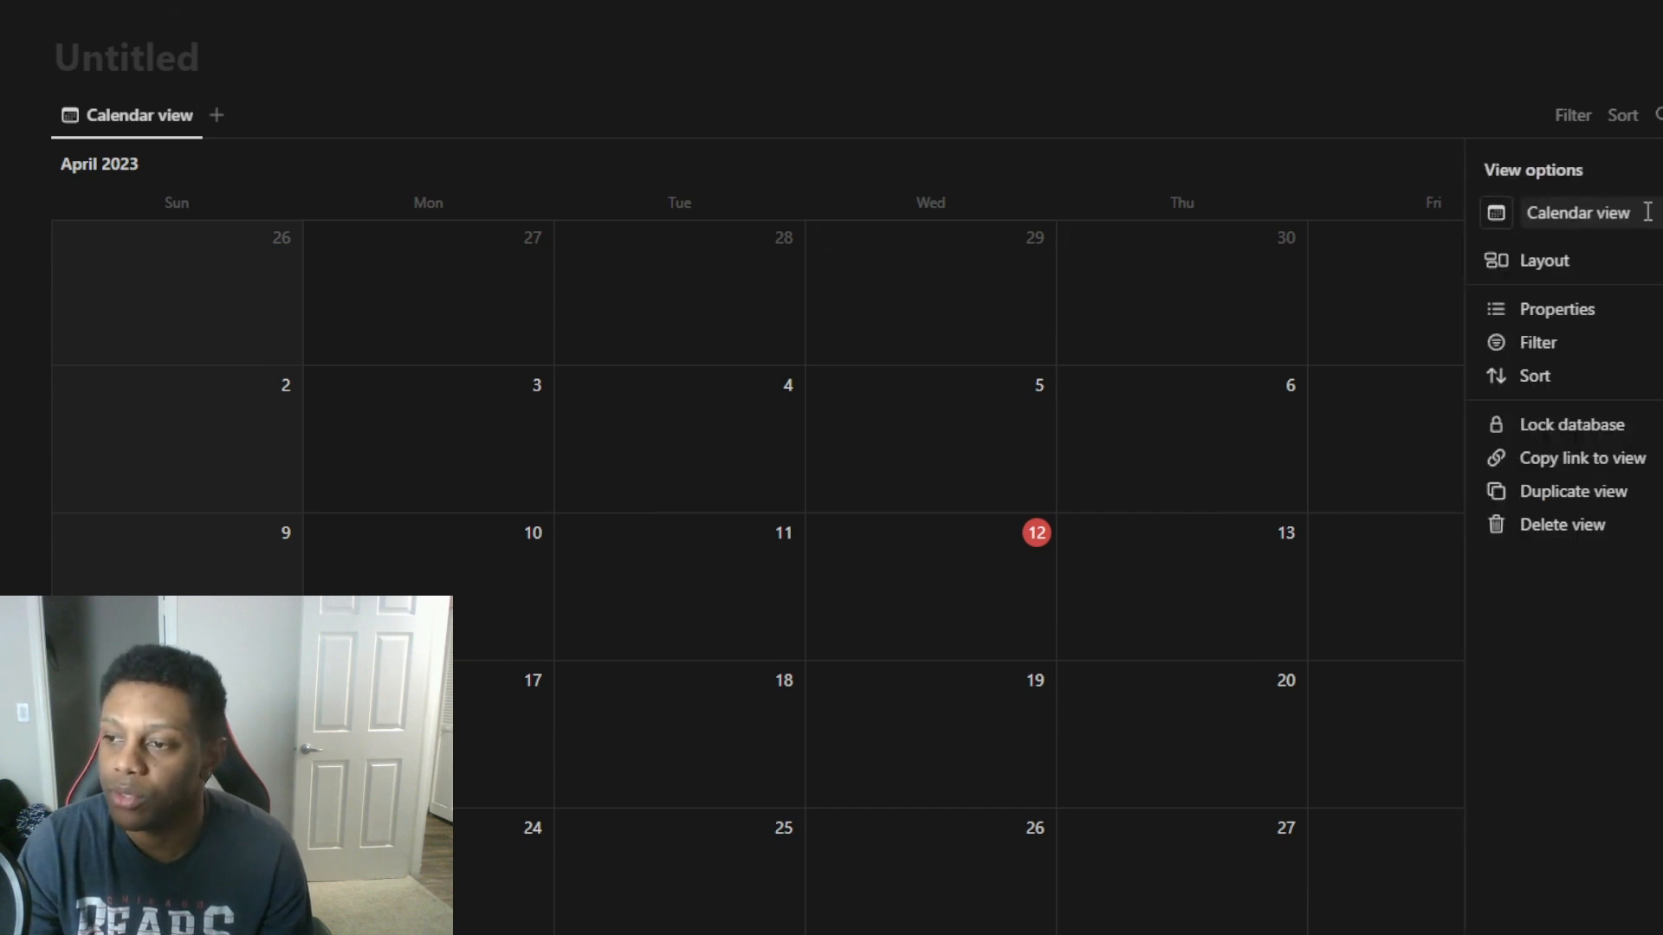
pyautogui.click(1556, 309)
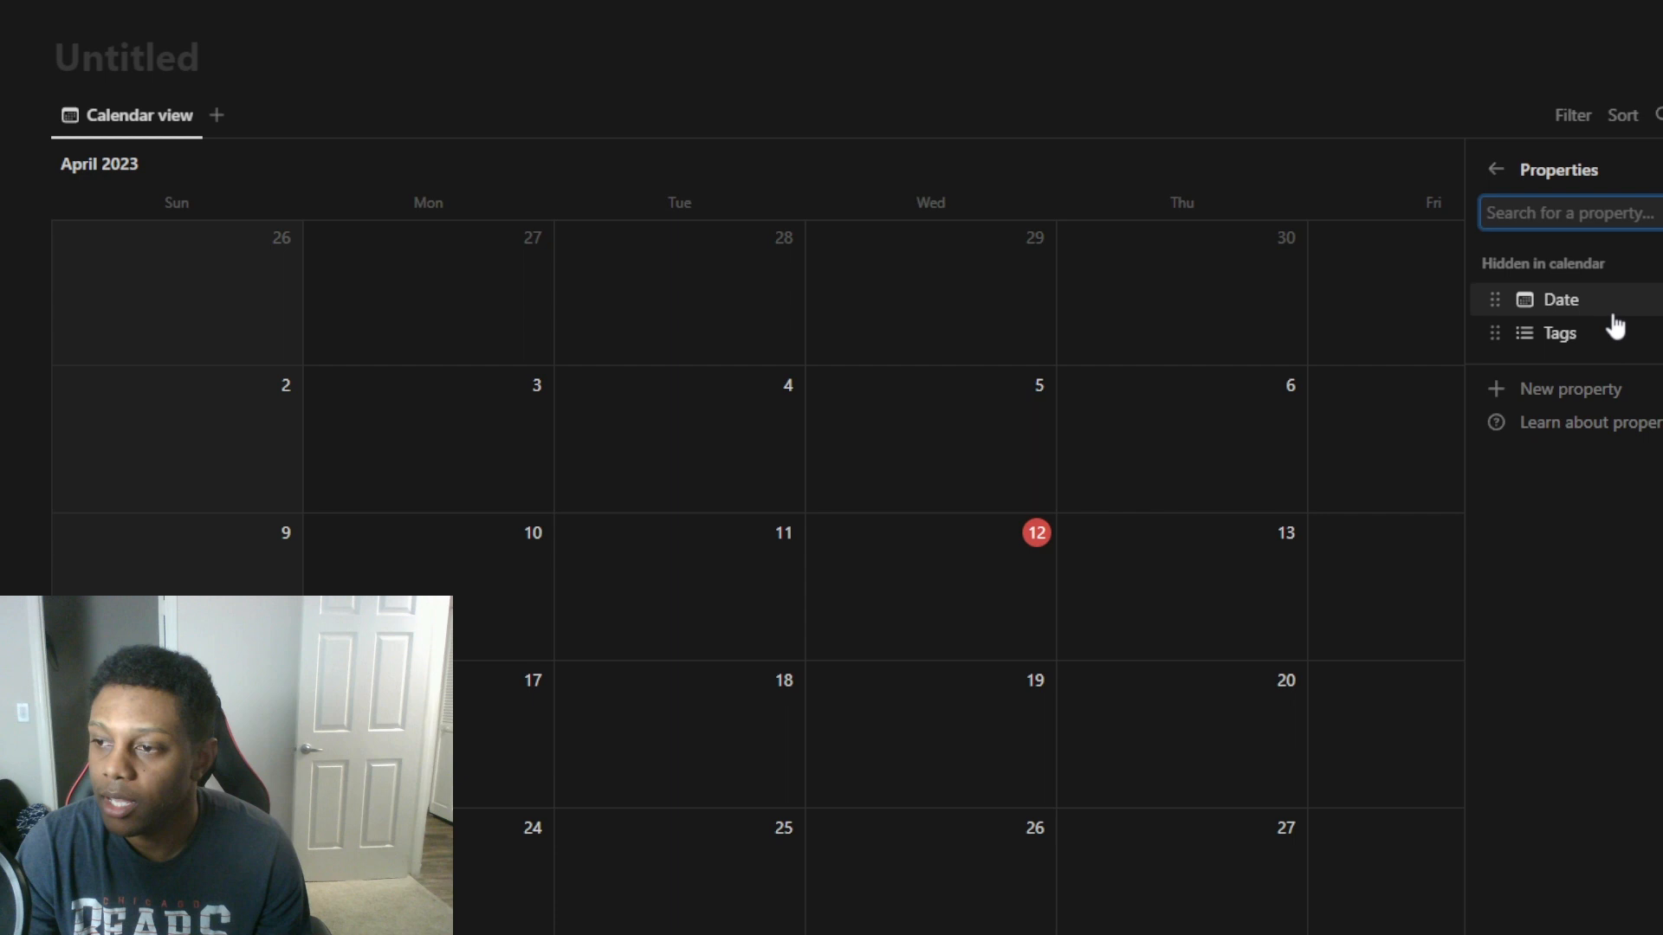
pyautogui.moveTo(1618, 301)
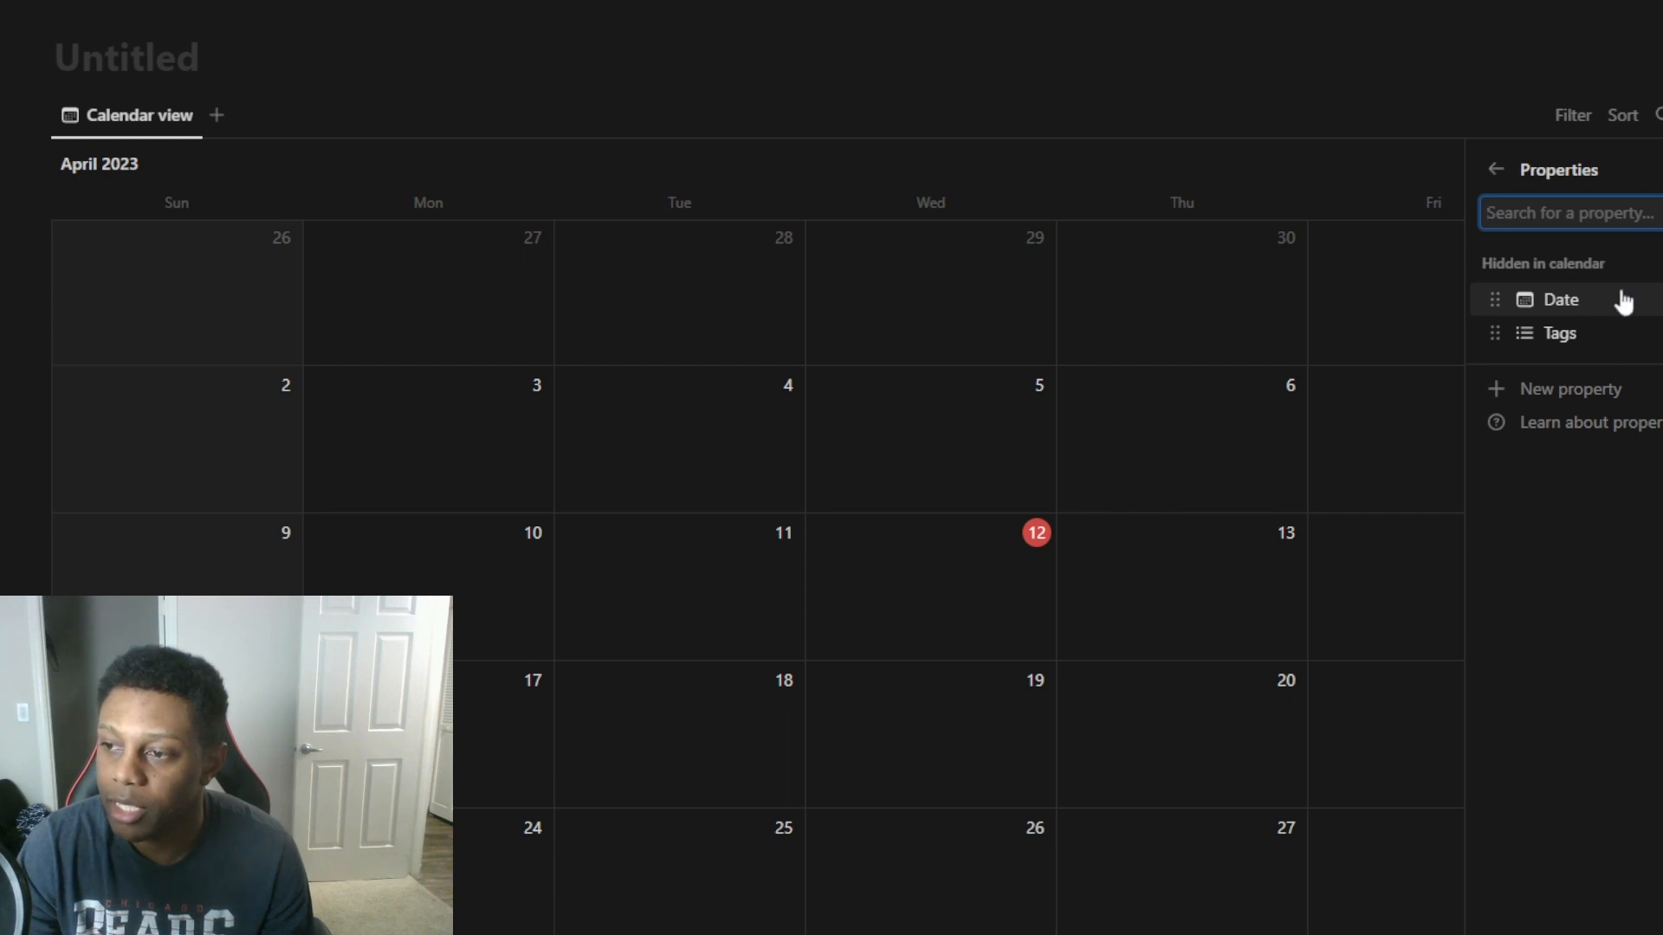
pyautogui.click(1571, 390)
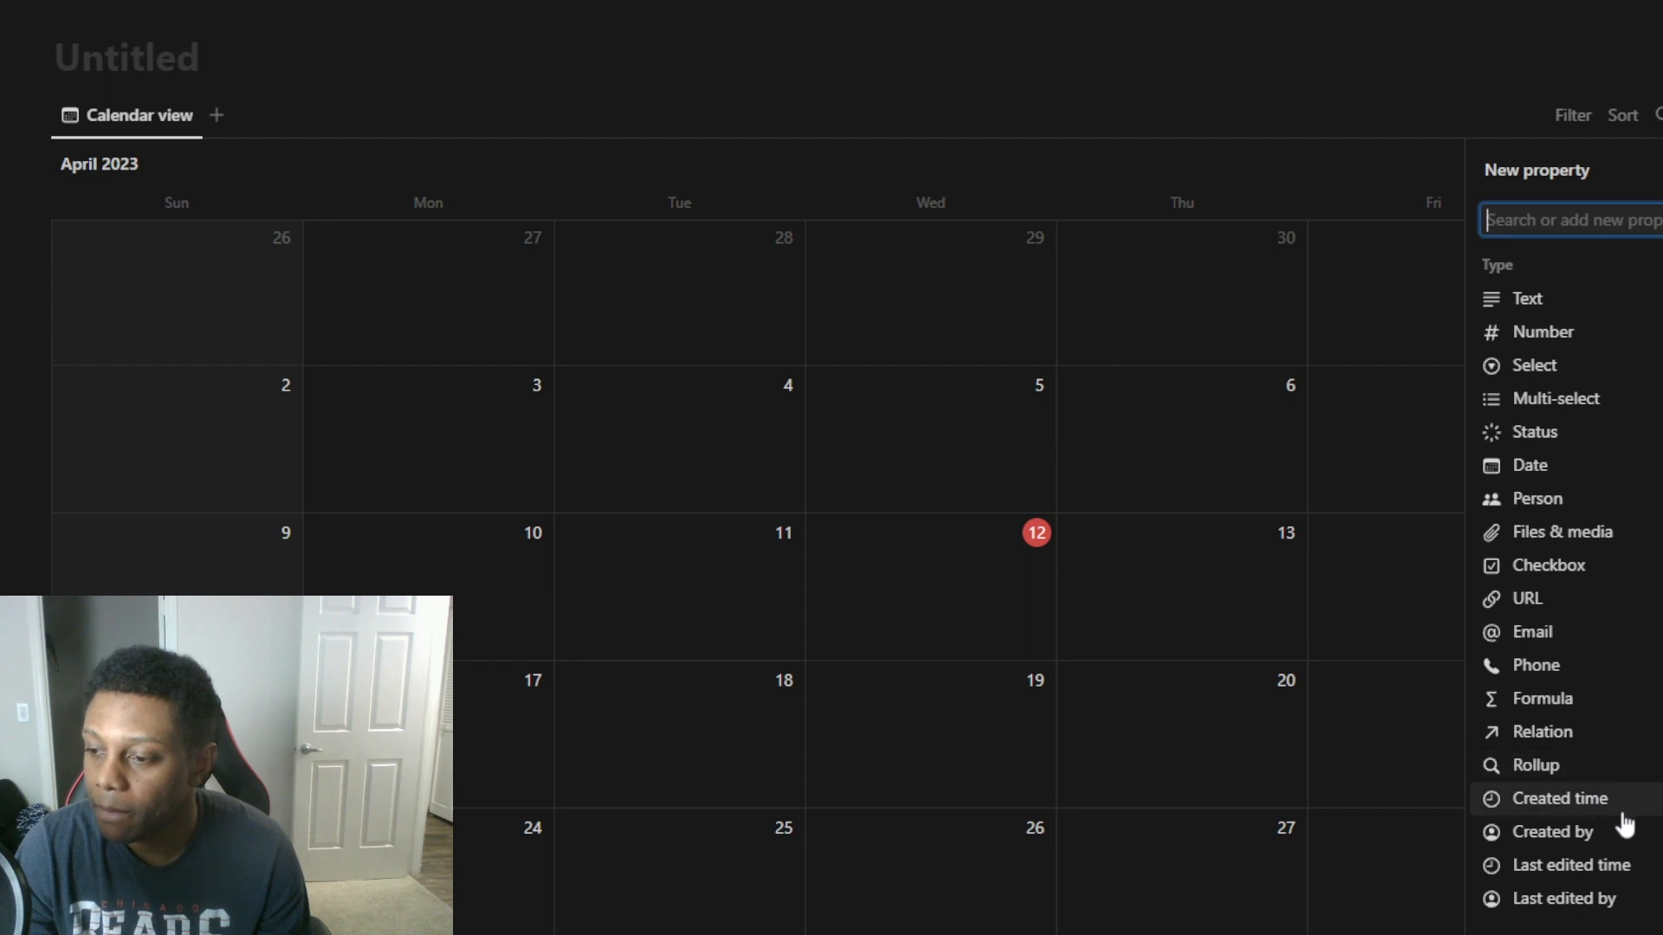
pyautogui.click(1559, 797)
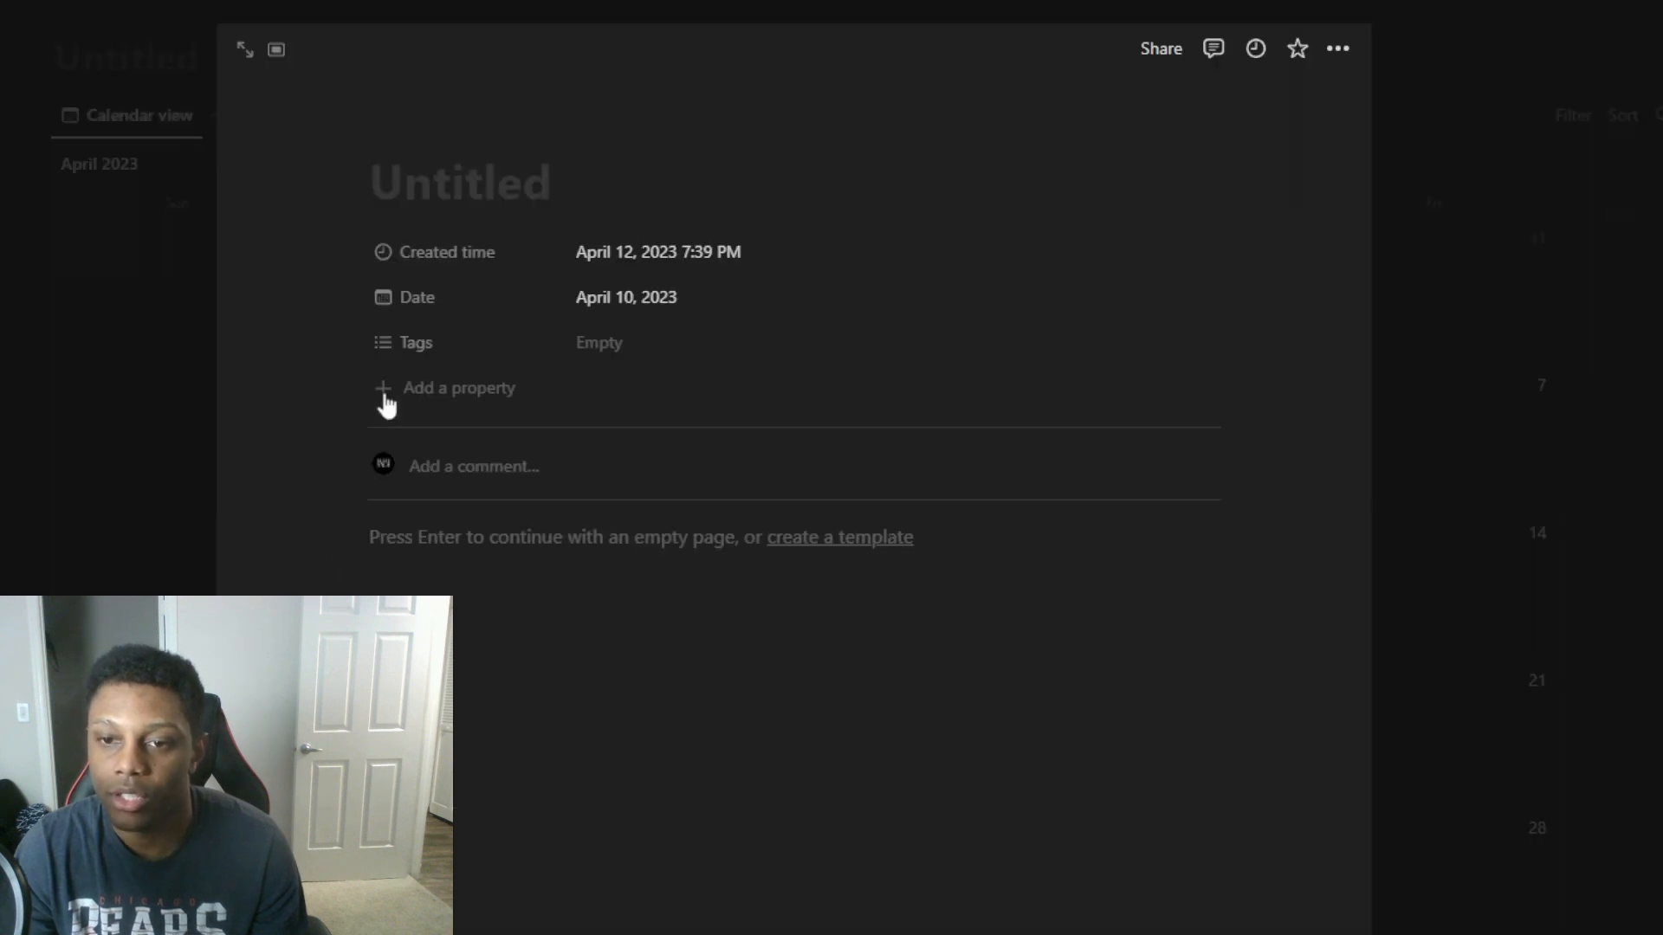
pyautogui.moveTo(445, 251)
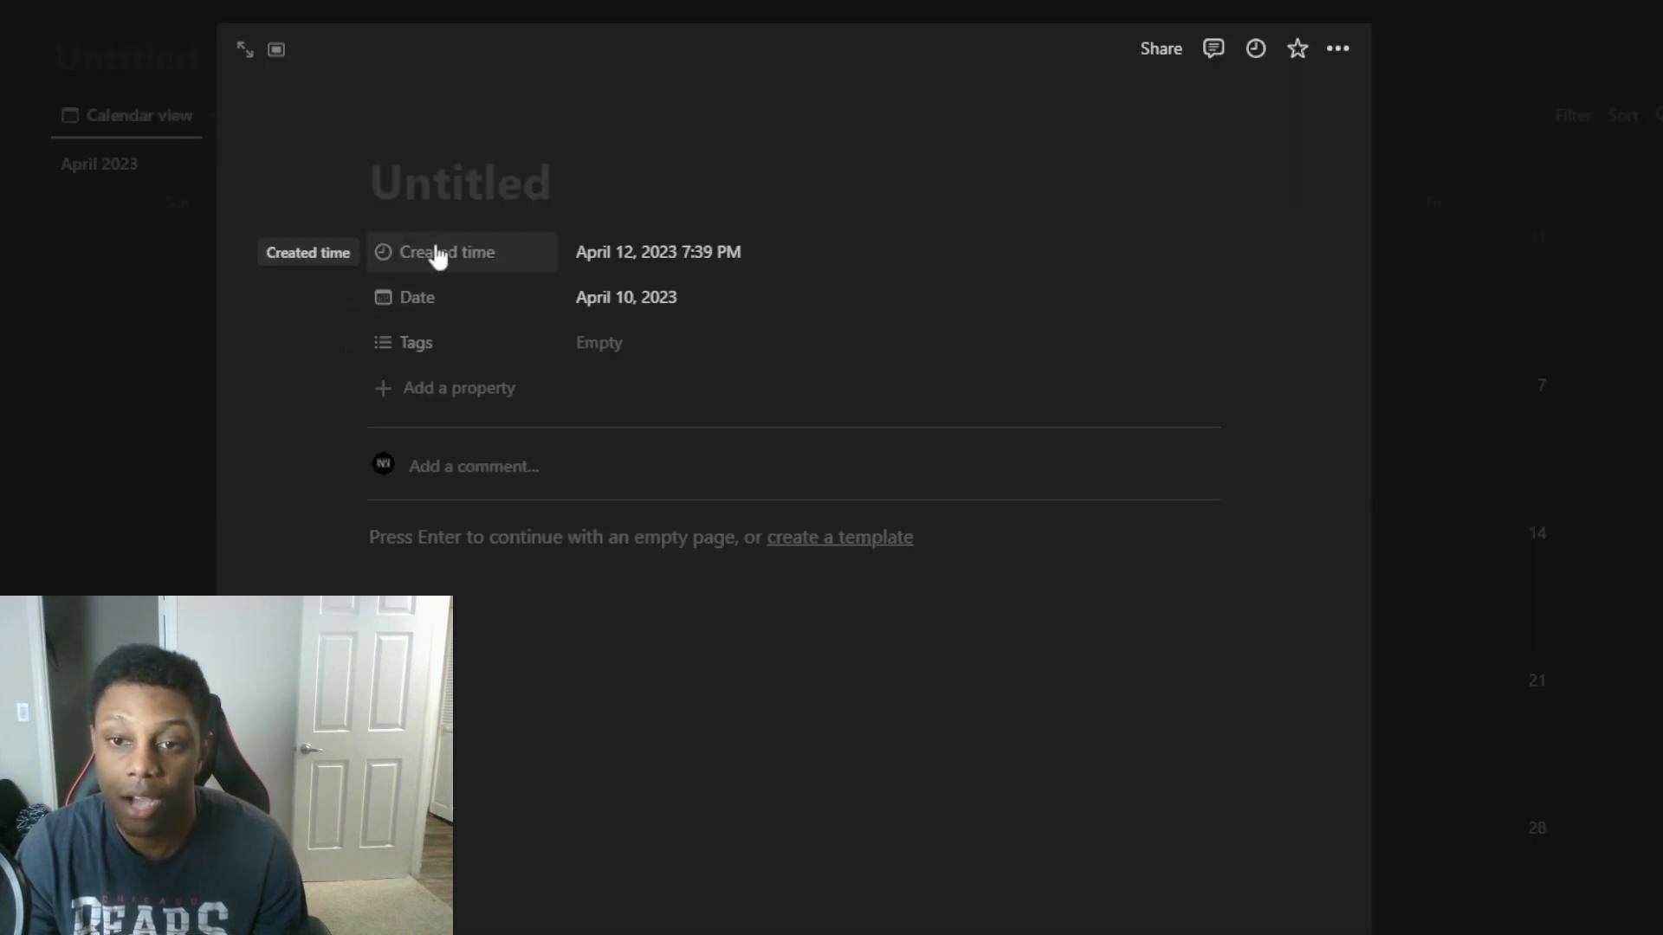
pyautogui.moveTo(414, 341)
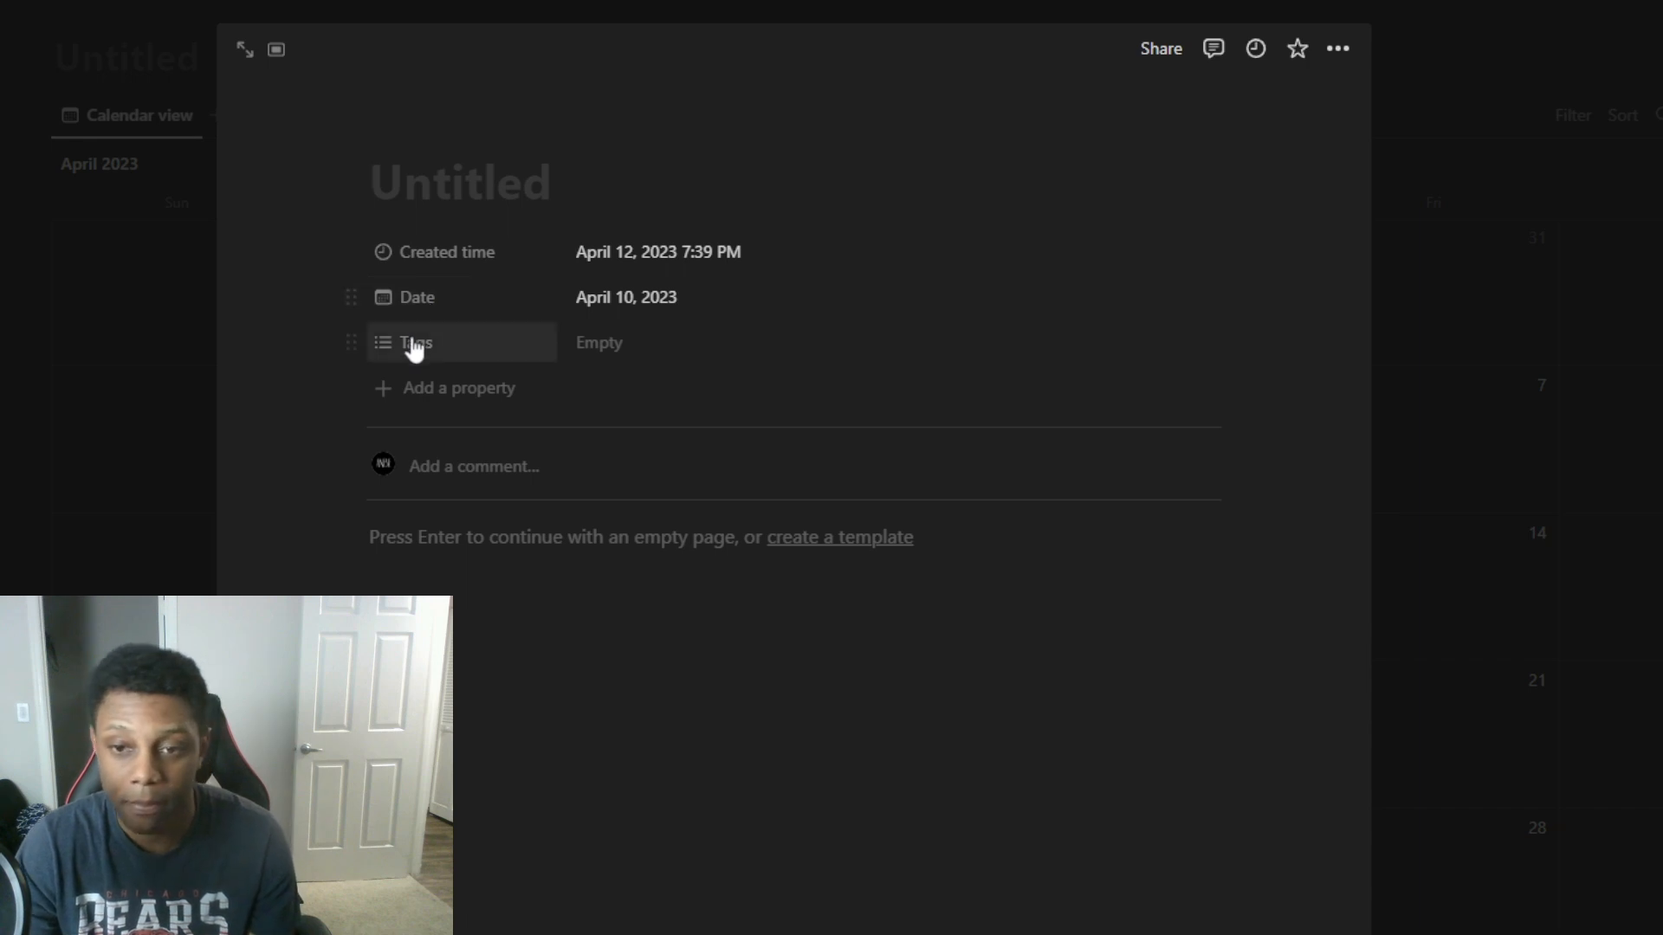
# Add a checkbox property to the entry and name it Habit 1
pyautogui.click(455, 386)
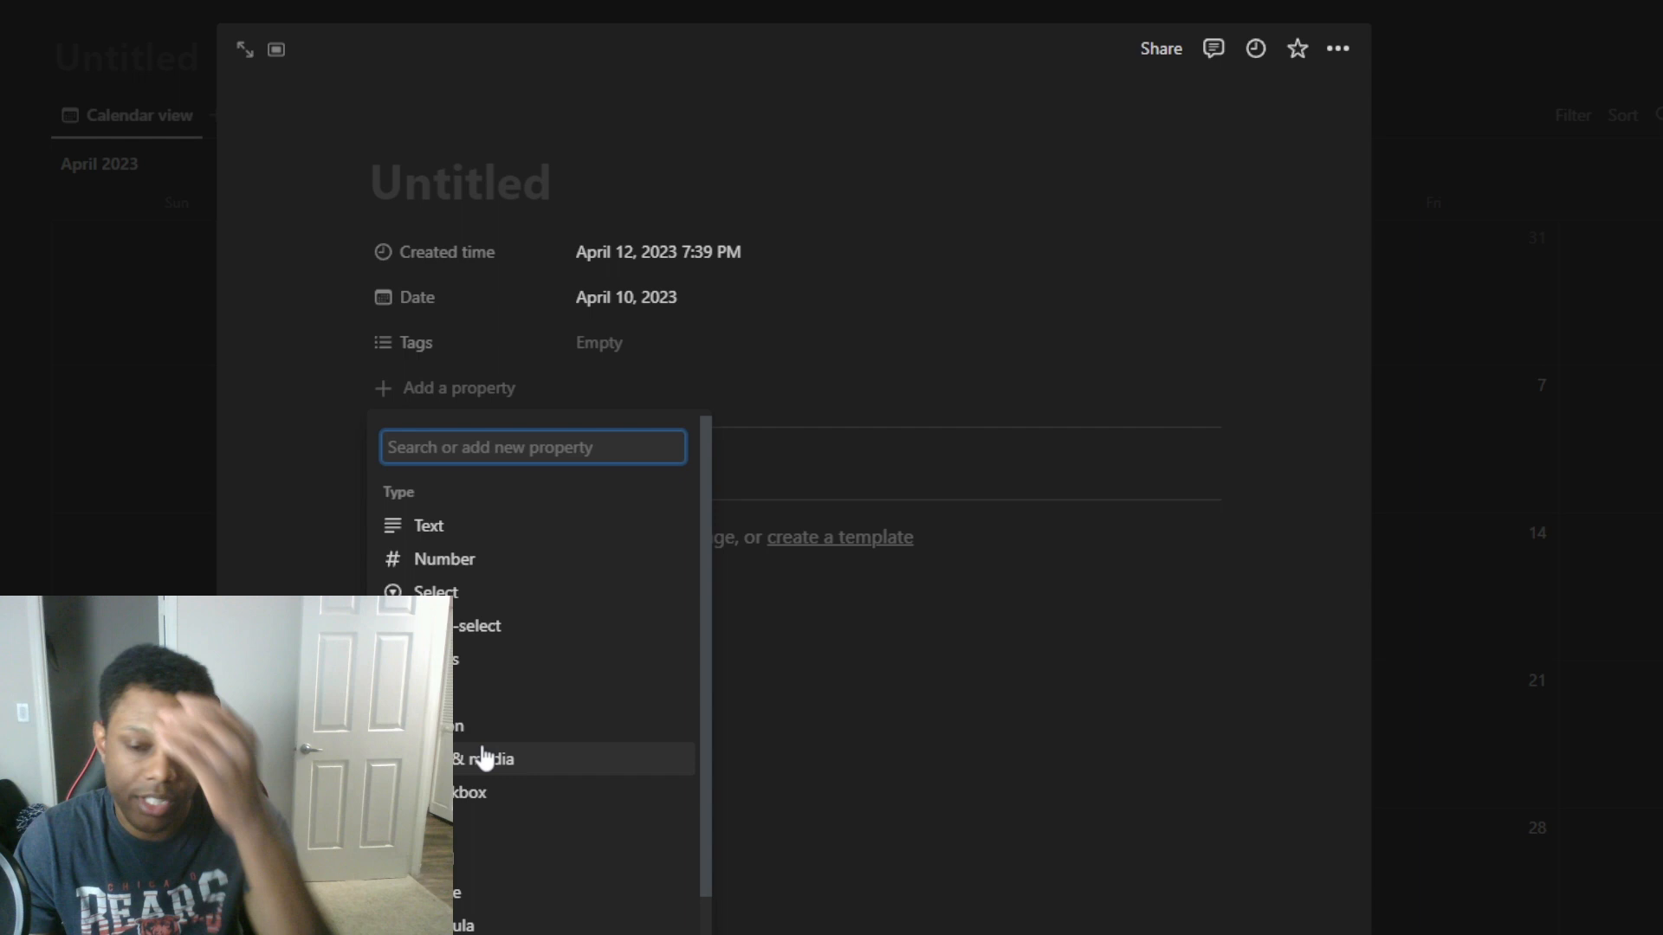
pyautogui.click(475, 791)
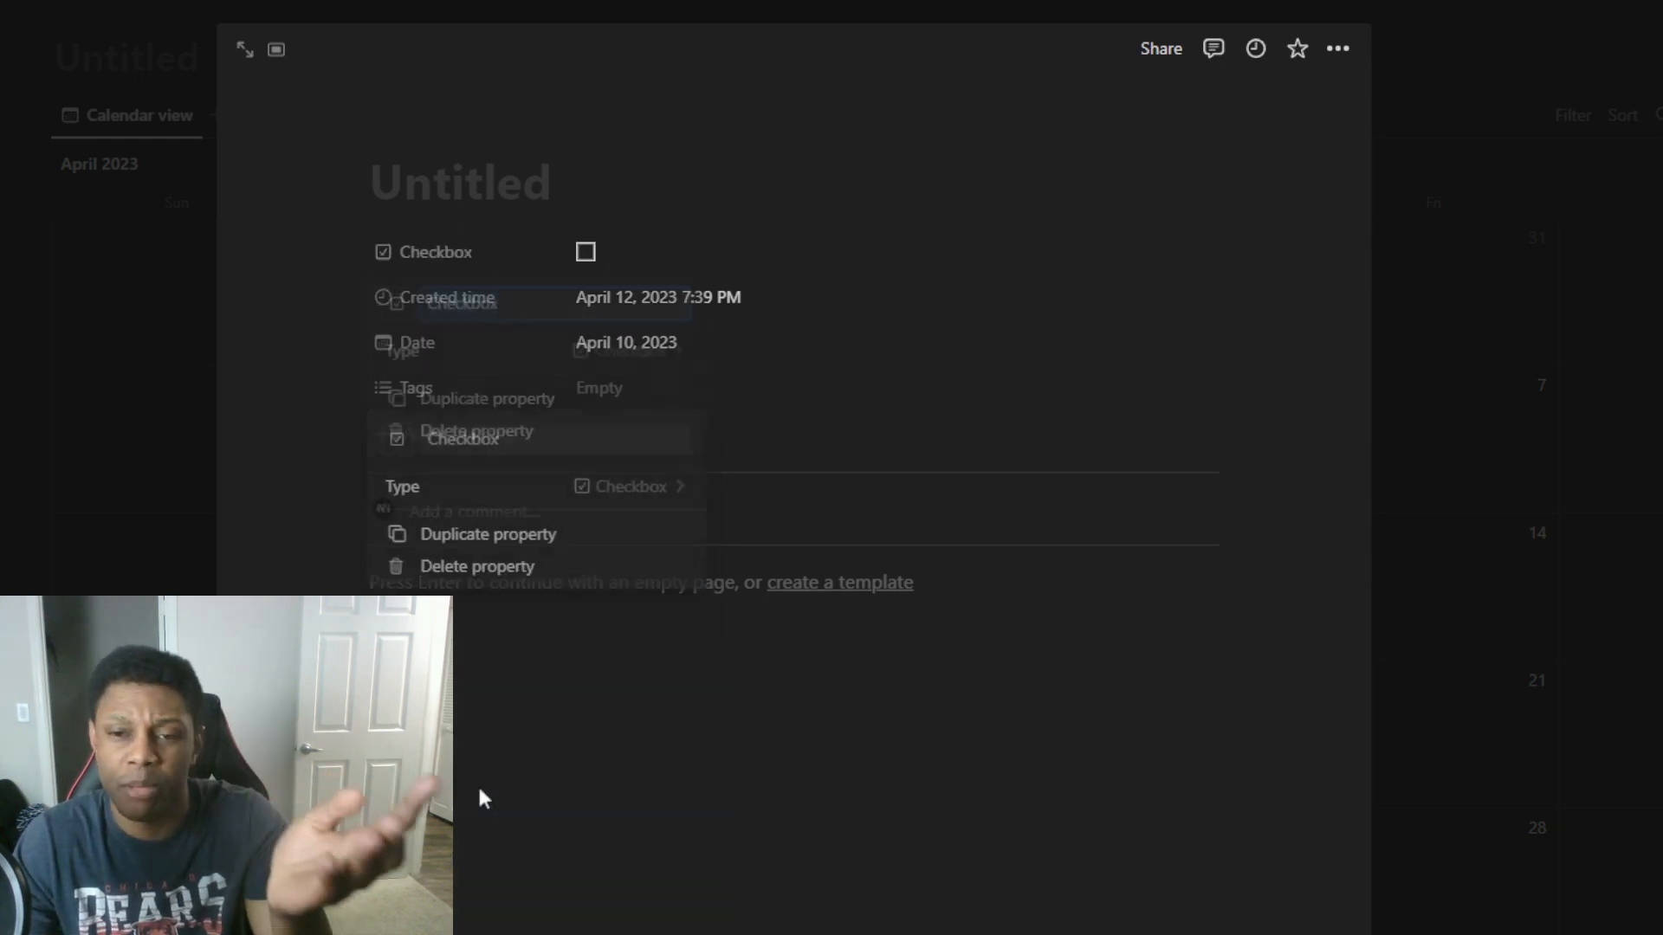
pyautogui.write('Hab')
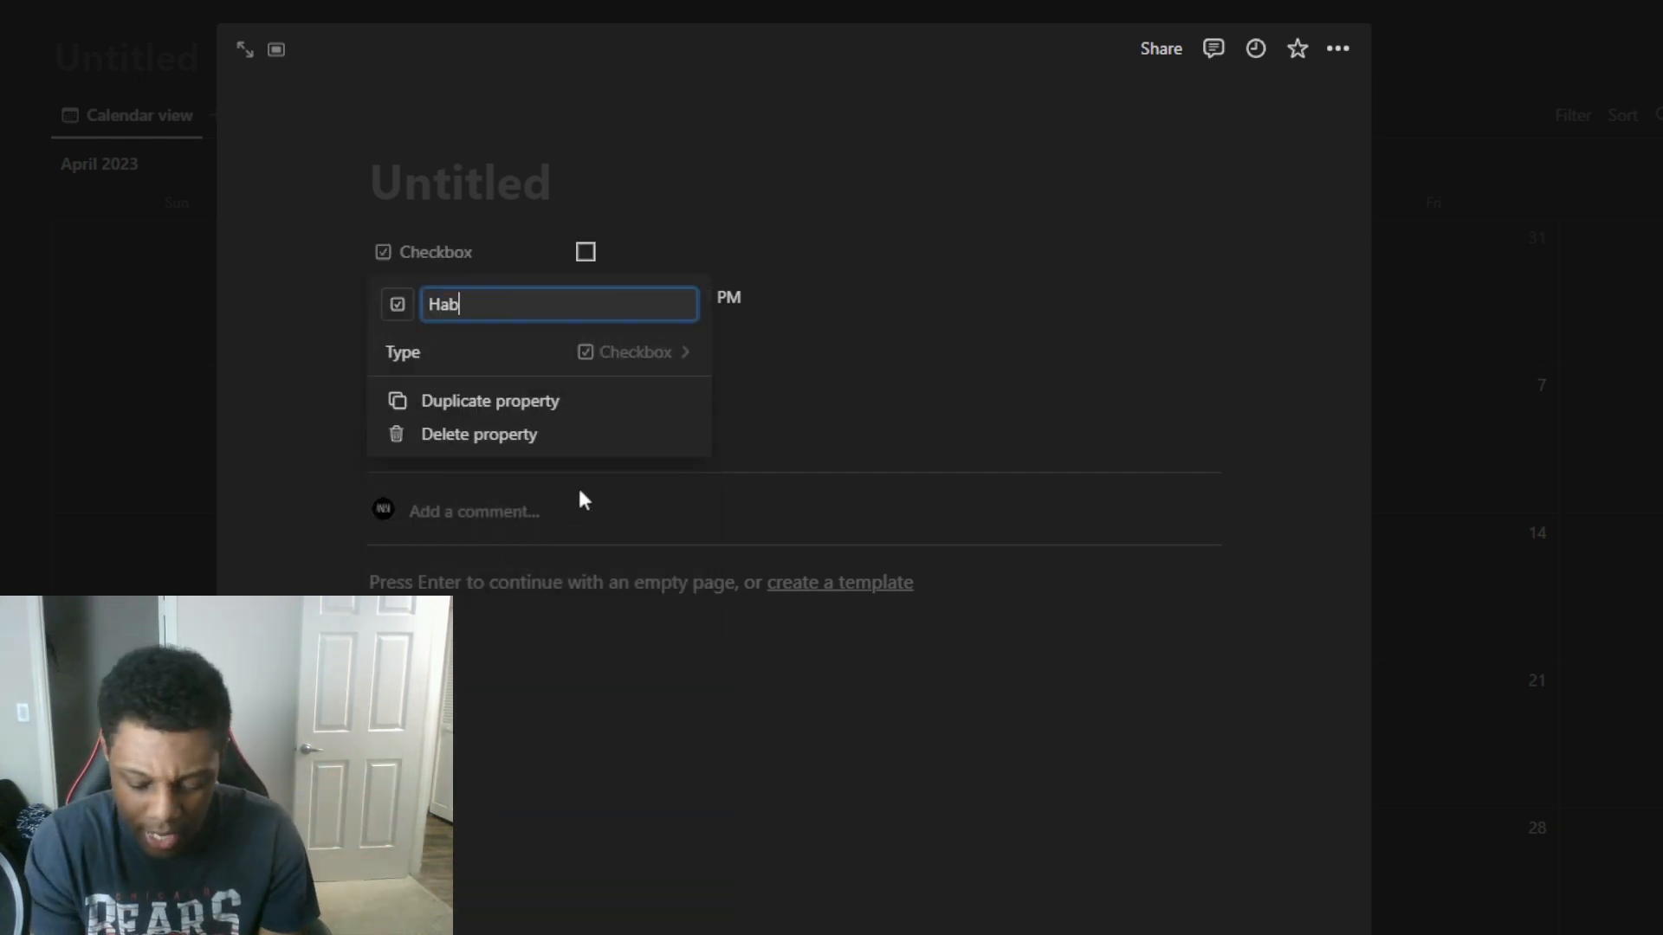
pyautogui.write('its')
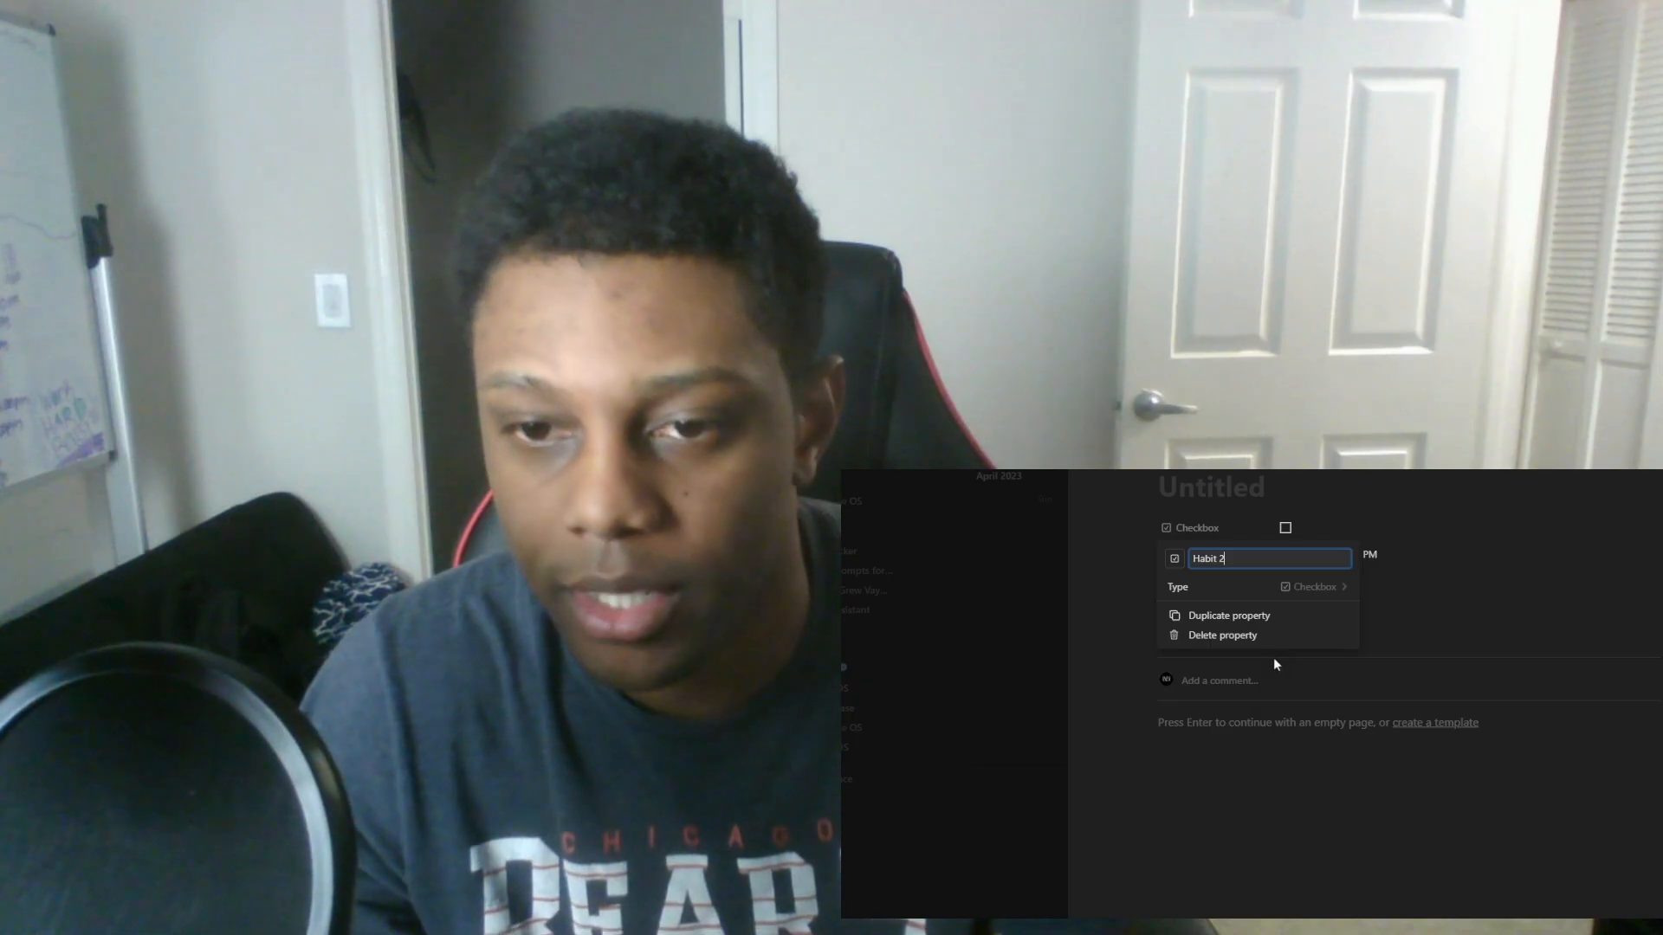
pyautogui.write('Habit 1')
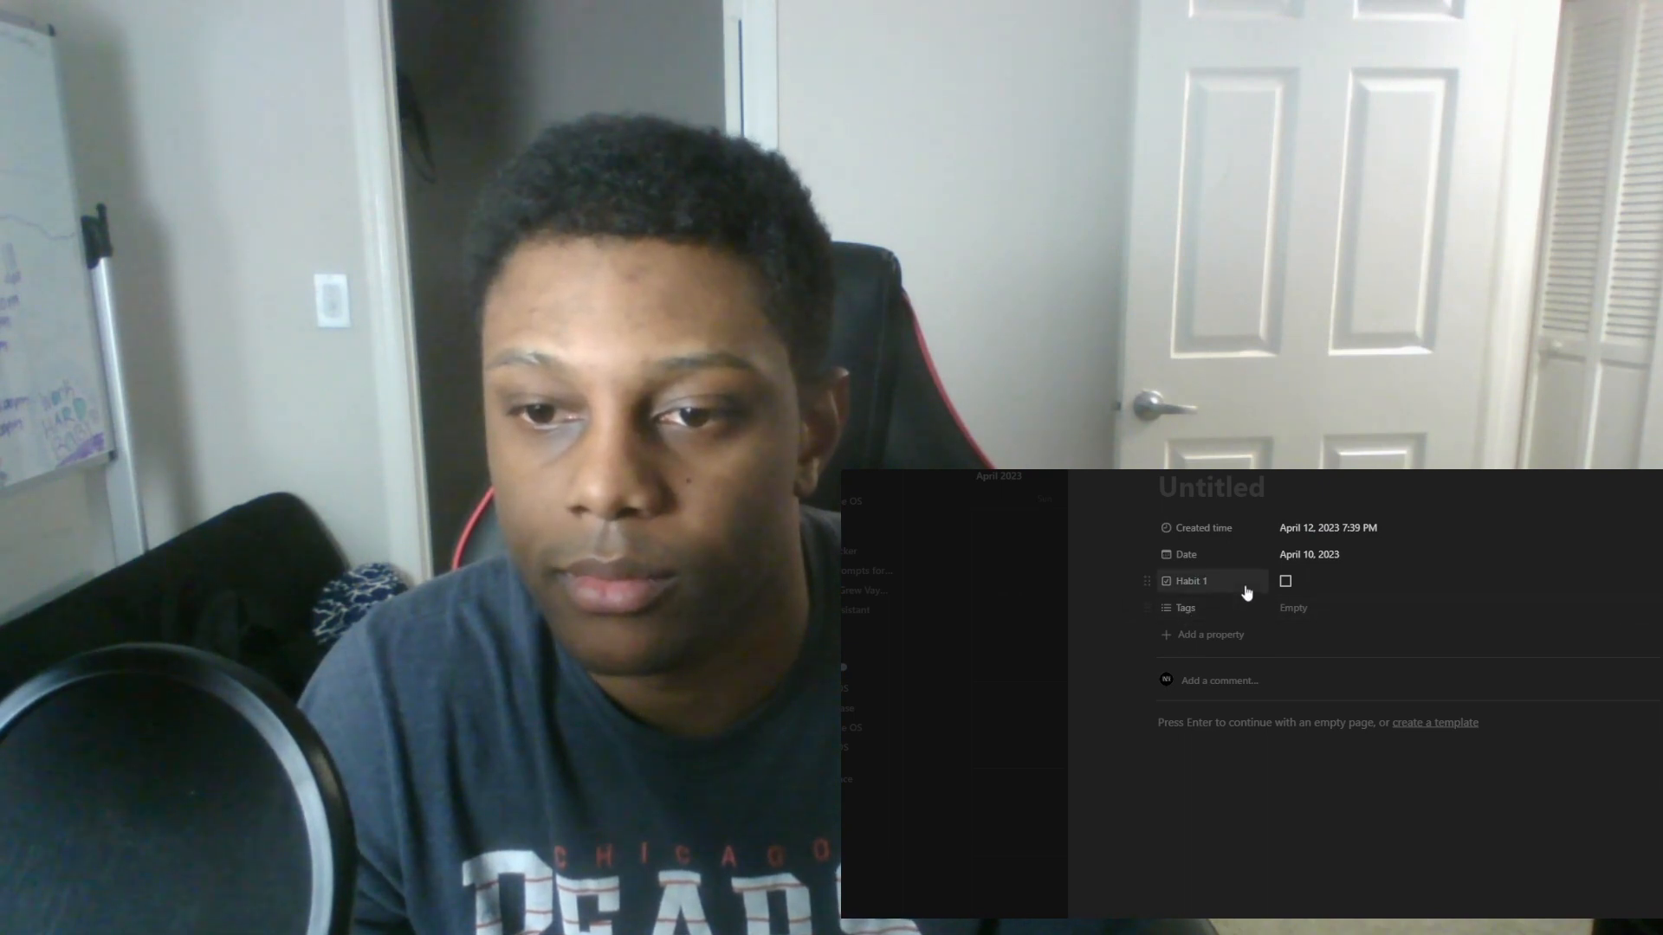
pyautogui.moveTo(1153, 594)
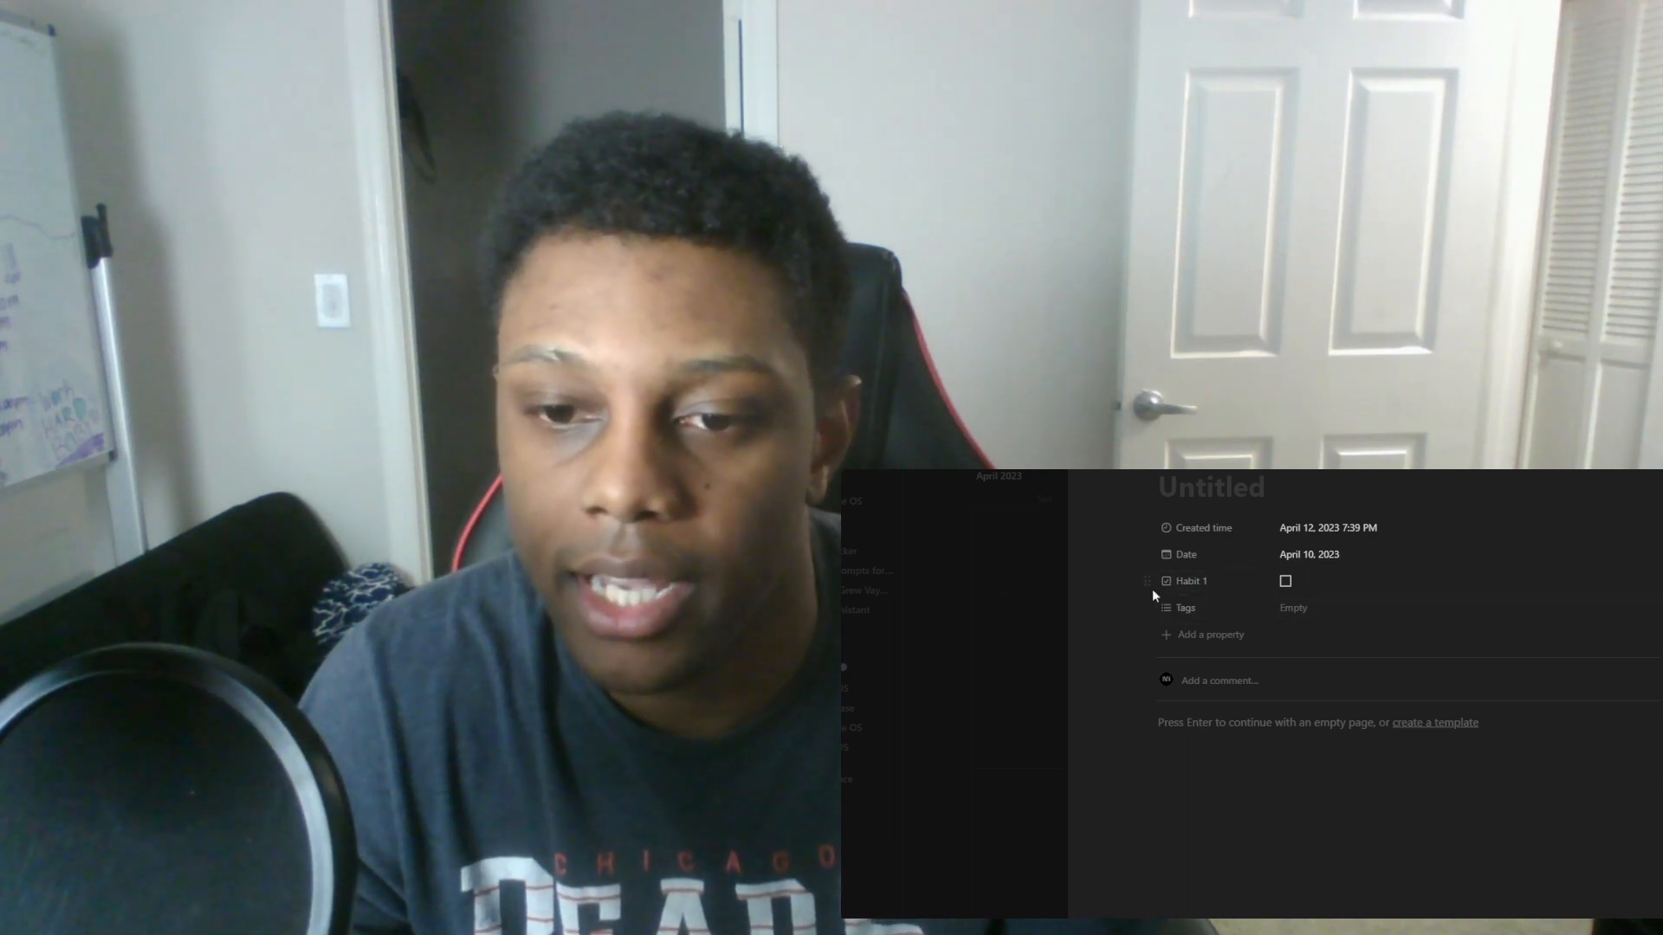
# Duplicate Habit 1 three times and rename copies to Habit 2 and Habit 3
pyautogui.click(1190, 581)
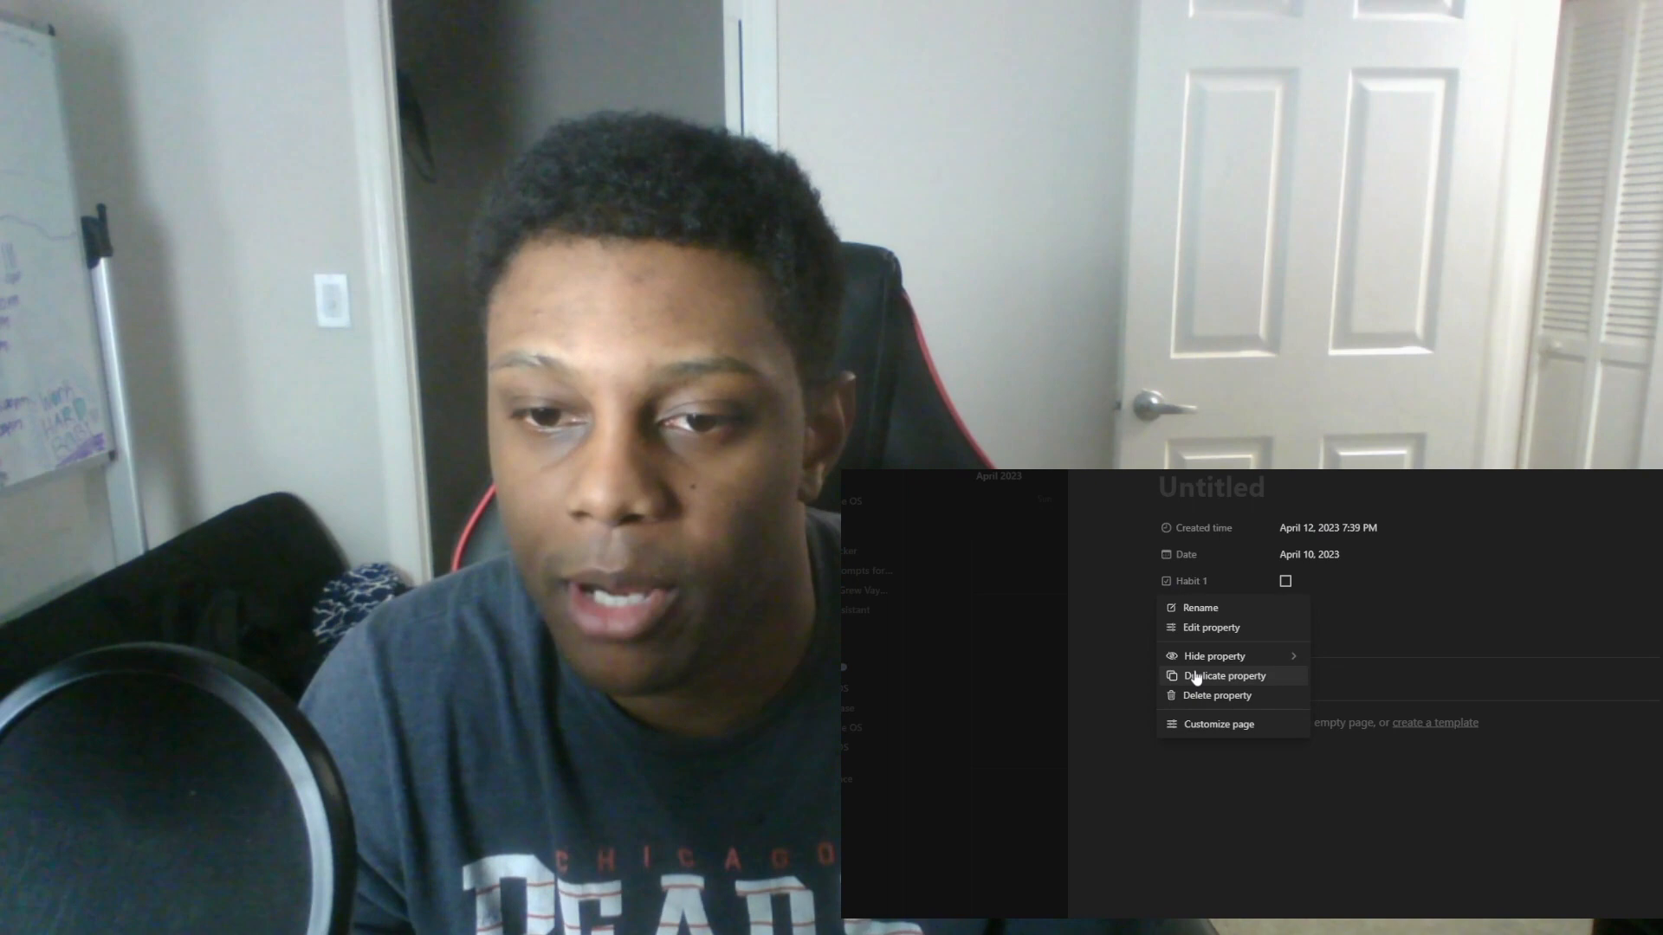
pyautogui.click(1225, 675)
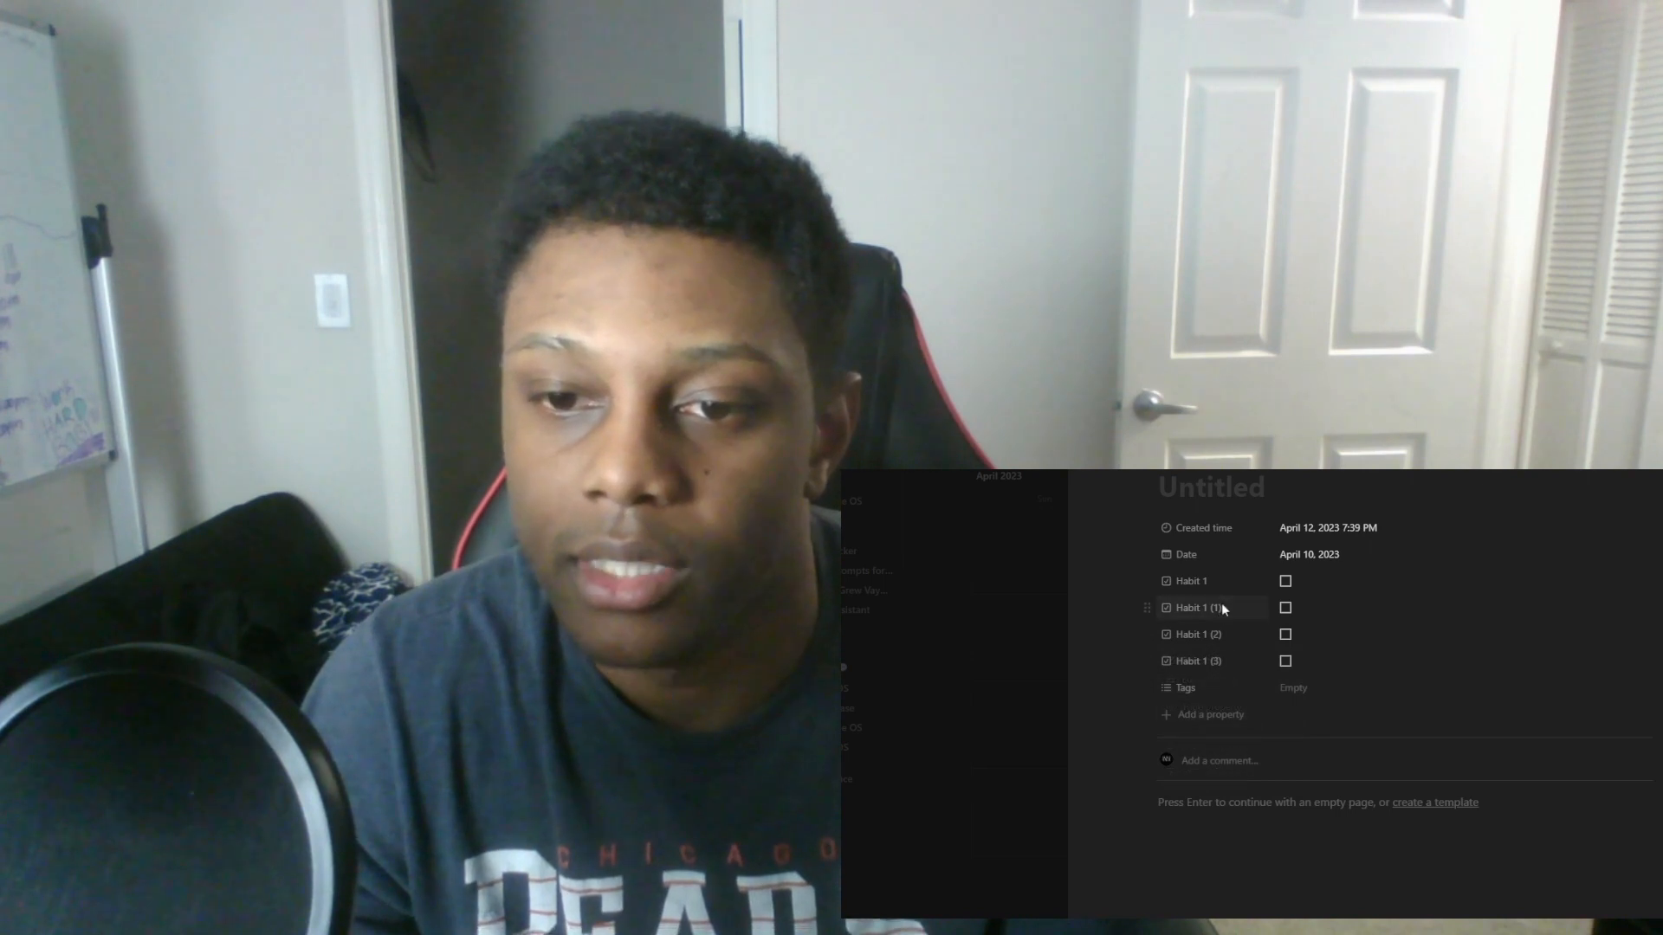
pyautogui.click(1197, 608)
pyautogui.write('2')
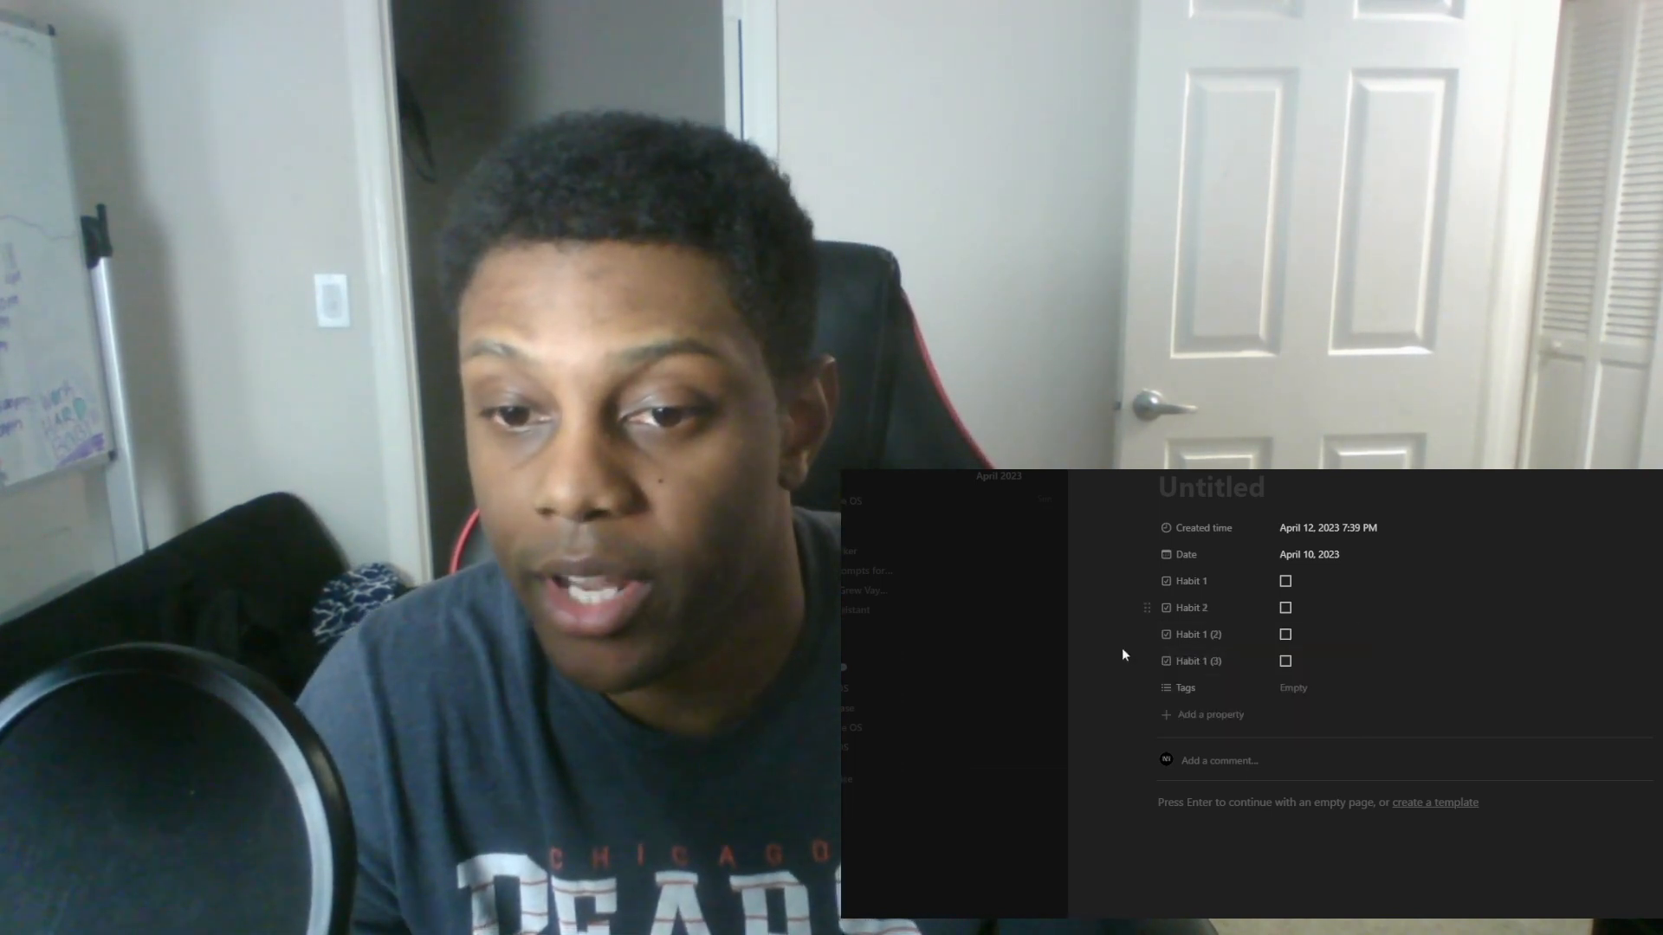
pyautogui.click(1197, 634)
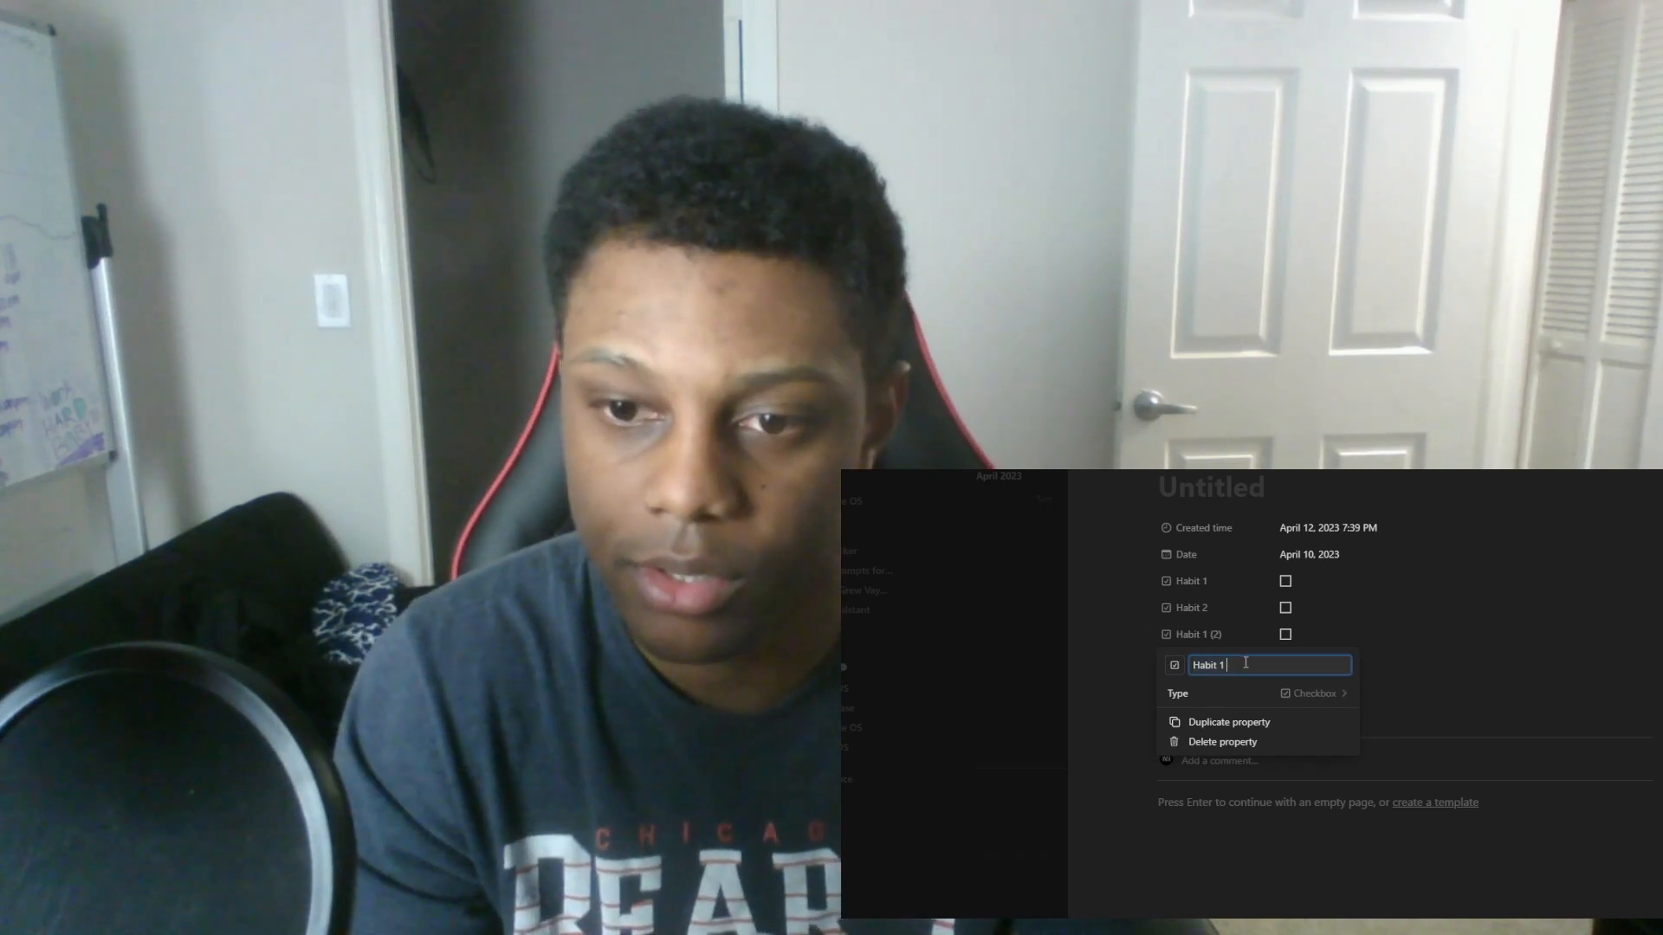
pyautogui.write('Habit 3')
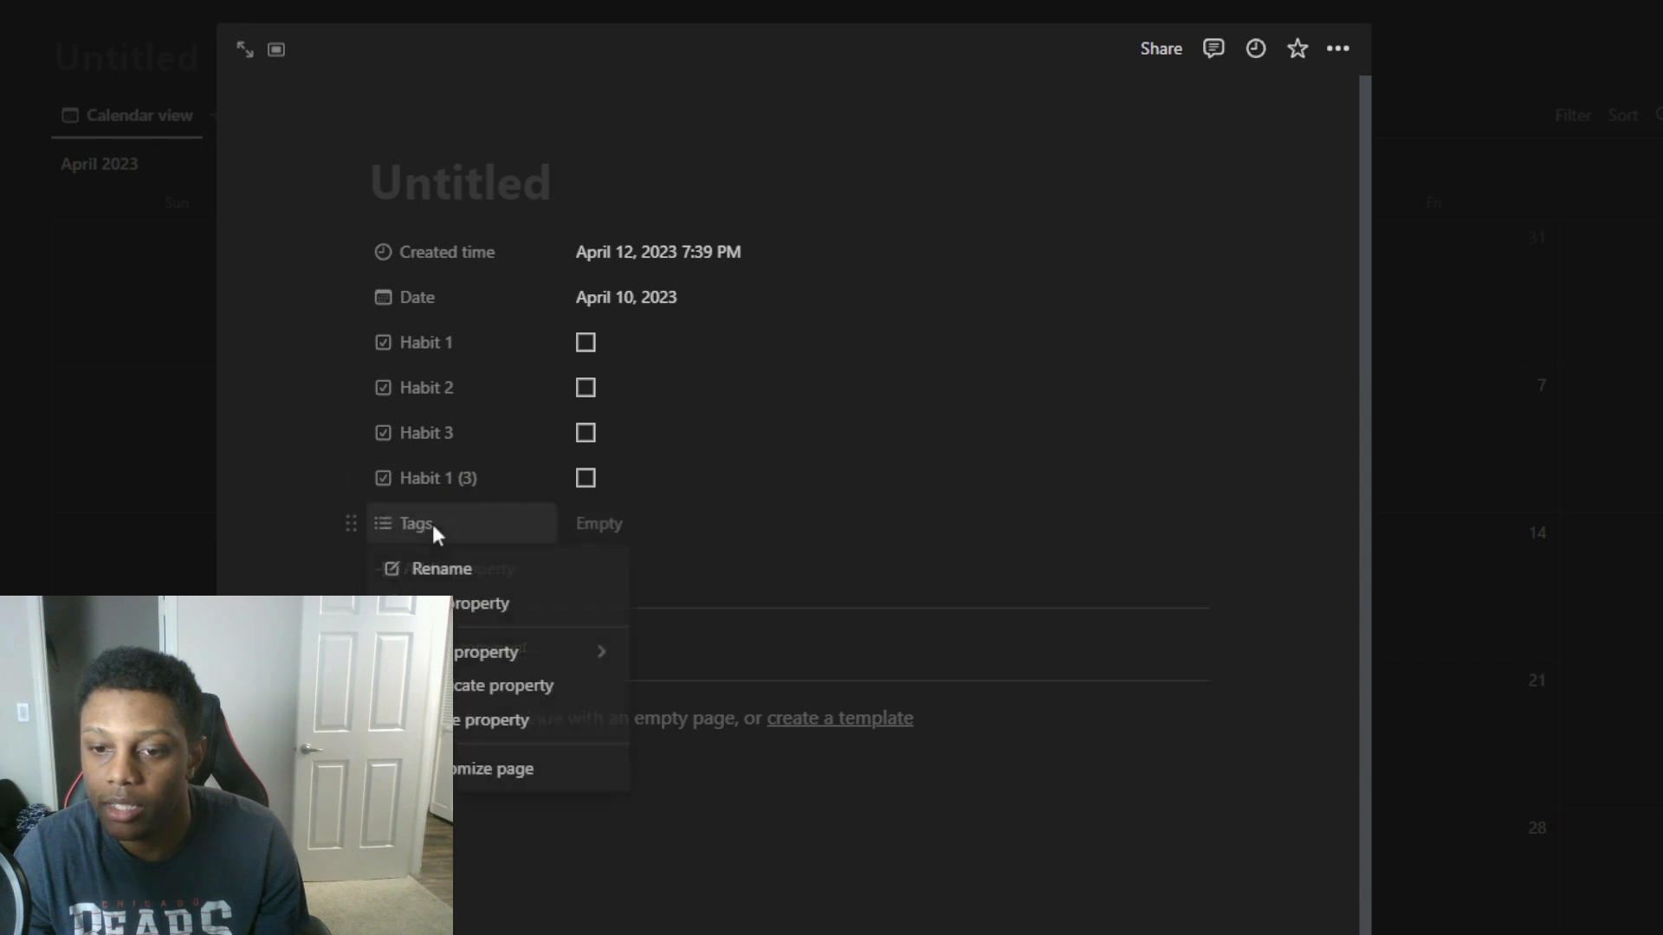
# Create a formula property named Separator whose formula is an em-dash string, giving a divider line
pyautogui.click(441, 568)
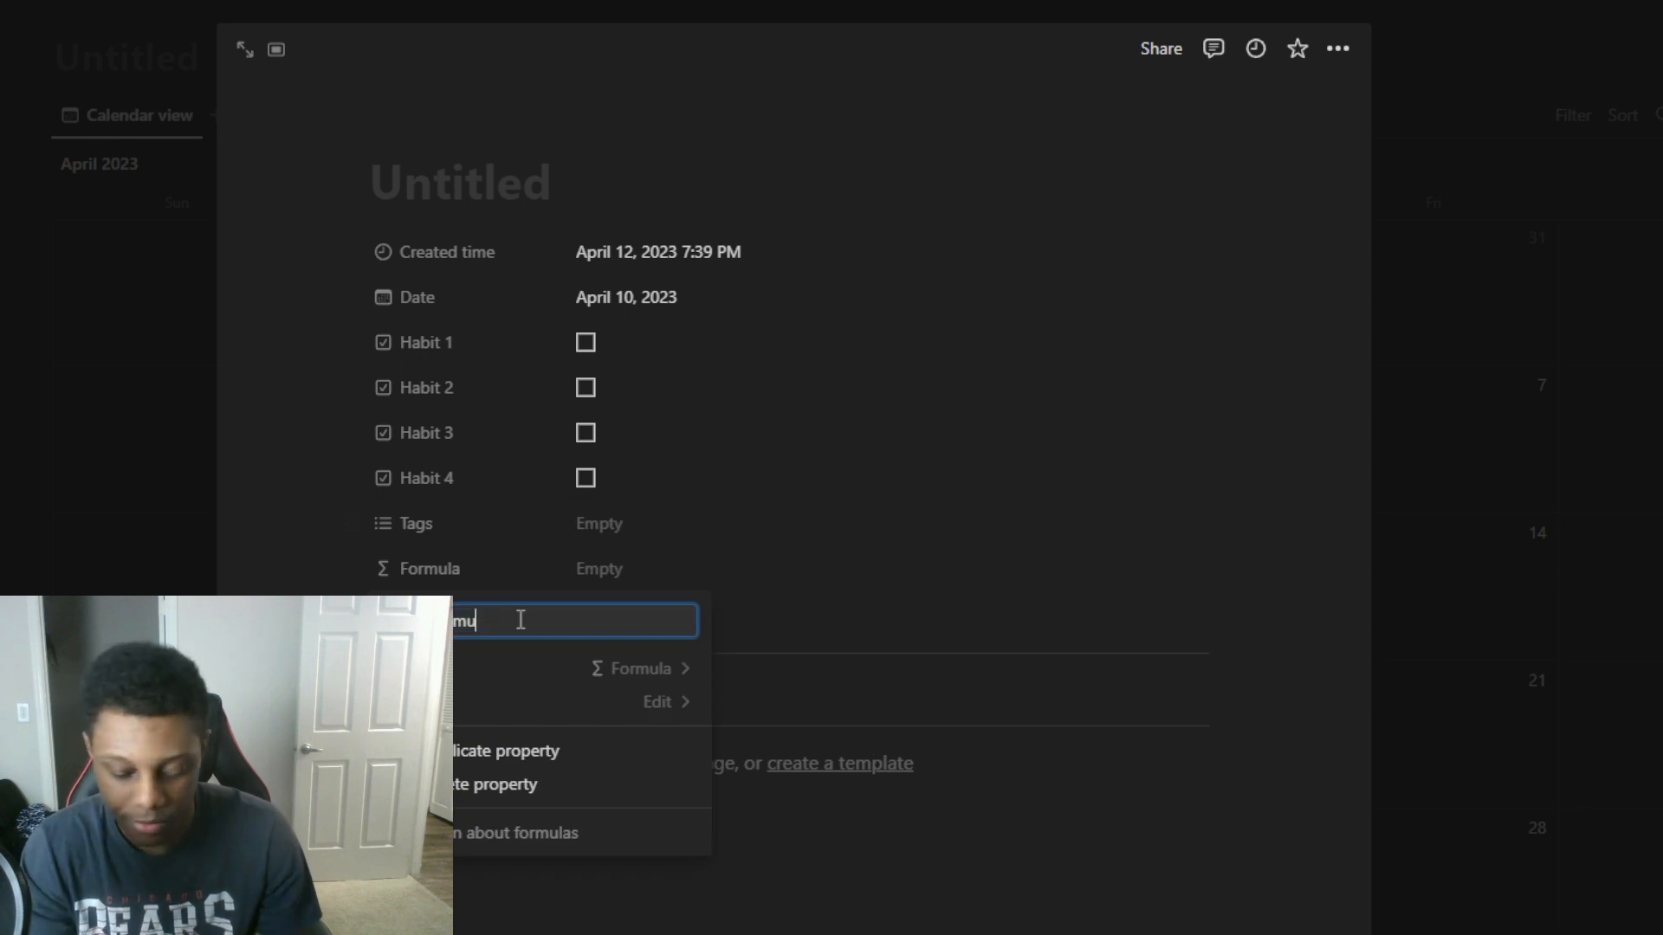
pyautogui.press('backspace')
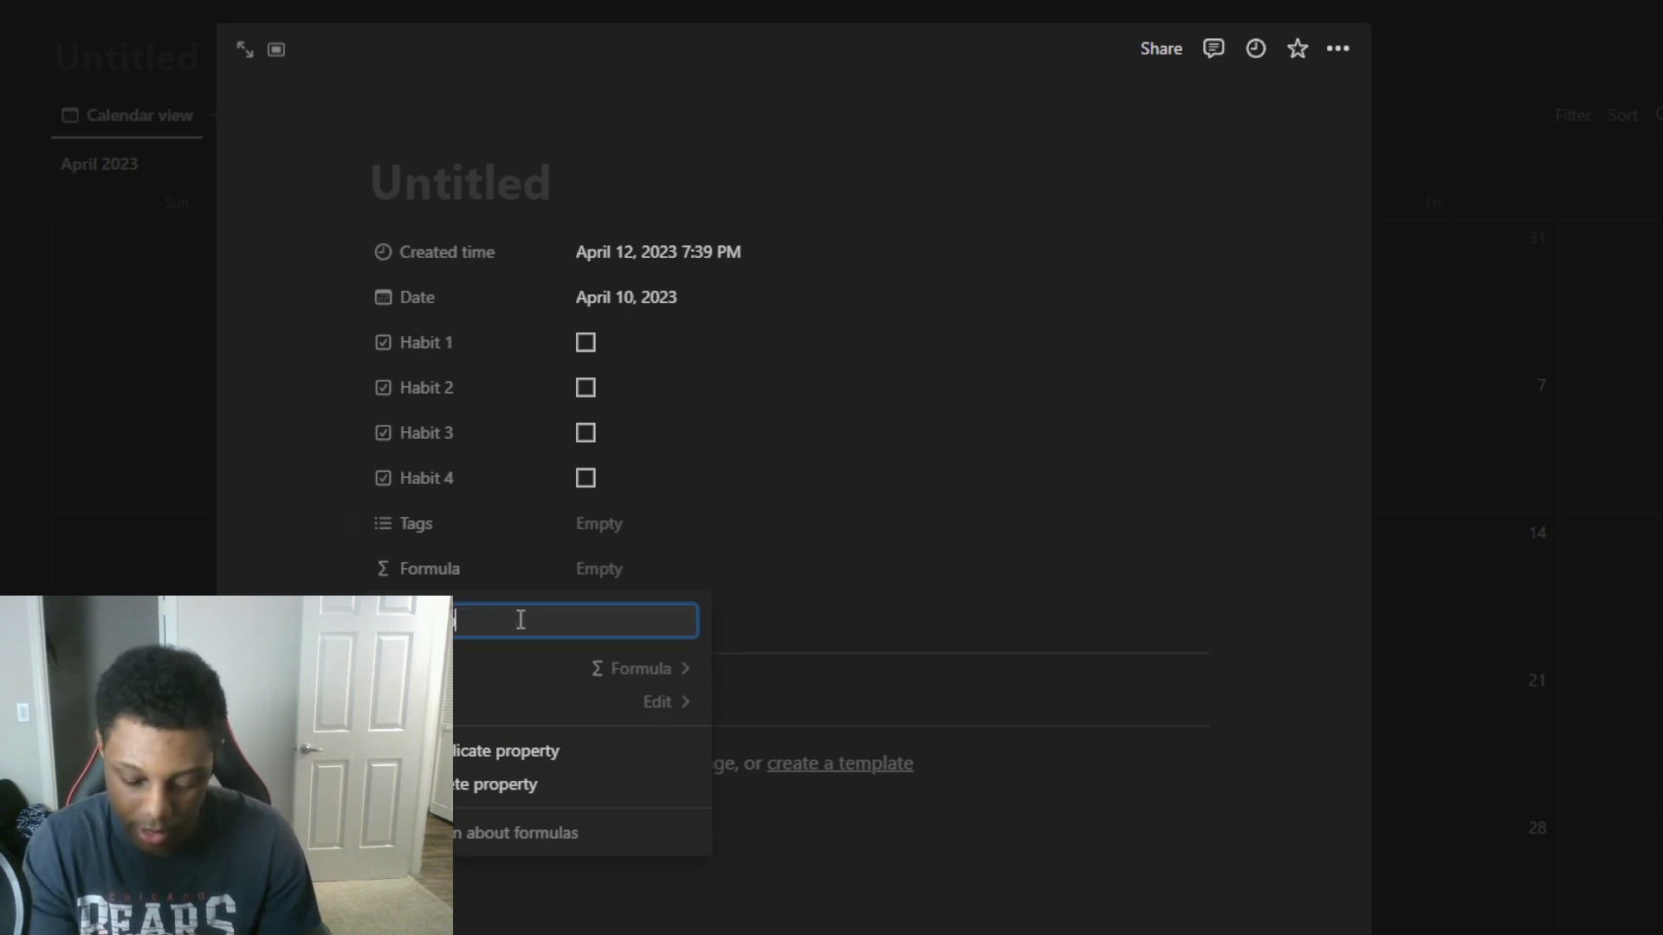
pyautogui.write('Separator')
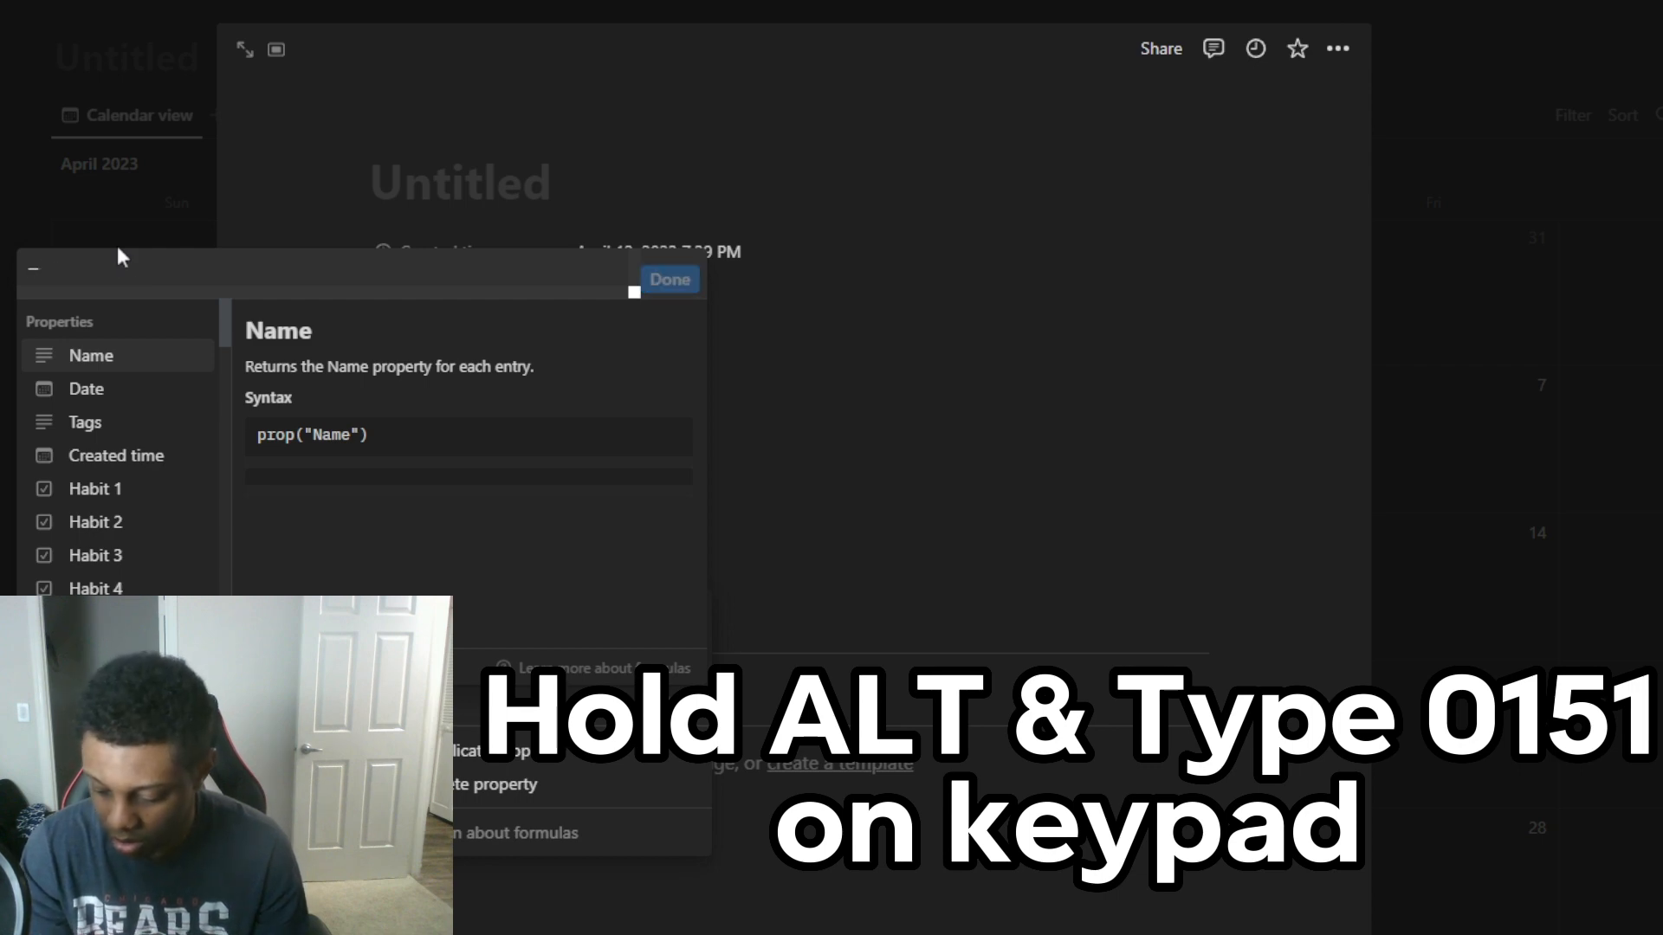
pyautogui.write('——')
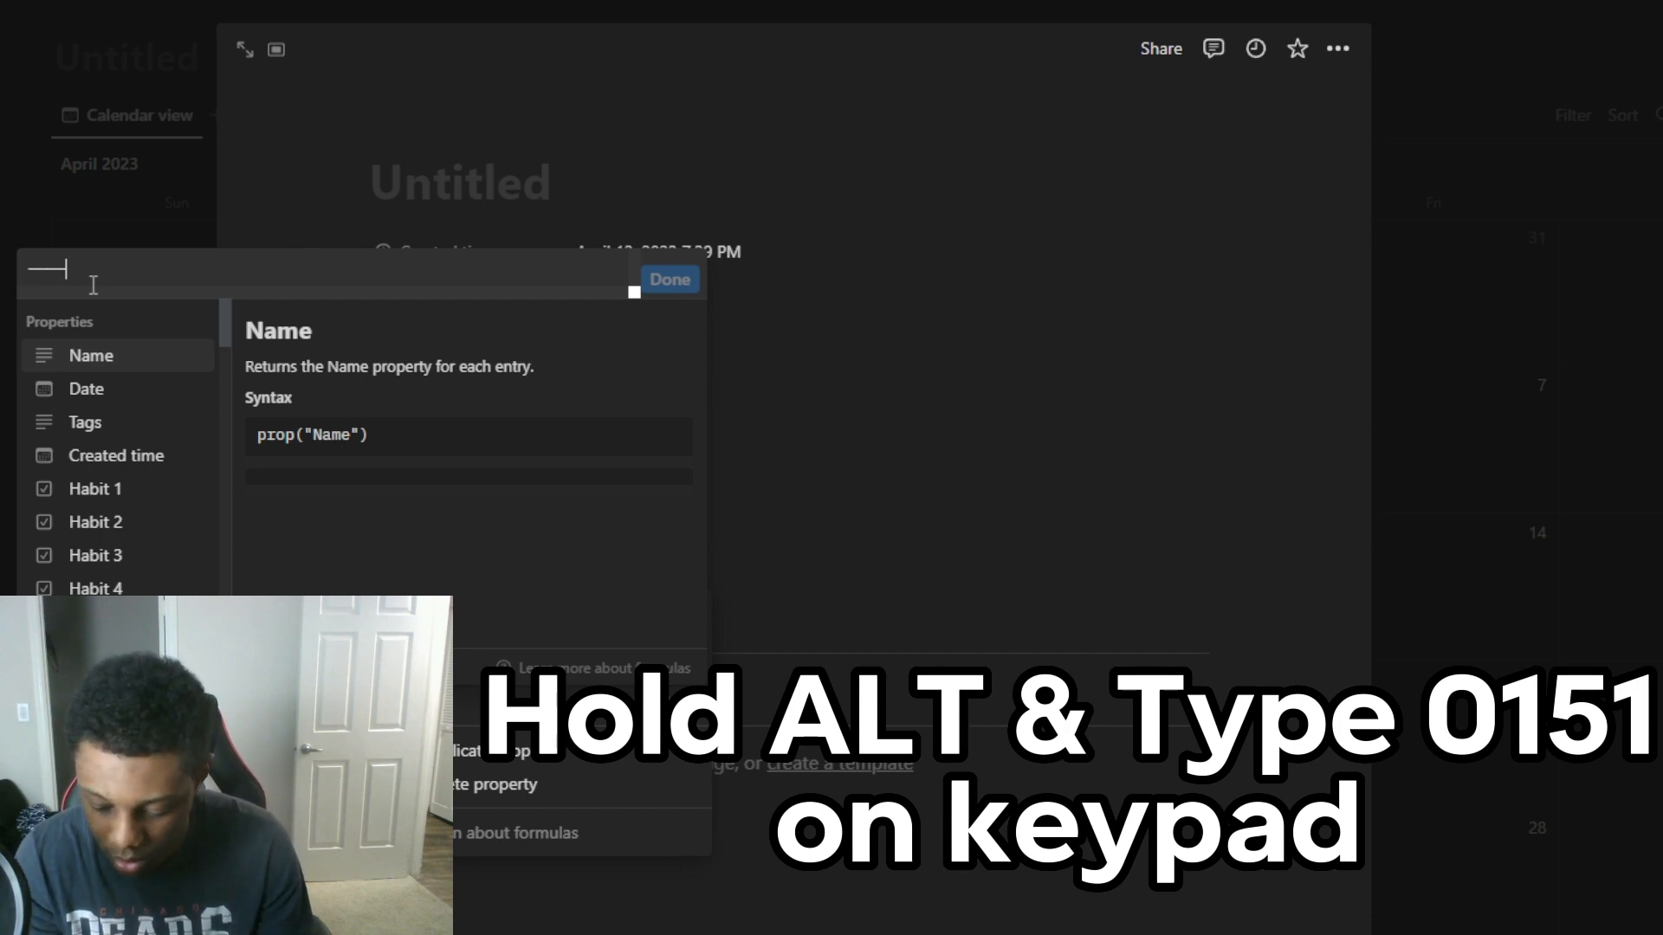
pyautogui.write('"')
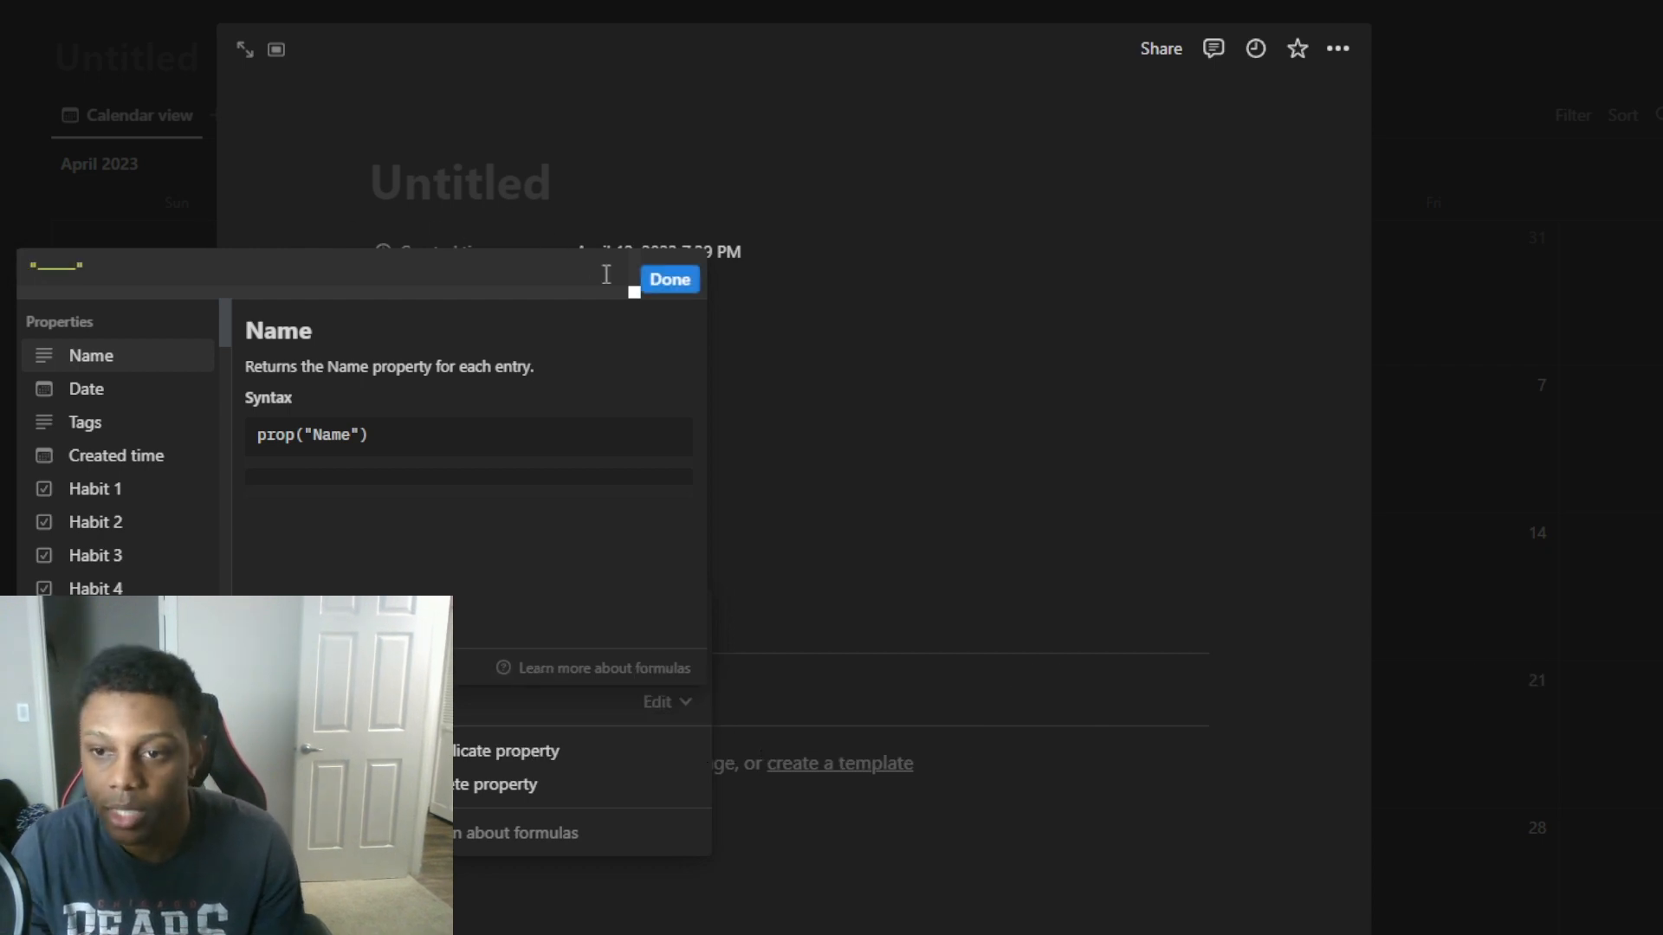
pyautogui.click(668, 279)
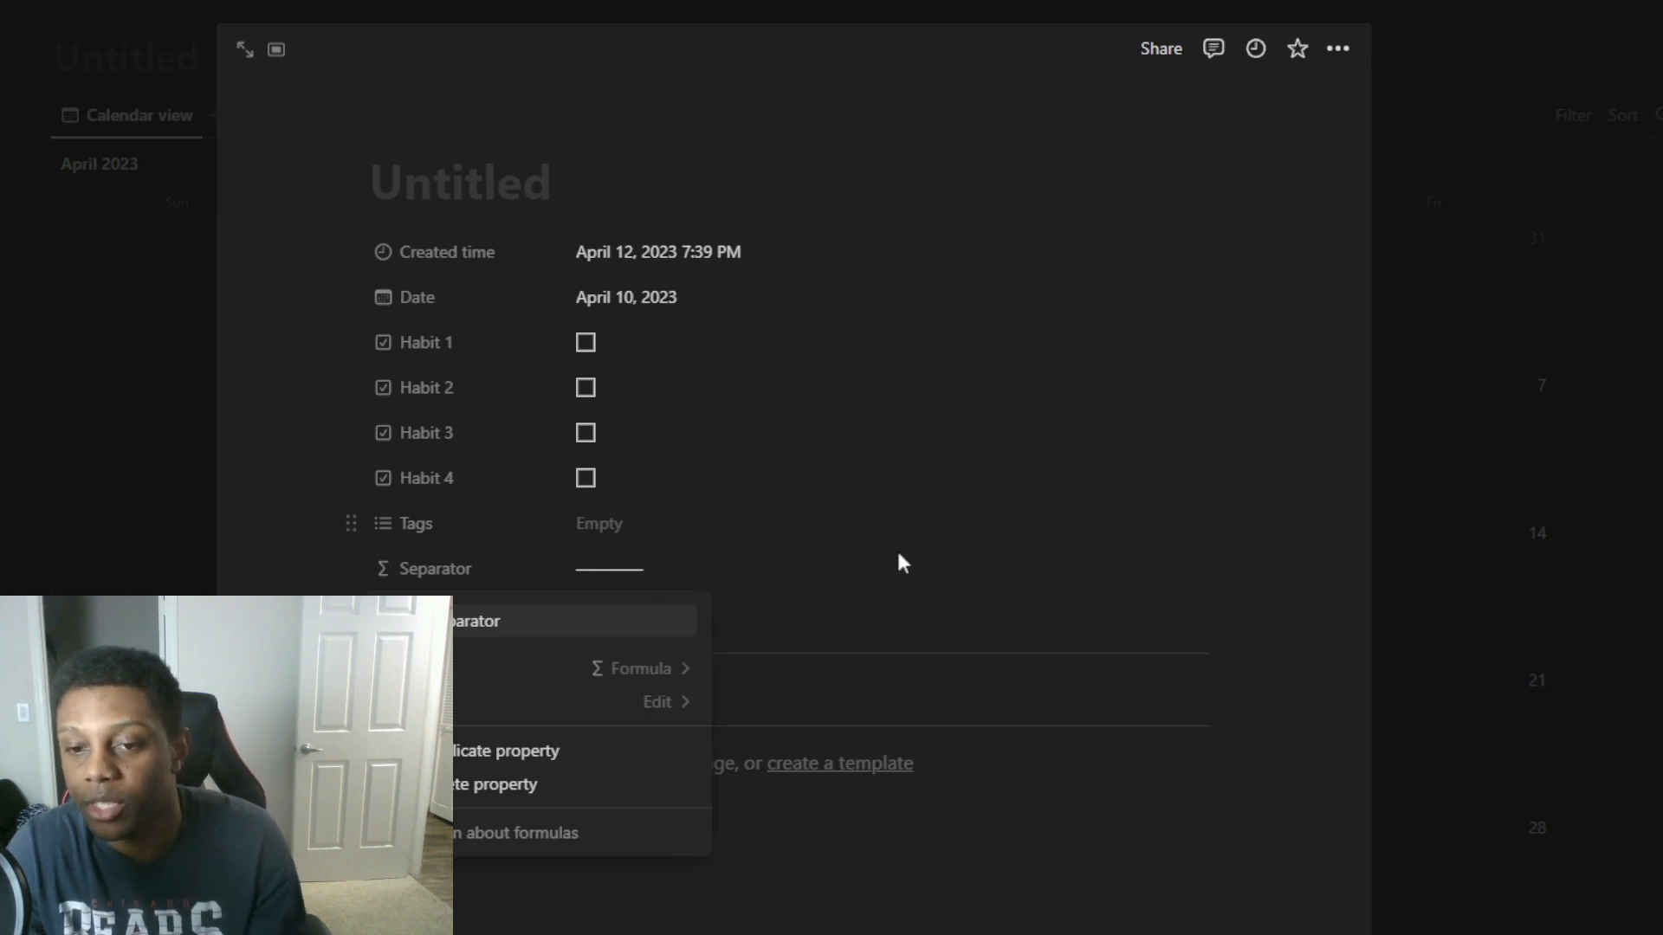
pyautogui.click(901, 562)
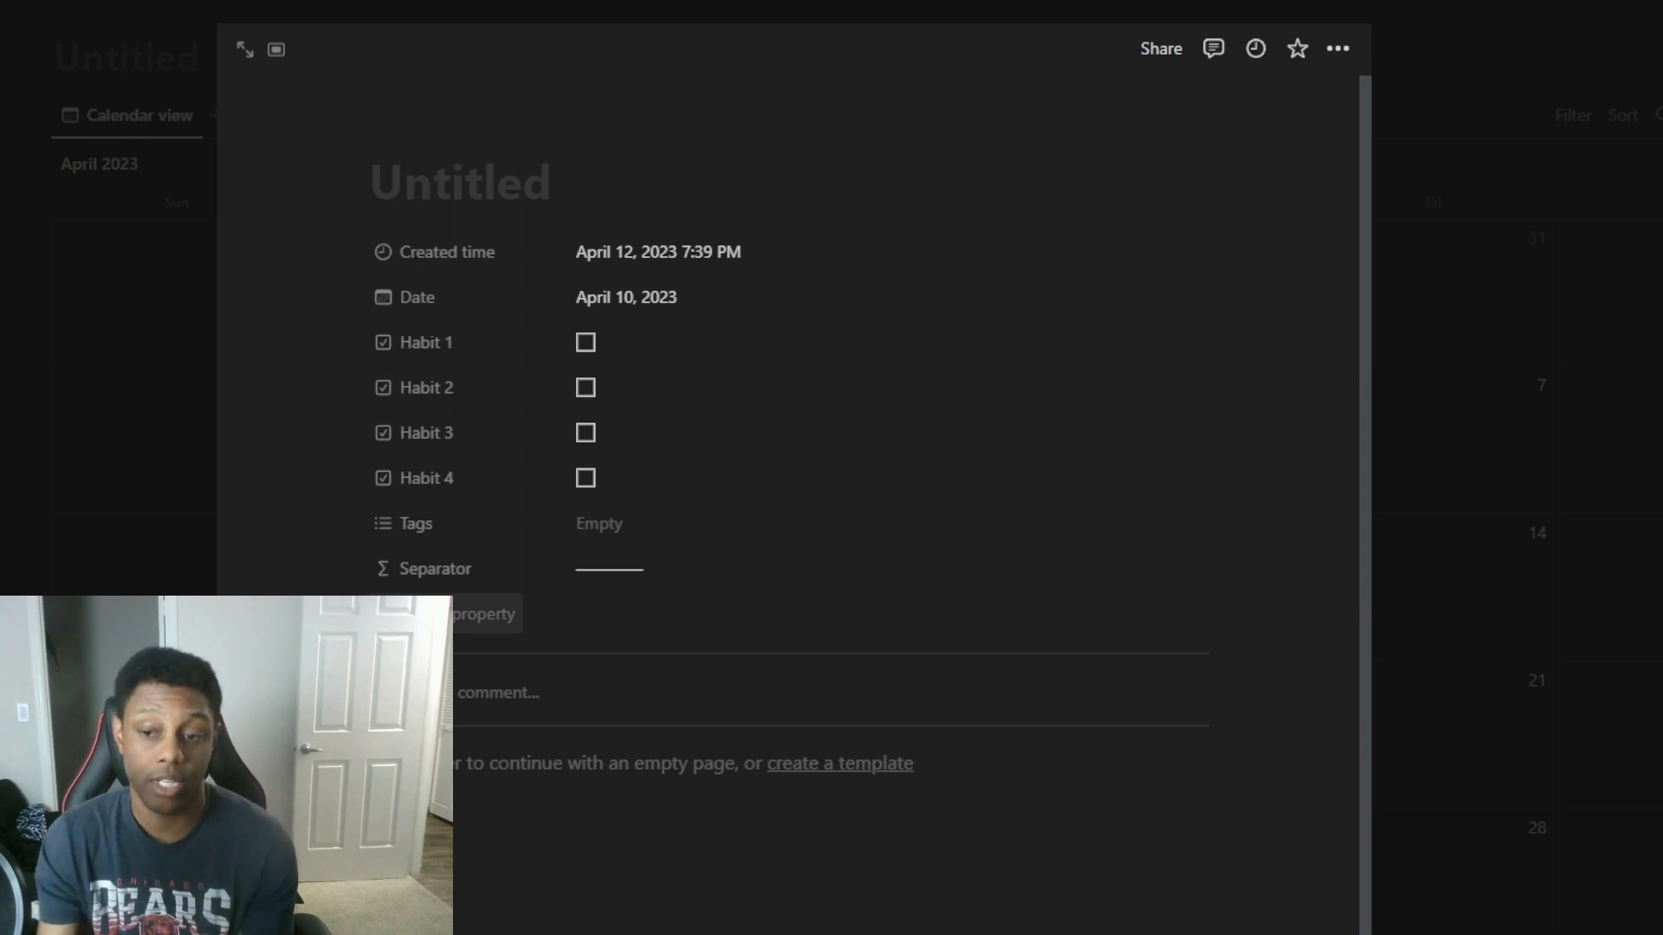
# Add a formula property and start it with round 100 * unaryPlus(prop("Habit 1"))
pyautogui.click(483, 613)
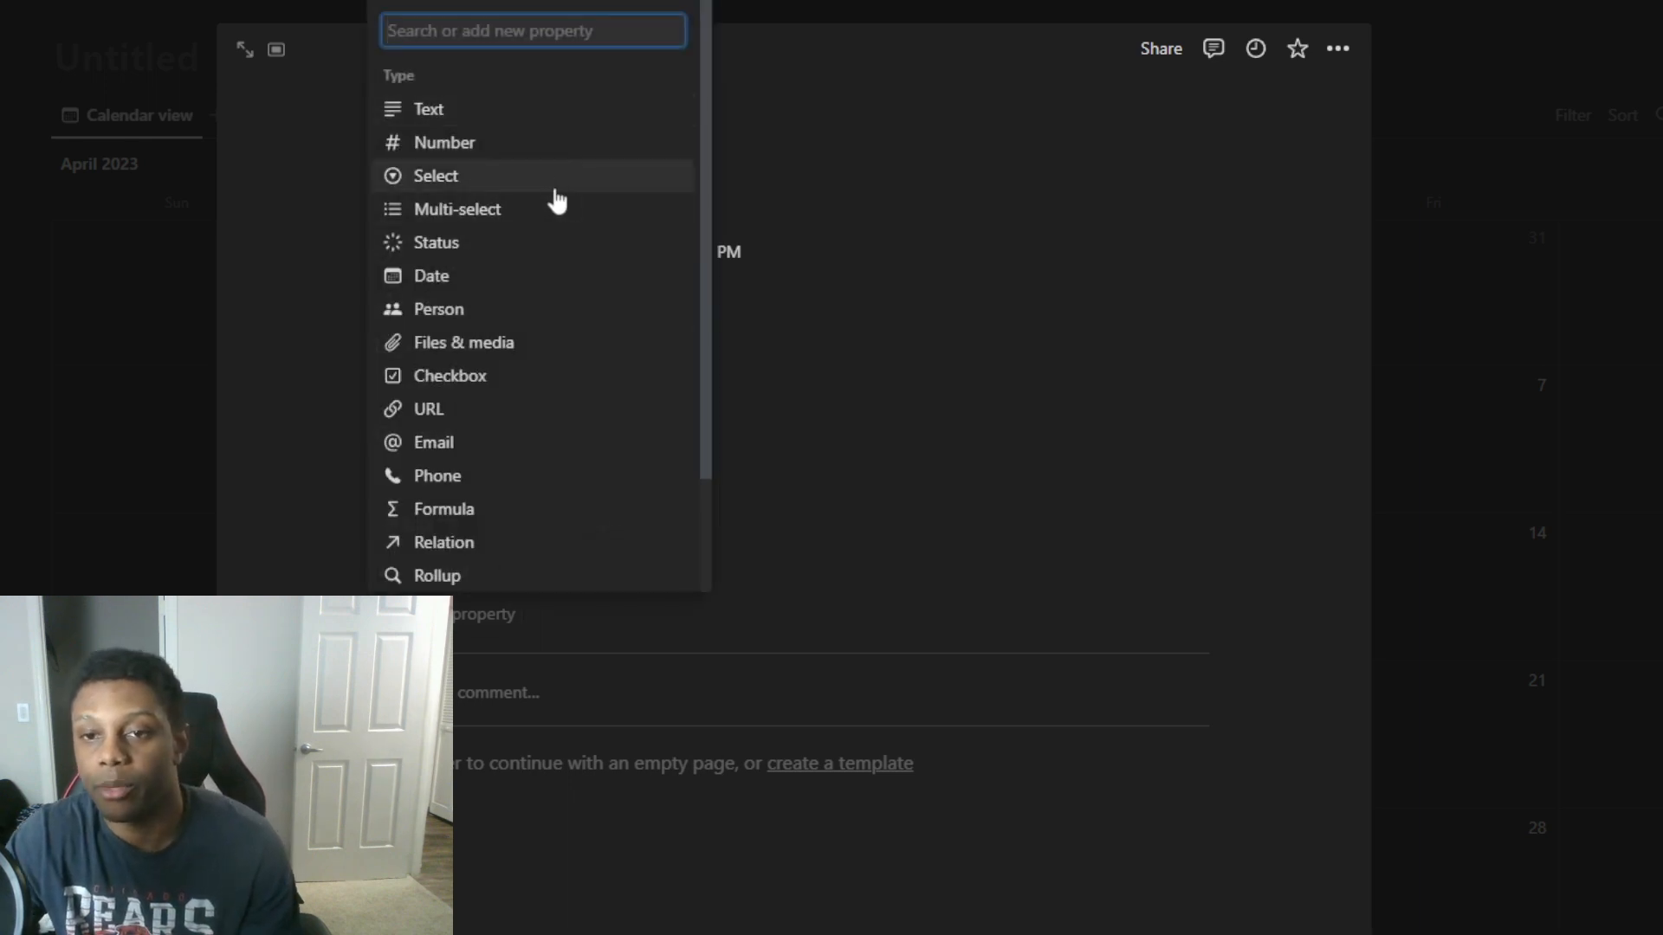
pyautogui.scroll(-3)
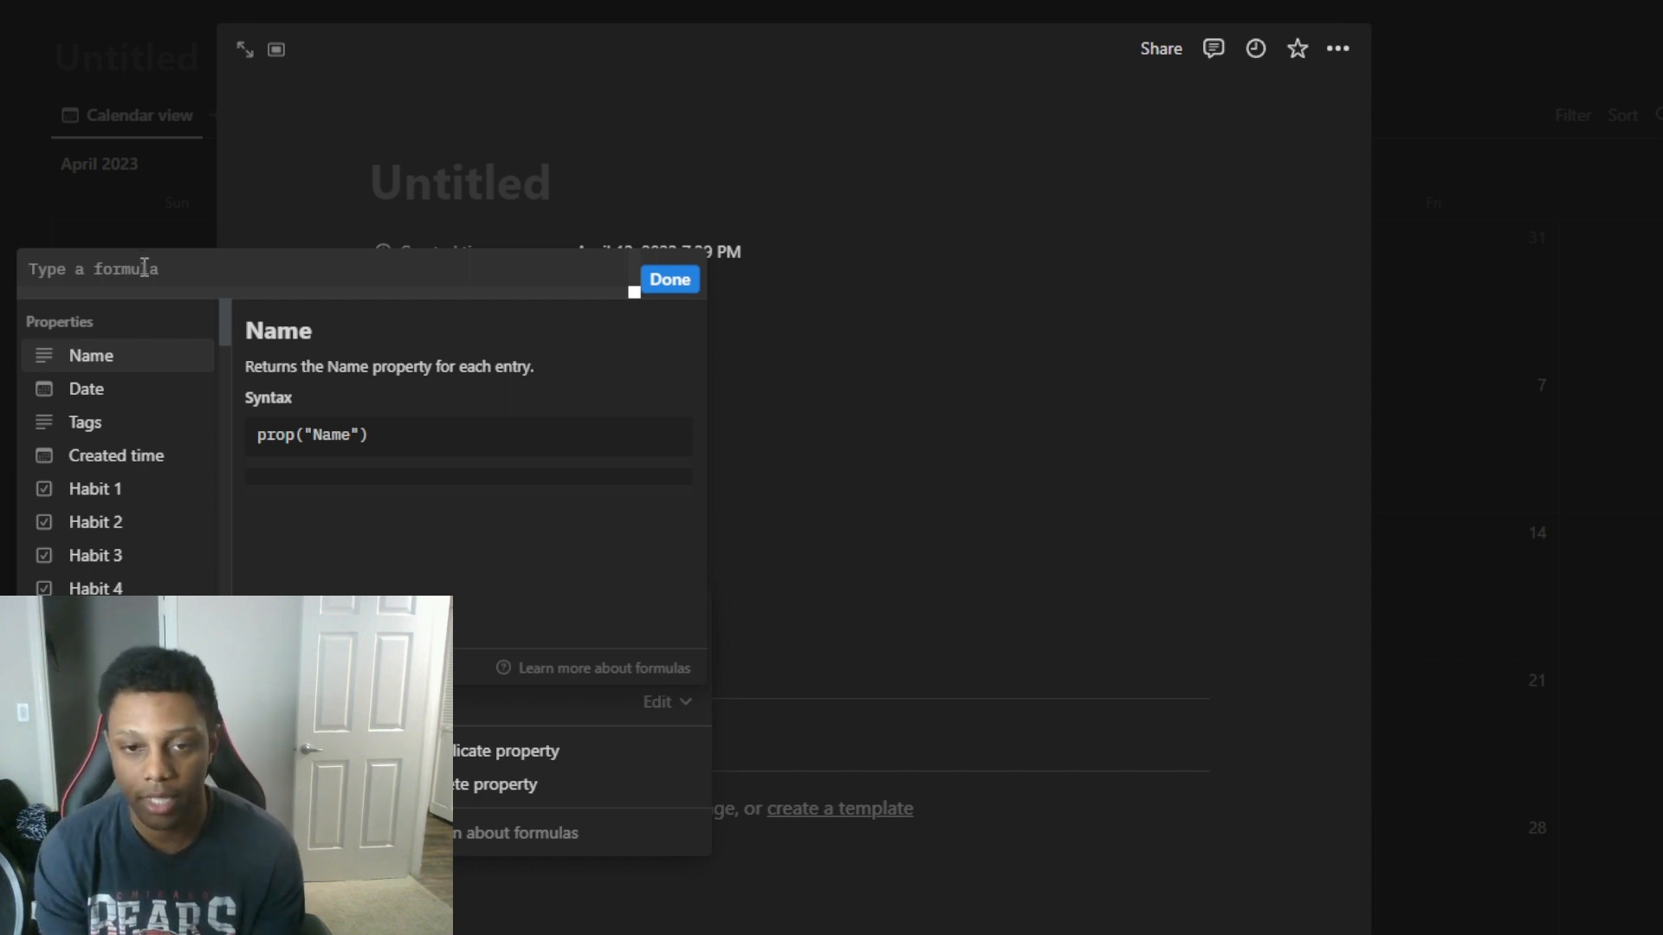
pyautogui.write('rou')
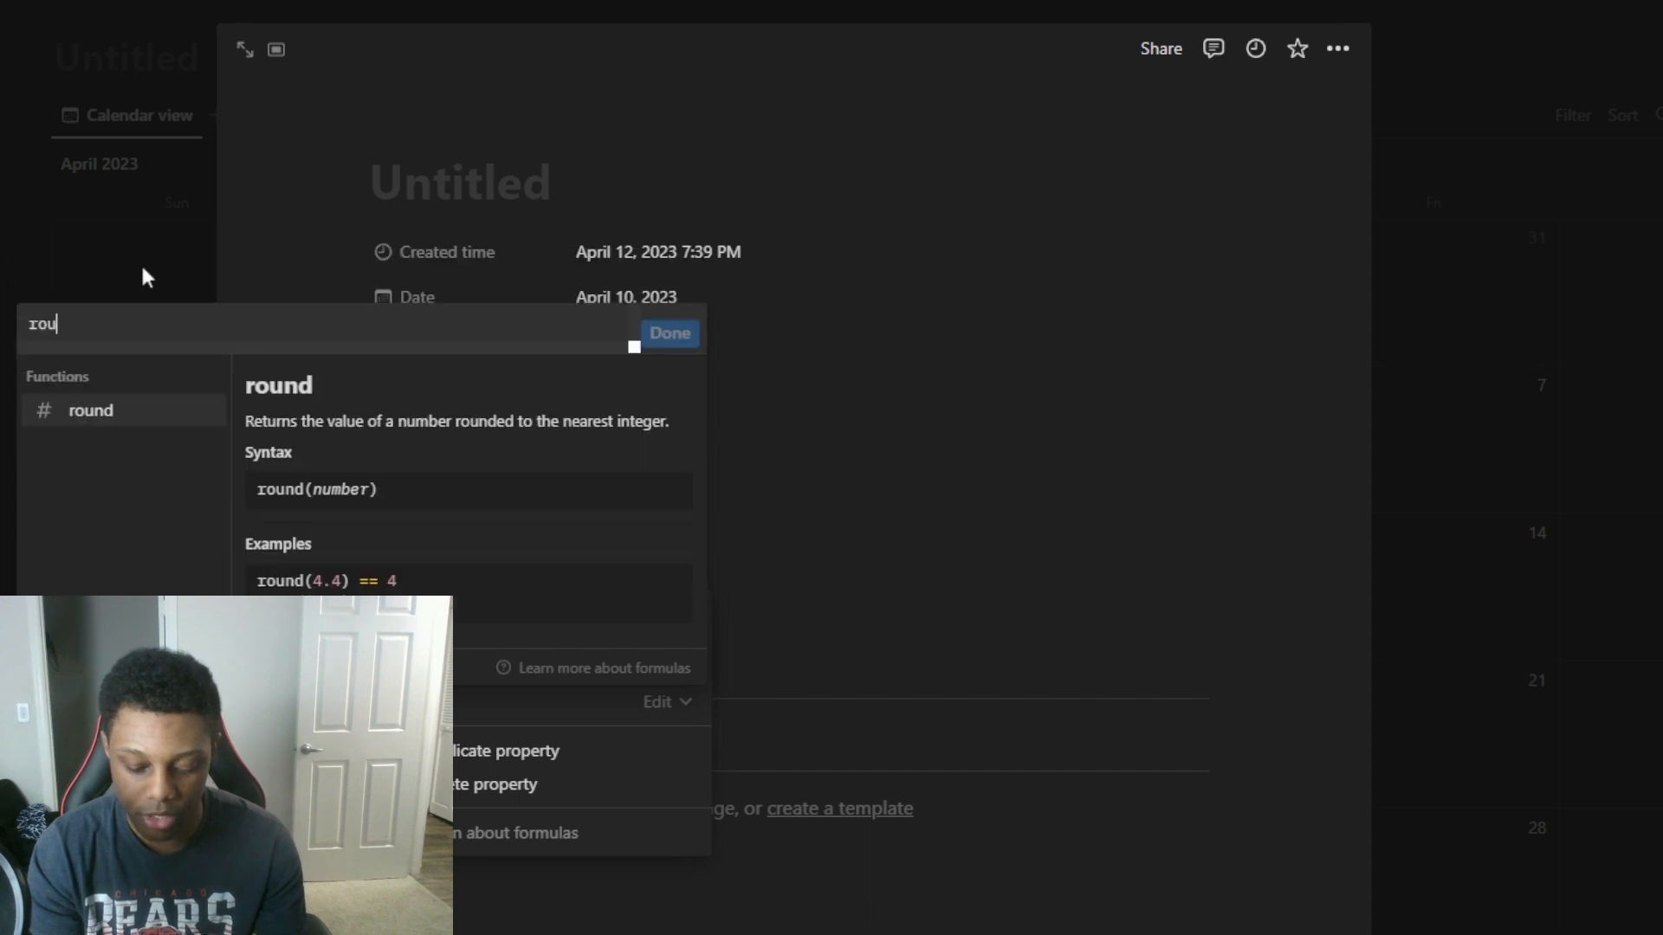
pyautogui.write('round 100')
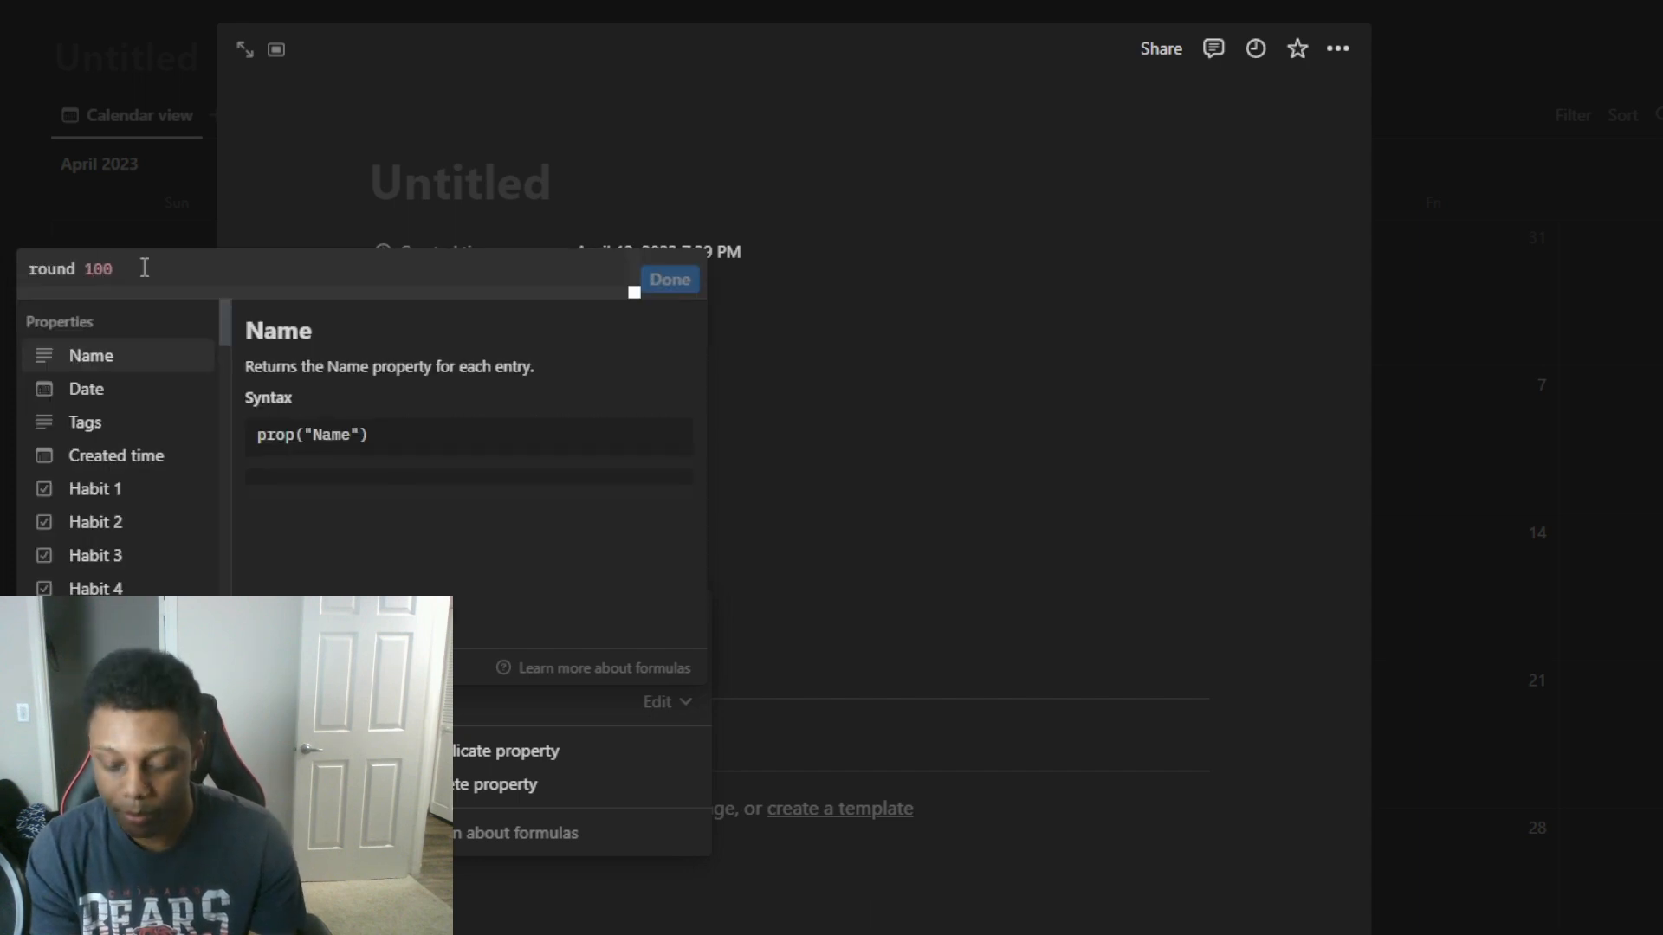
pyautogui.write('*')
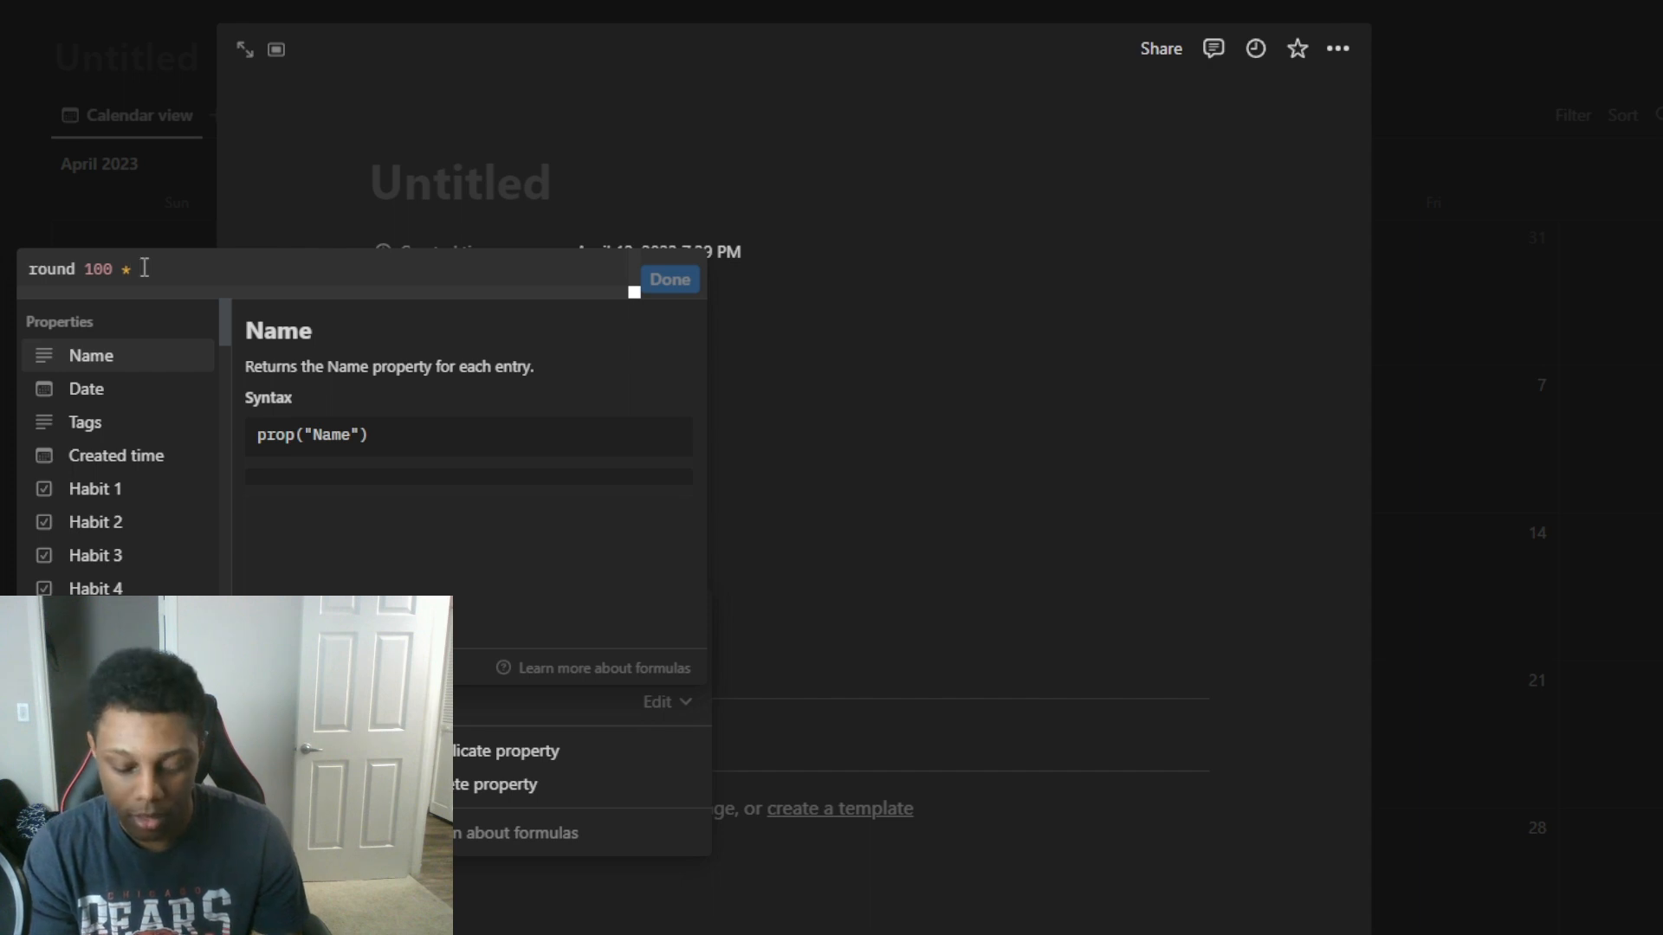
pyautogui.write('ur')
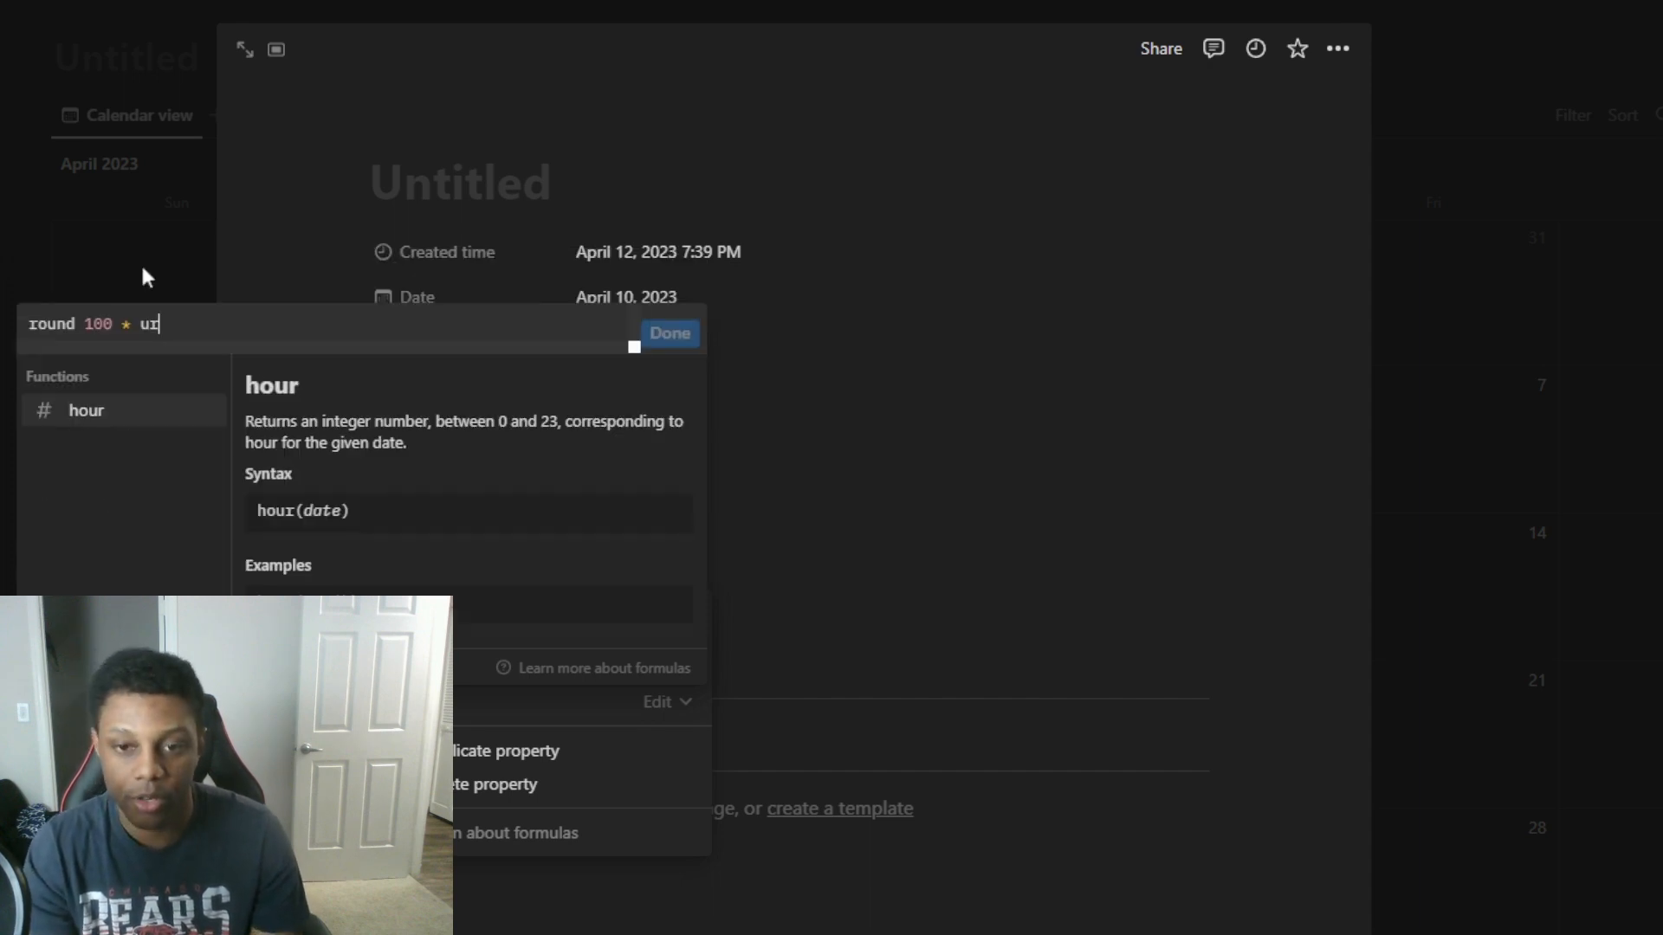
pyautogui.press('backspace')
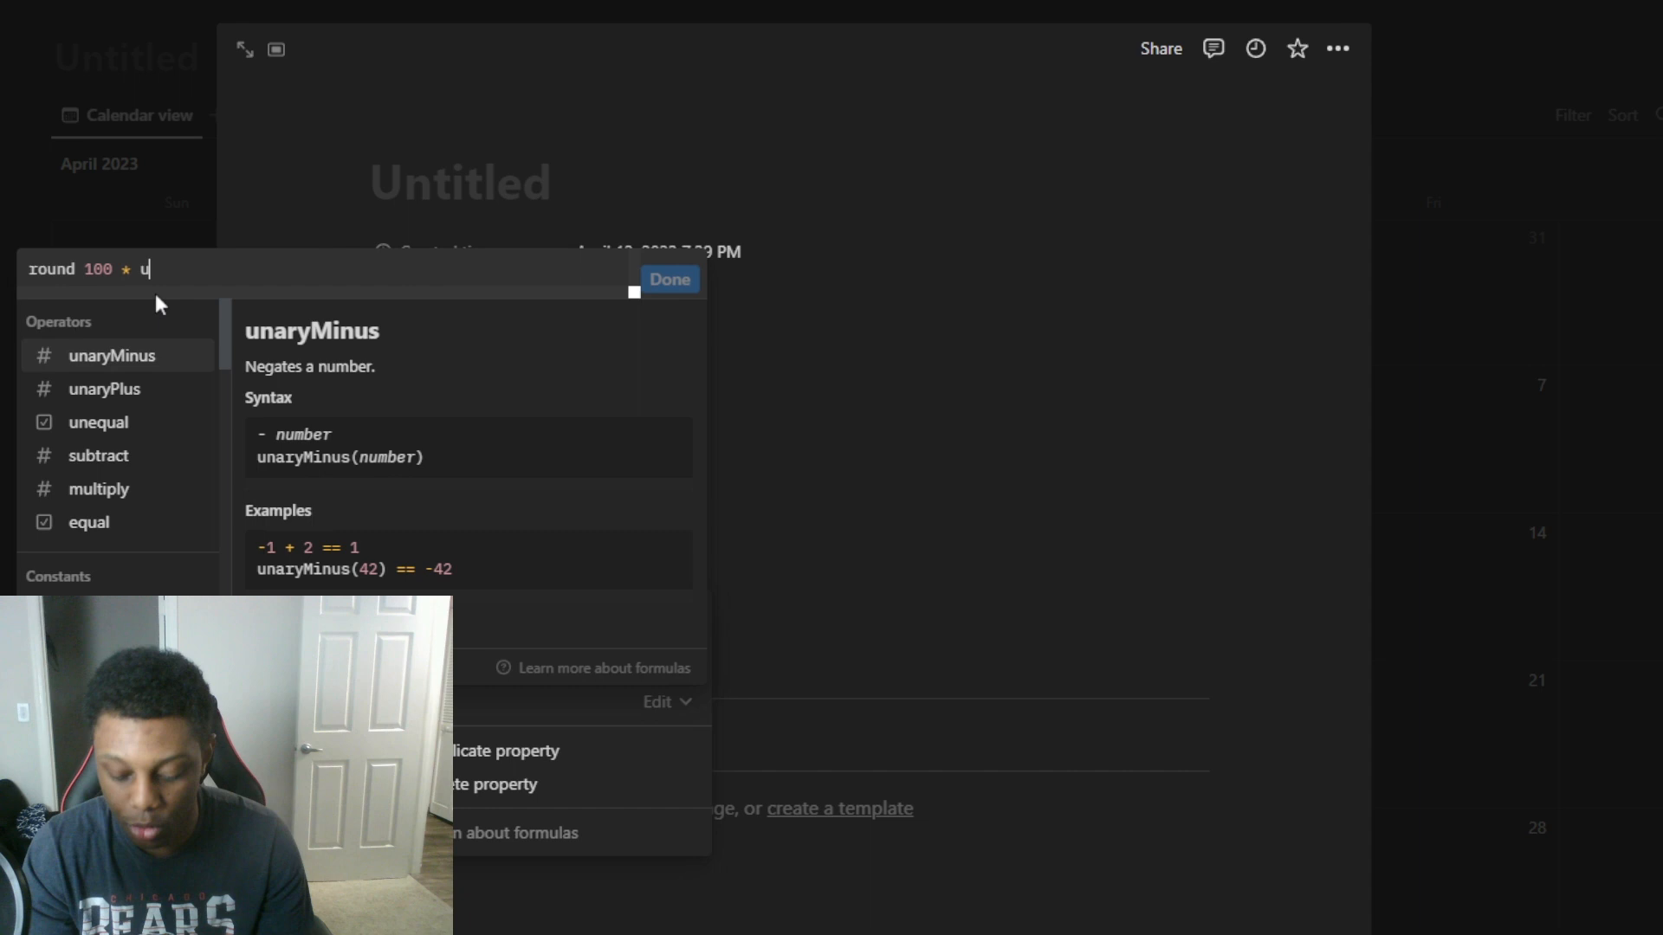
pyautogui.write('naryPlus(')
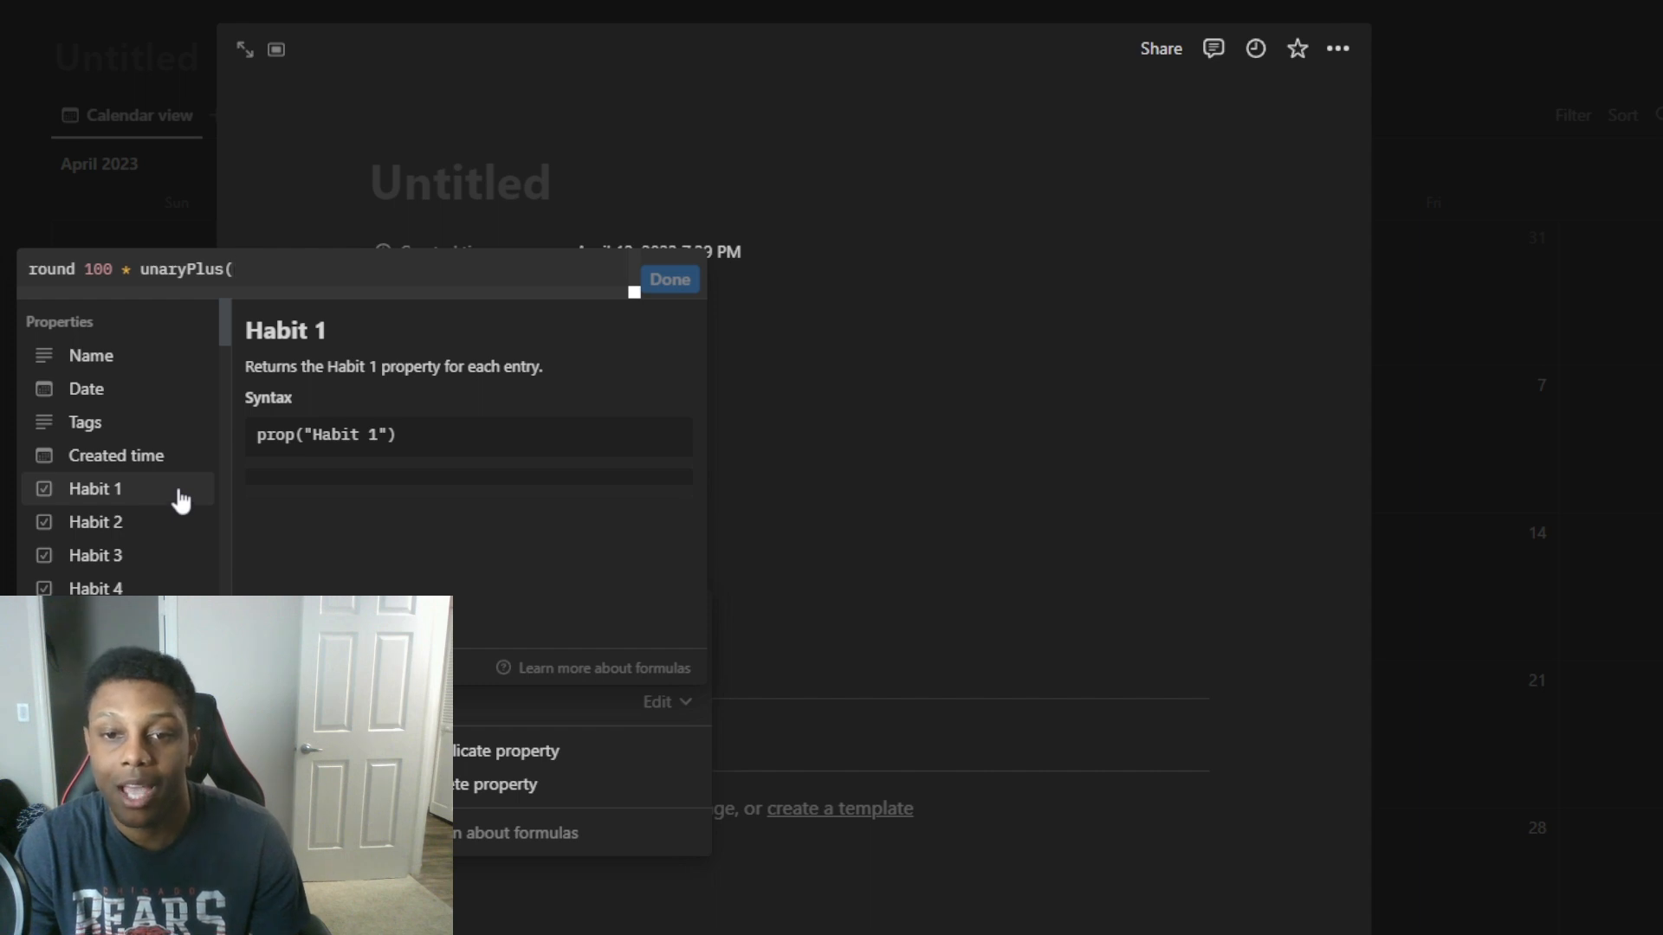
pyautogui.click(94, 489)
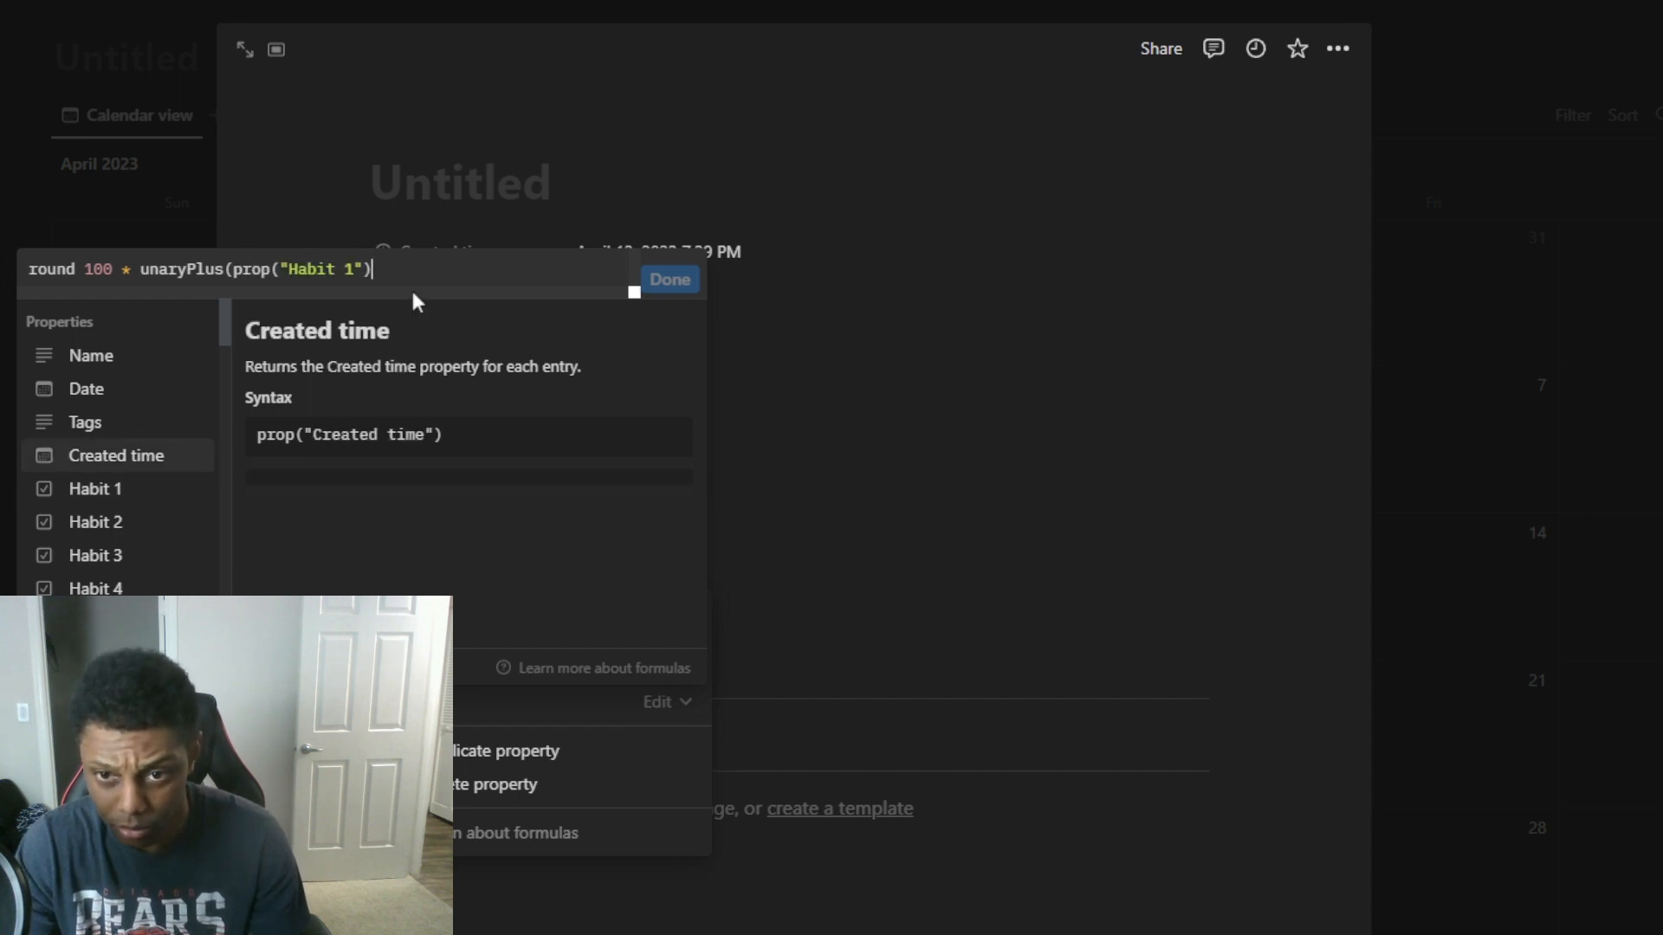
# Extend the formula with + unaryPlus(prop("Habit 2")) + and begin a third unaryPlus term
pyautogui.write('+')
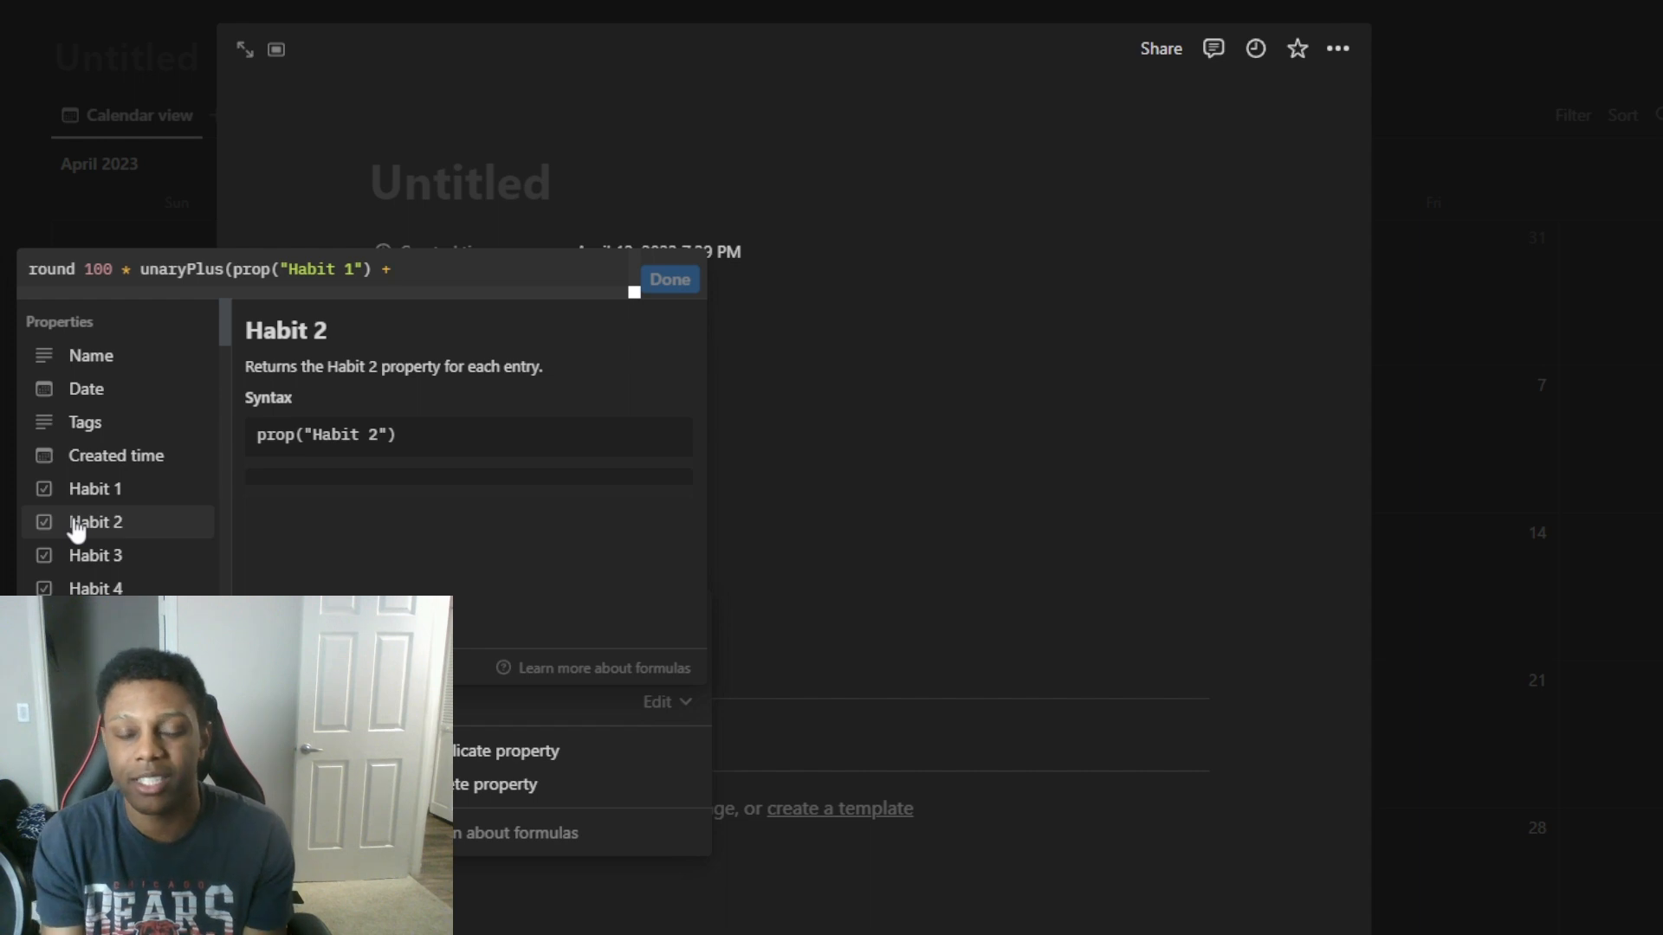
pyautogui.write('un')
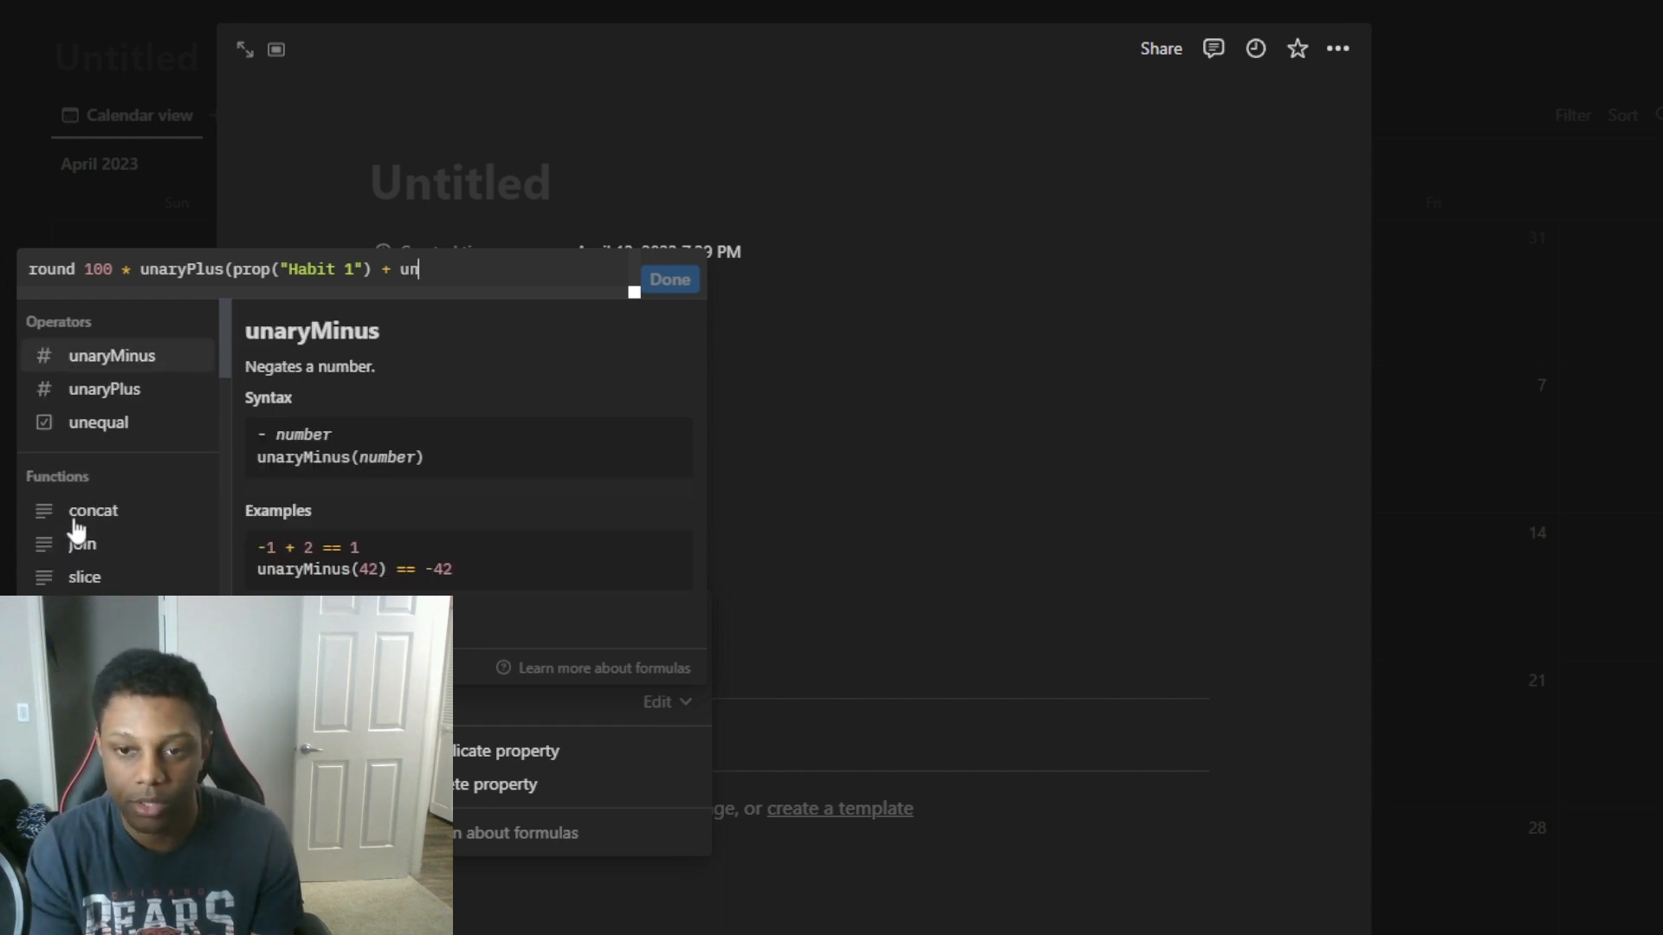
pyautogui.click(104, 390)
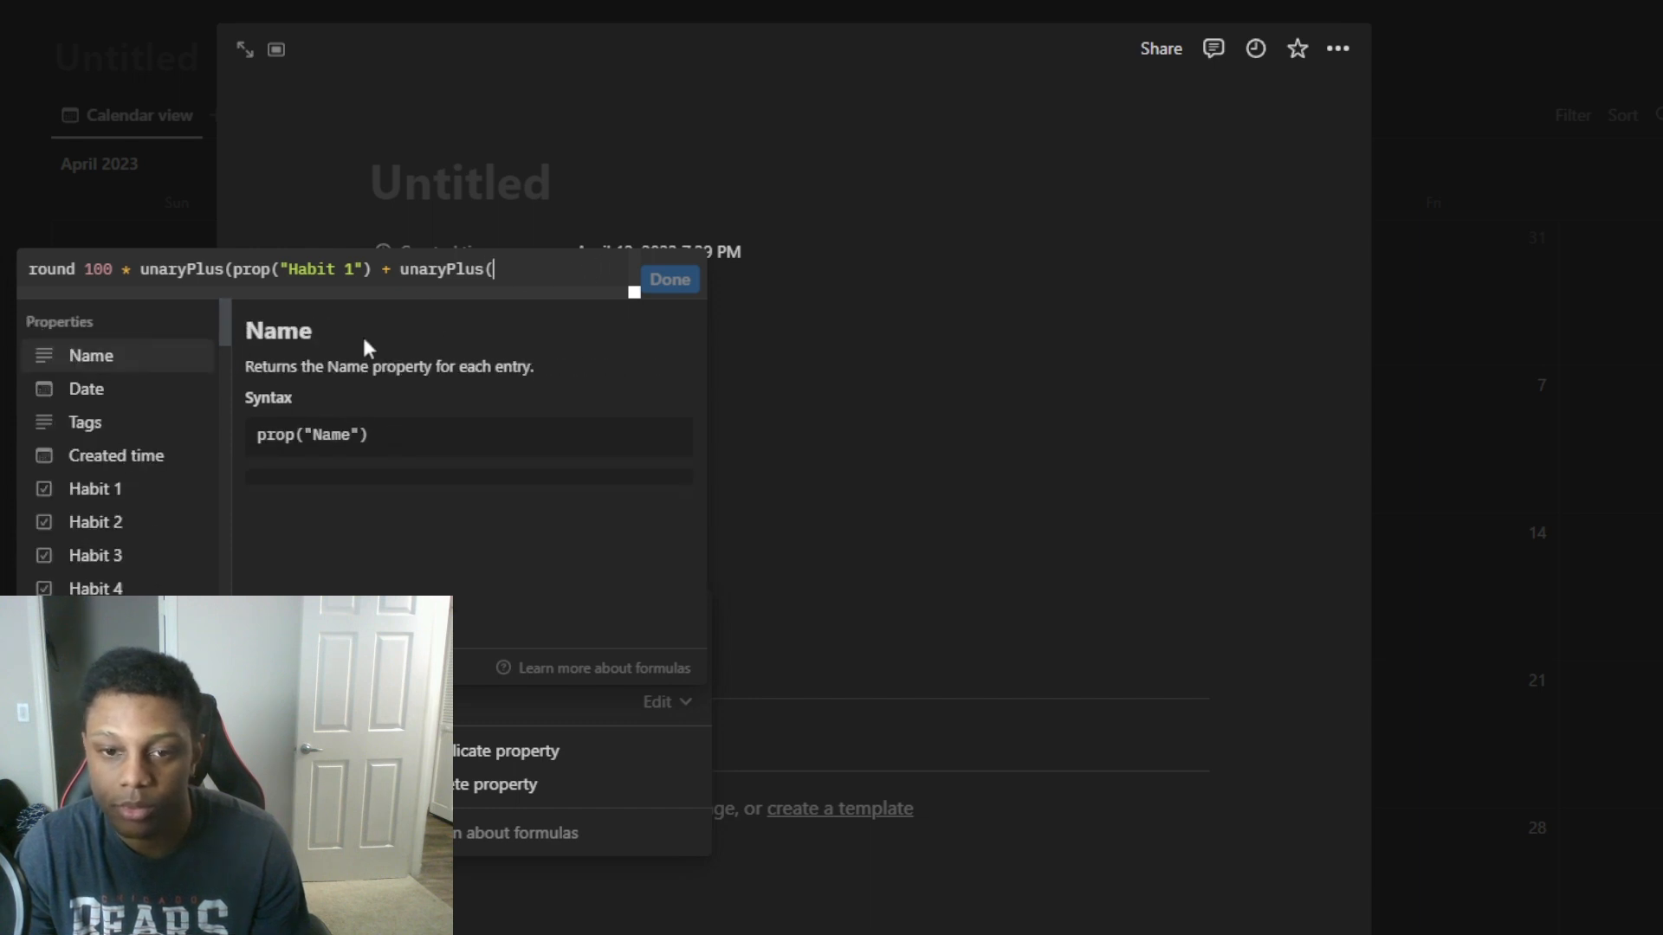
pyautogui.click(94, 522)
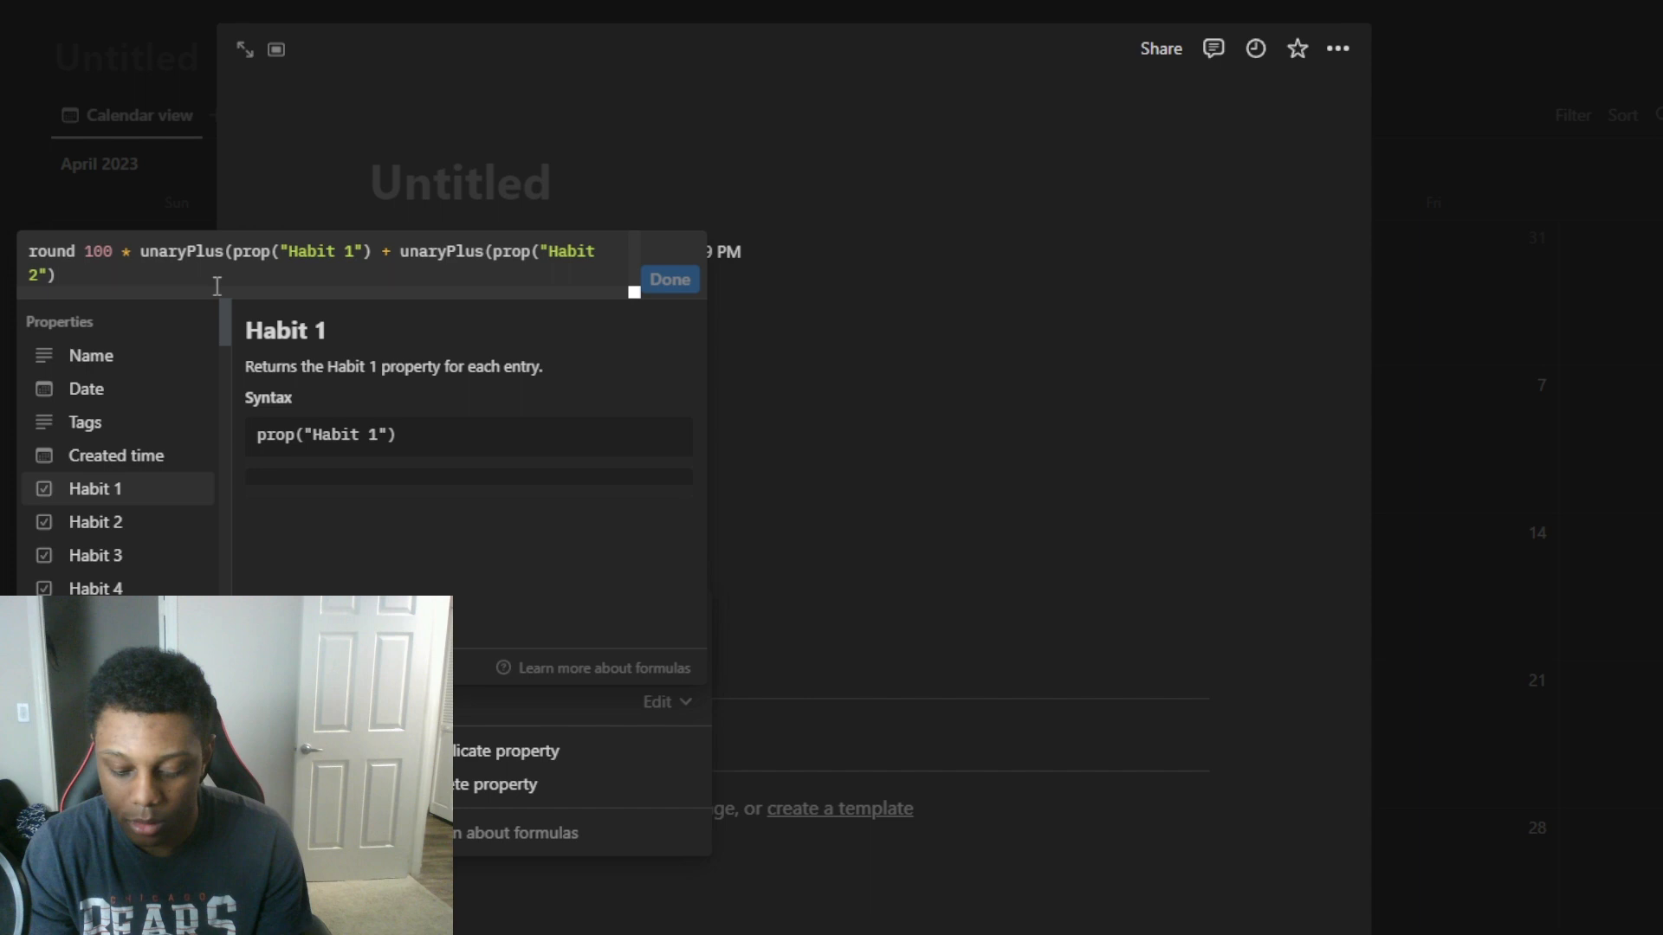
pyautogui.write('+')
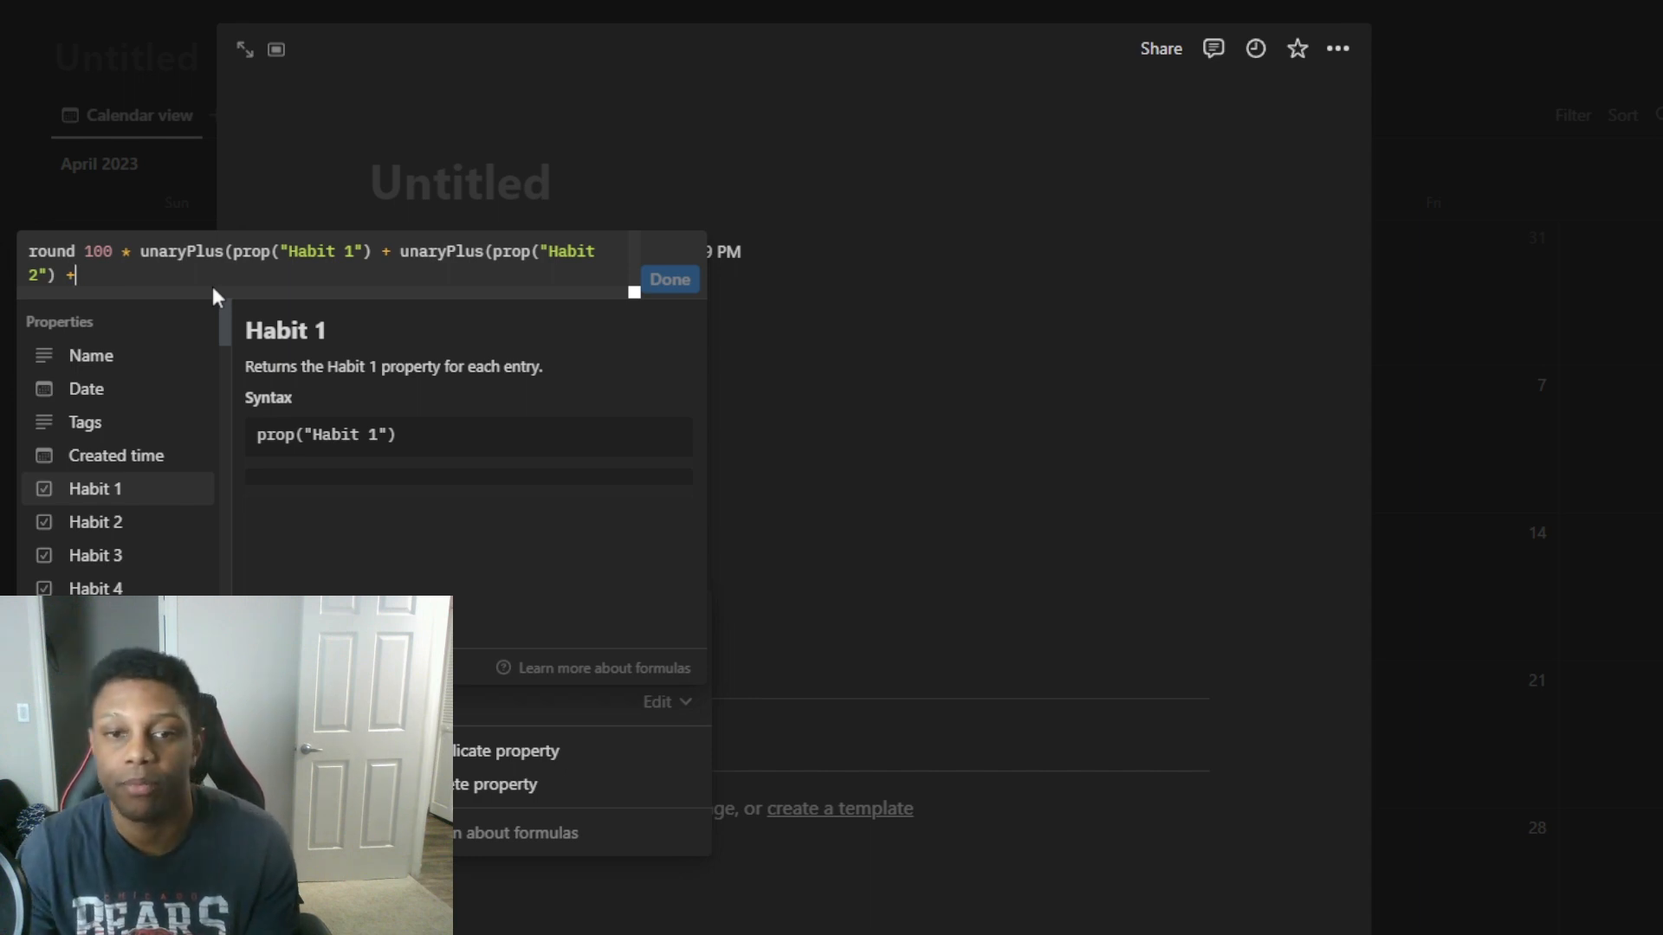
pyautogui.write('unaryPlus(')
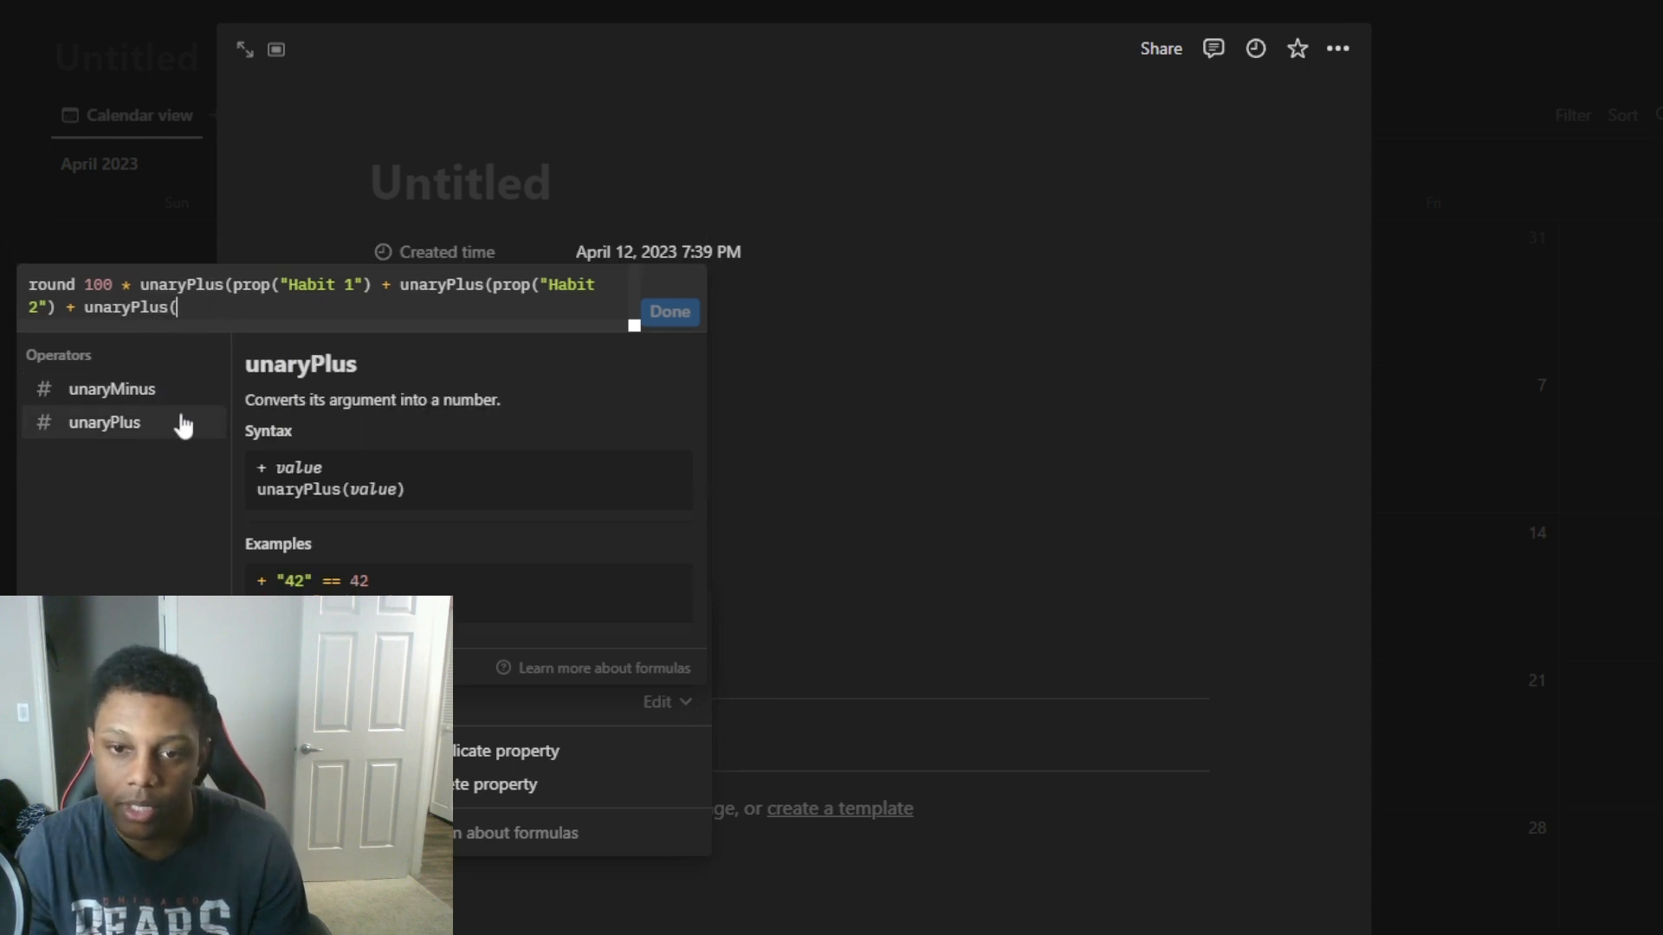
pyautogui.moveTo(422, 351)
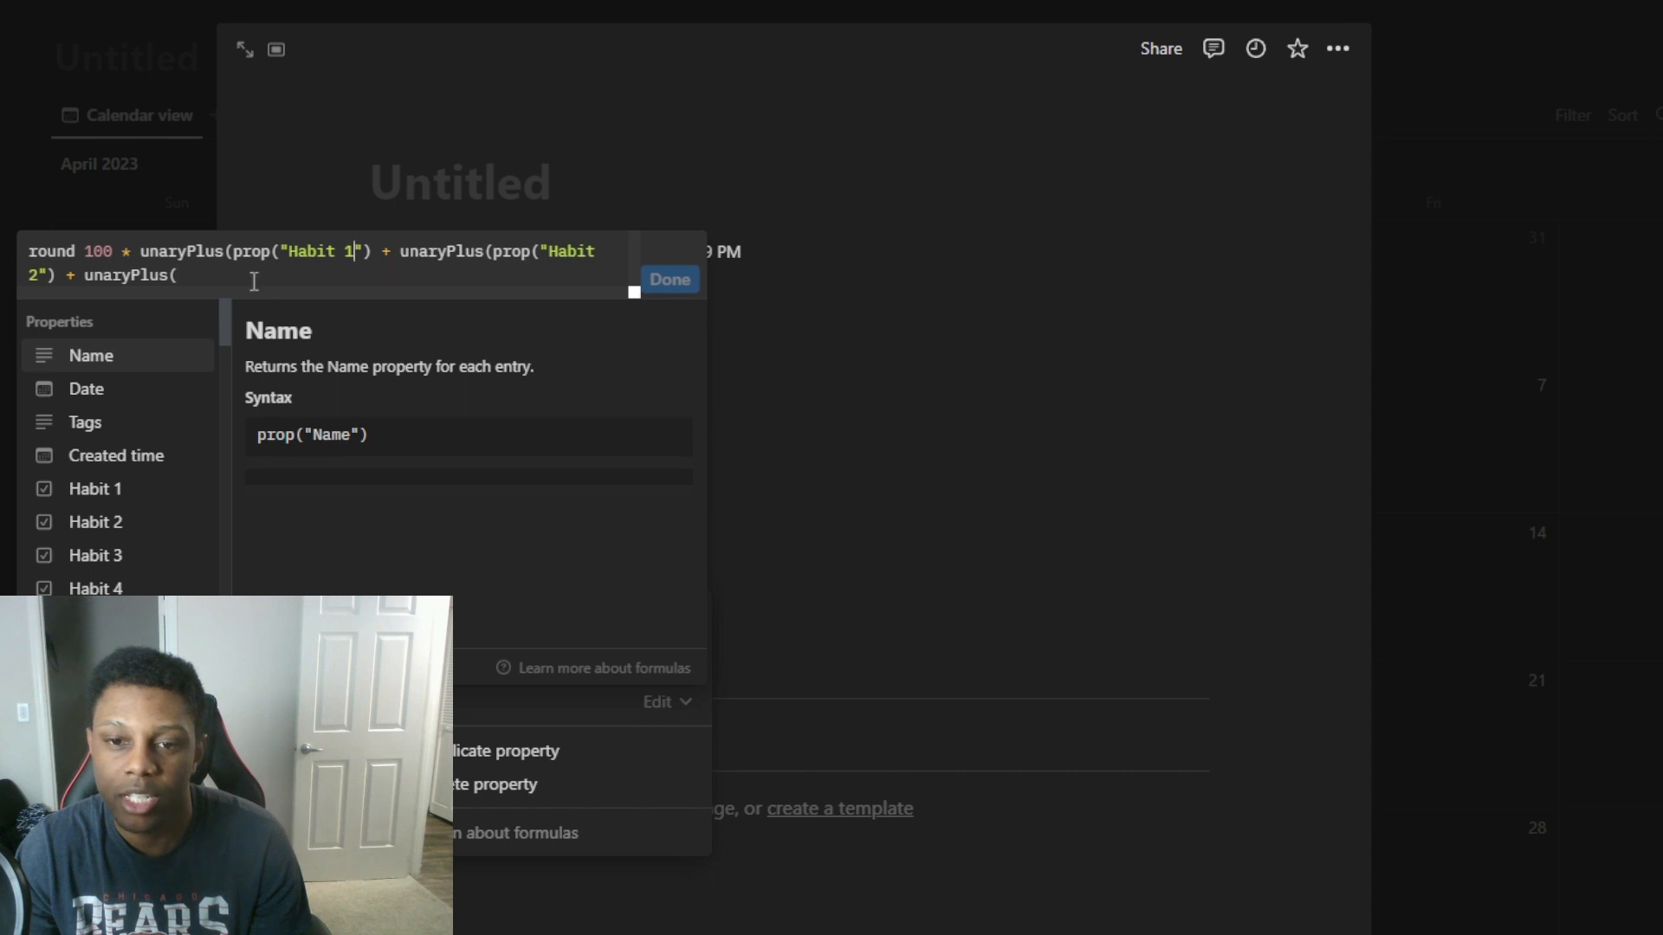
pyautogui.moveTo(95, 555)
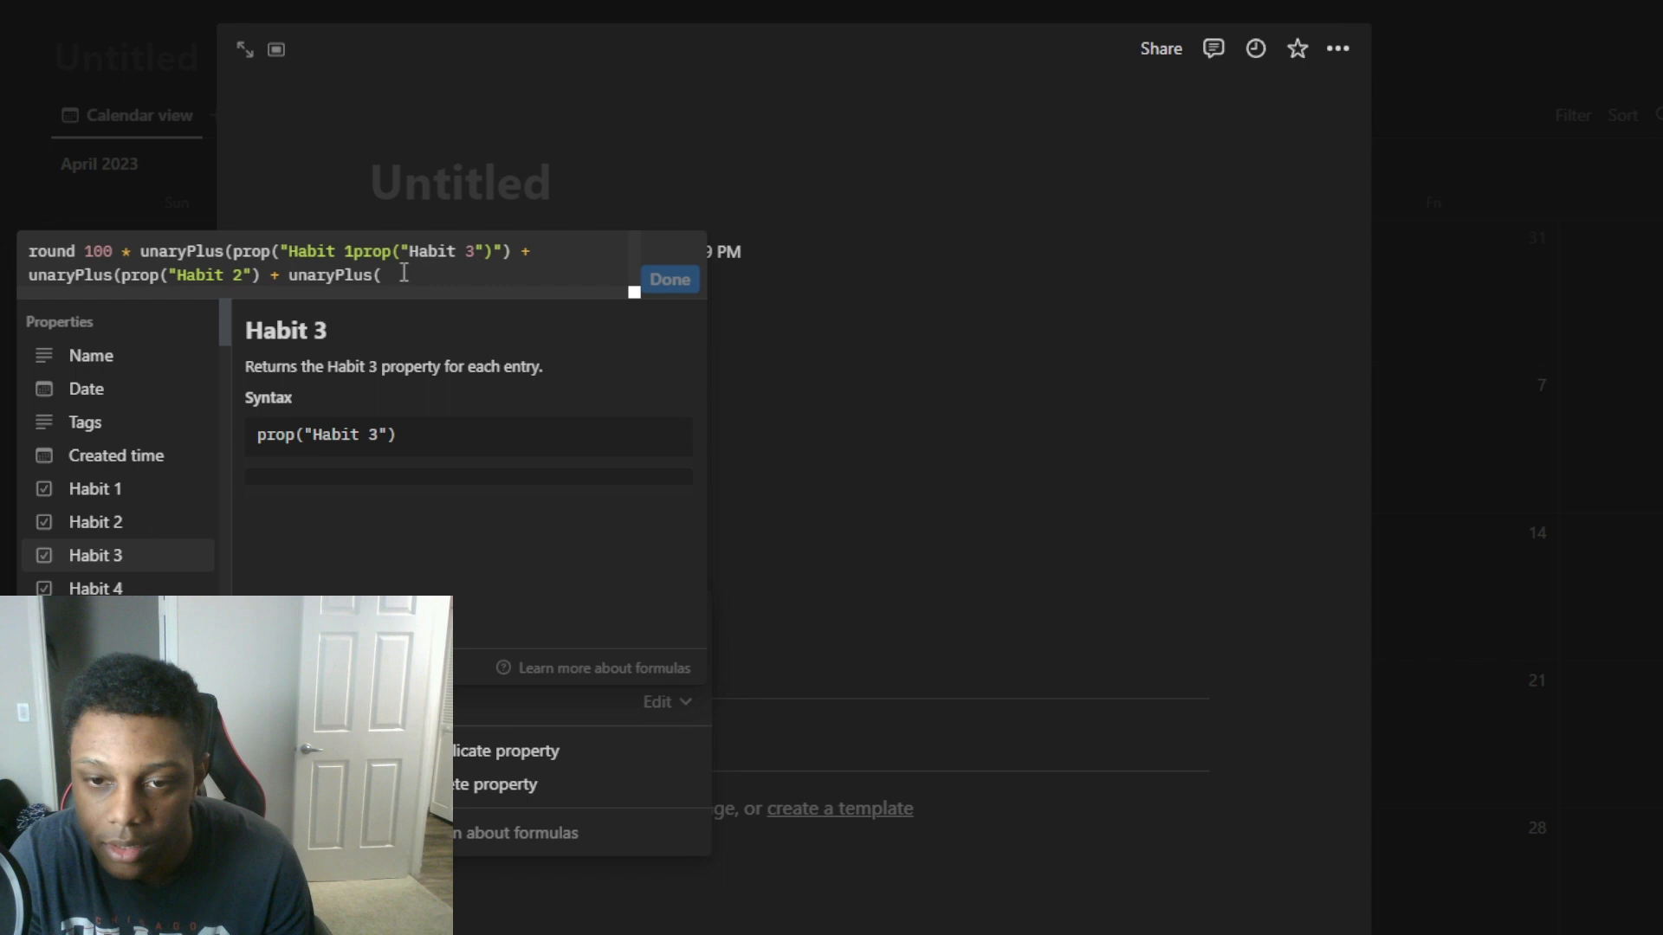
# Close the unfinished editor and reopen the Percentage property's formula for editing
pyautogui.click(490, 783)
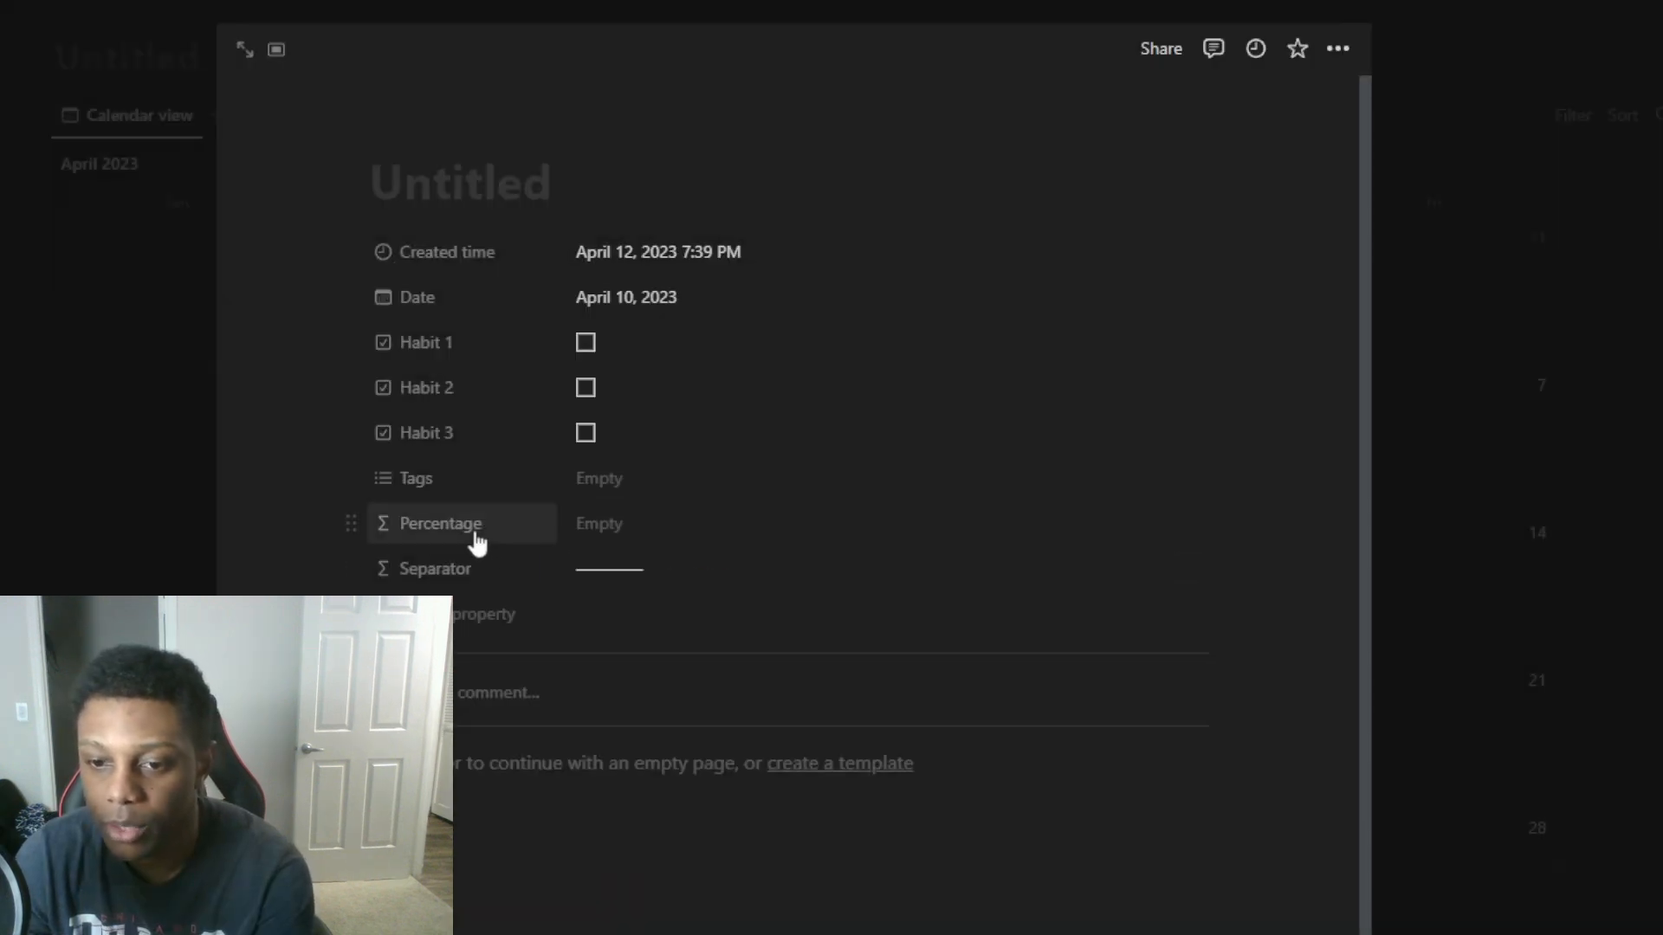
pyautogui.click(438, 523)
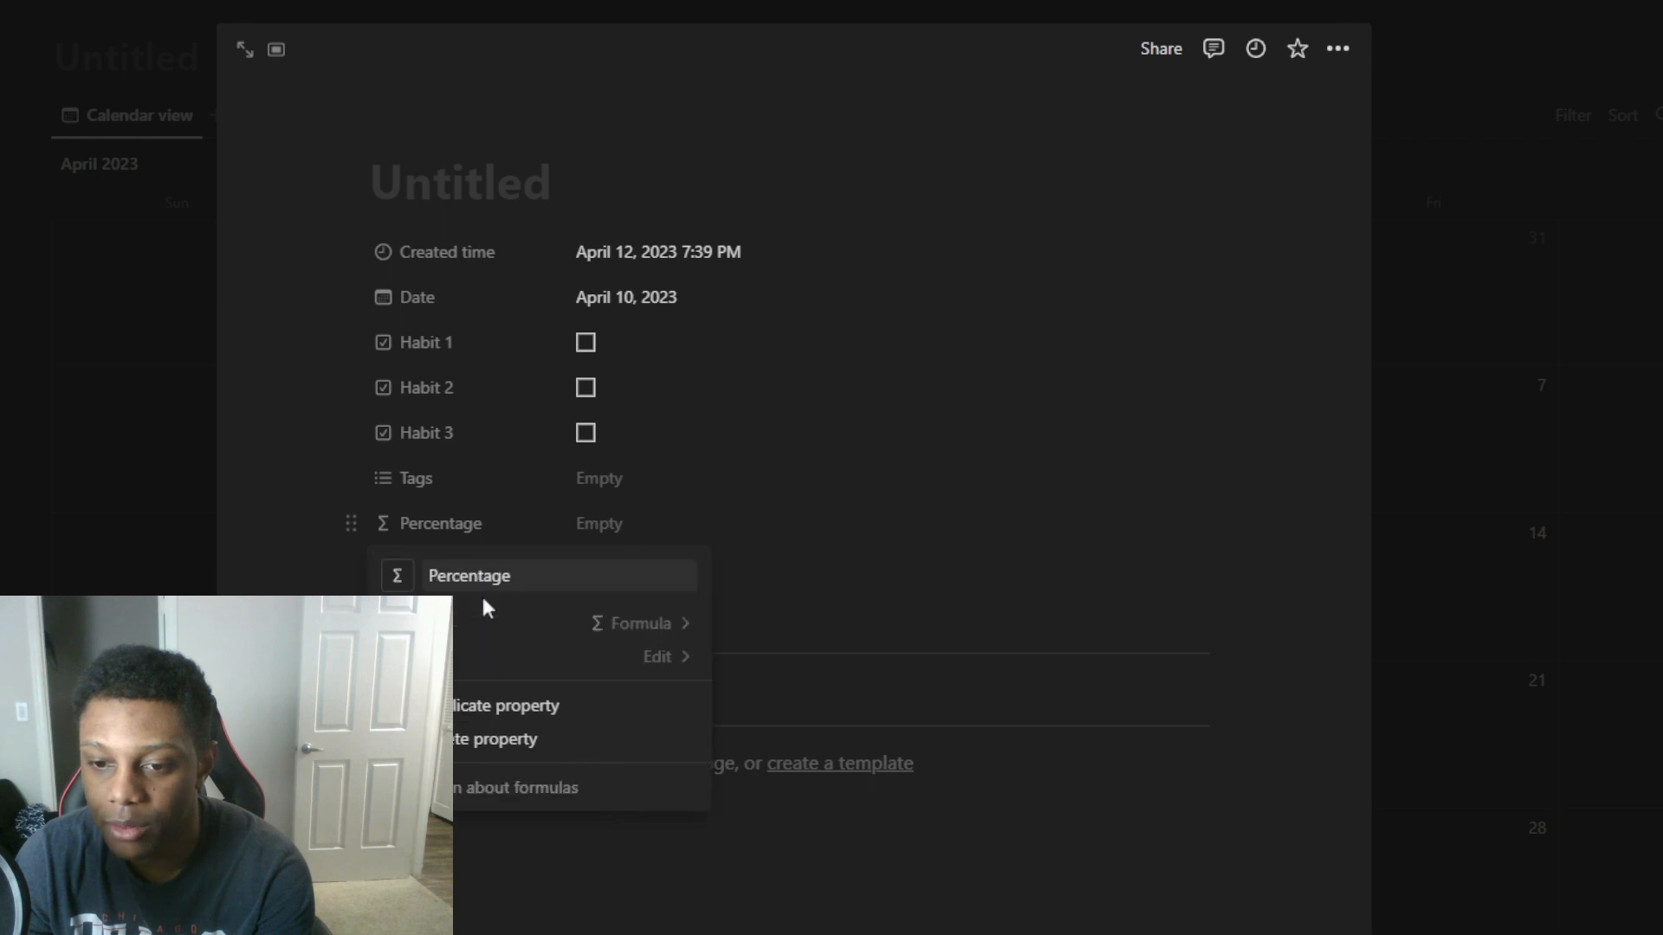
pyautogui.click(658, 656)
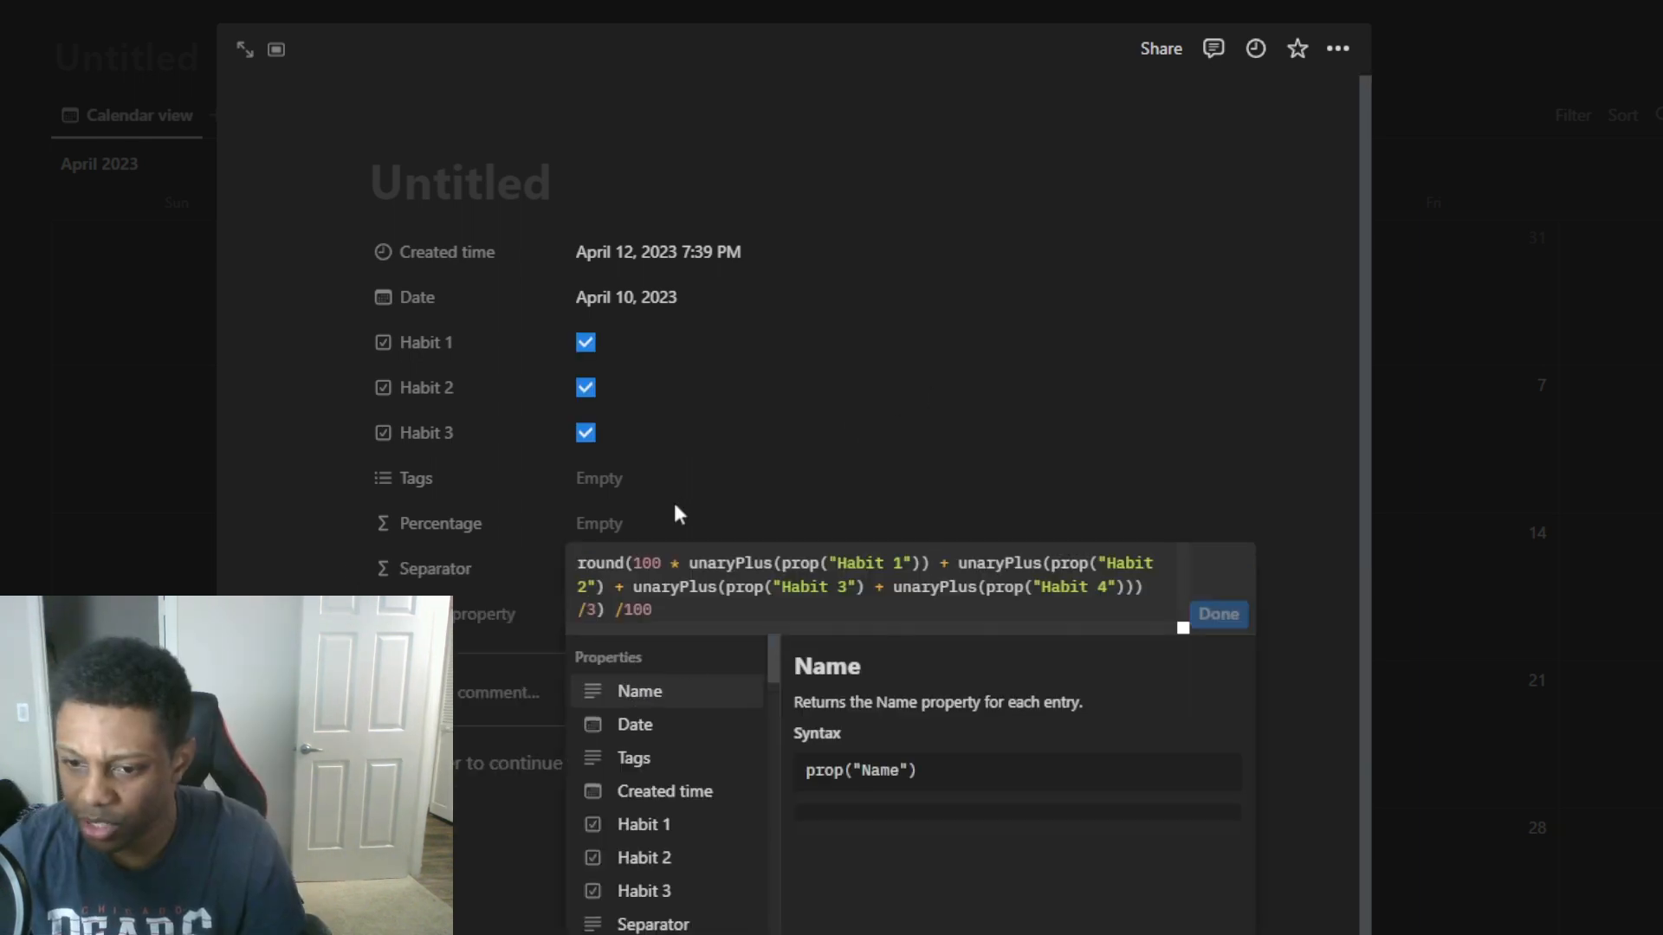
pyautogui.moveTo(757, 466)
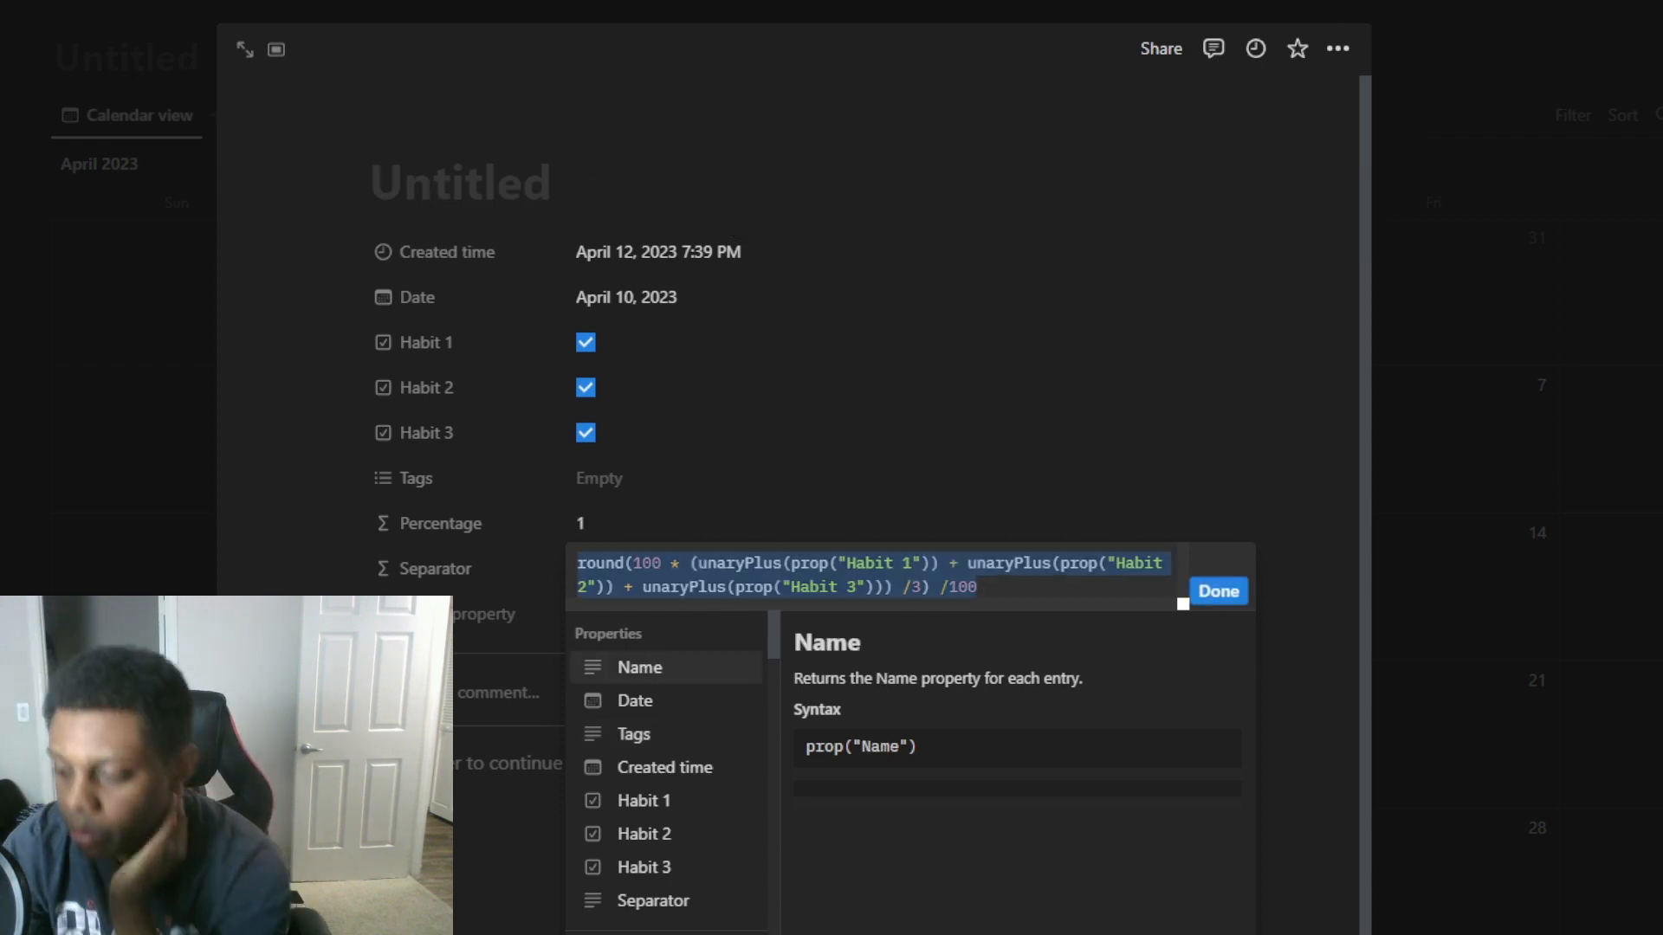
# Confirm the Percentage formula with Done
pyautogui.click(1218, 591)
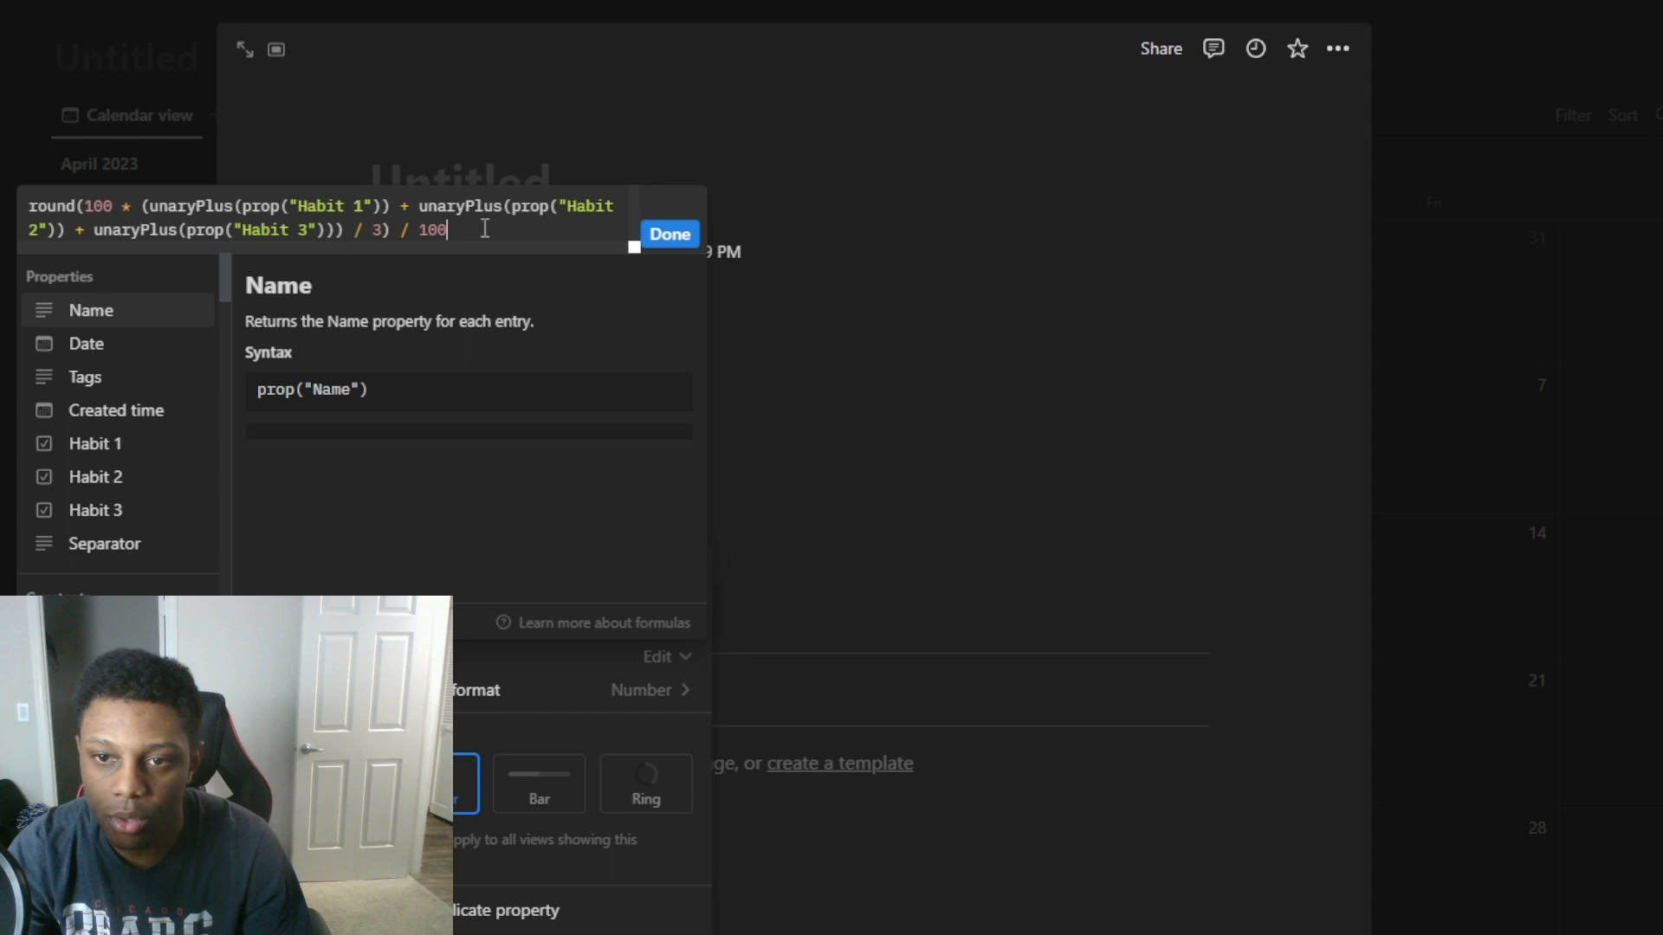
# Retype the formula as round(100 * (unaryPlus(prop("Habit 1")) + unaryPlus(Habit 2)
pyautogui.write('r')
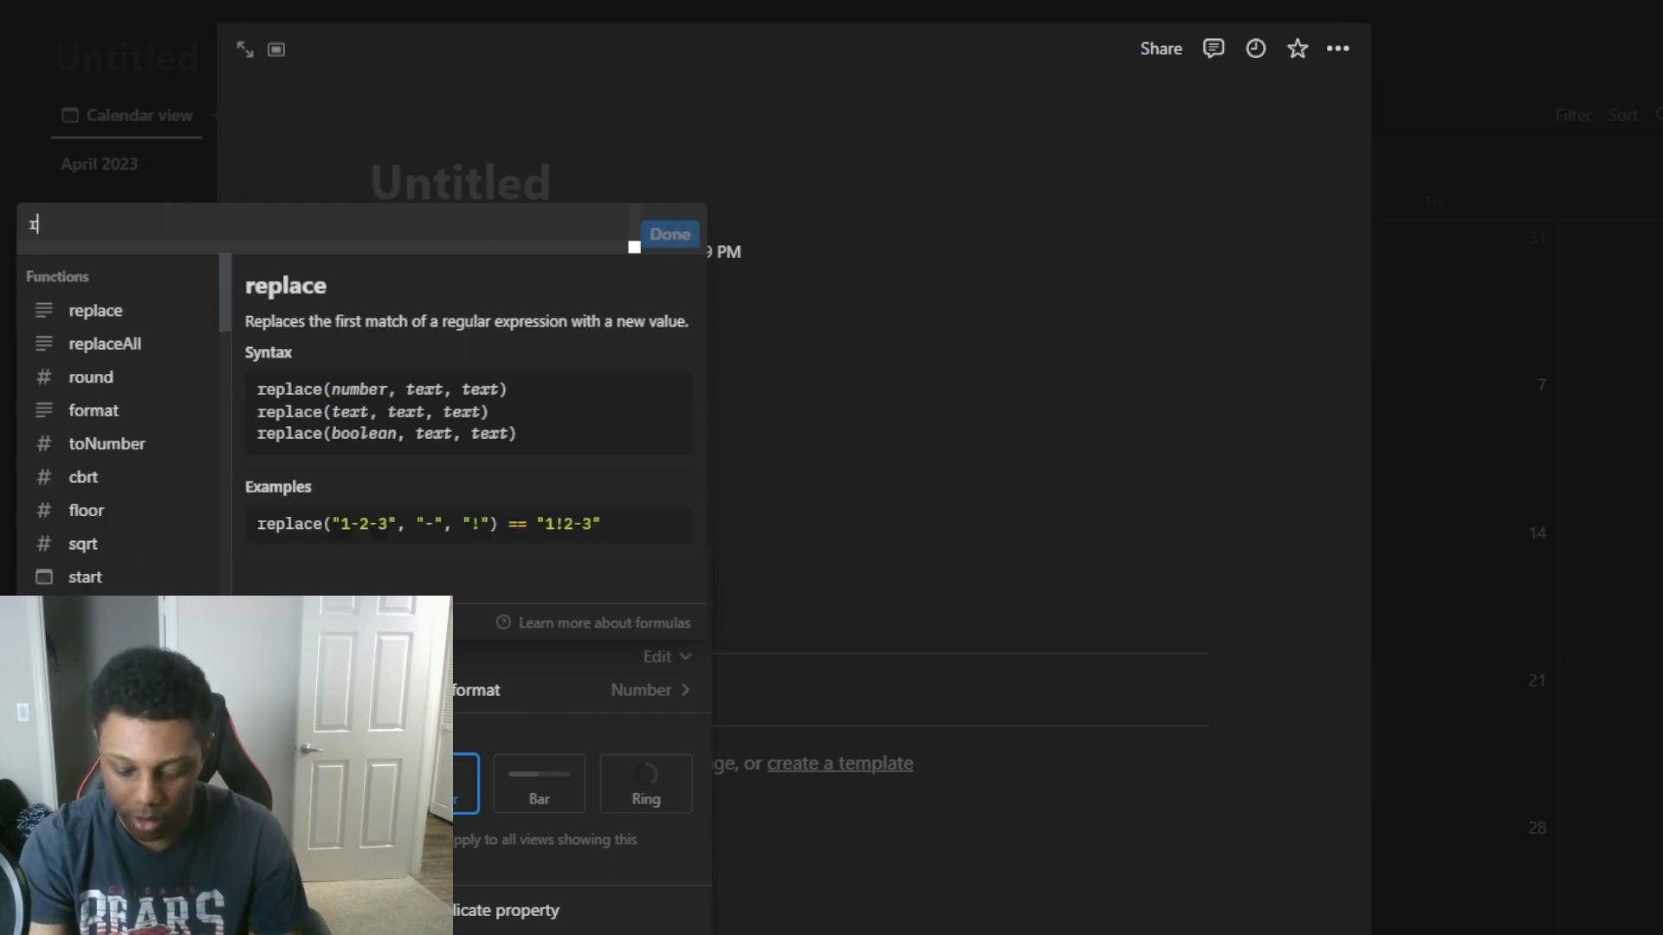
pyautogui.write('round 100')
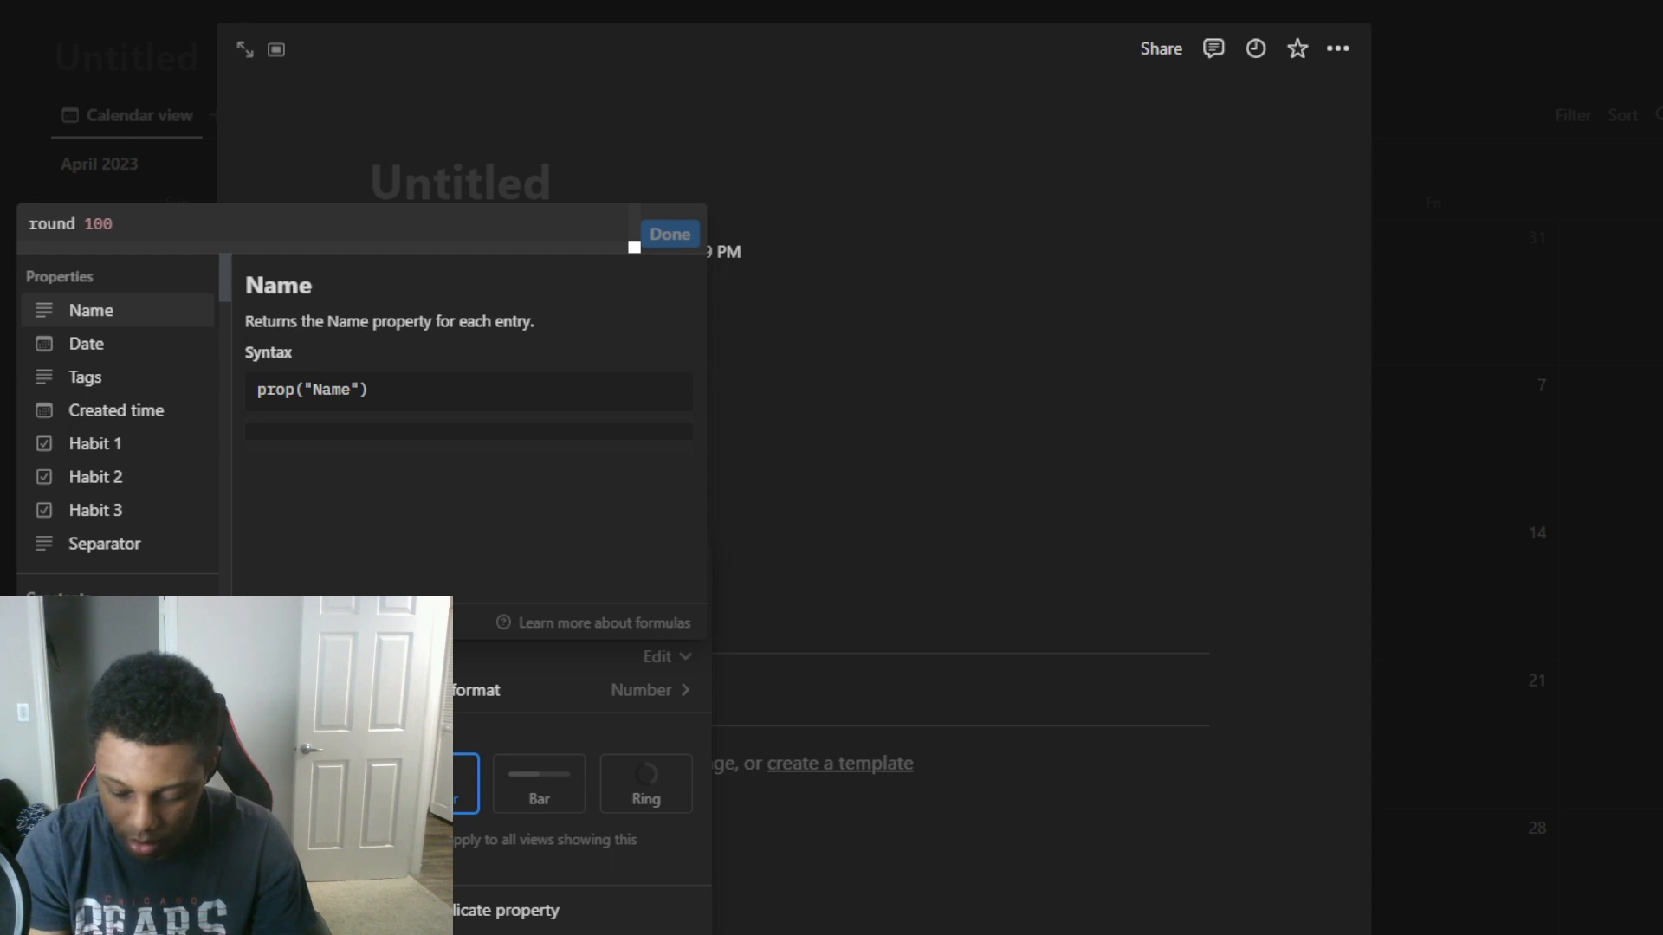
pyautogui.write('*')
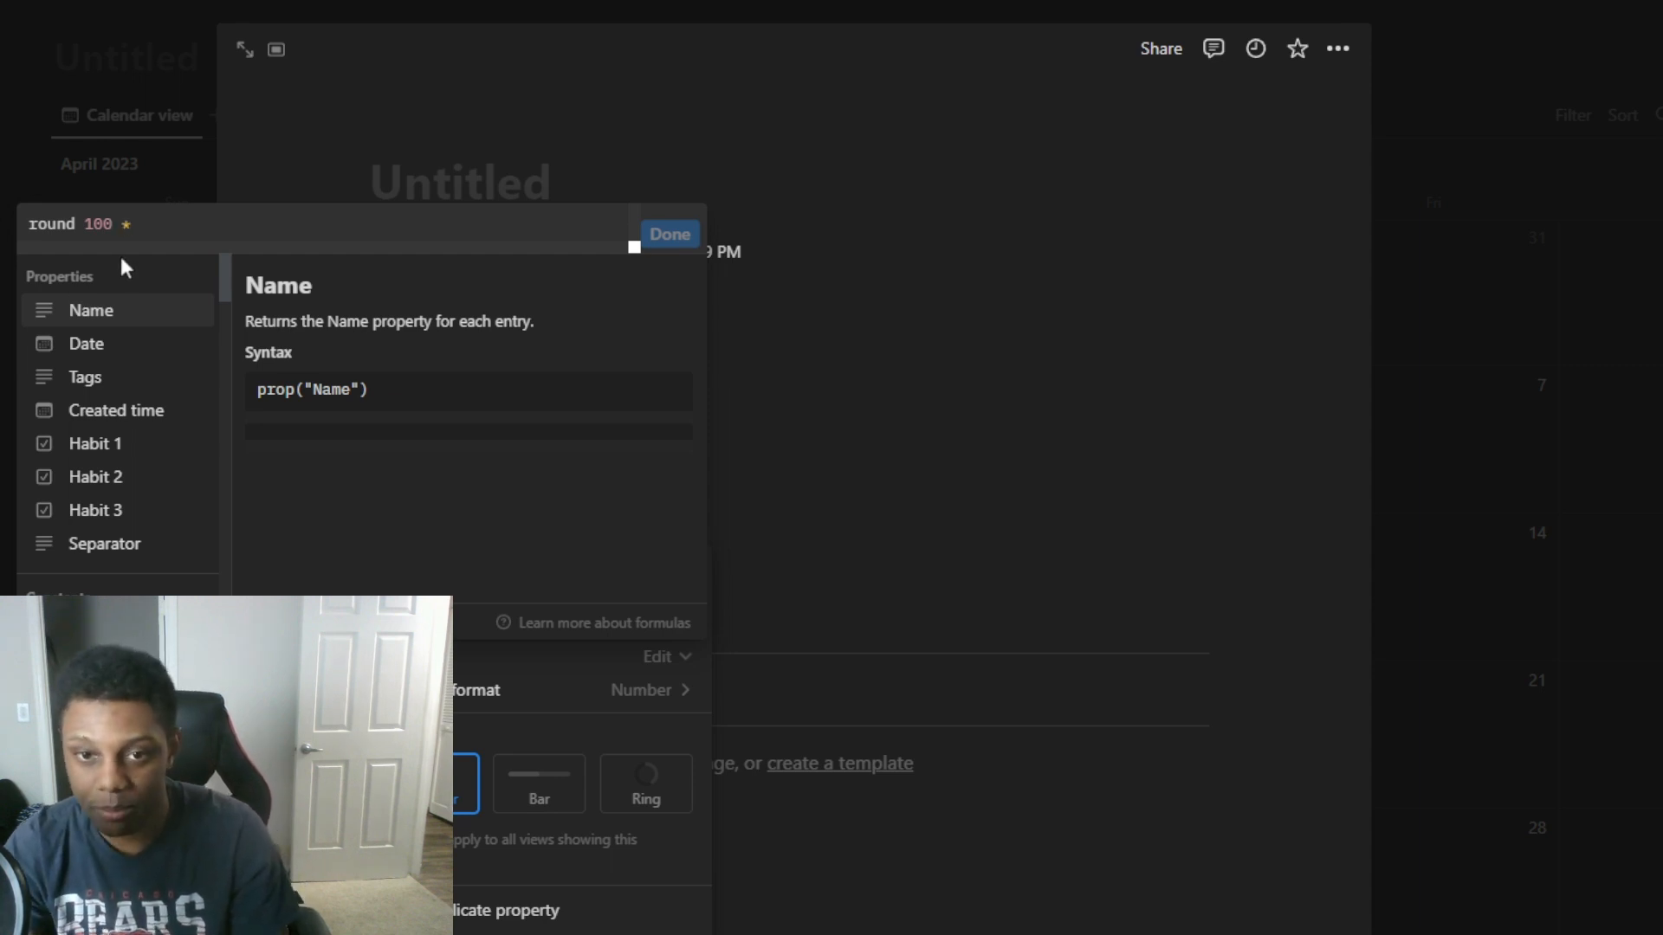
pyautogui.write('unaryPlus')
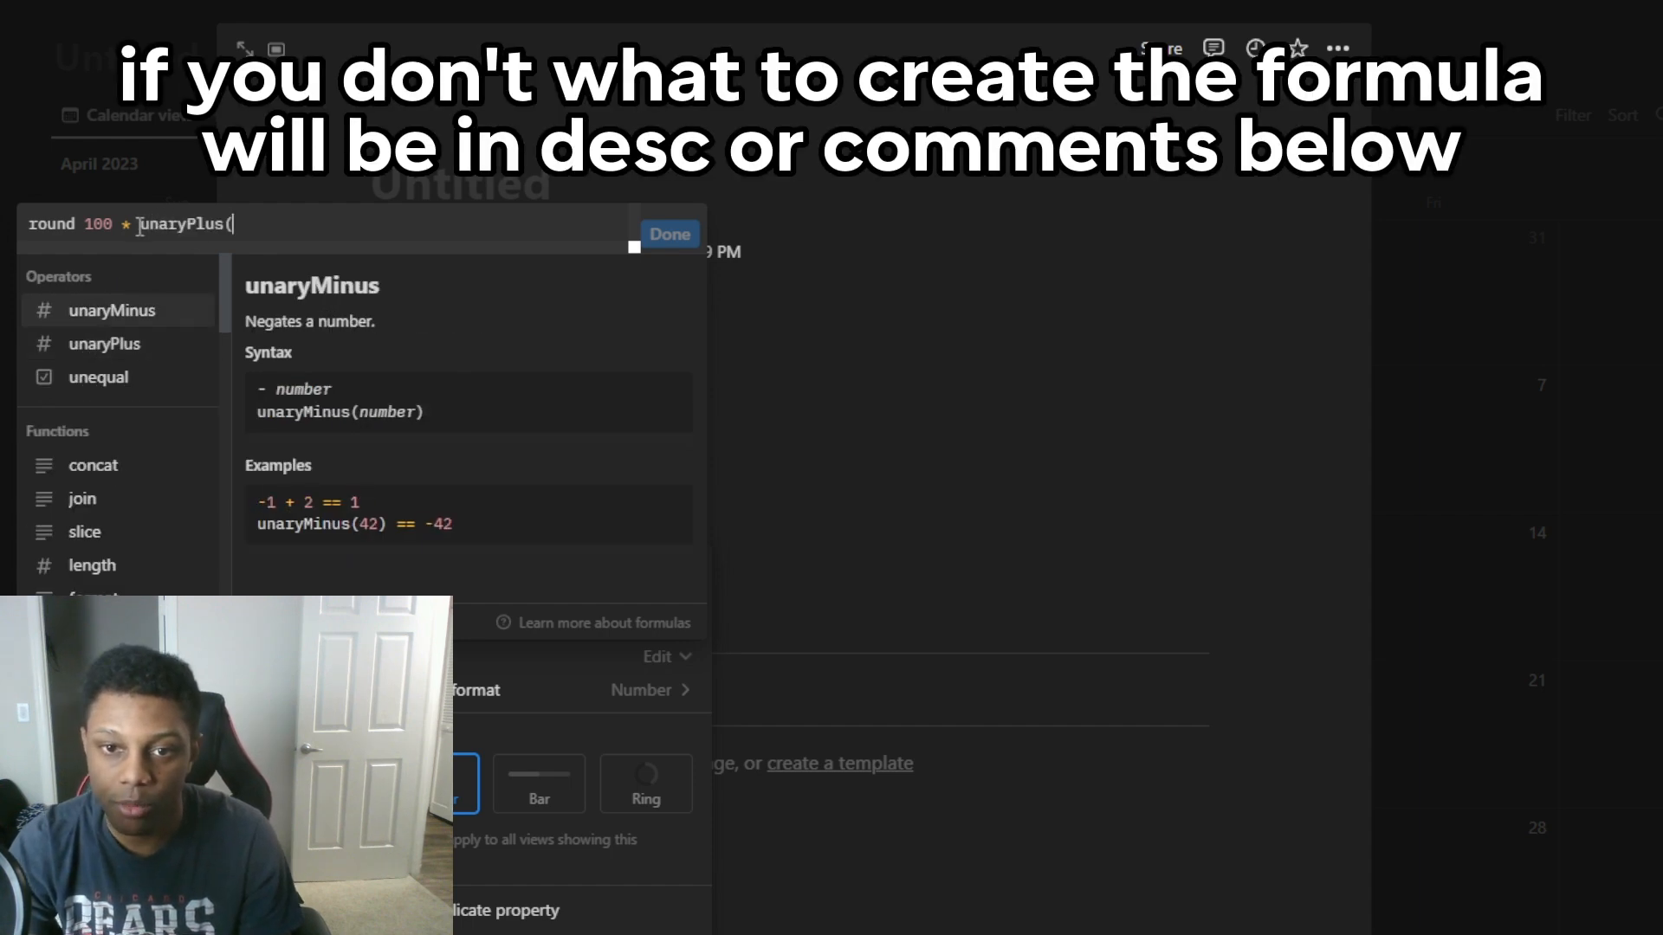
pyautogui.write('(')
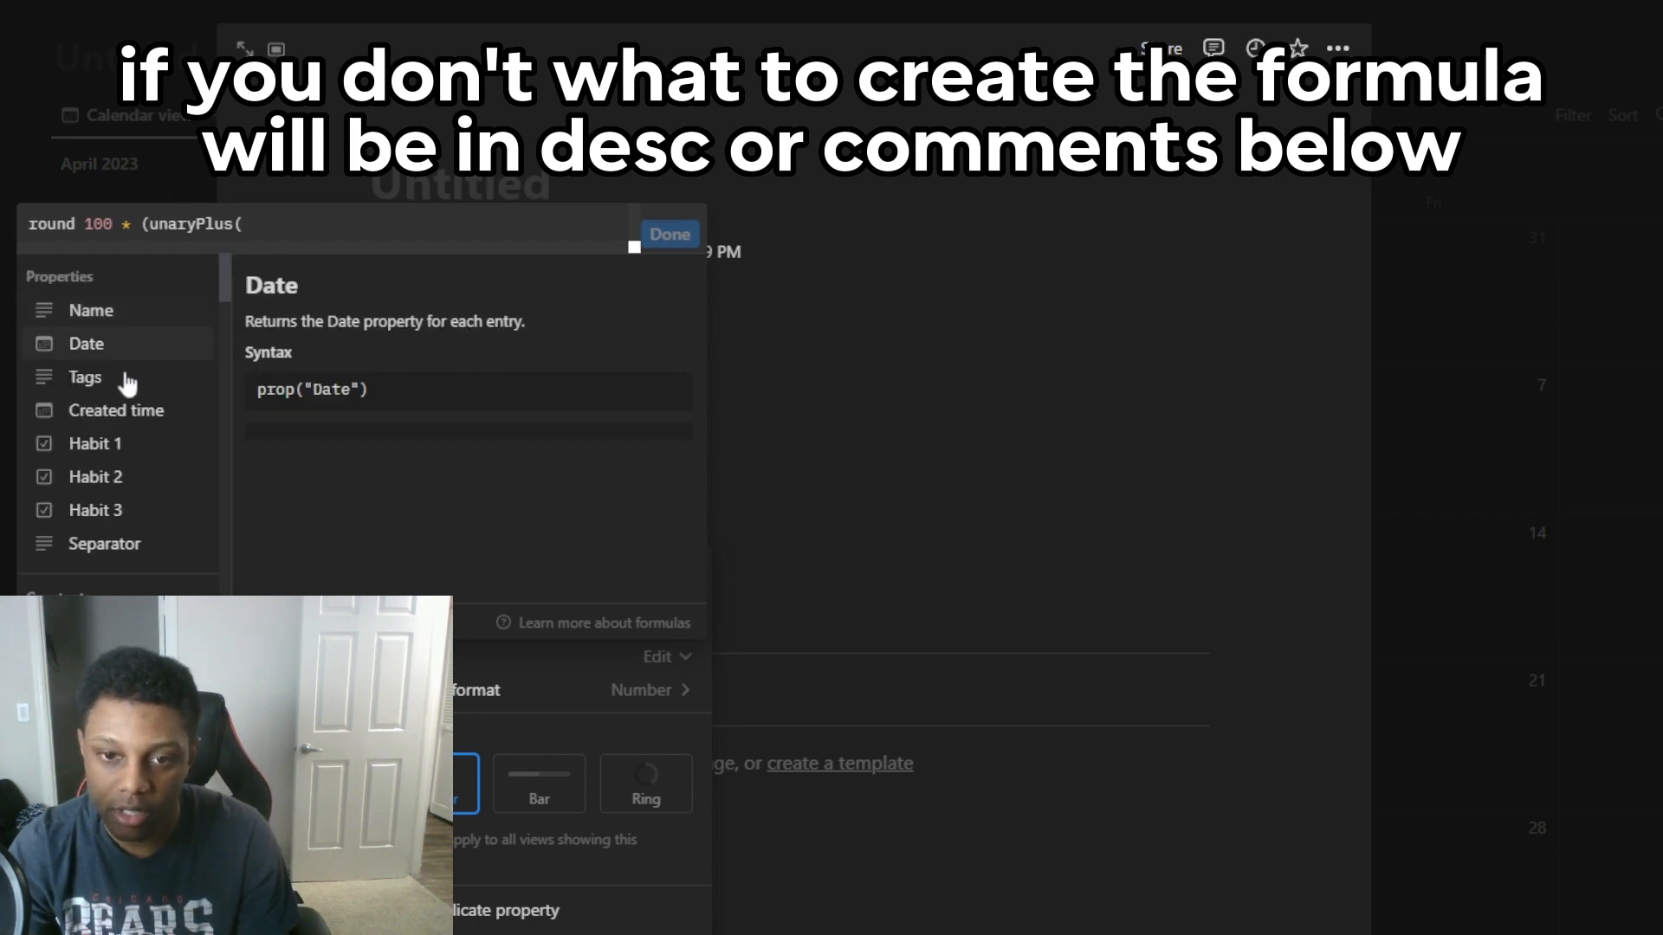
pyautogui.click(95, 444)
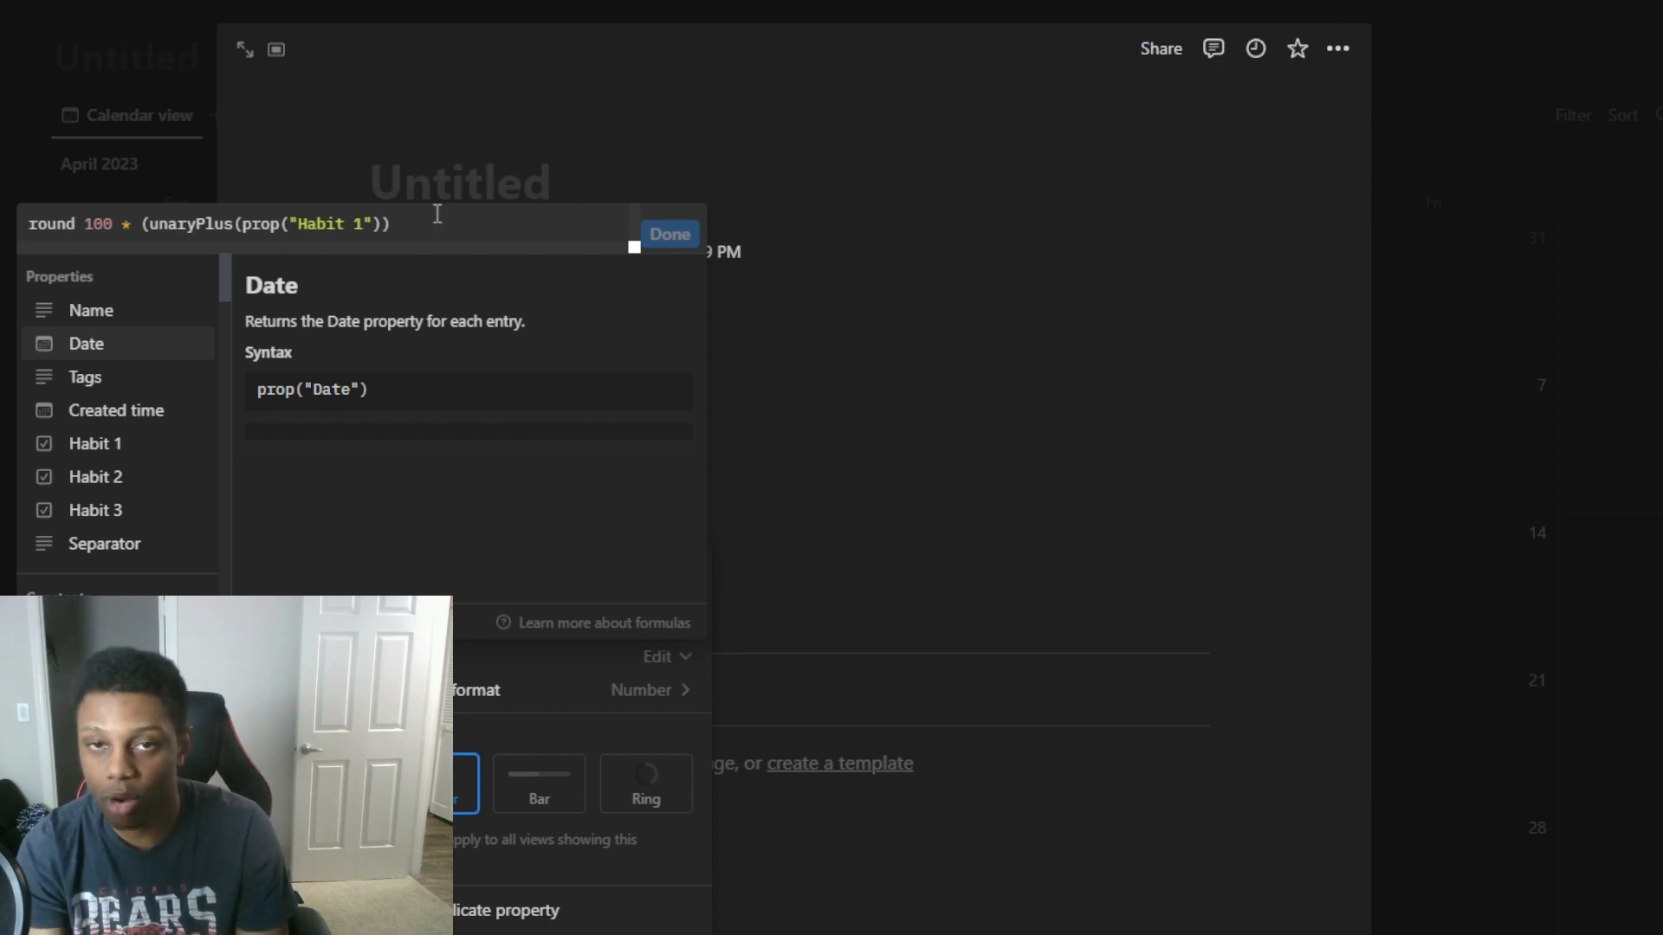
pyautogui.write('+')
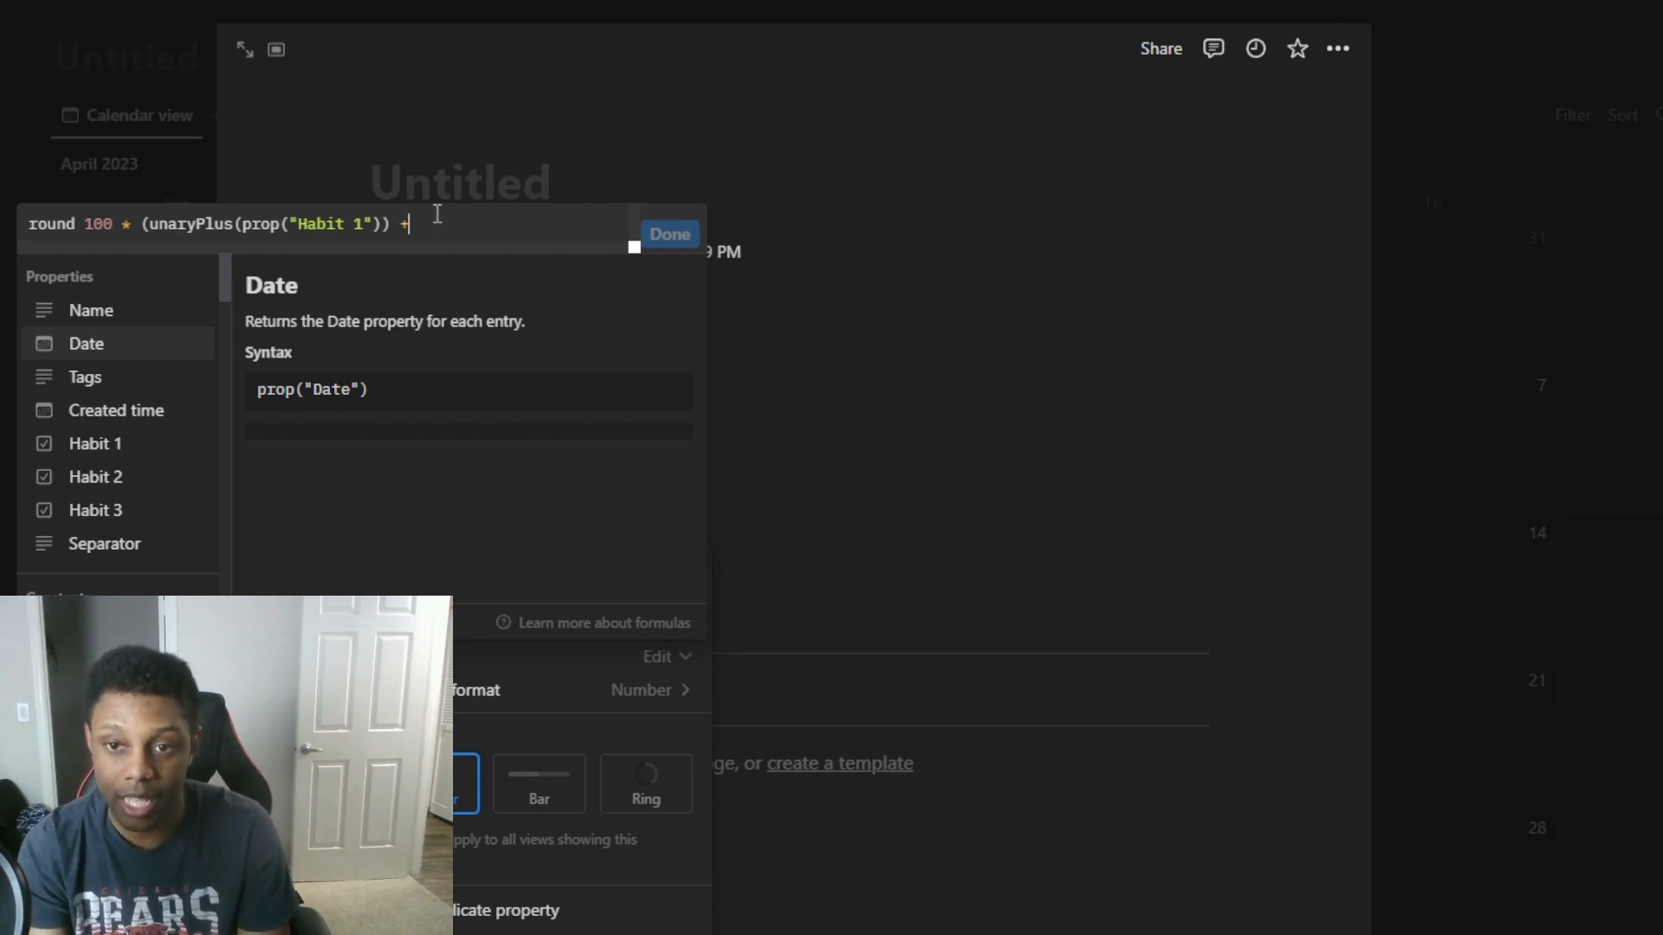
pyautogui.moveTo(466, 211)
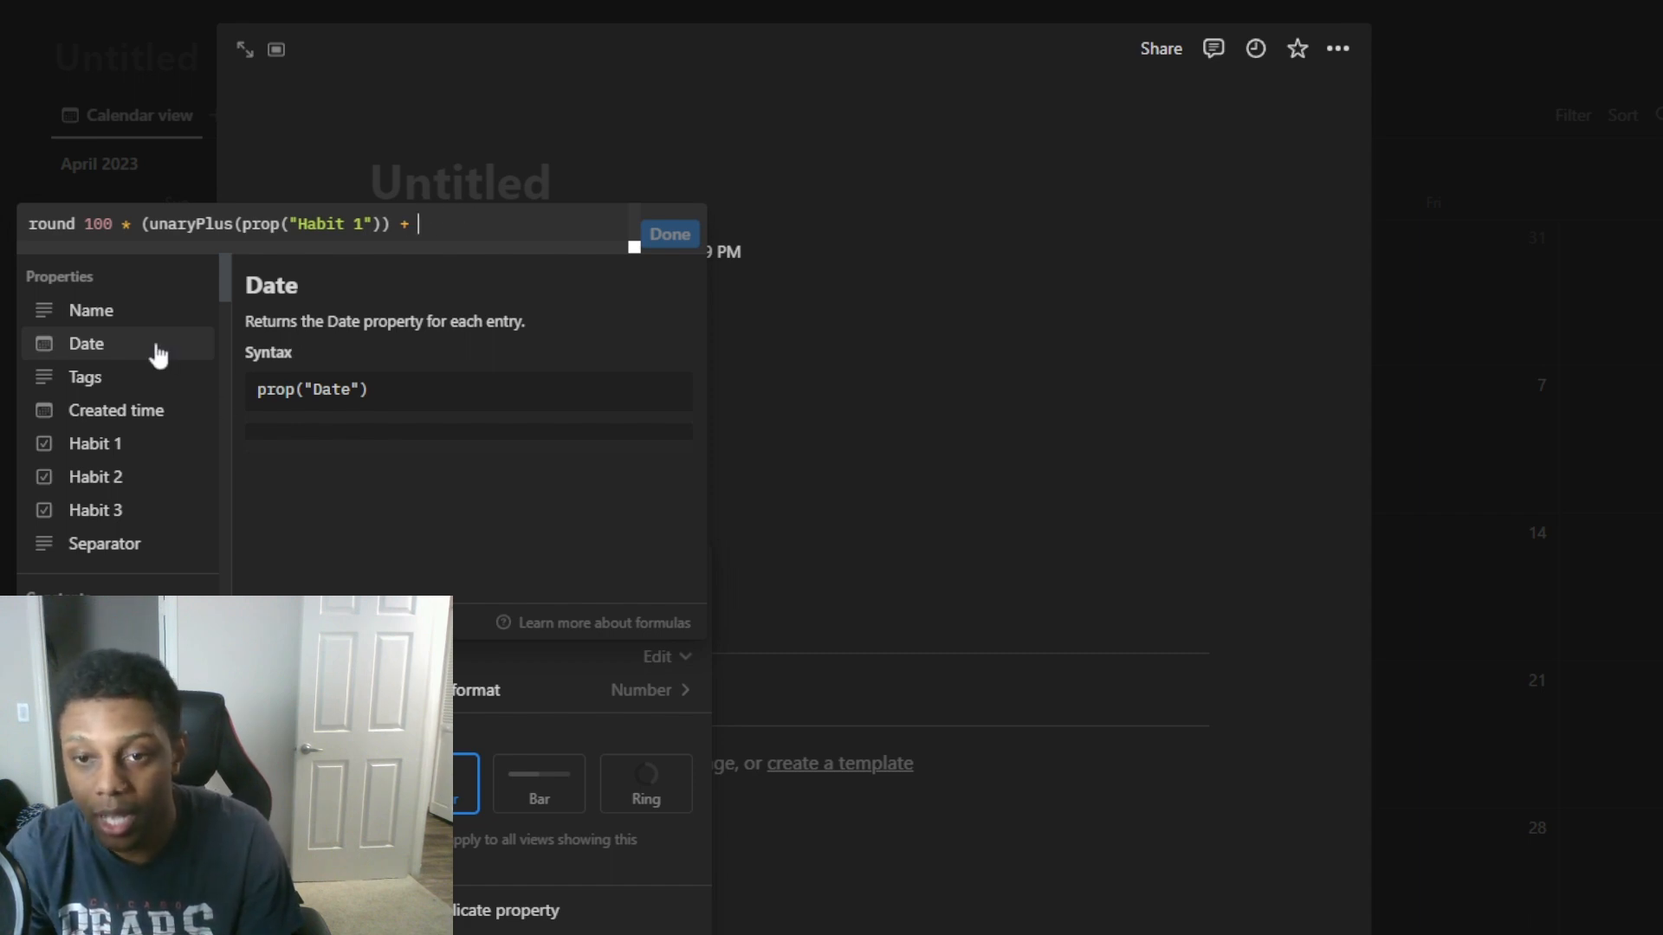
pyautogui.write('uni')
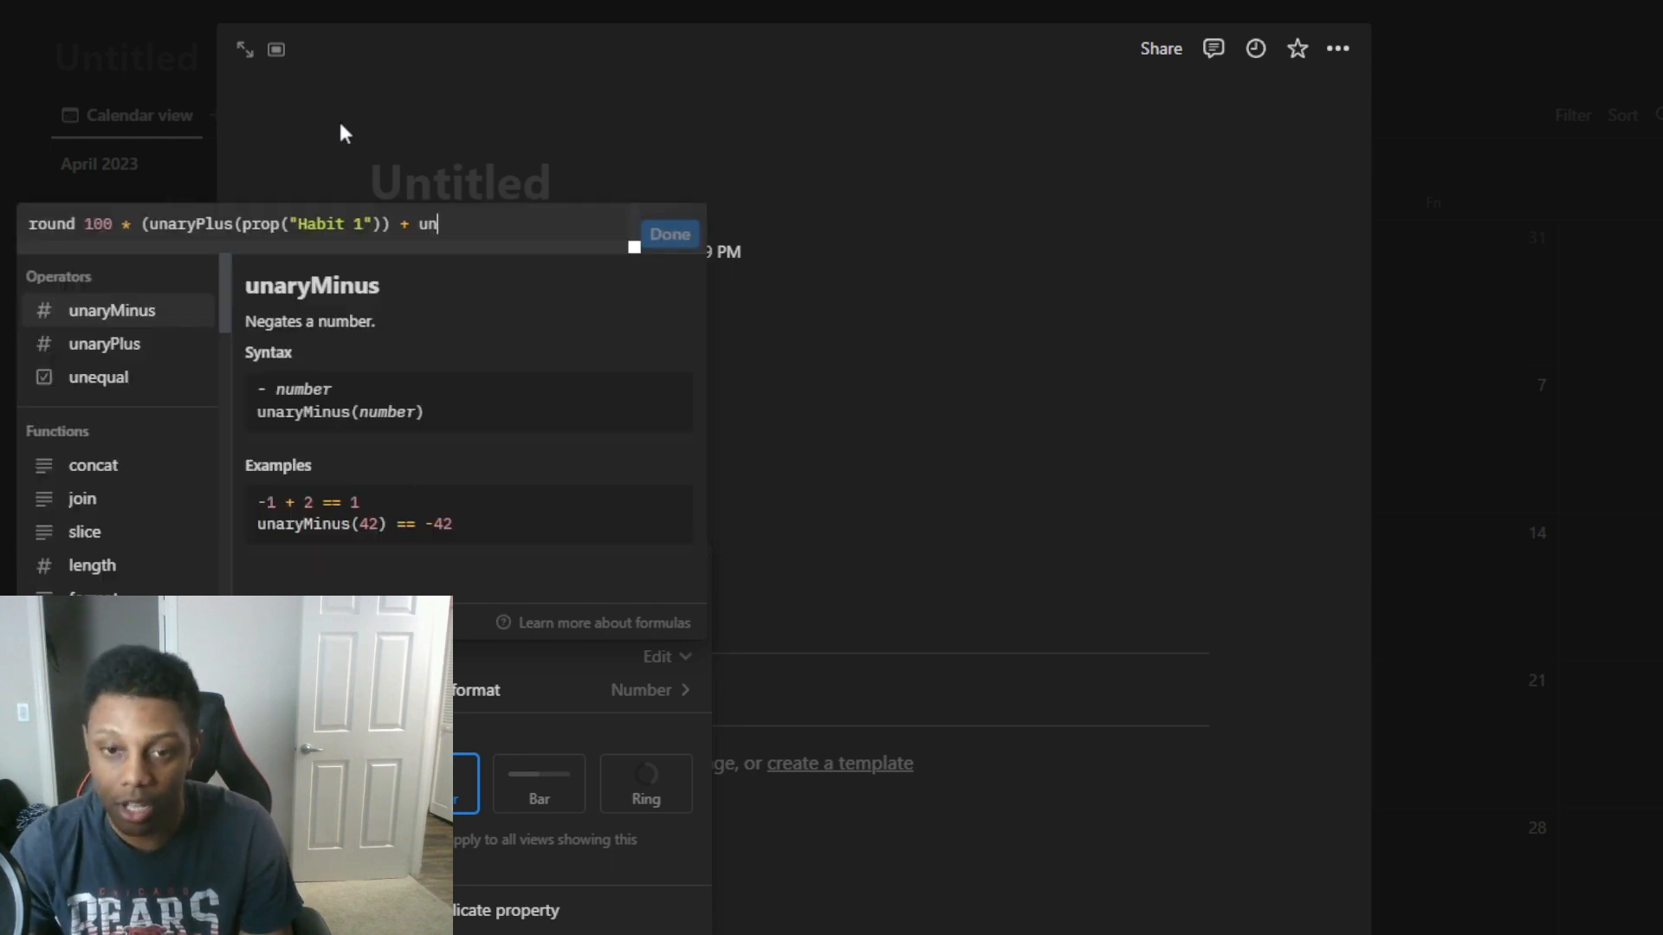
pyautogui.moveTo(106, 343)
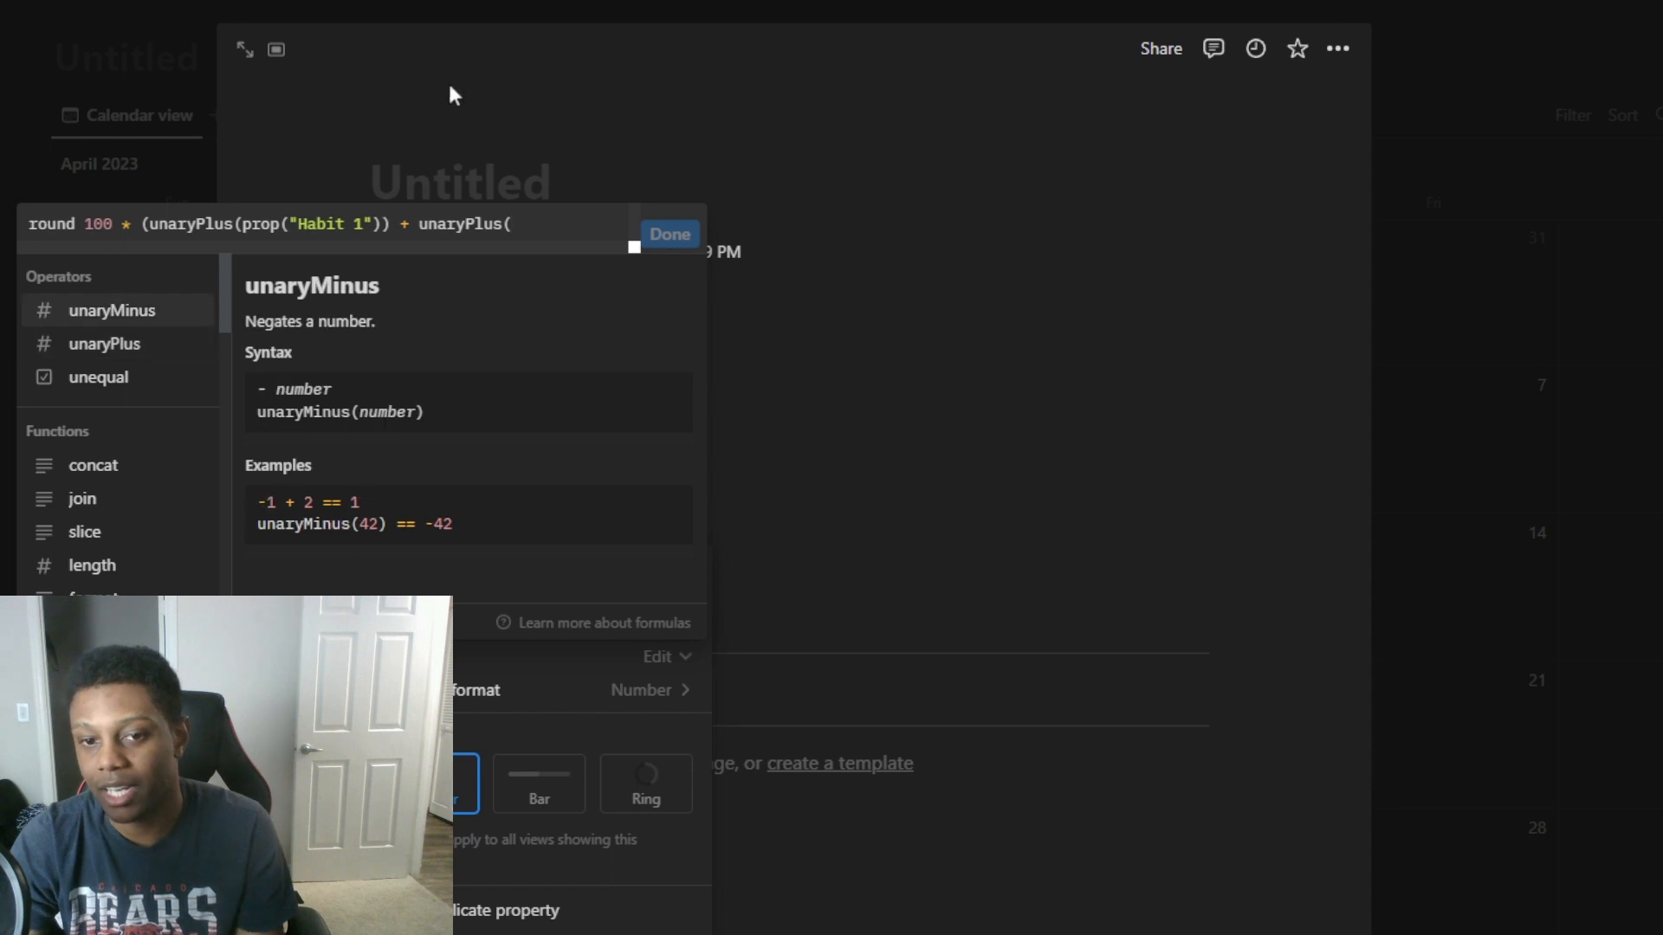
pyautogui.moveTo(357, 154)
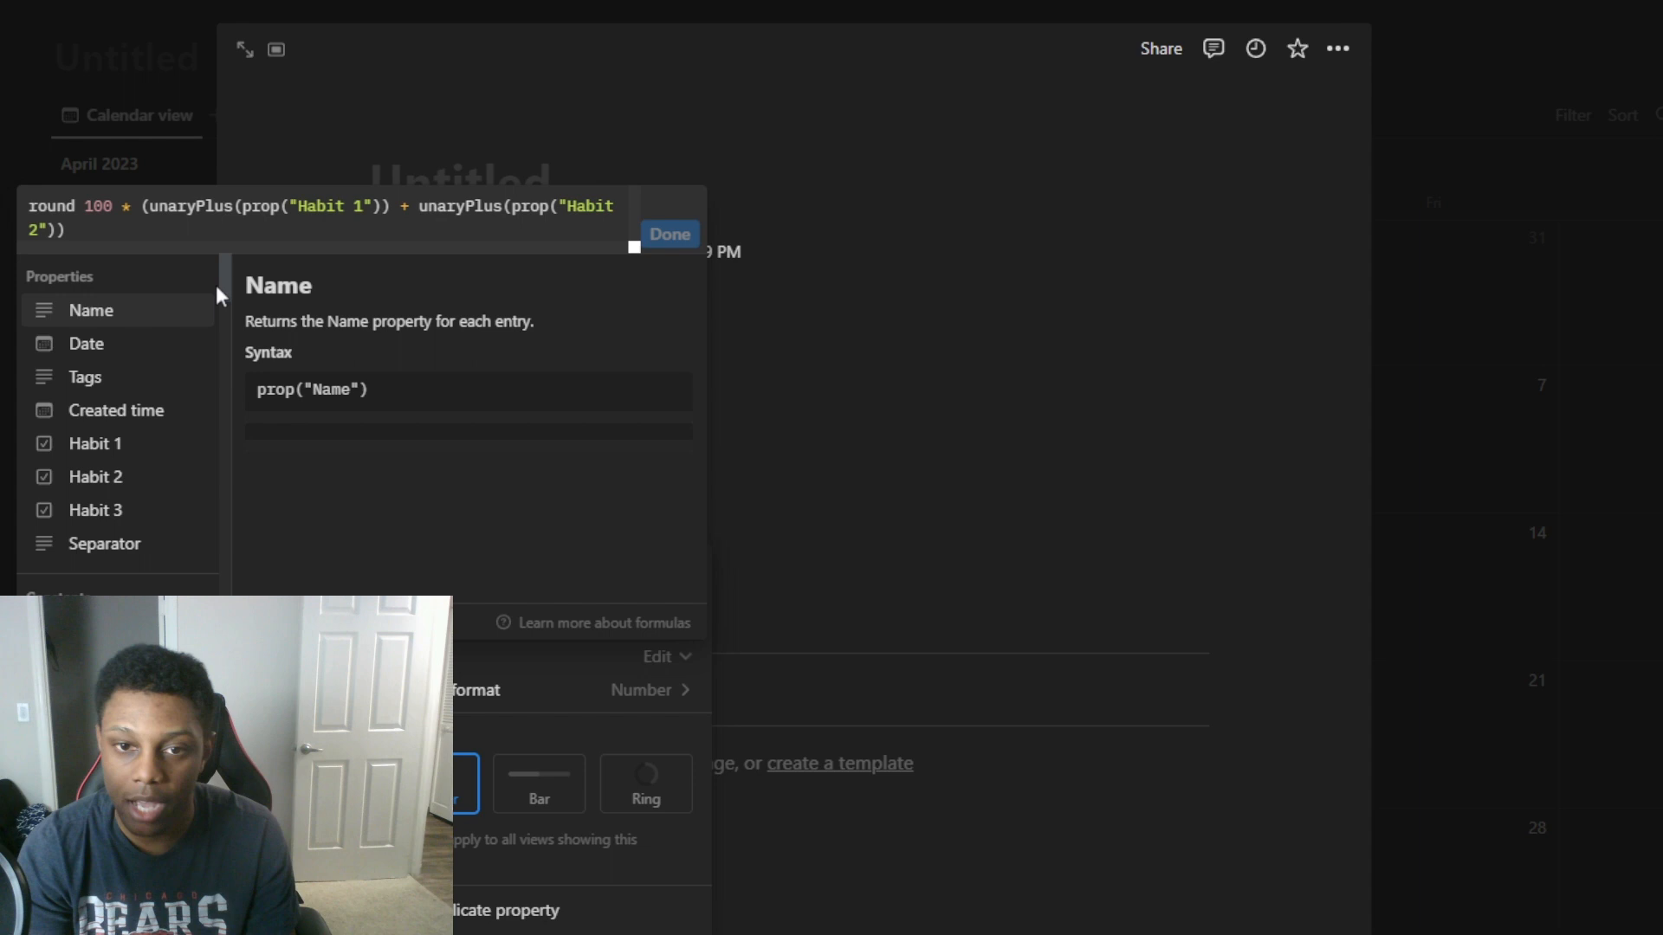
# Finish with + unaryPlus(Habit 3), close the brackets, divide by 3 and then by 100
pyautogui.write('+')
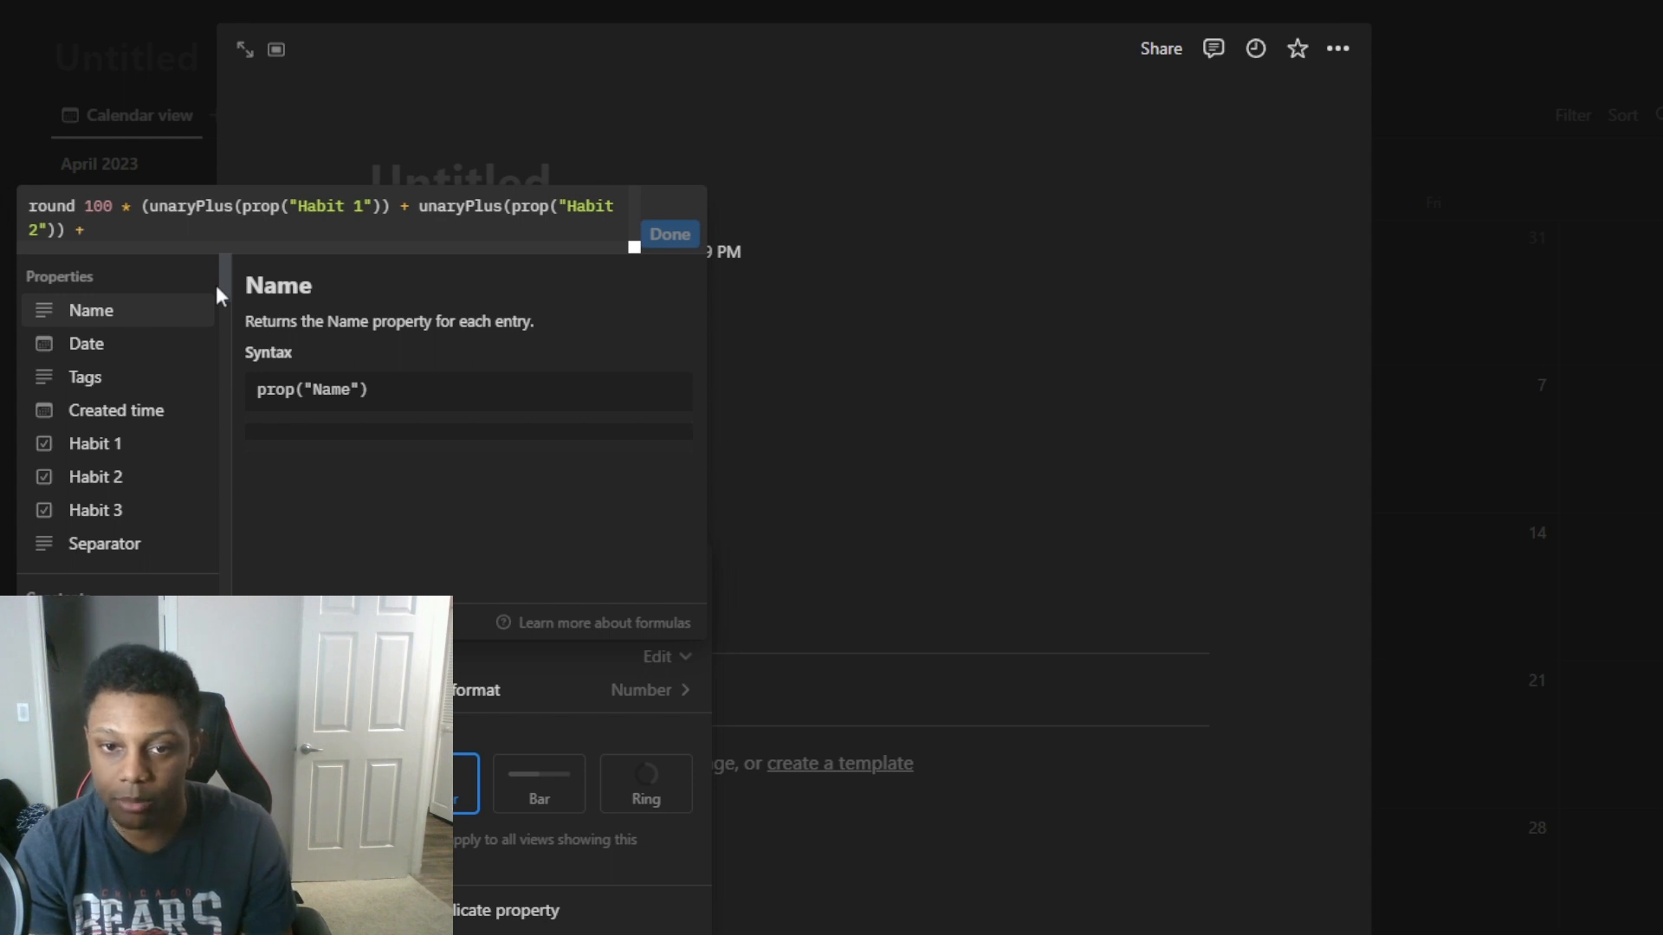
pyautogui.write('u')
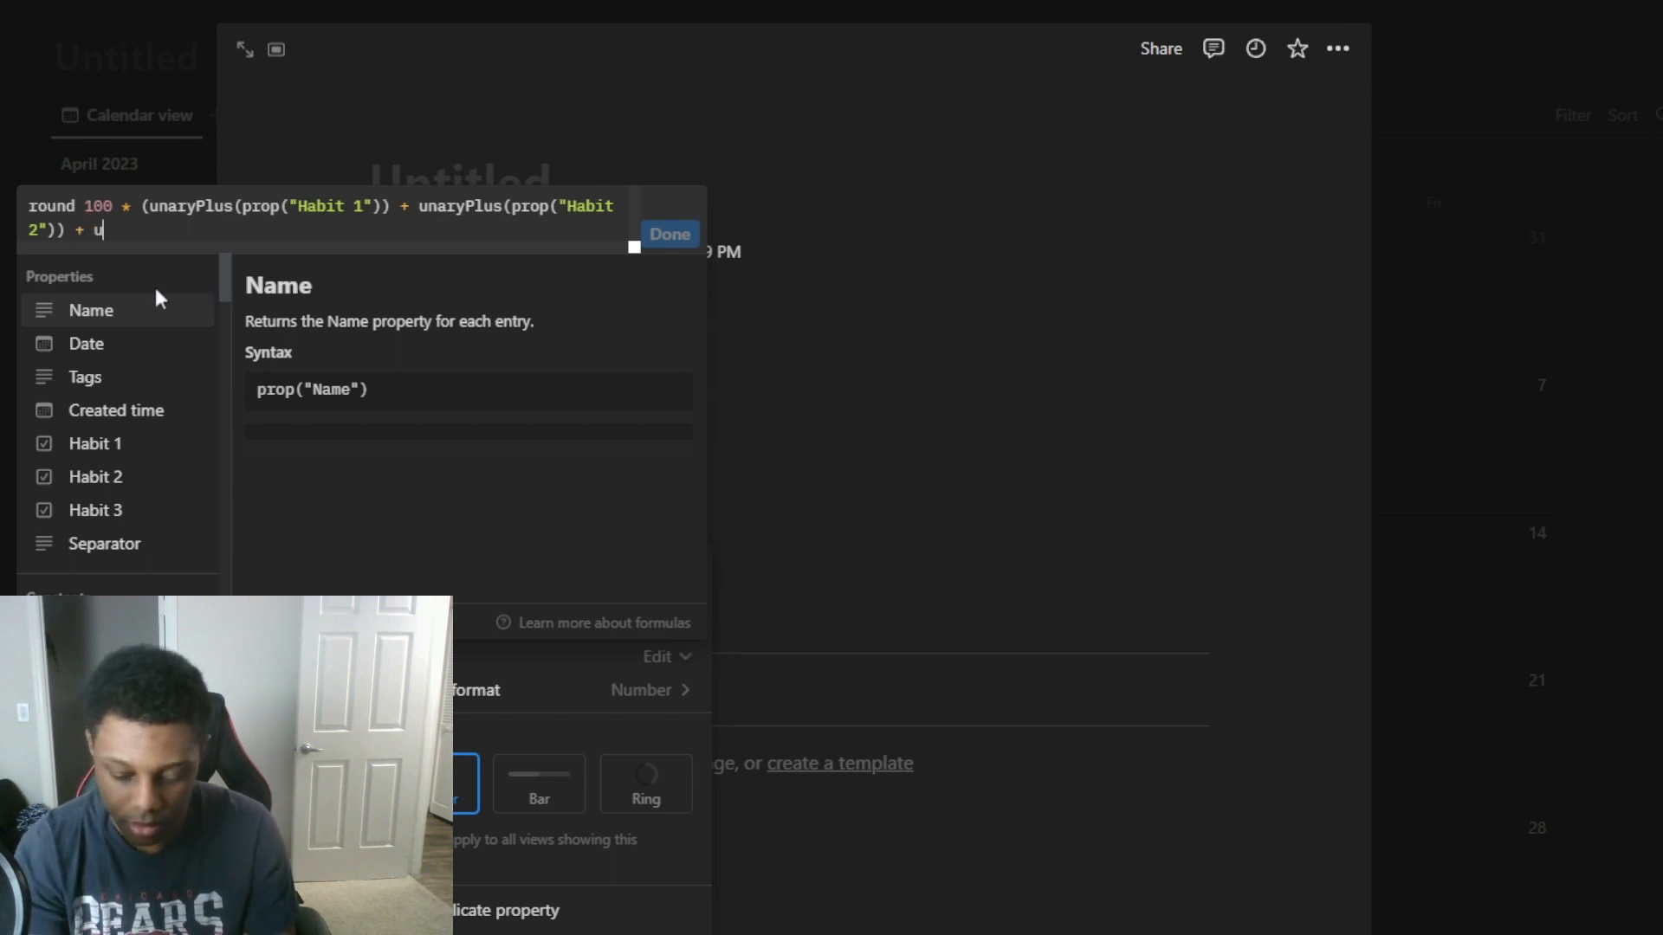
pyautogui.write('naryPlus(prop("Habit 3')
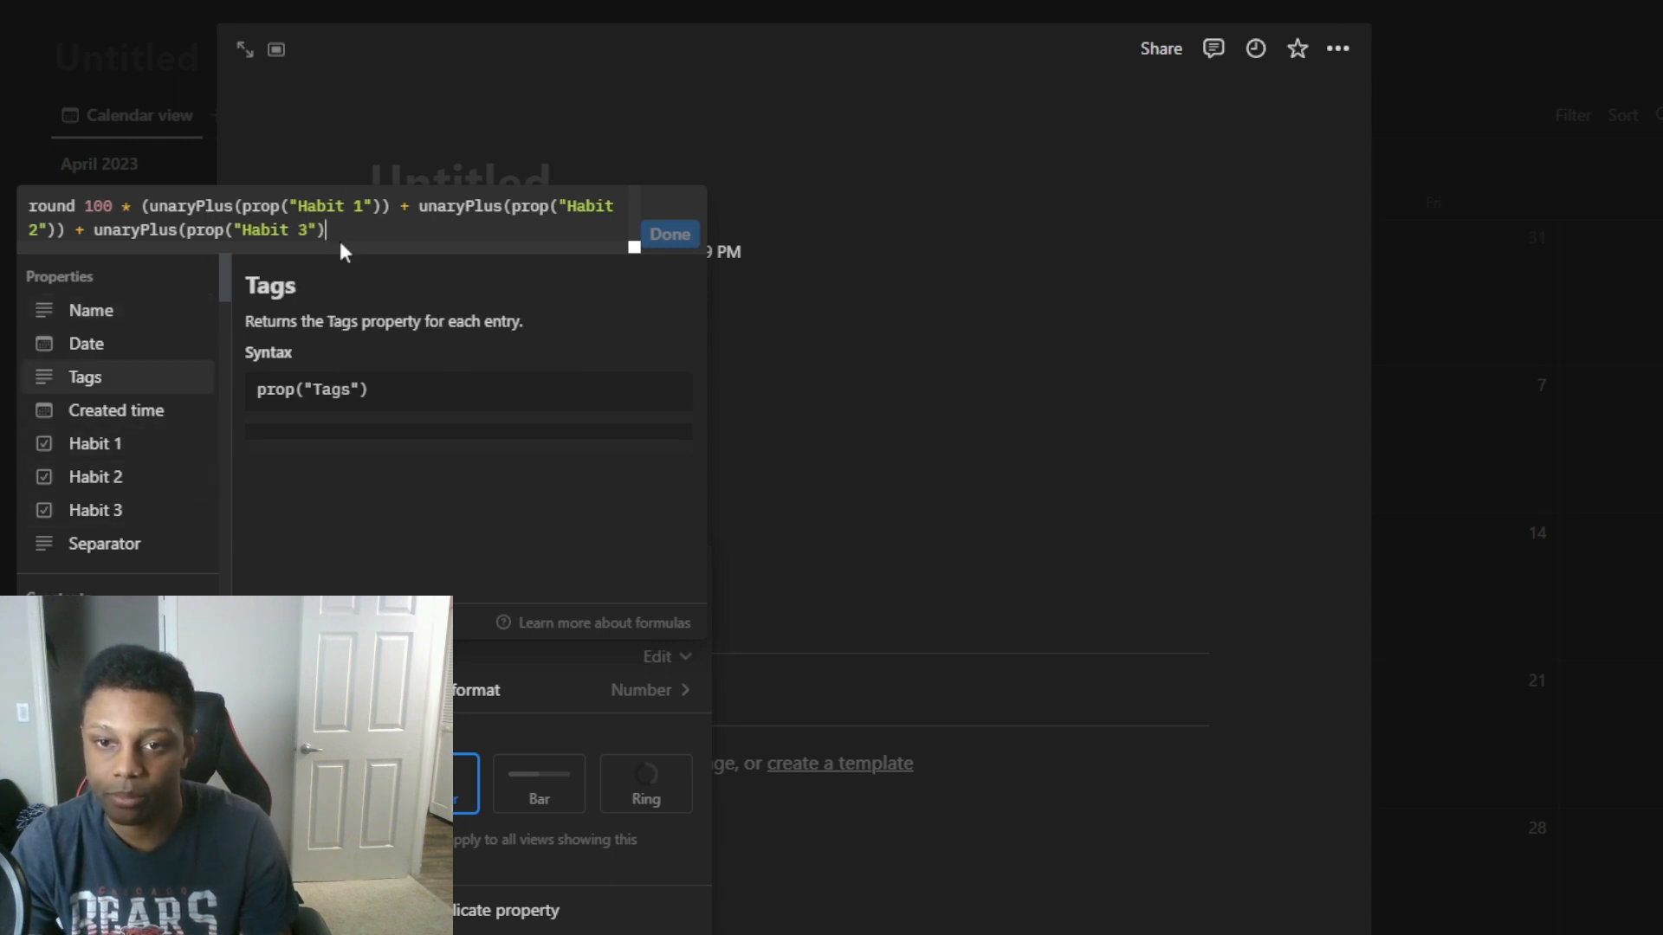
pyautogui.write(')')
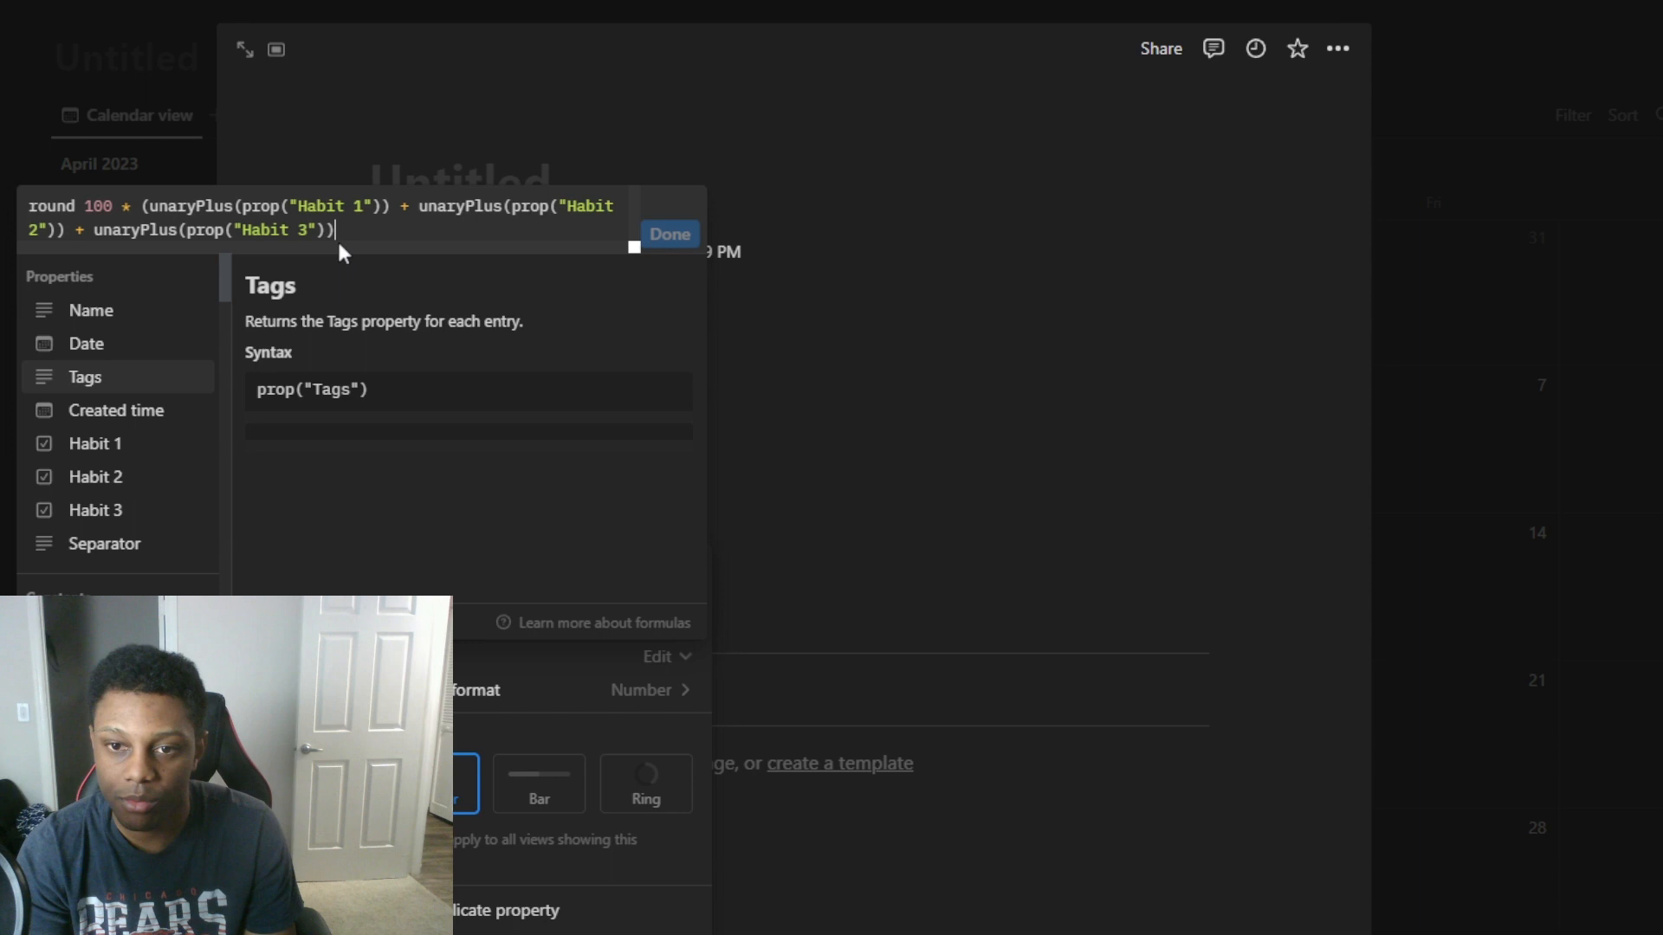
pyautogui.write(')')
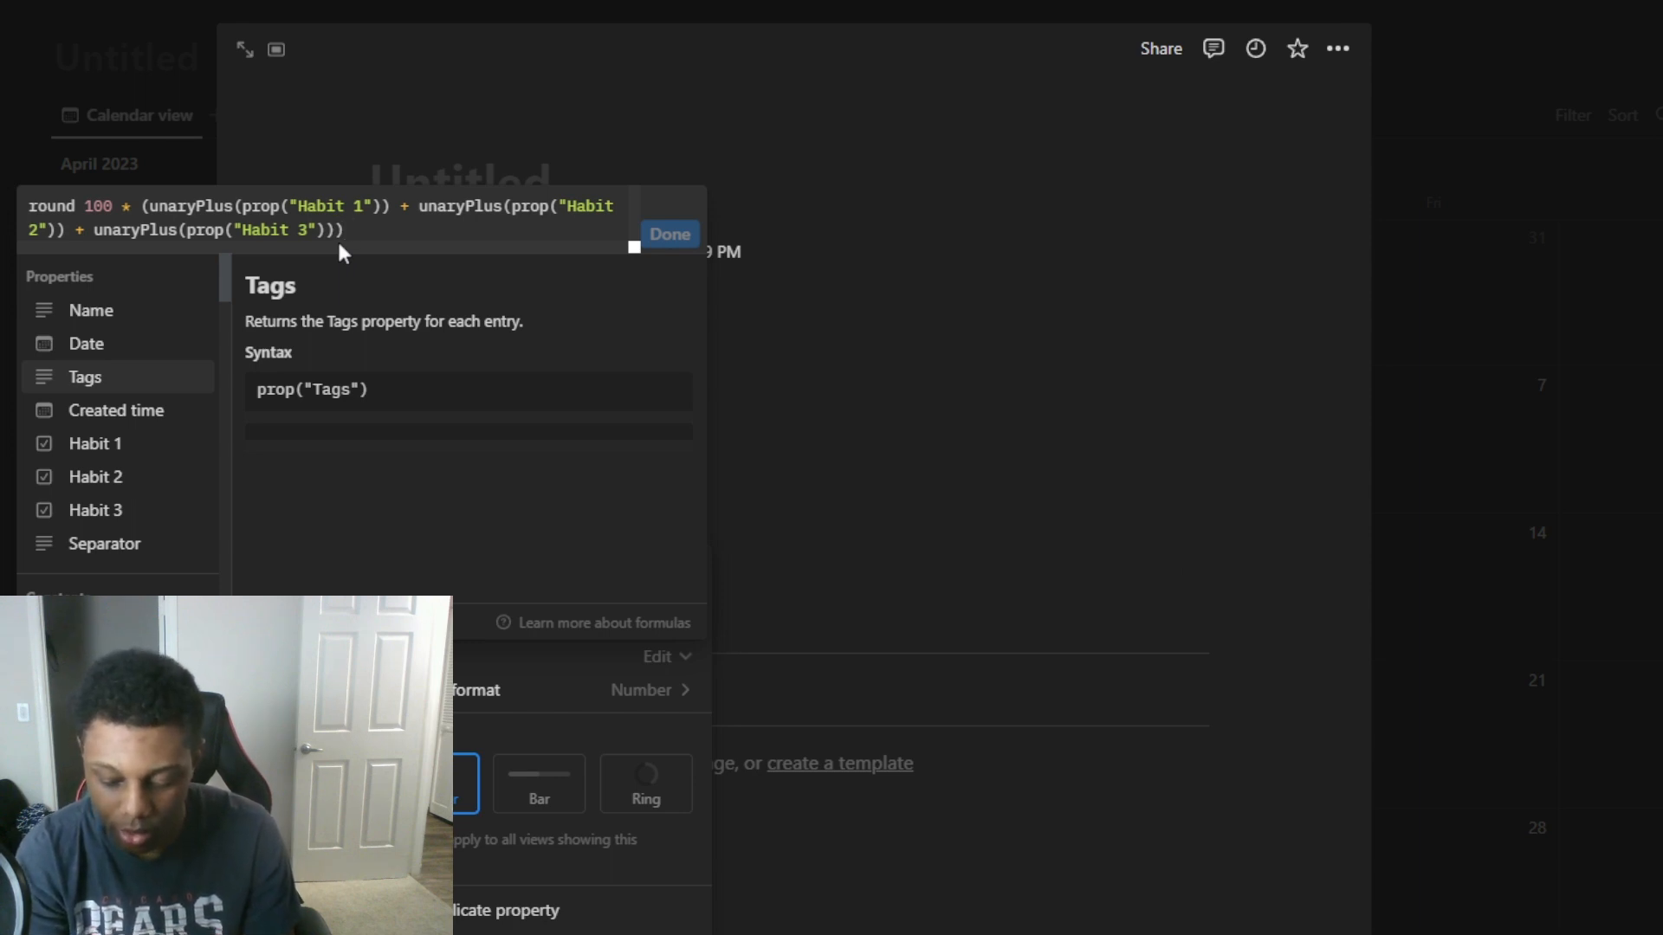
pyautogui.write('/')
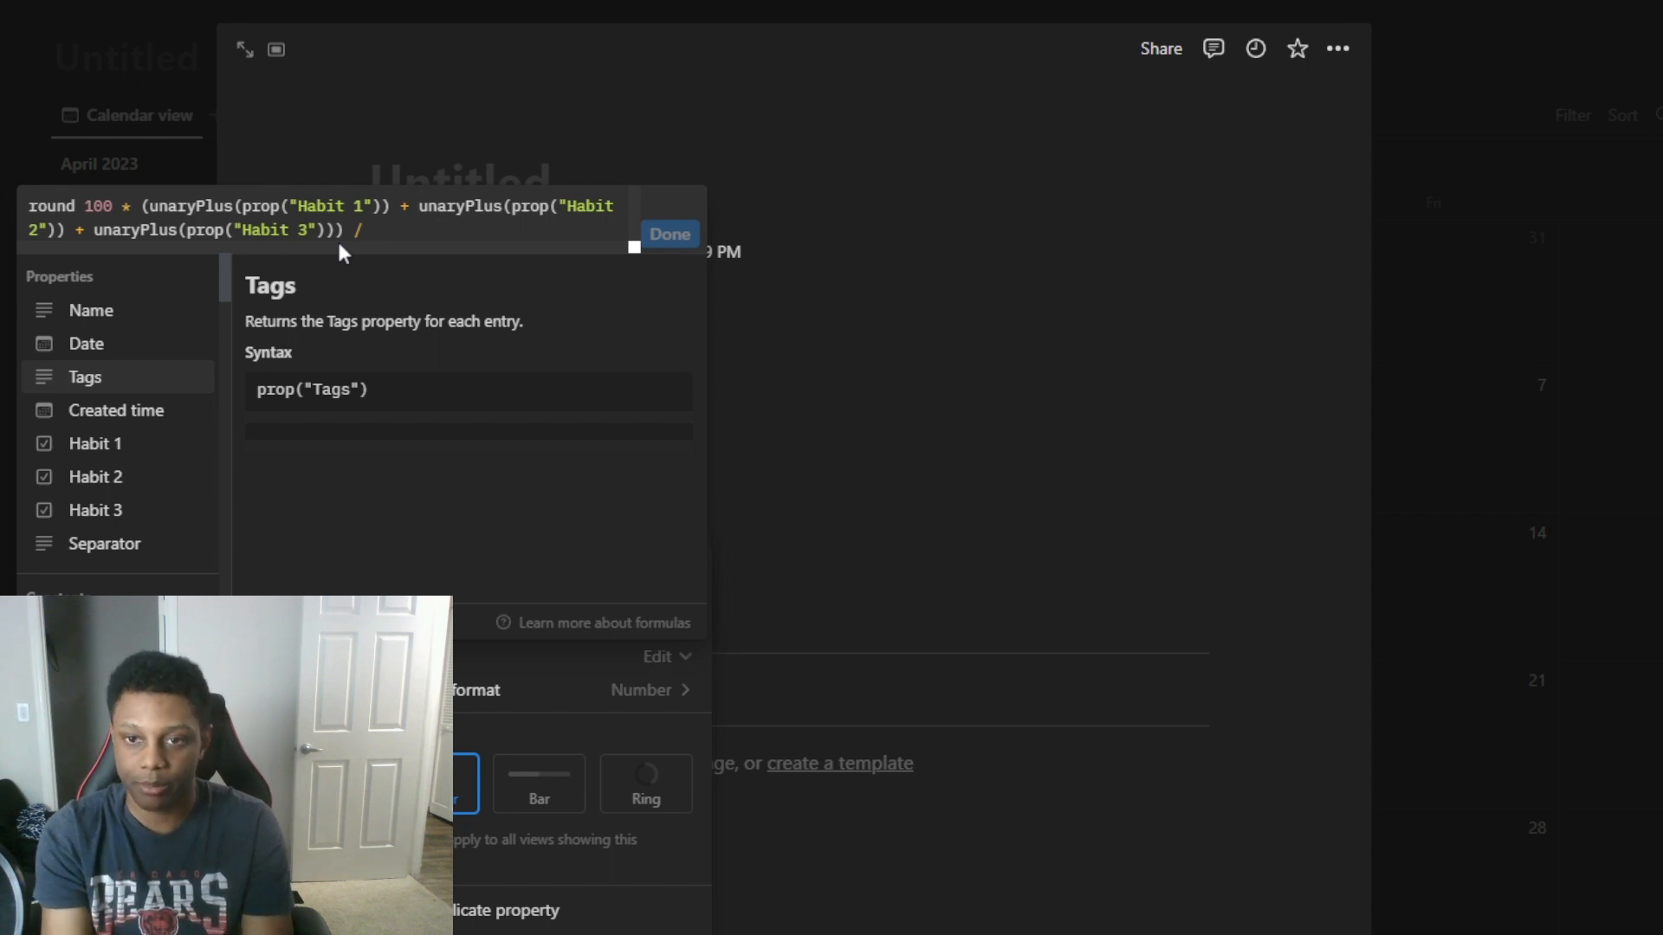
pyautogui.write('3)')
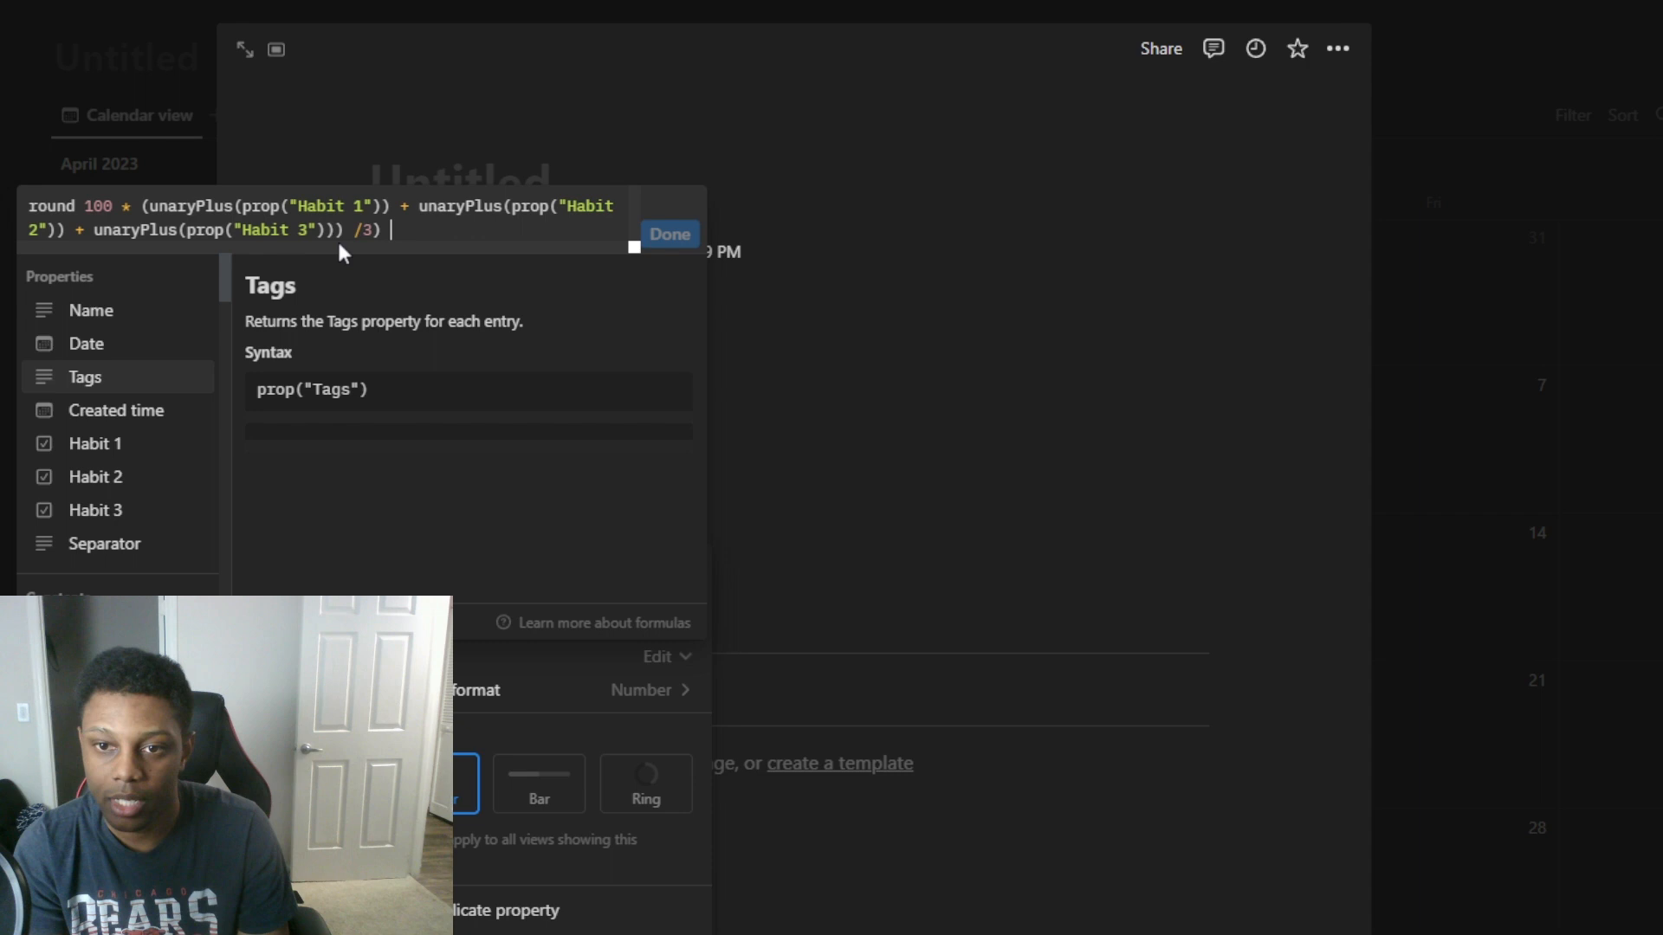
pyautogui.write('/1')
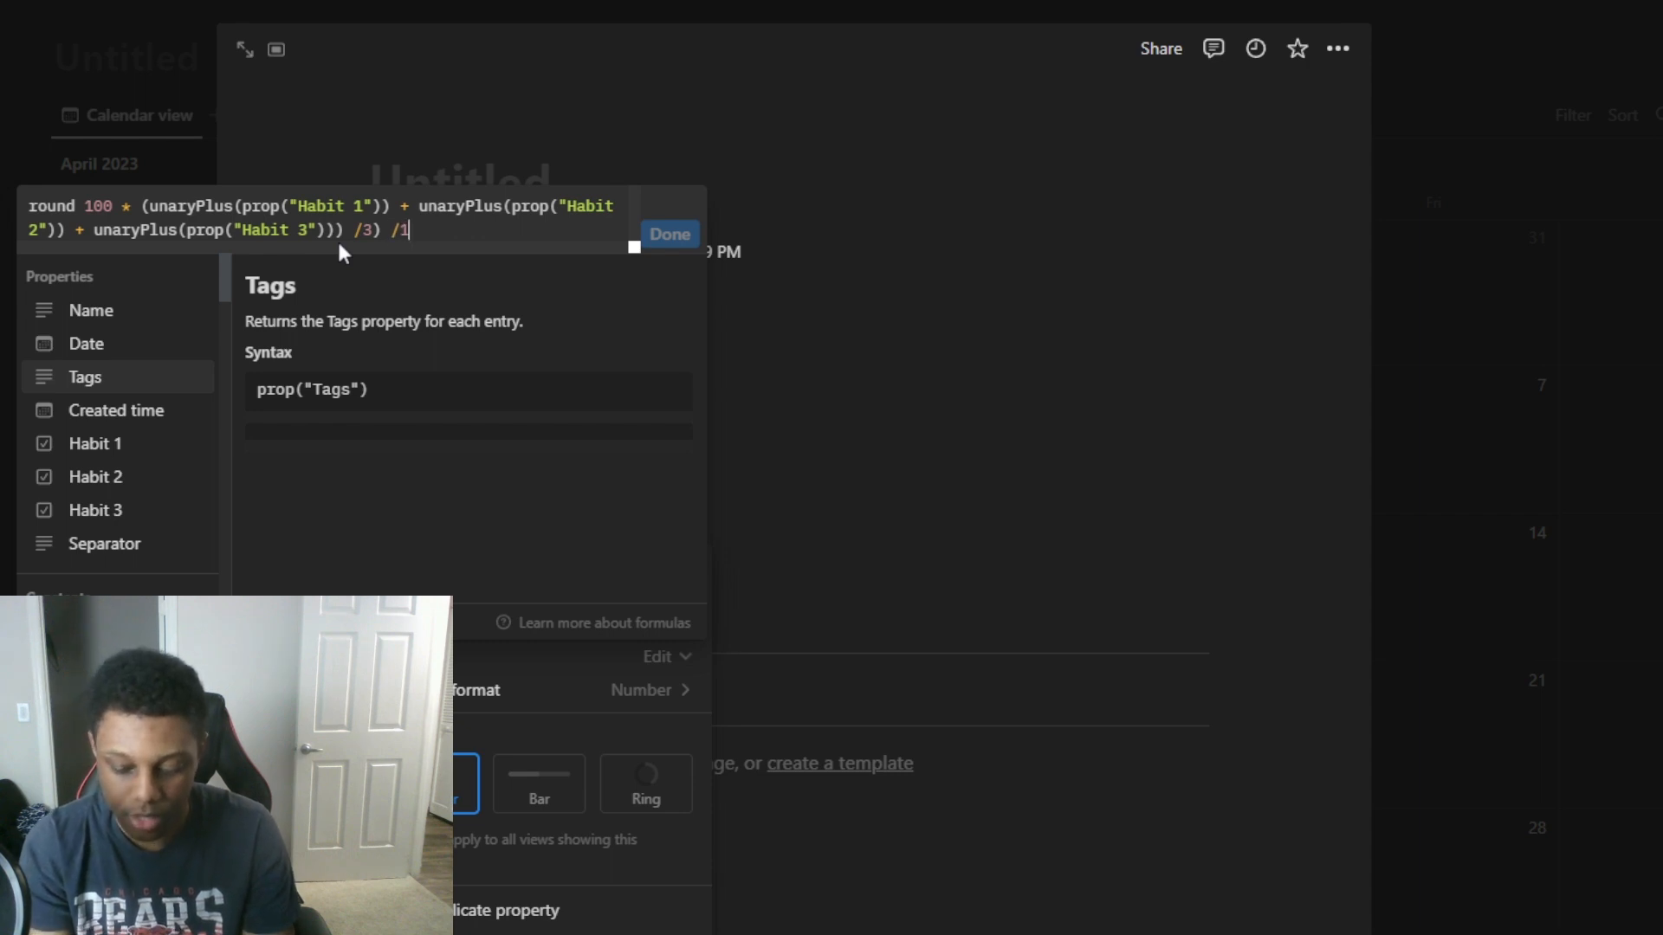
pyautogui.write('00')
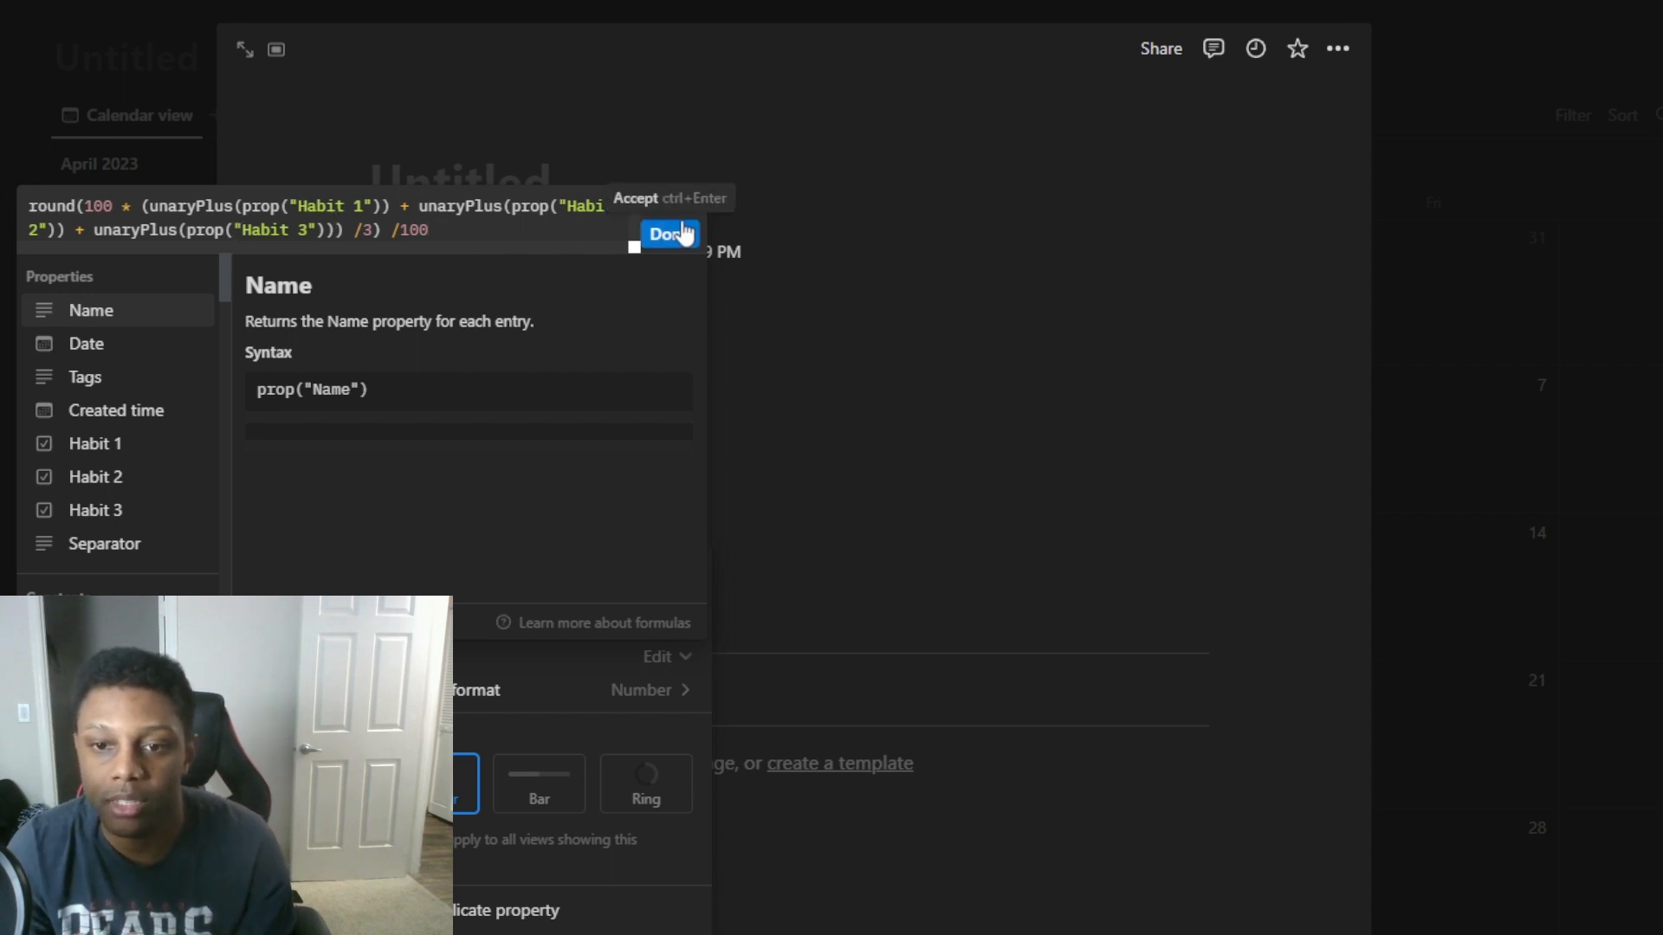
# Accept the formula, show it as a Percent with a blue progress bar, and re-tick Habit 3
pyautogui.click(666, 234)
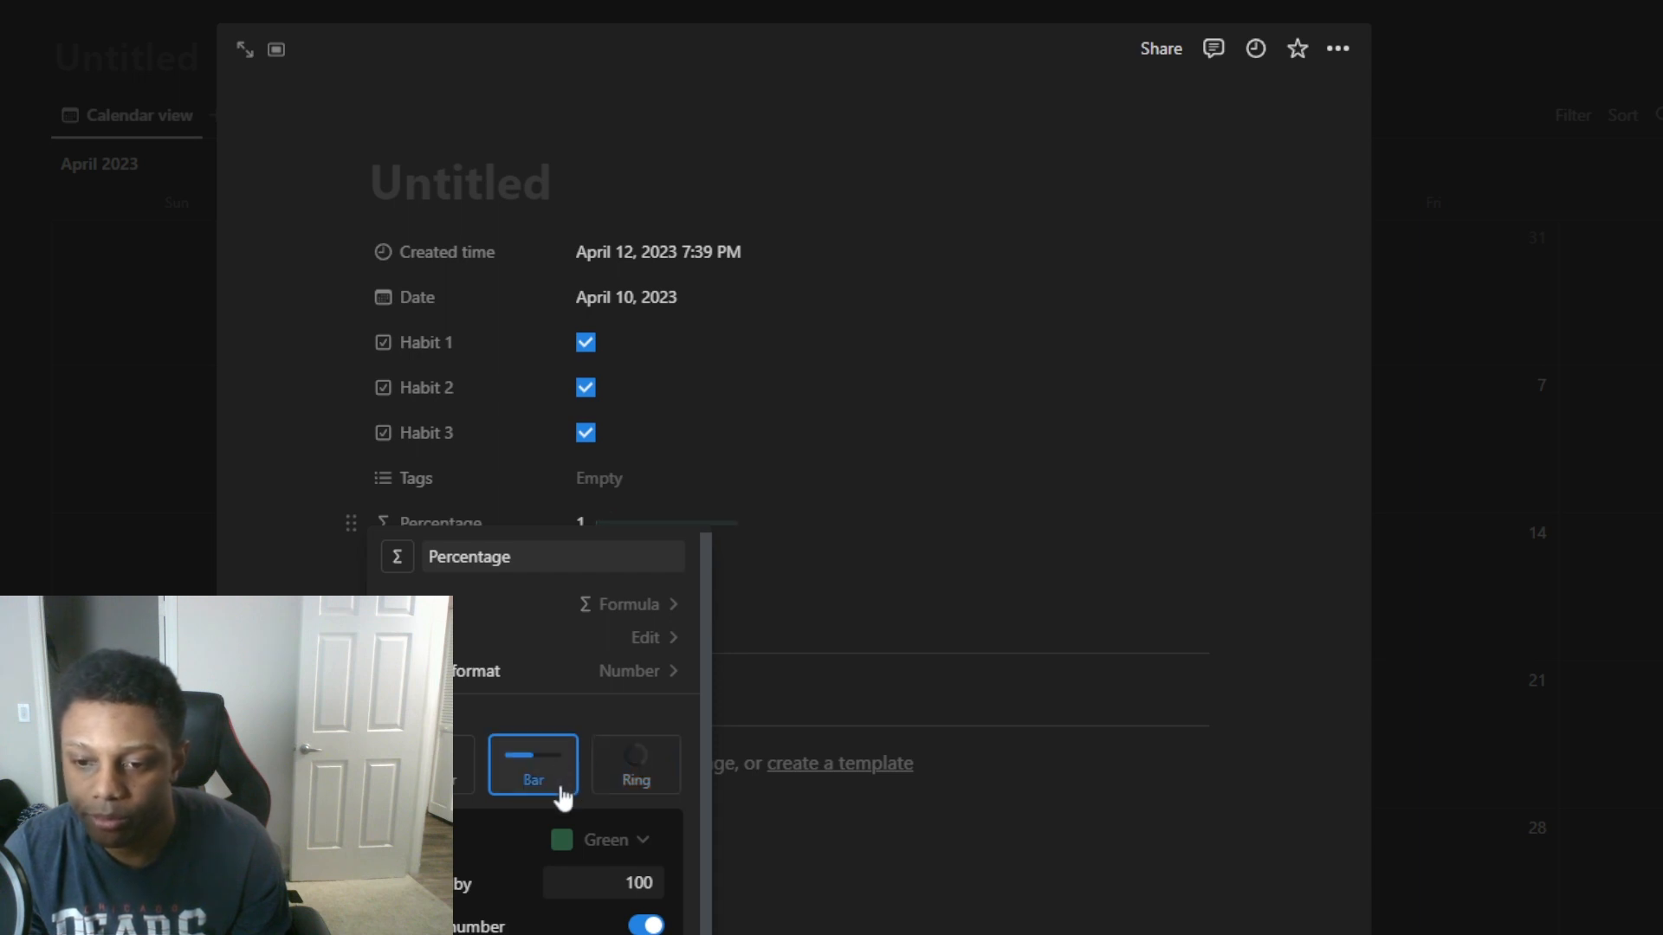
pyautogui.click(629, 670)
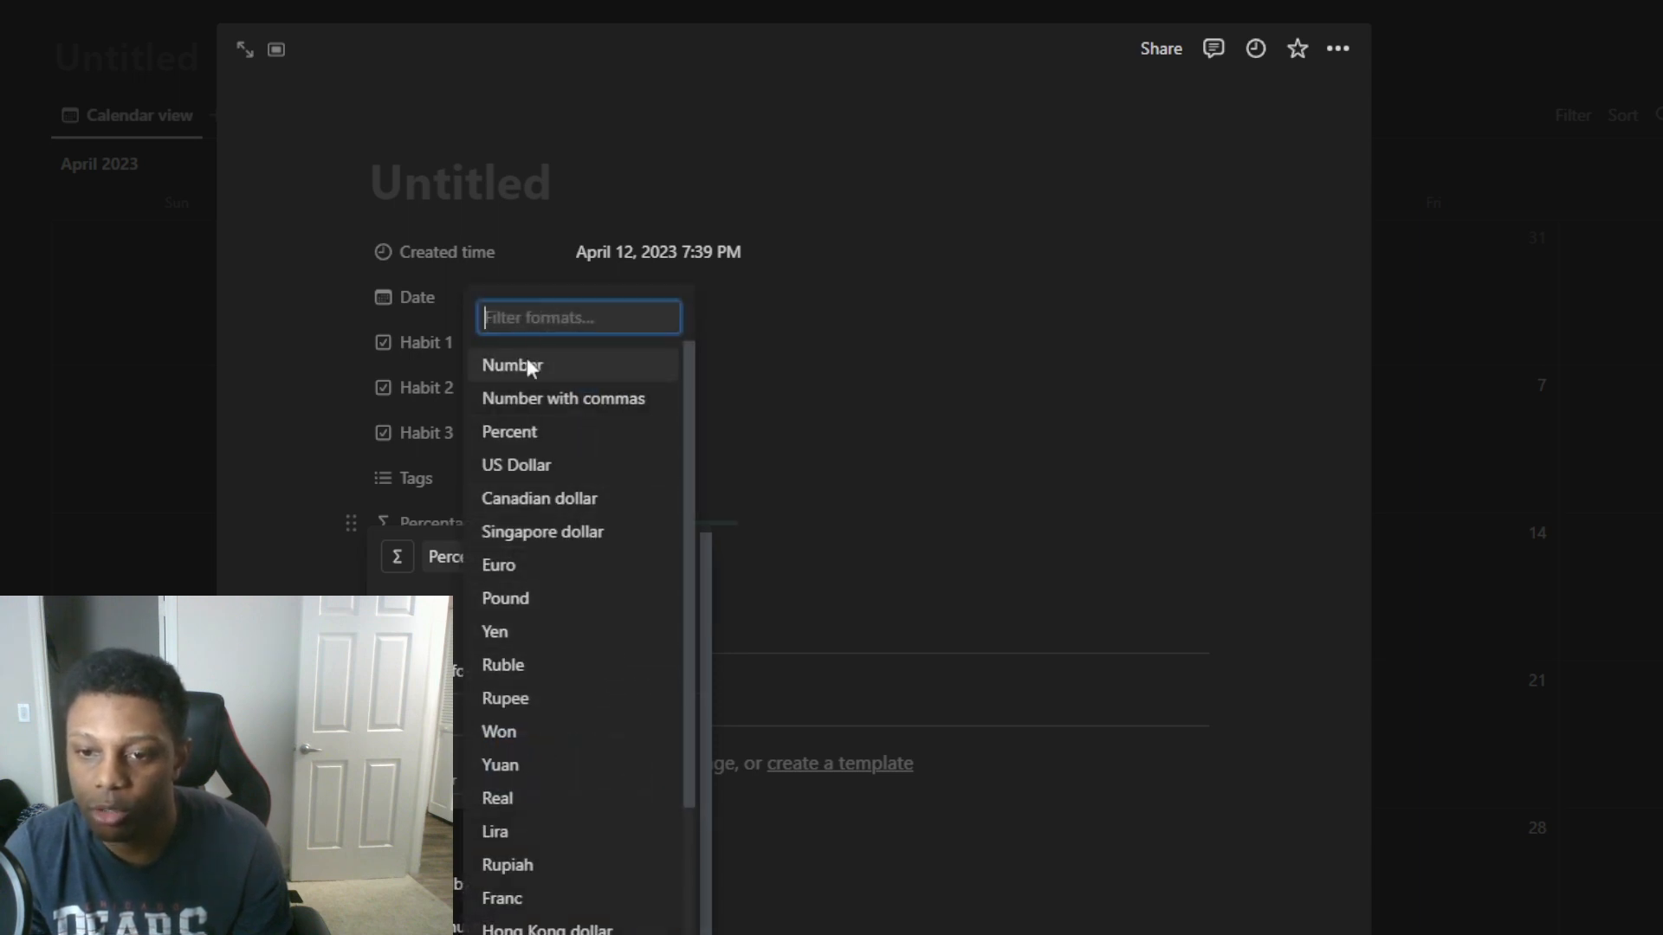
pyautogui.click(509, 431)
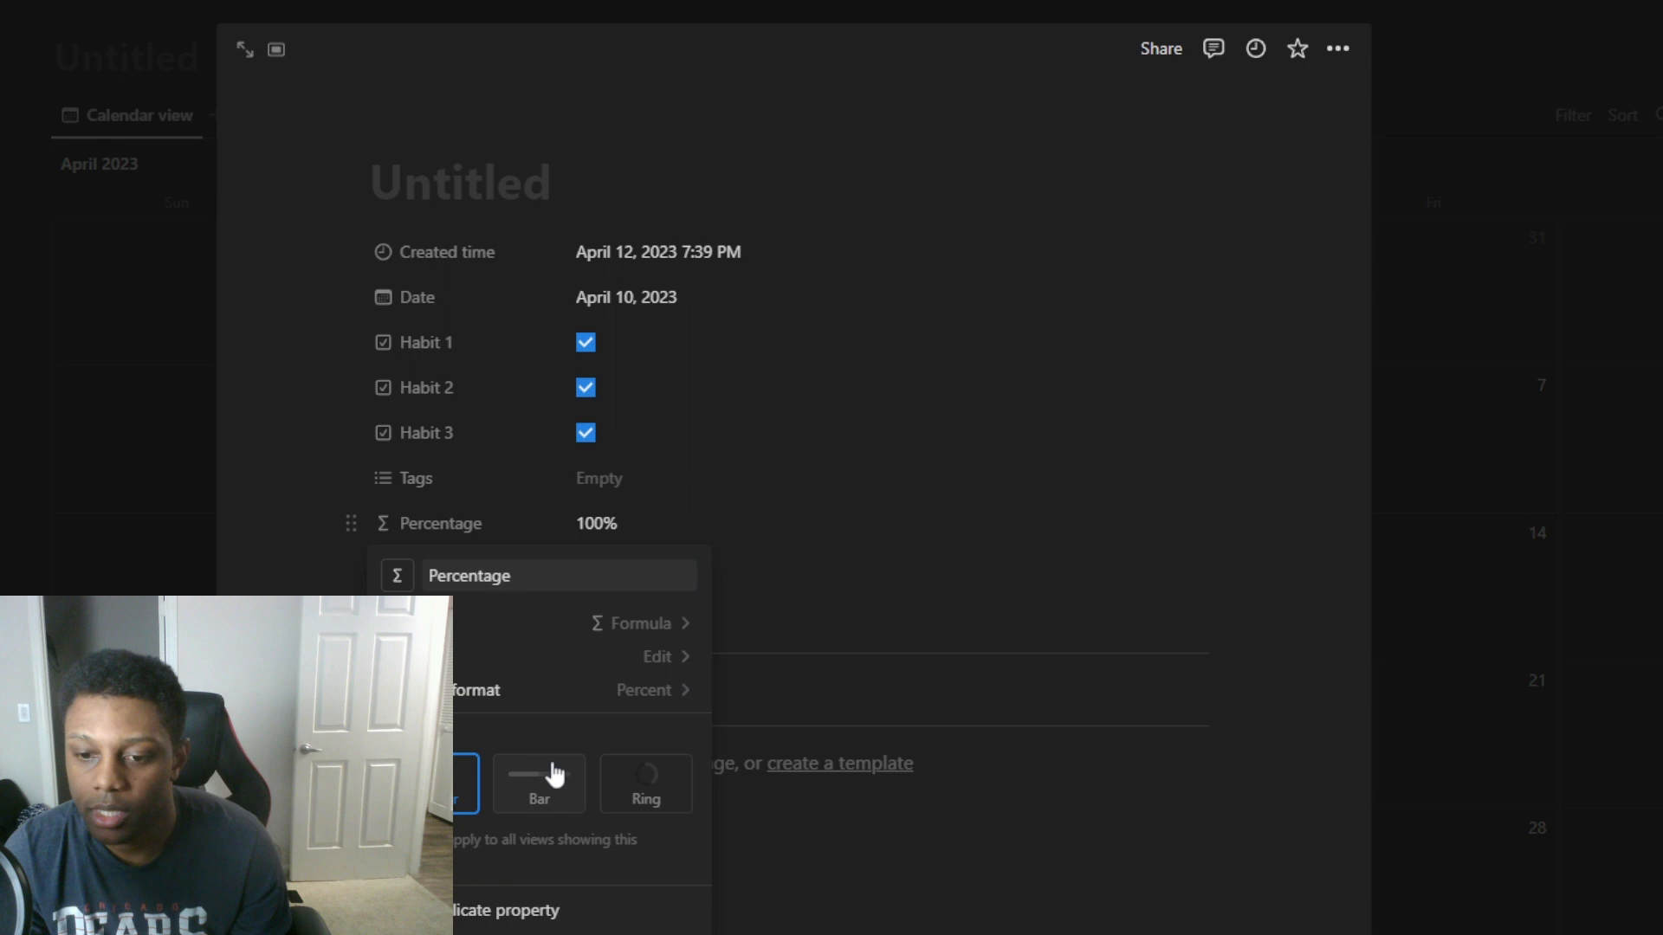
pyautogui.click(645, 783)
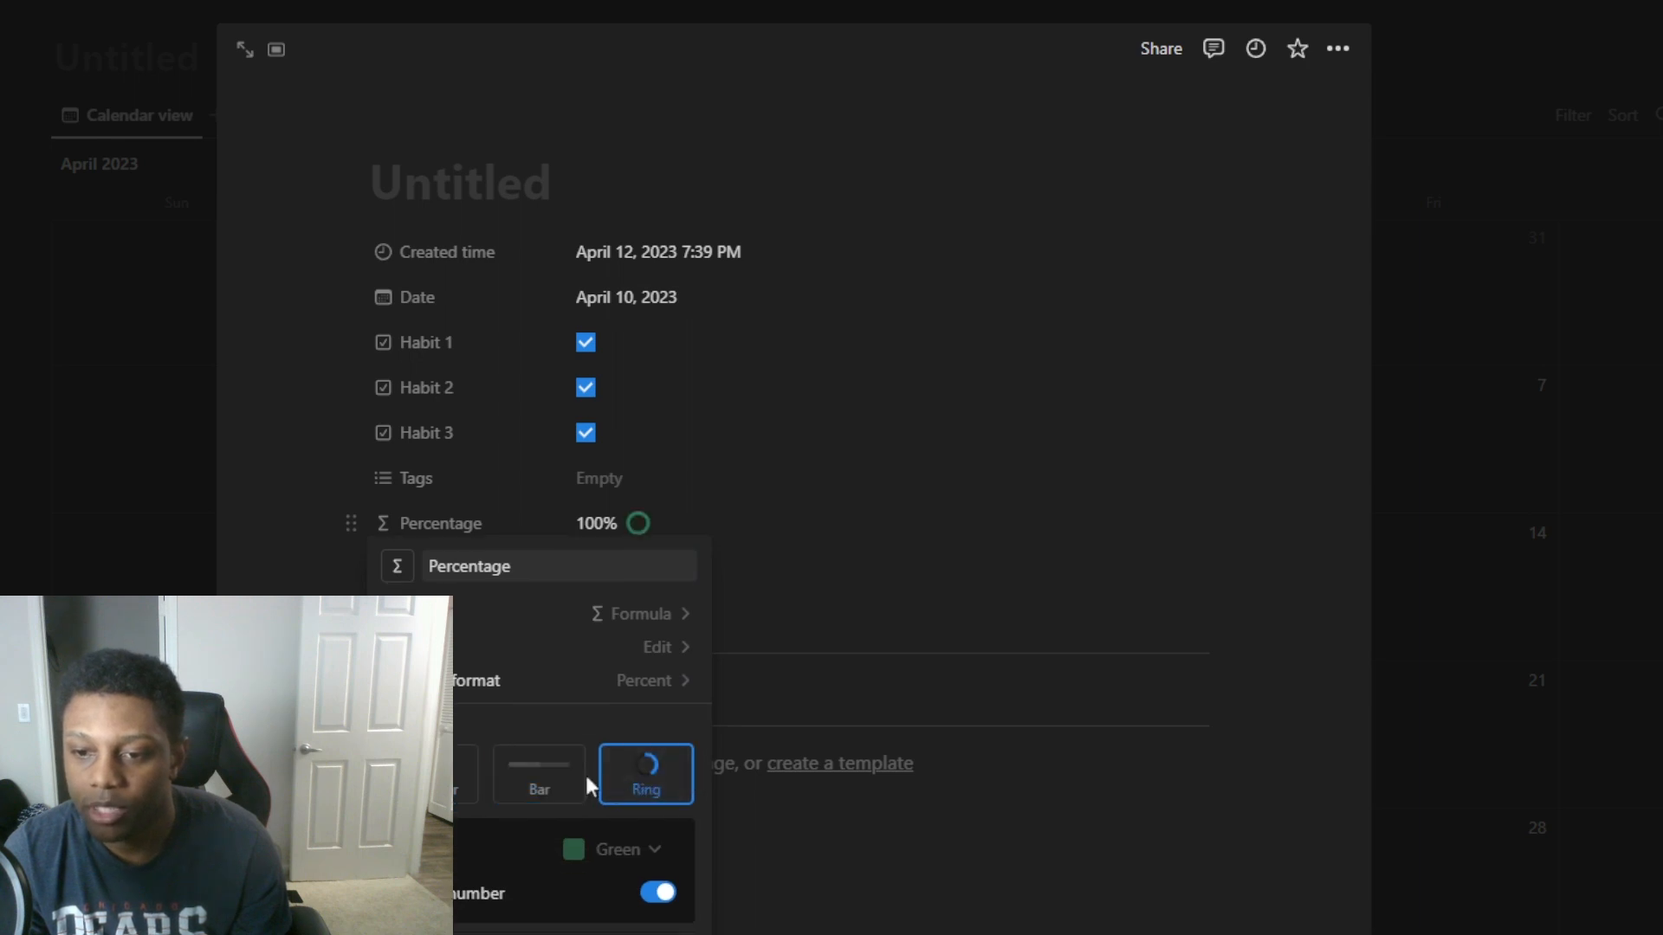
pyautogui.click(614, 849)
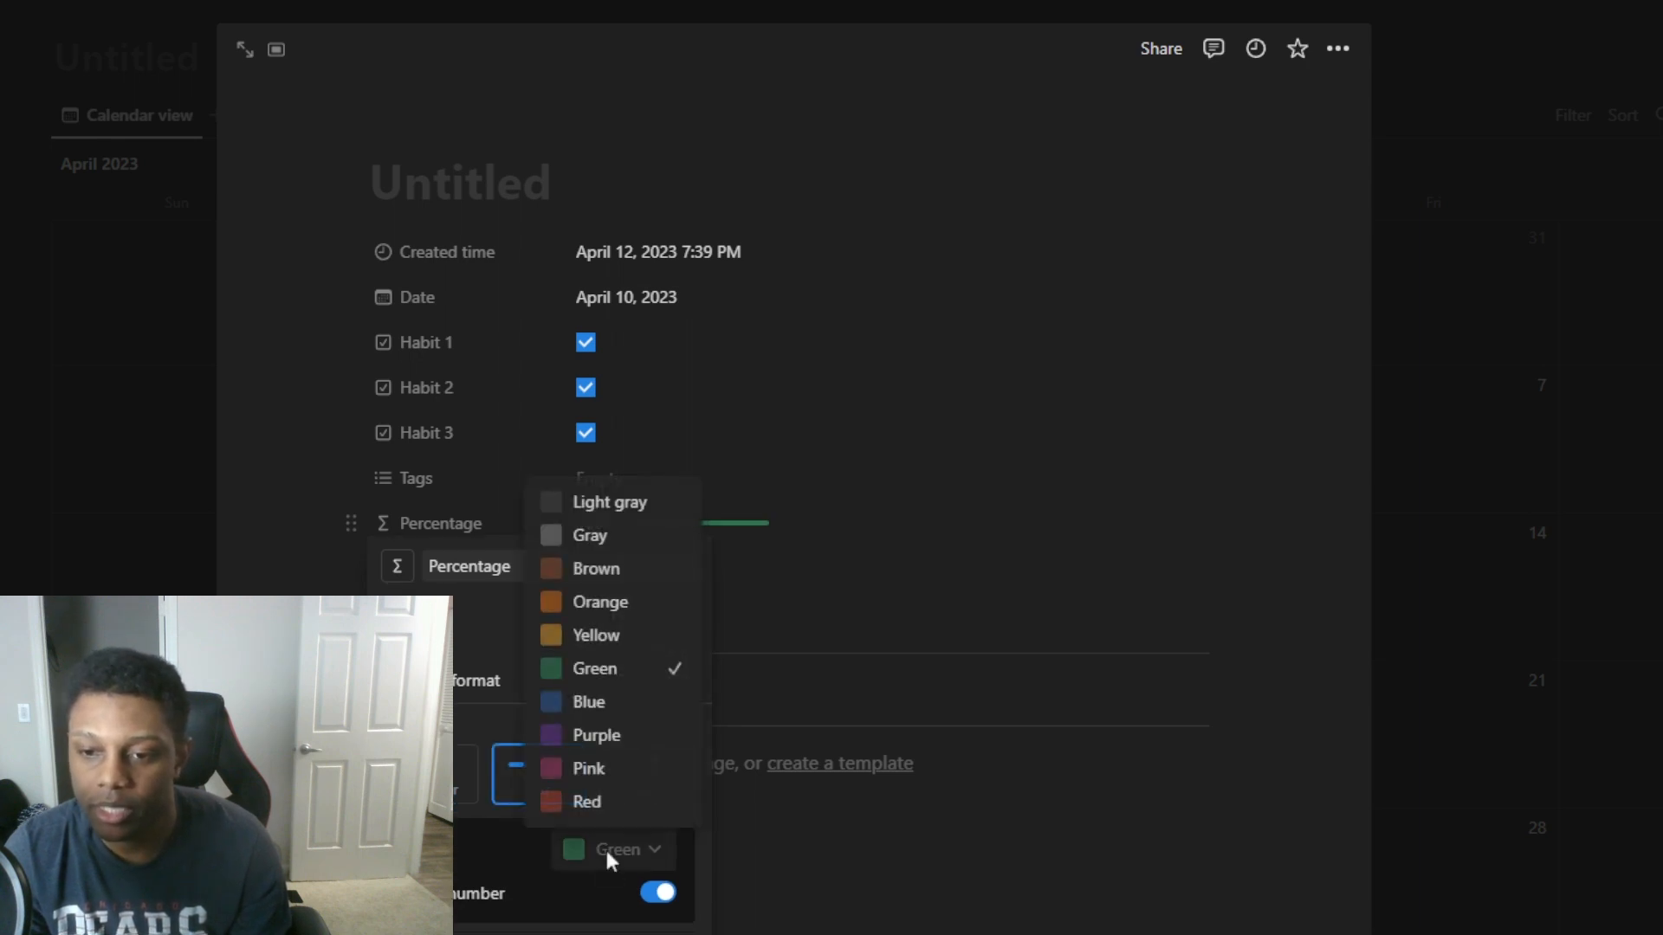
pyautogui.click(587, 702)
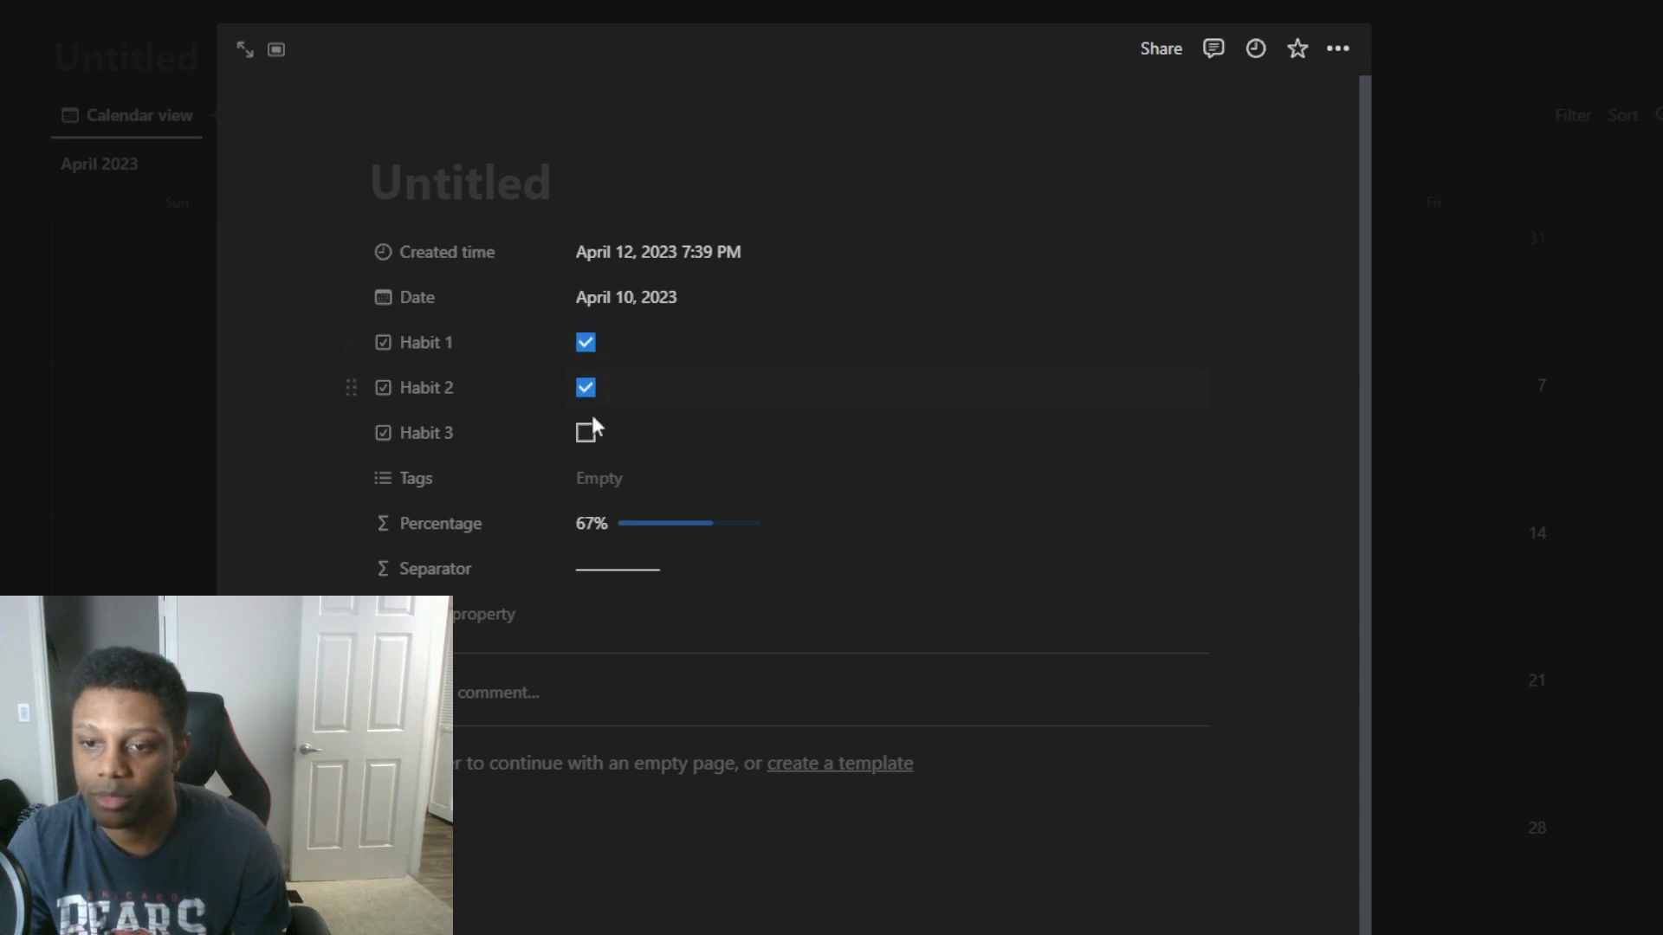
pyautogui.click(585, 433)
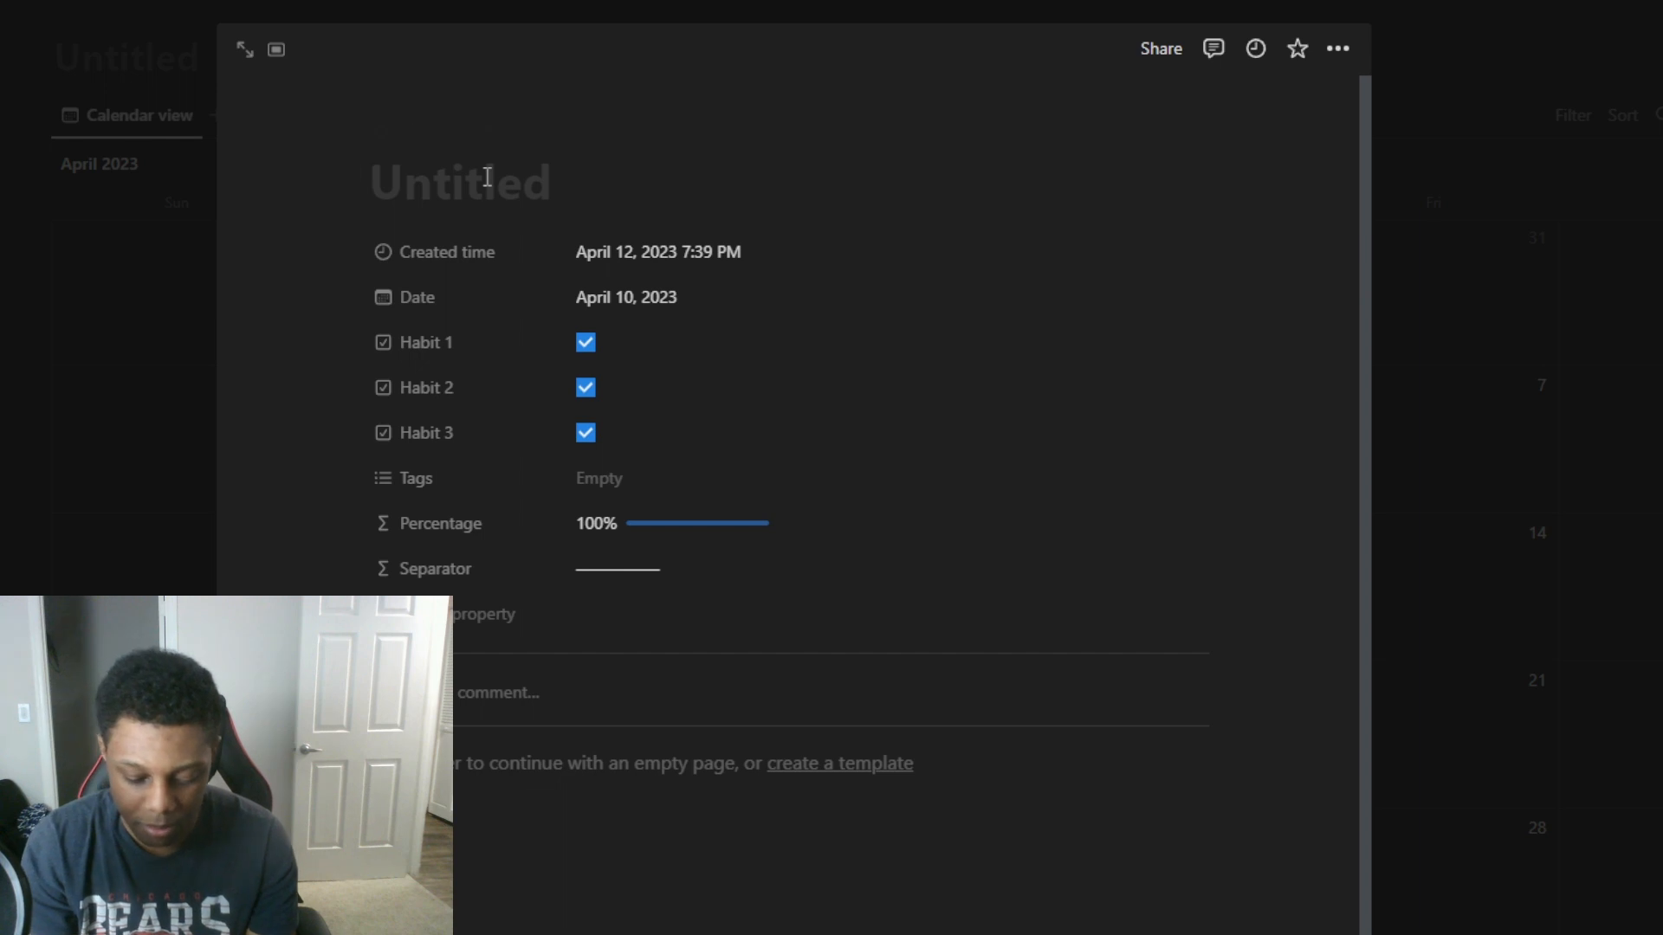
# Start naming the untitled entry 'Daily Habi', correcting a mistyped letter
pyautogui.write('Daily Habio')
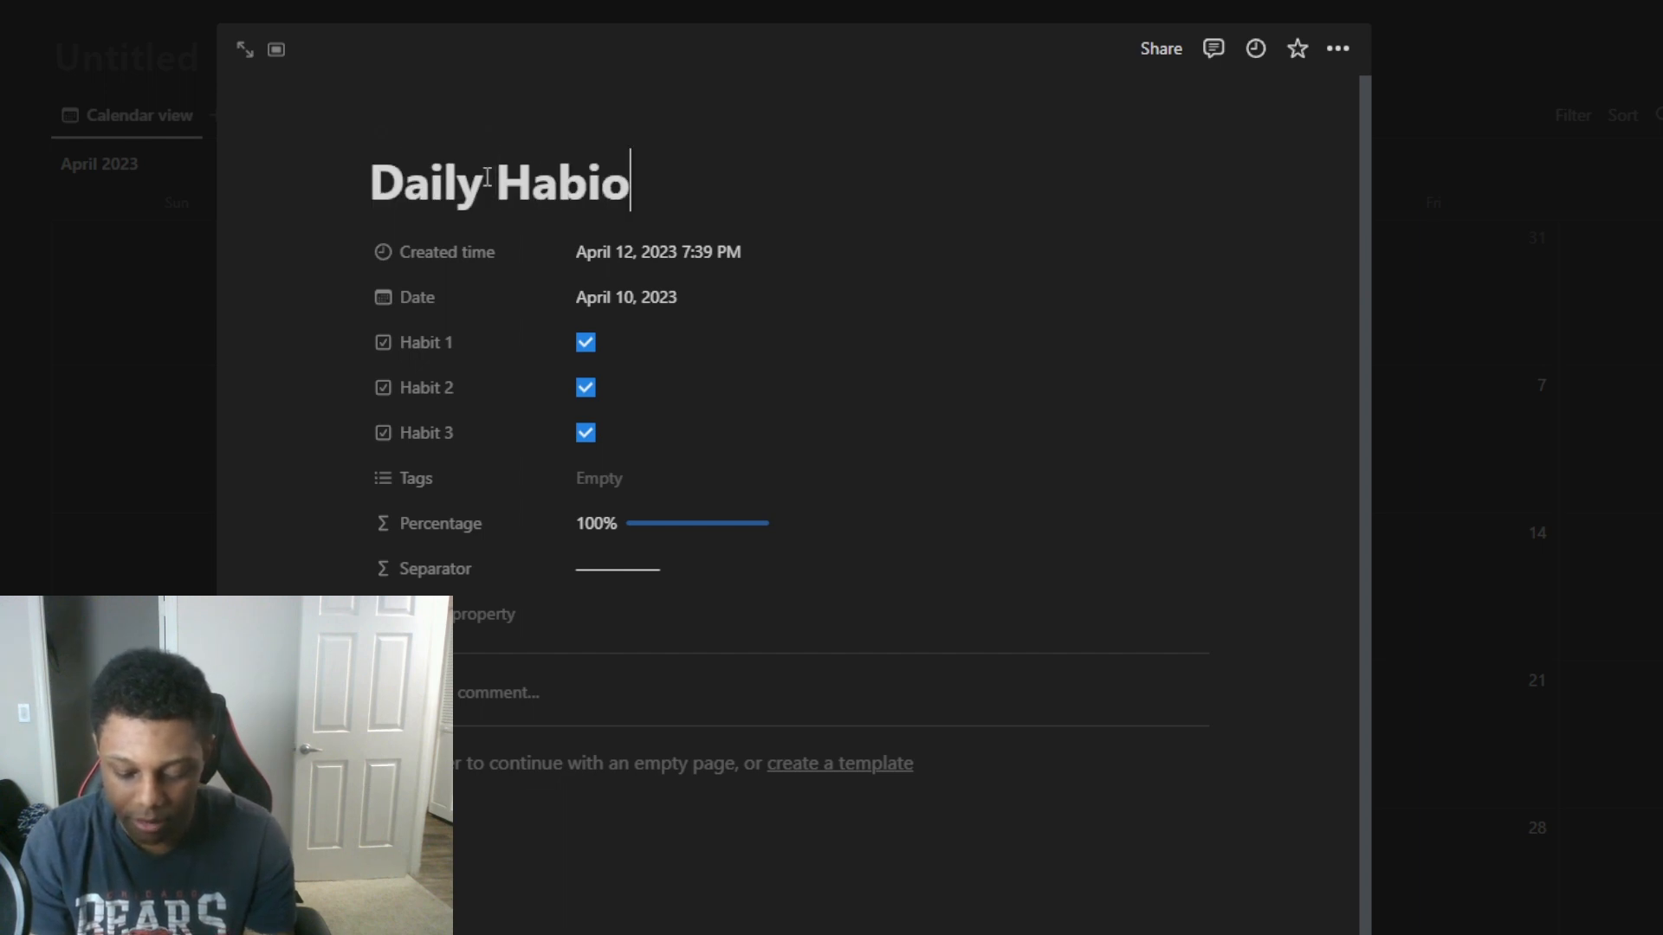
pyautogui.press('Backspace')
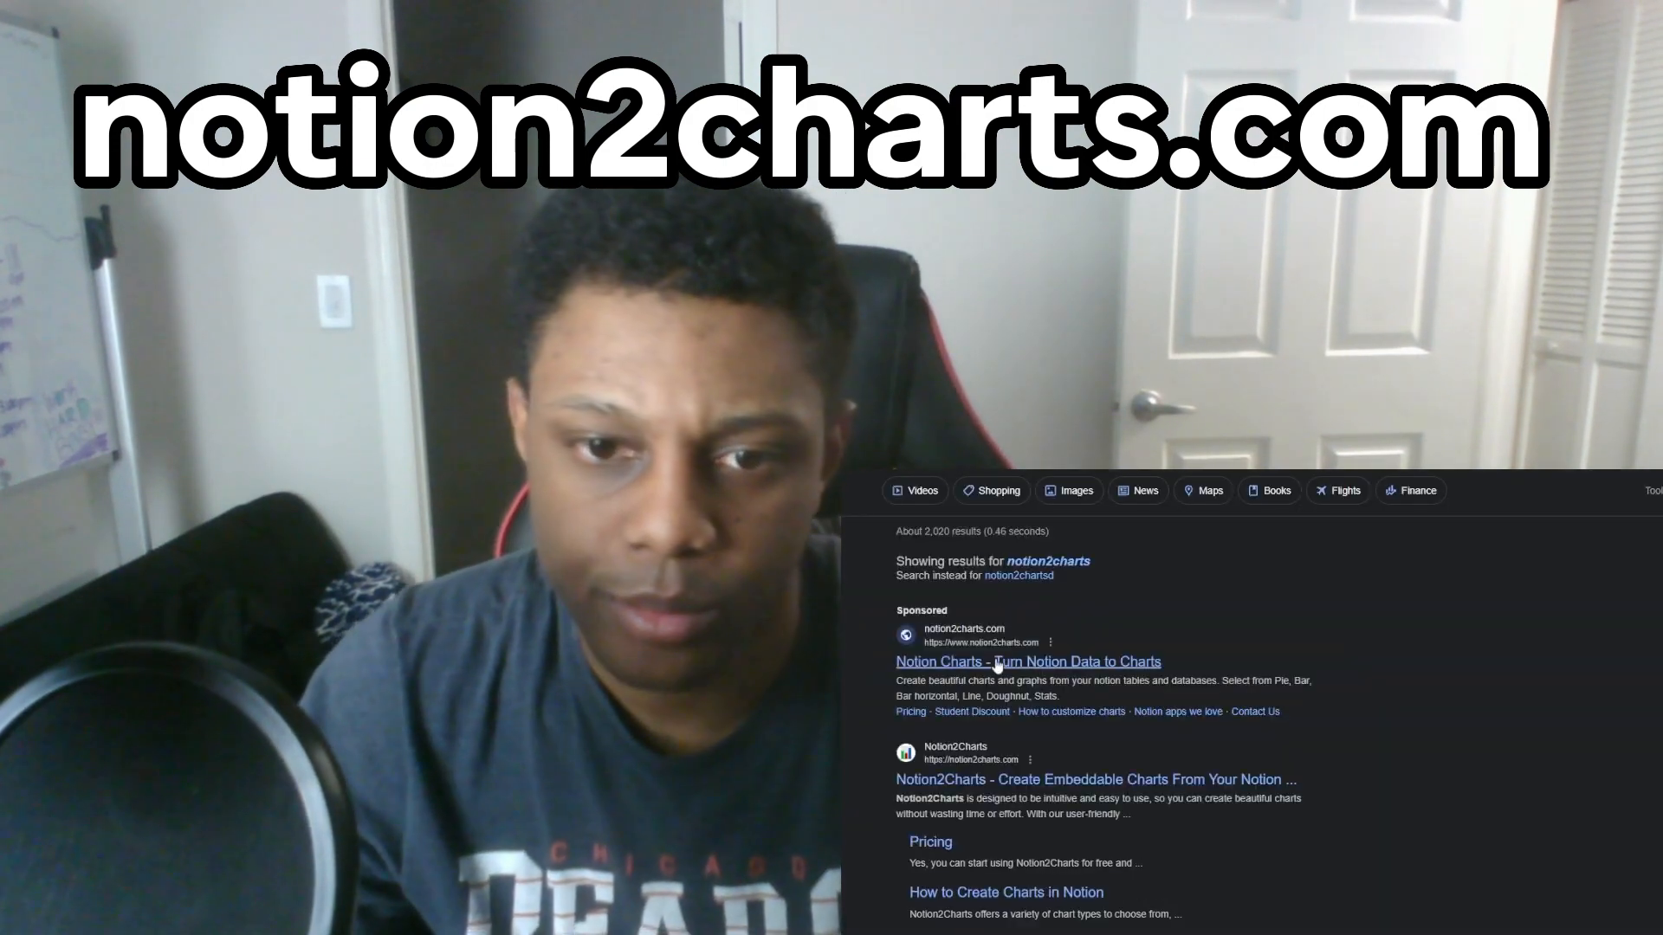
# Open the Notion2Charts site from the results and sign in with Google
pyautogui.click(1027, 660)
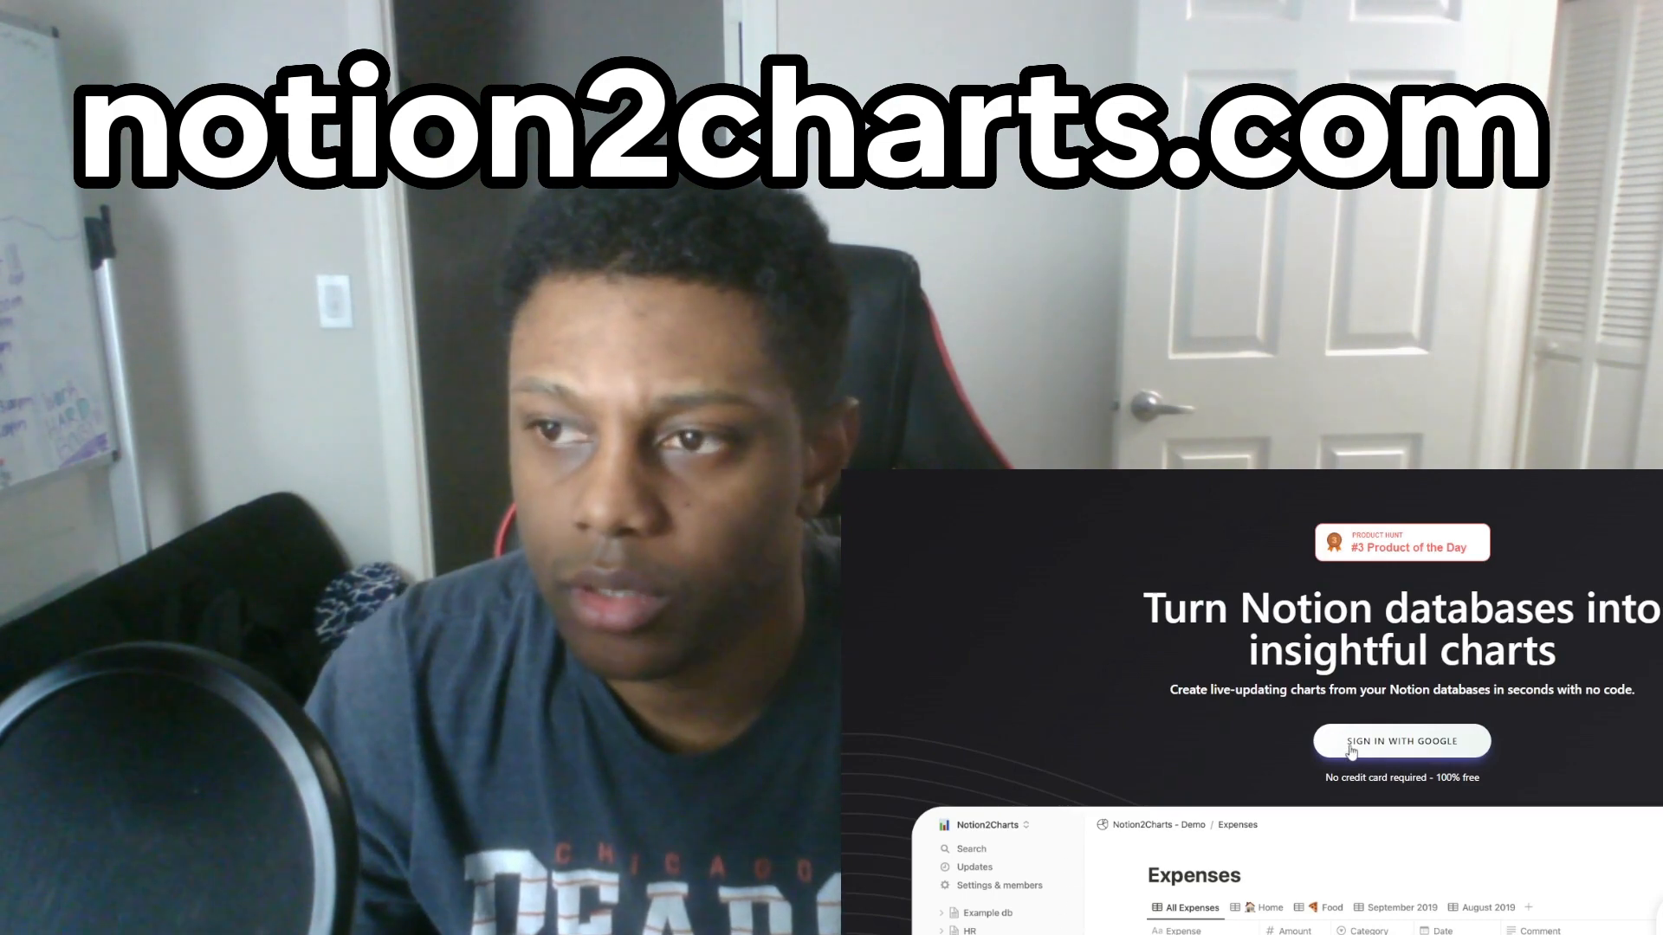
pyautogui.click(1401, 740)
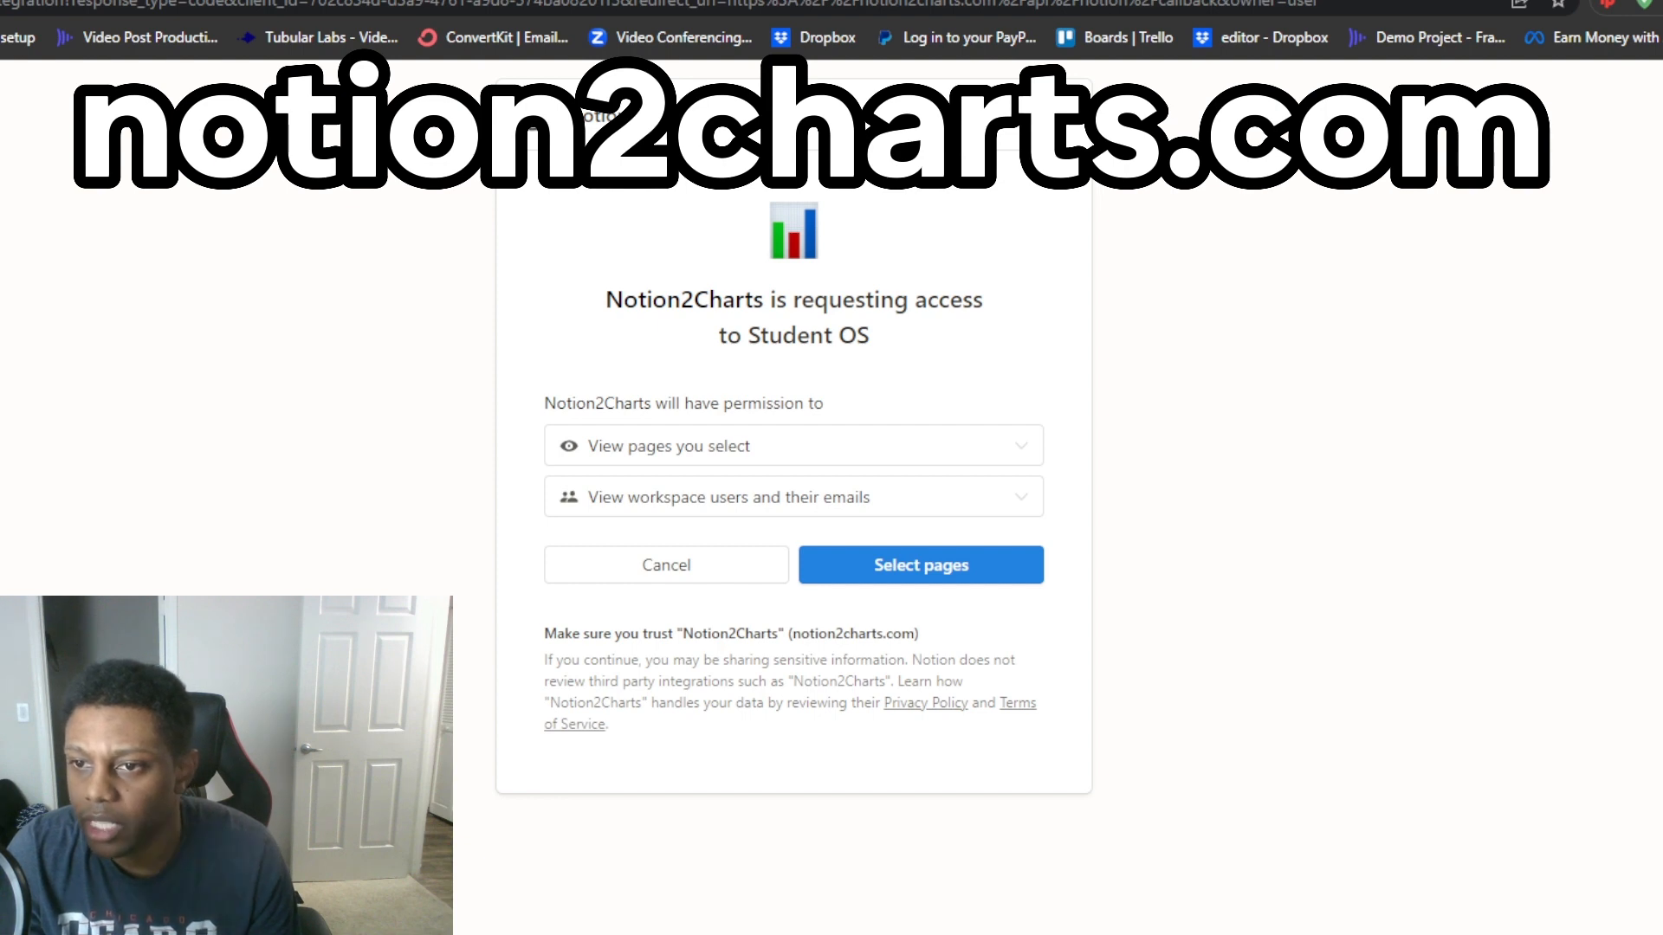
# Grant Notion2Charts access to the Percentage Tracker page in the Student OS workspace
pyautogui.click(918, 565)
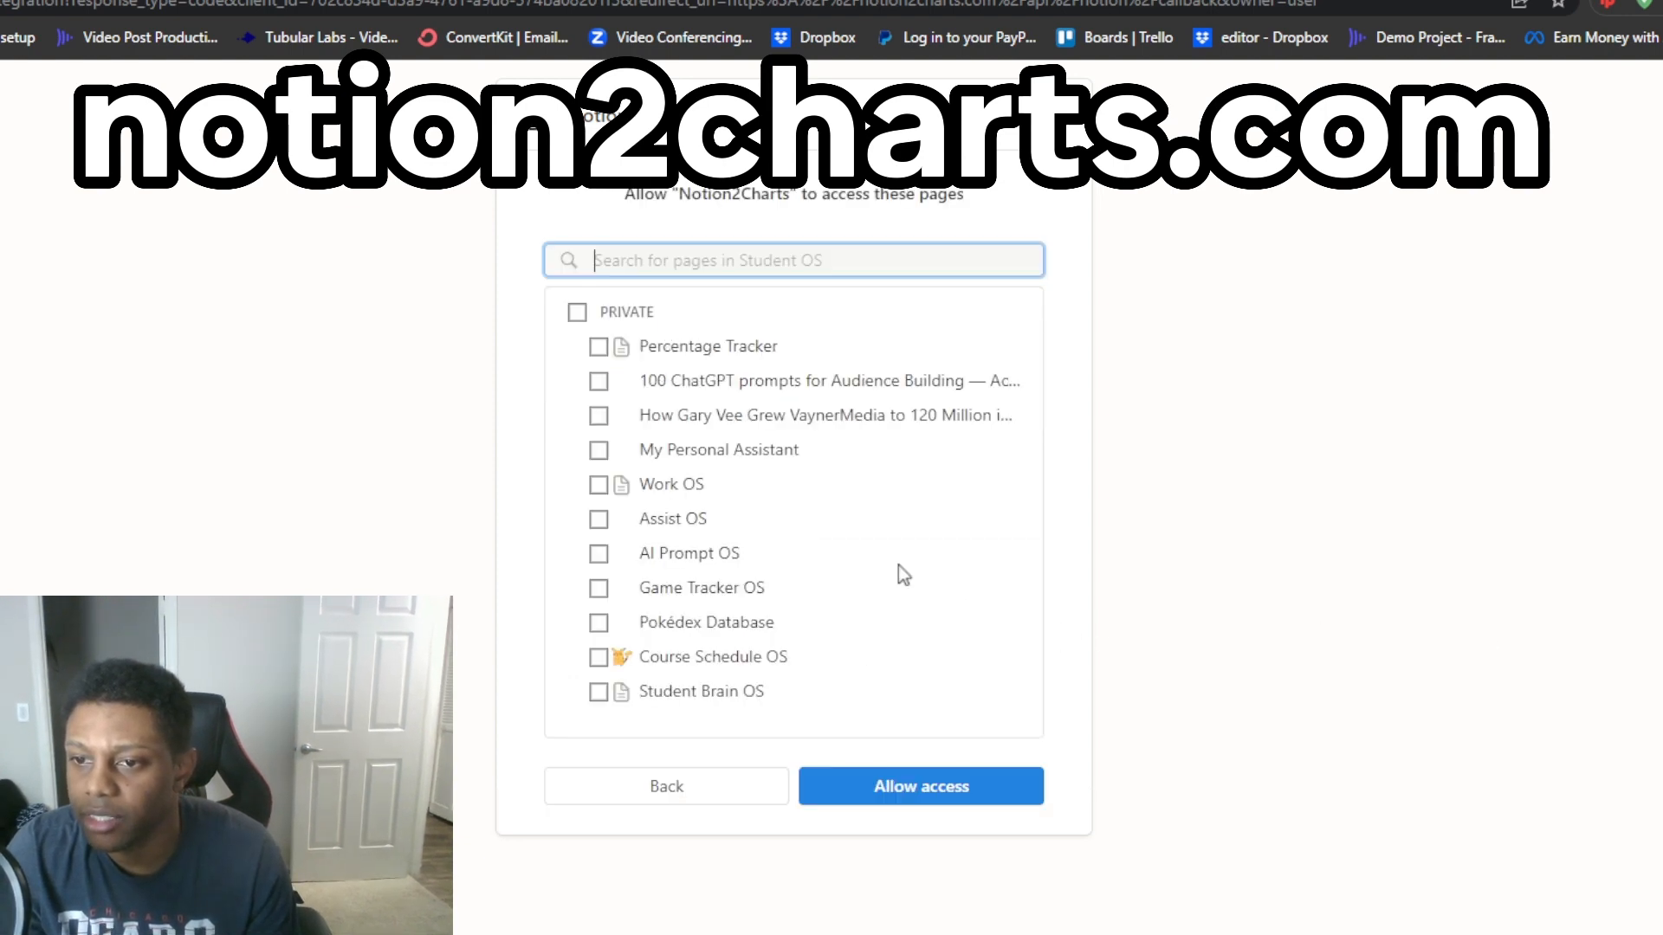
pyautogui.click(598, 346)
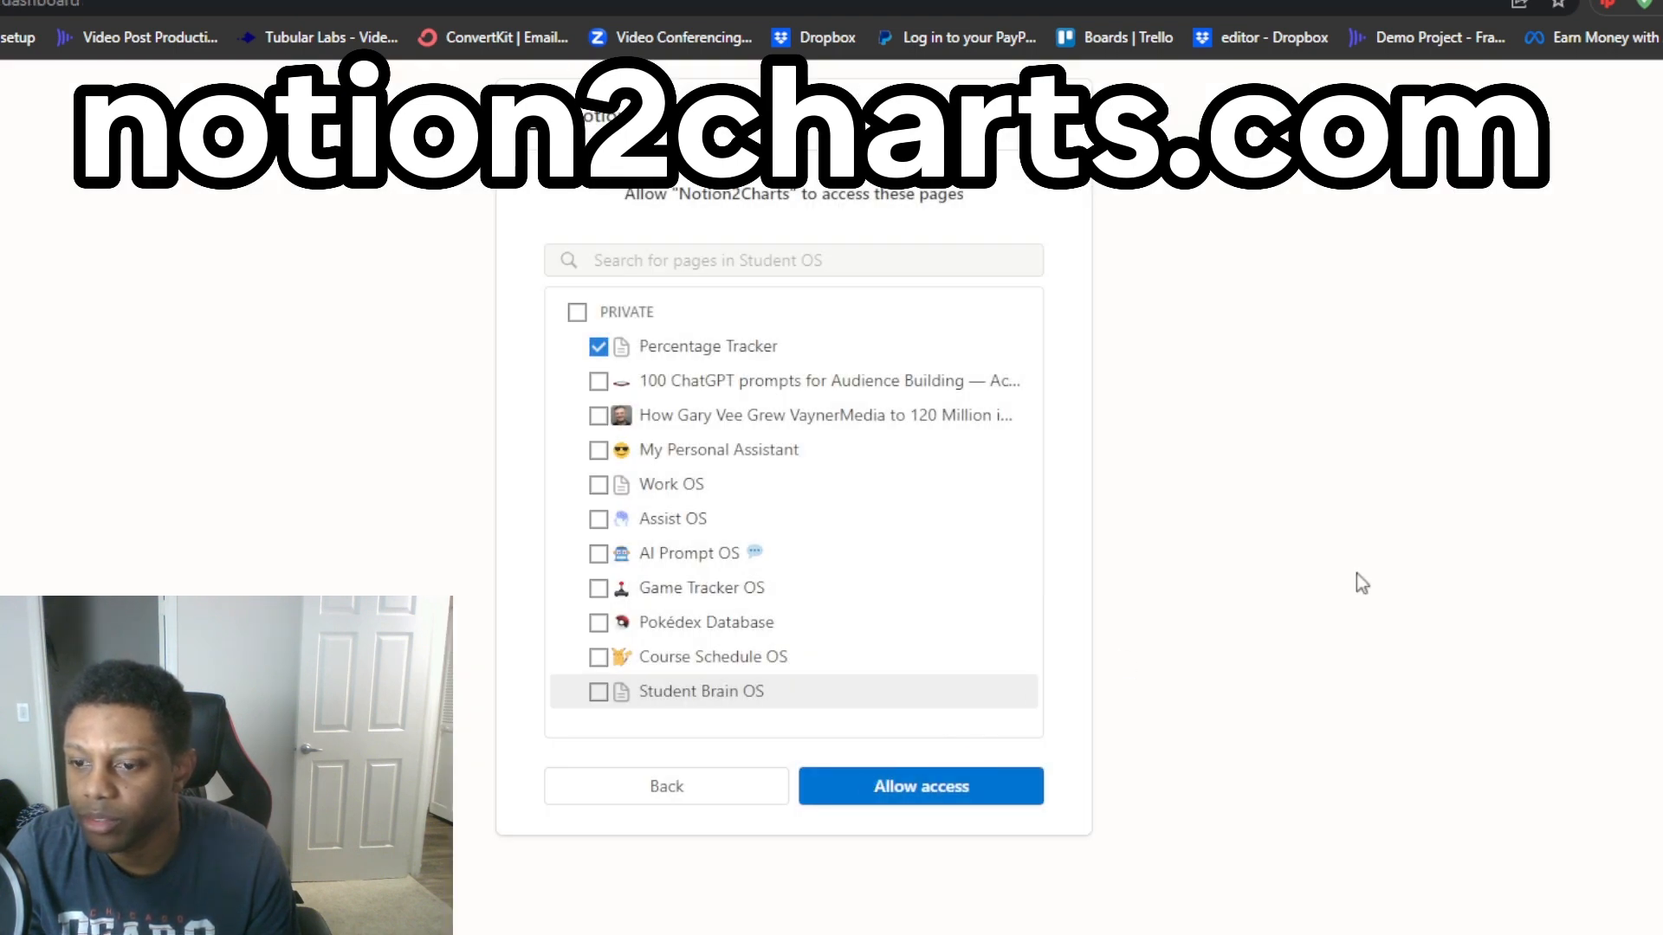
pyautogui.click(920, 787)
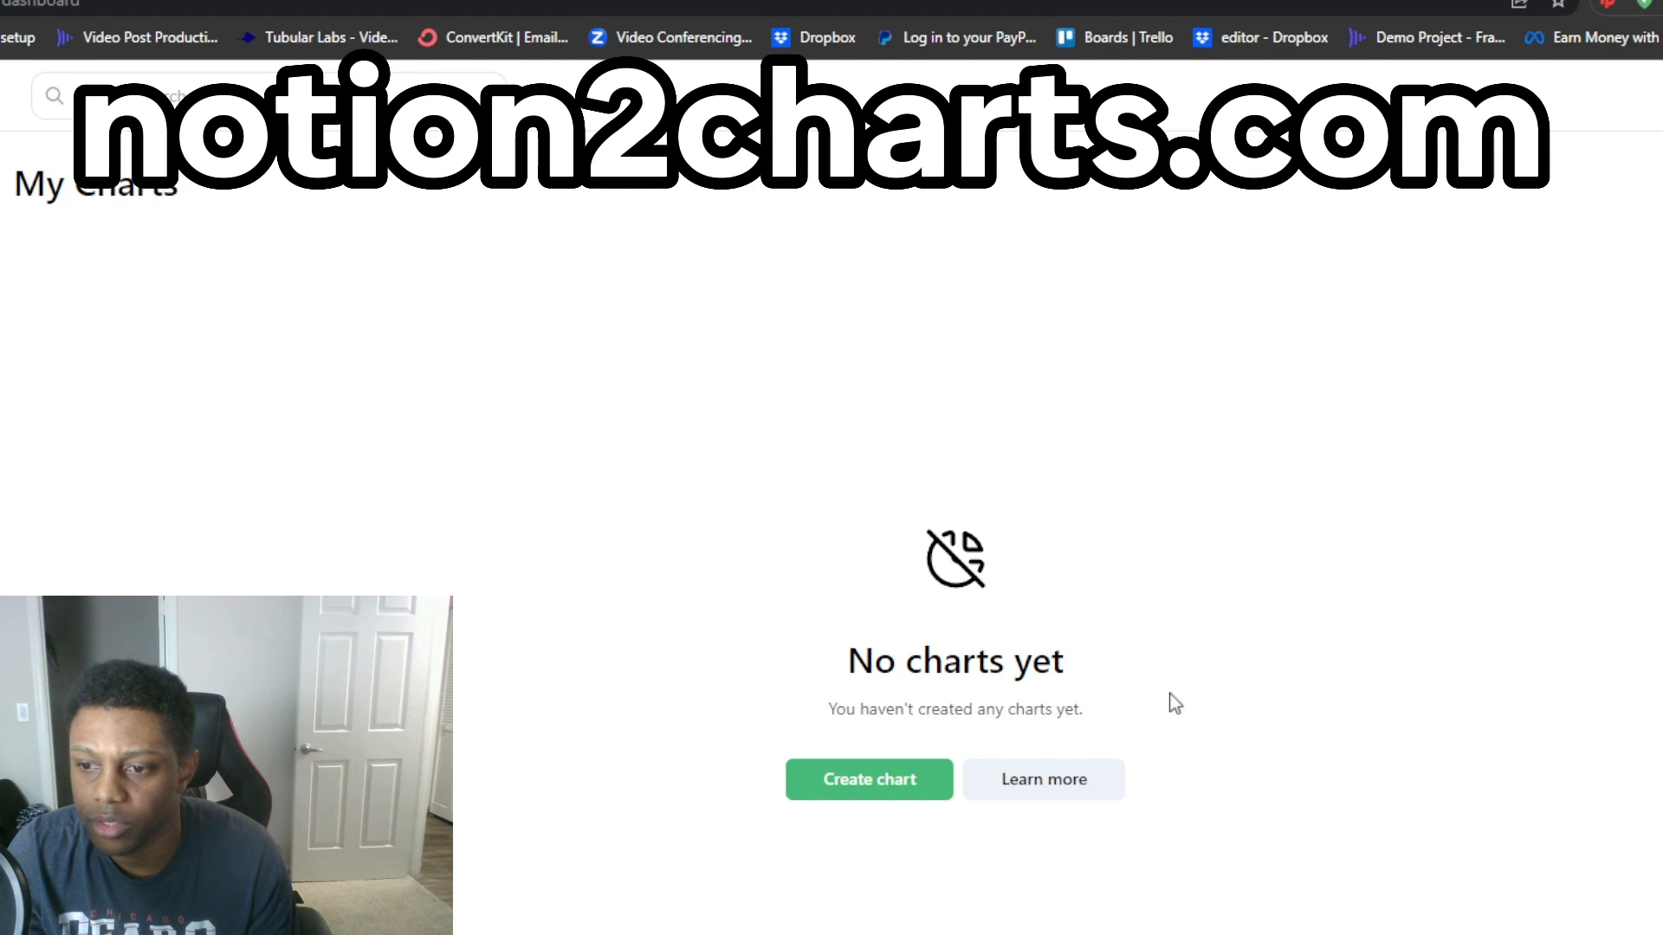
pyautogui.moveTo(679, 806)
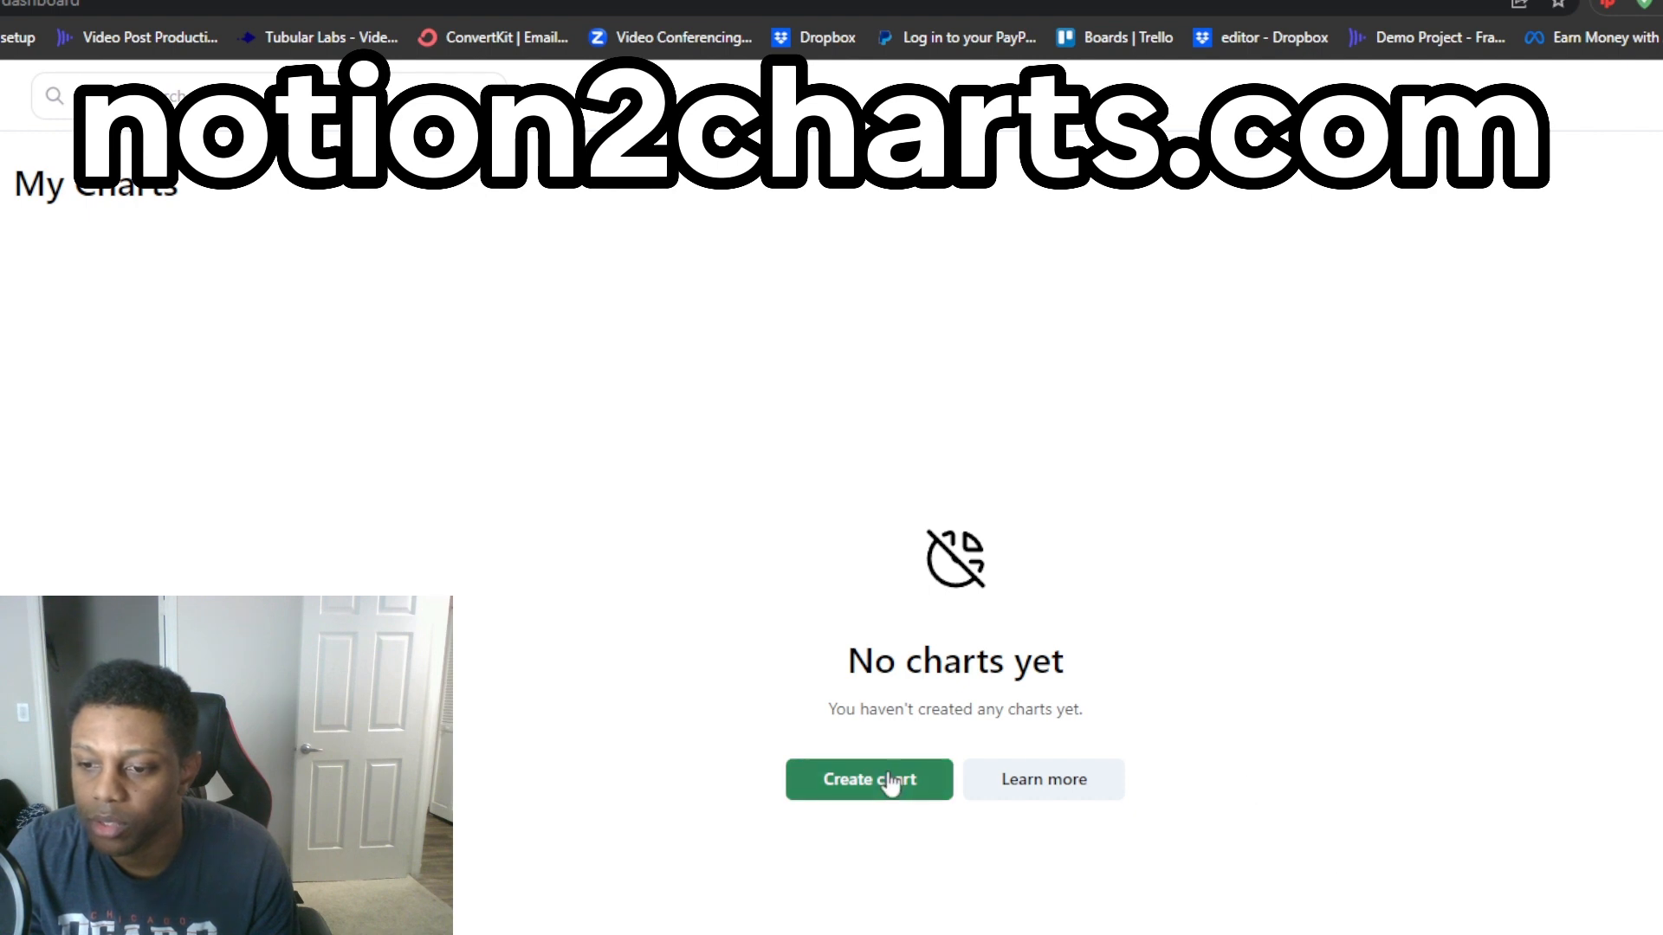
# Start a new chart and choose the Line Chart type
pyautogui.click(867, 779)
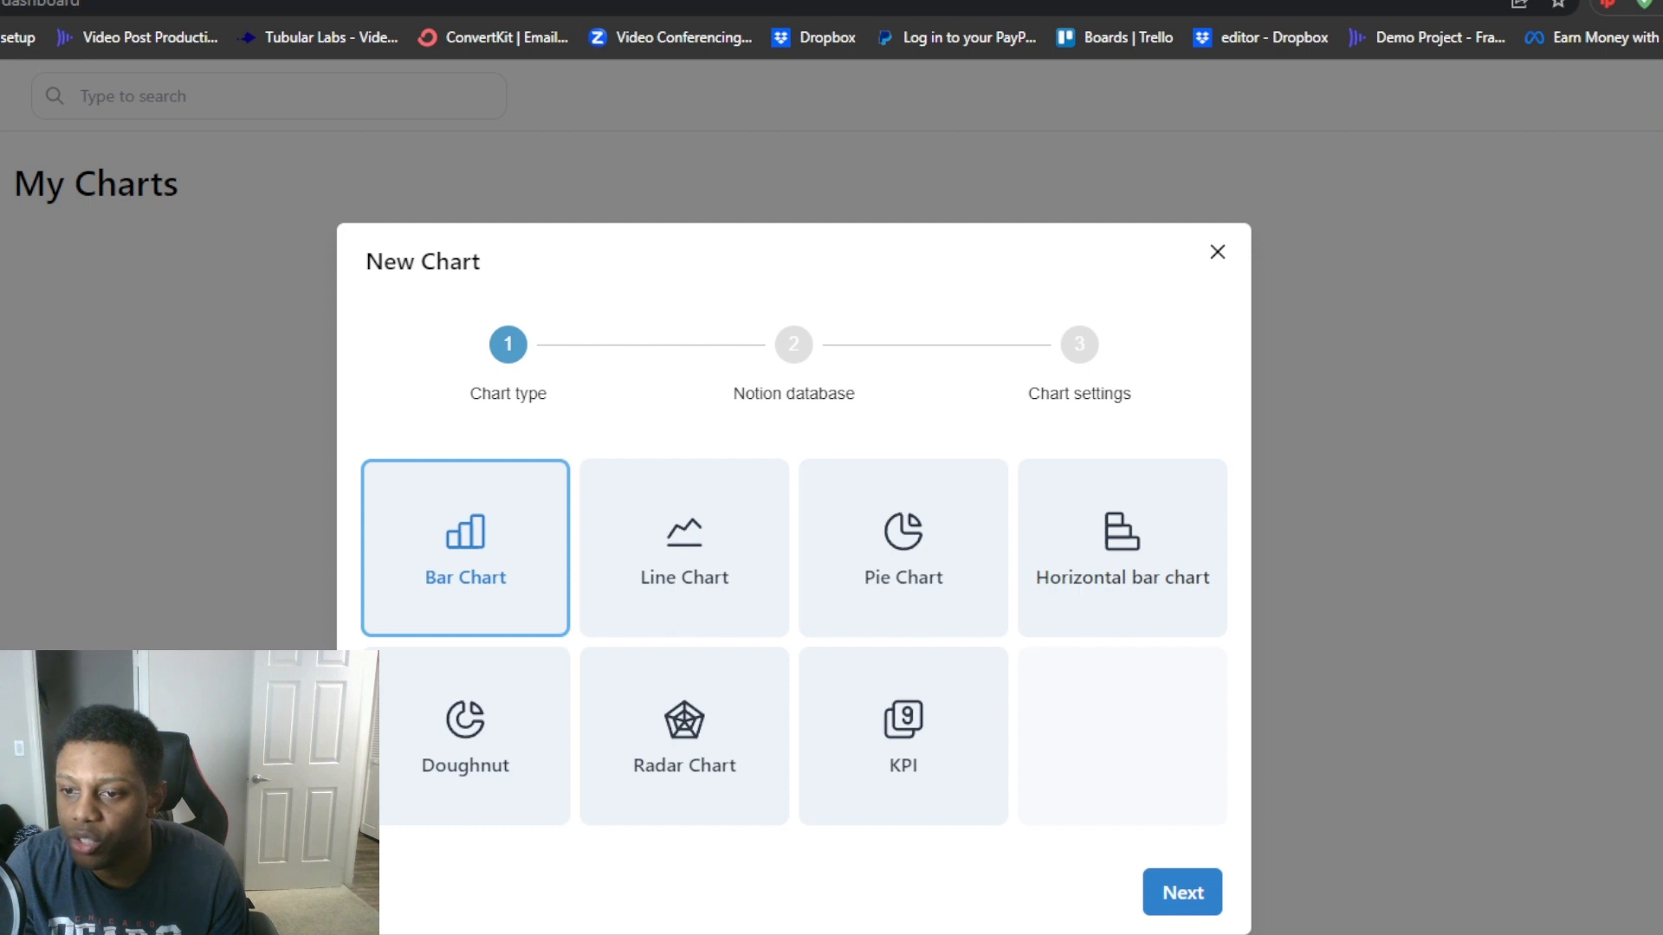
pyautogui.click(1216, 253)
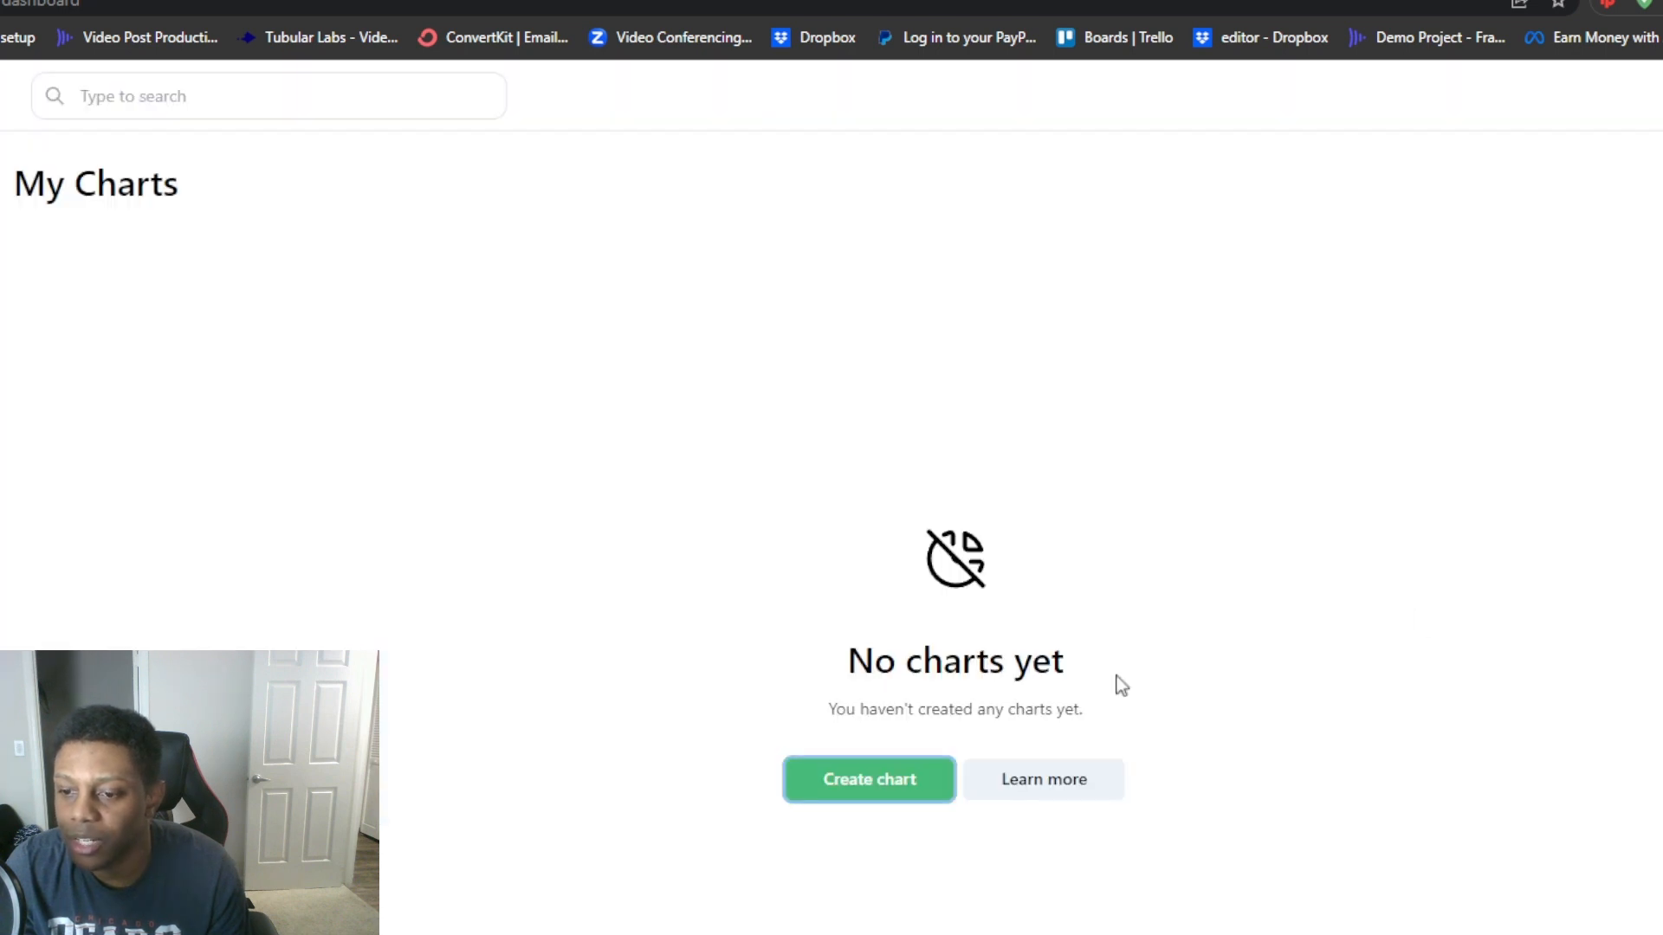
pyautogui.click(868, 778)
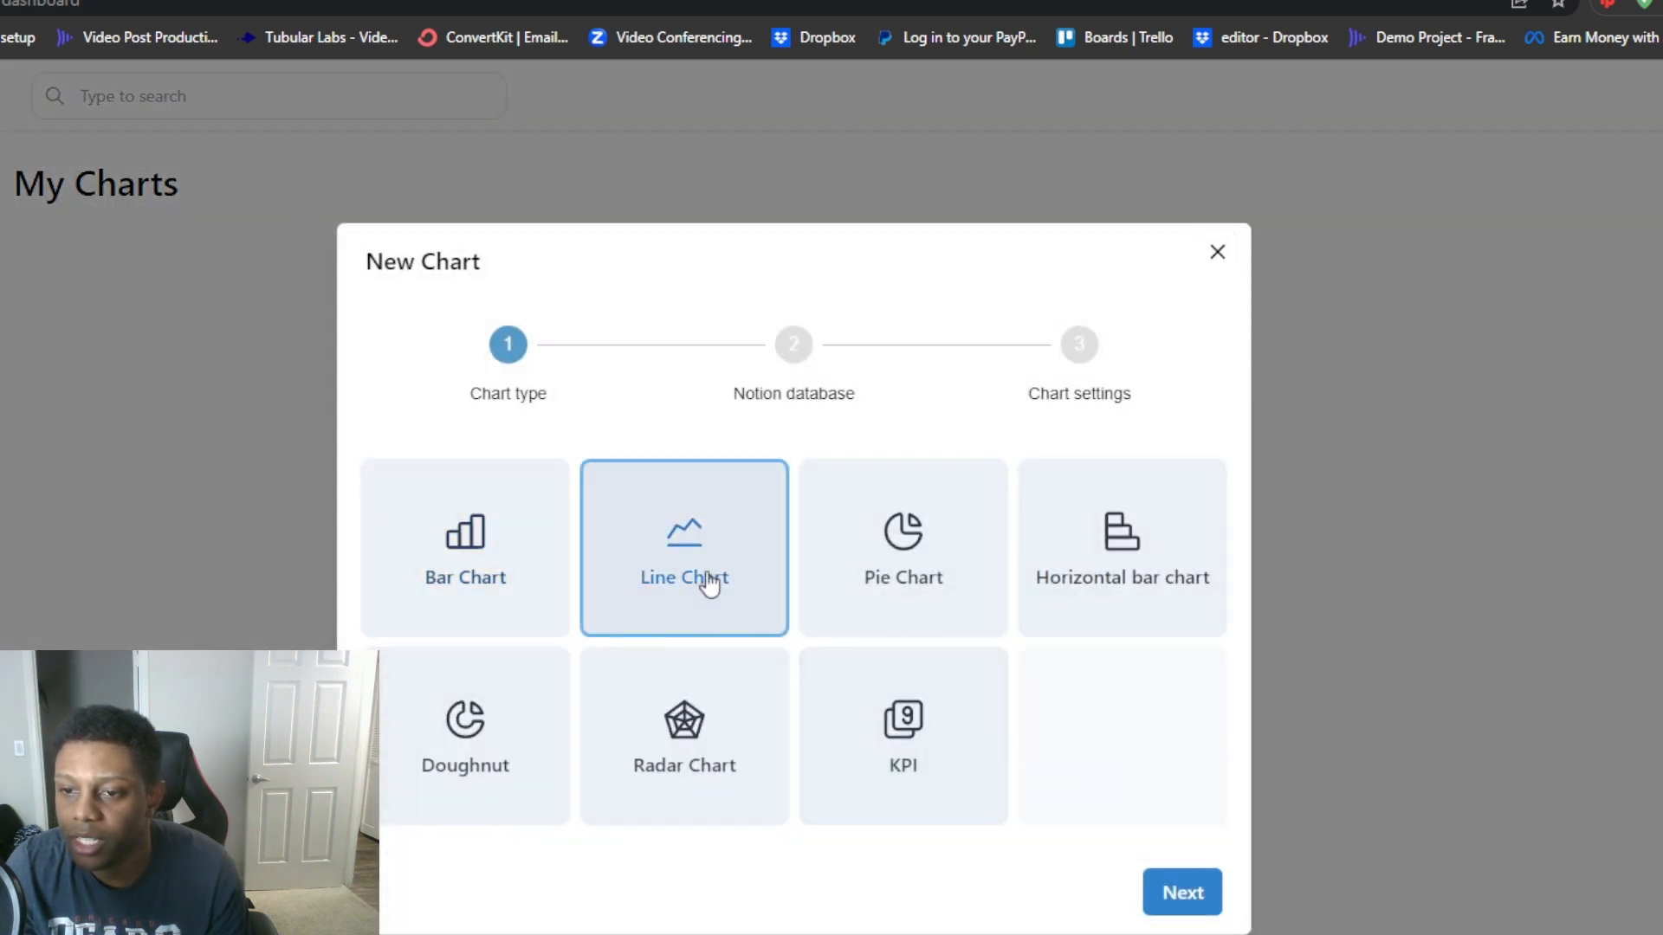
pyautogui.click(1182, 892)
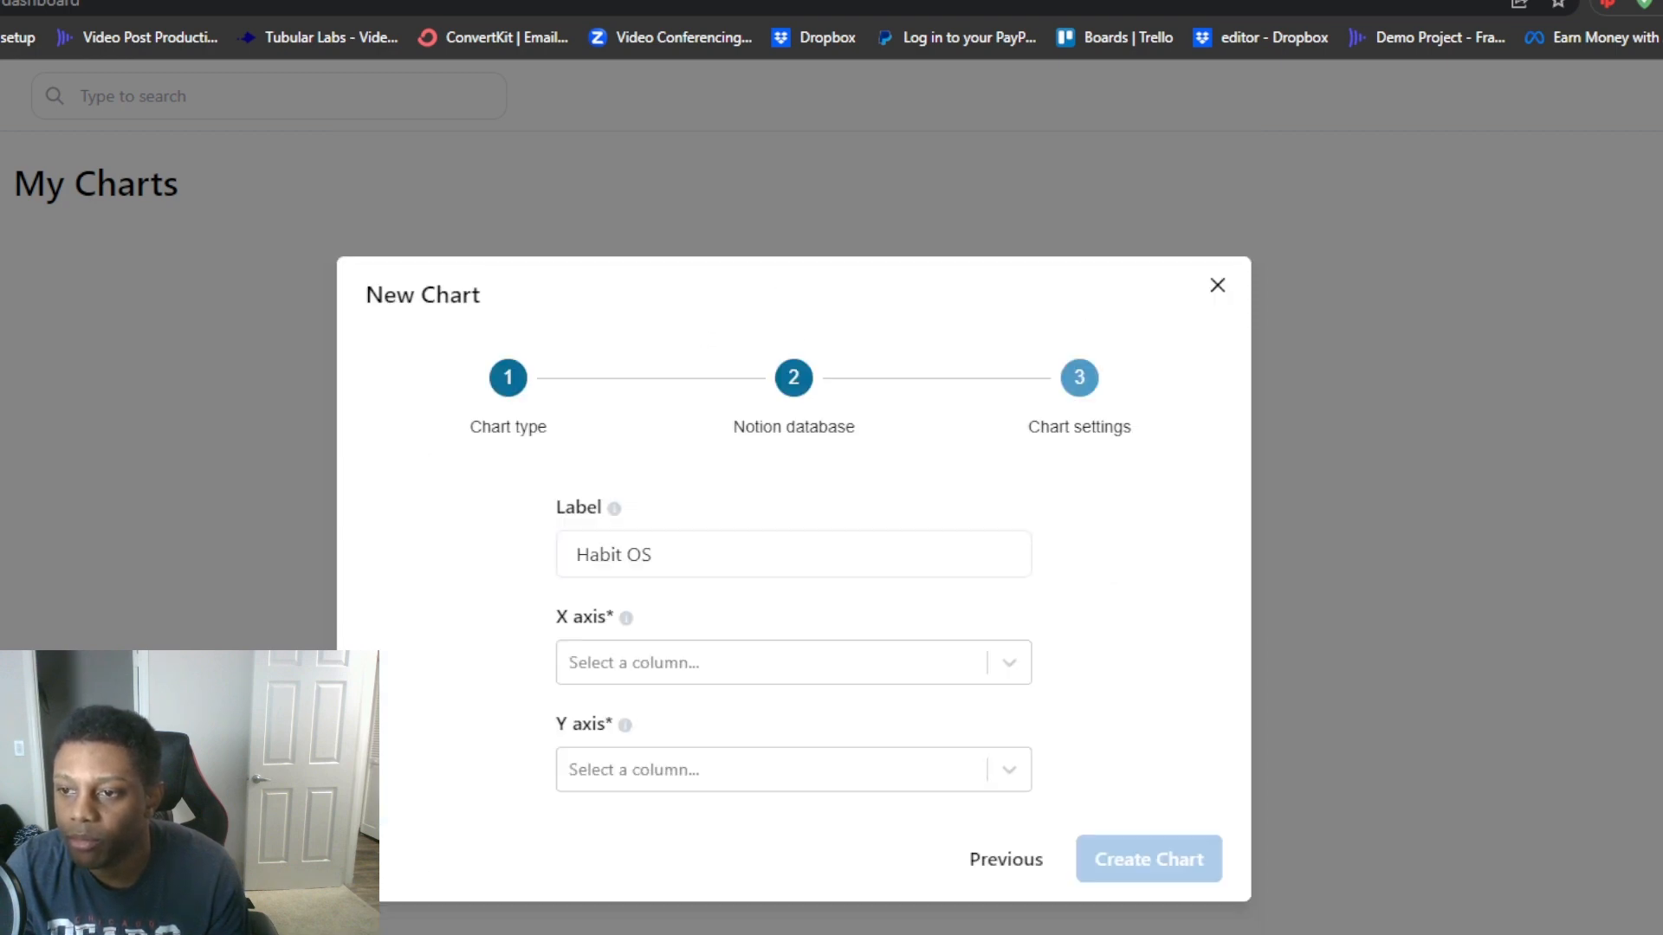
# Set Date on the X axis and Percentage on the Y axis, then create the Habit OS chart
pyautogui.click(791, 662)
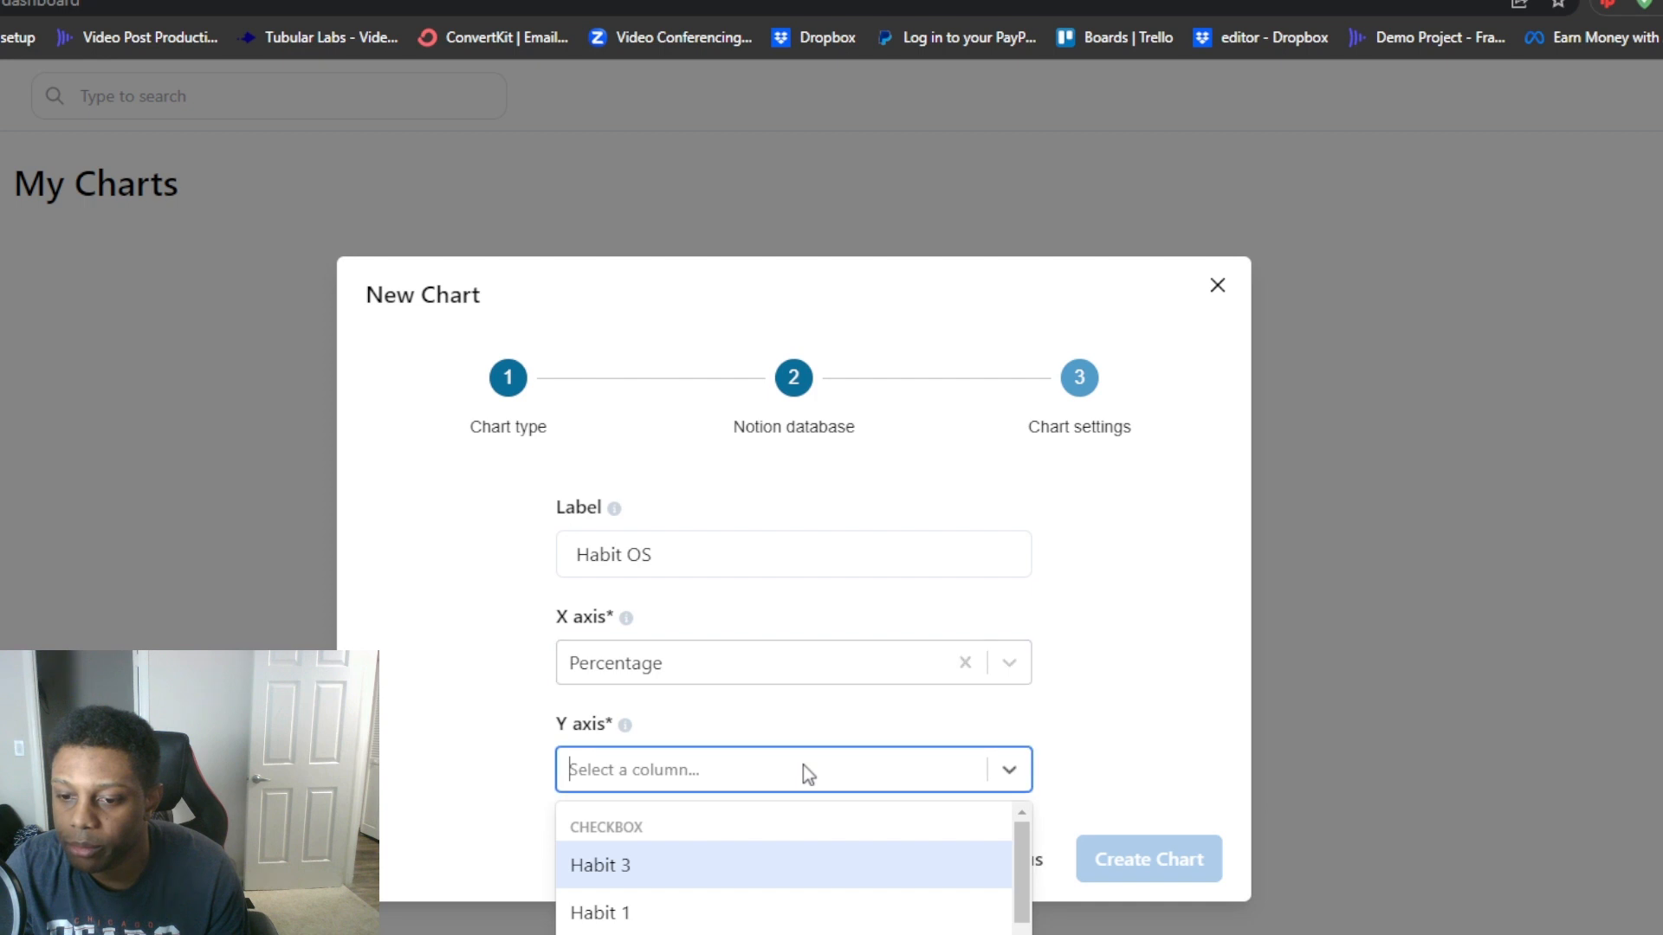
pyautogui.scroll(-3)
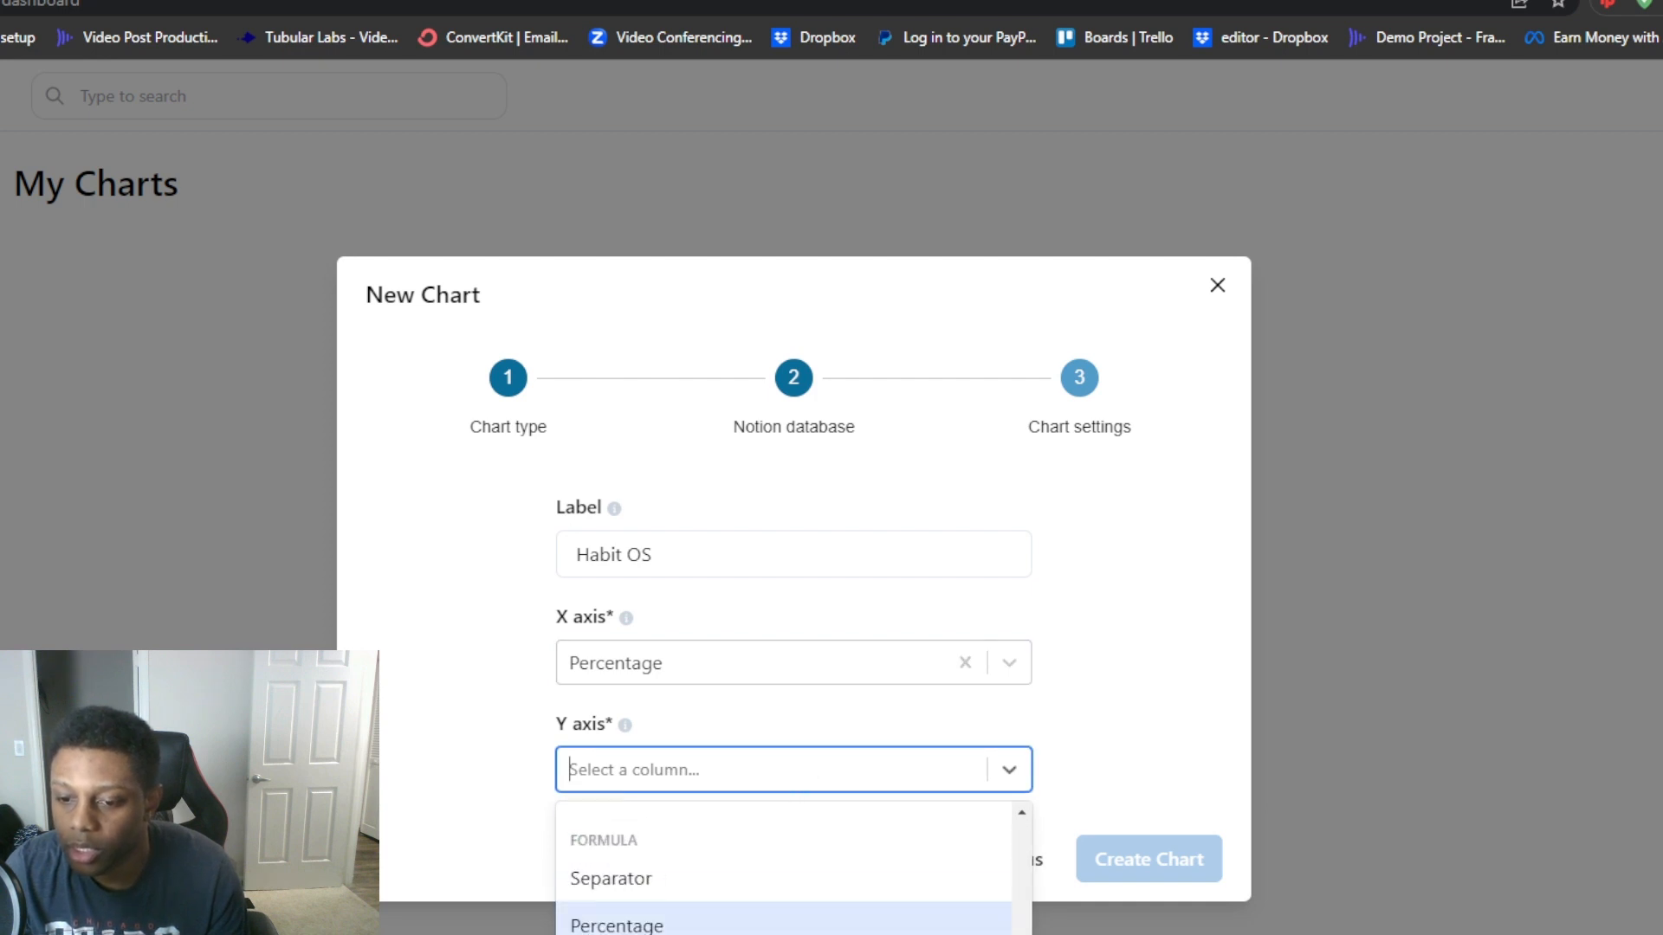
pyautogui.click(792, 661)
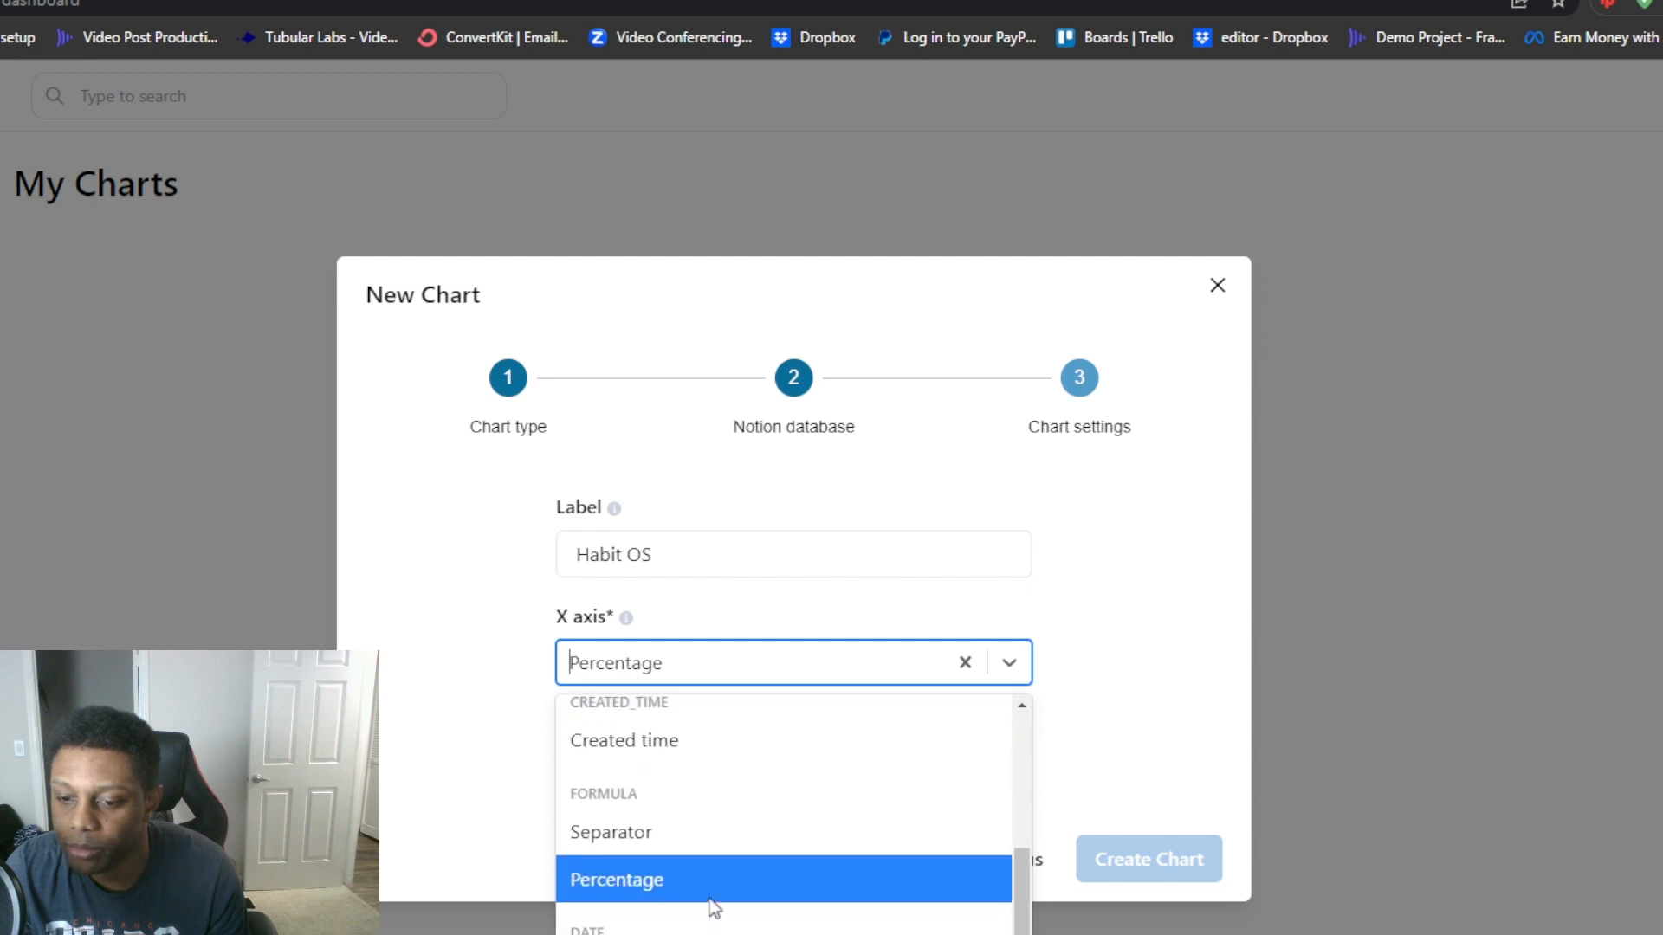
pyautogui.scroll(-3)
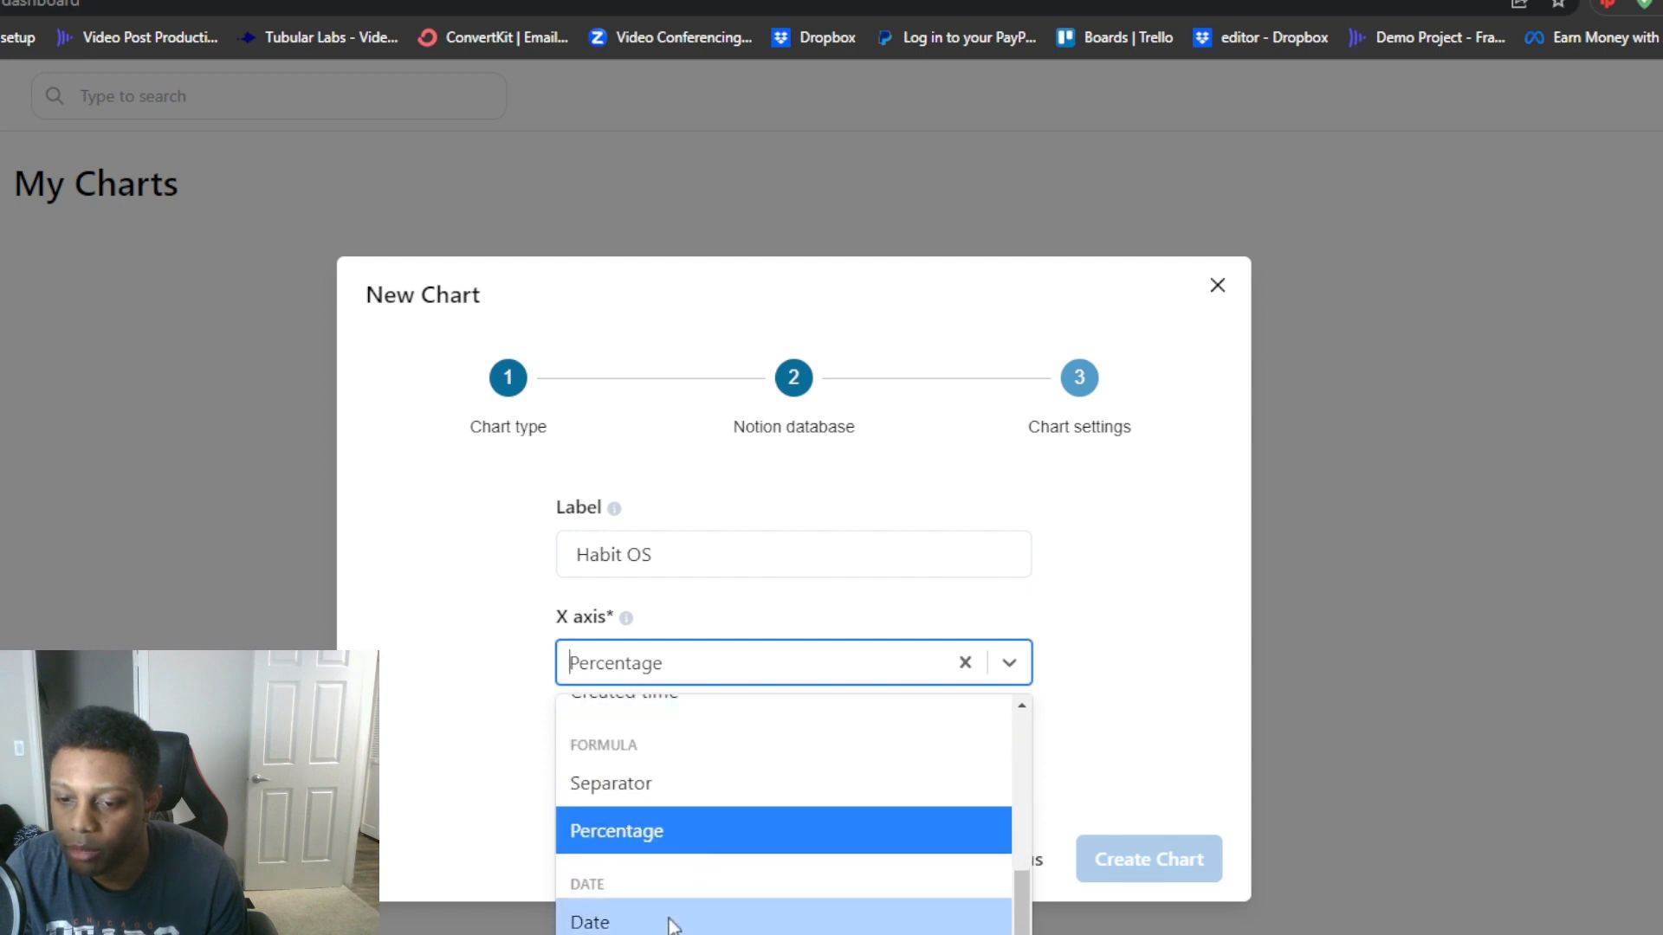
pyautogui.click(589, 920)
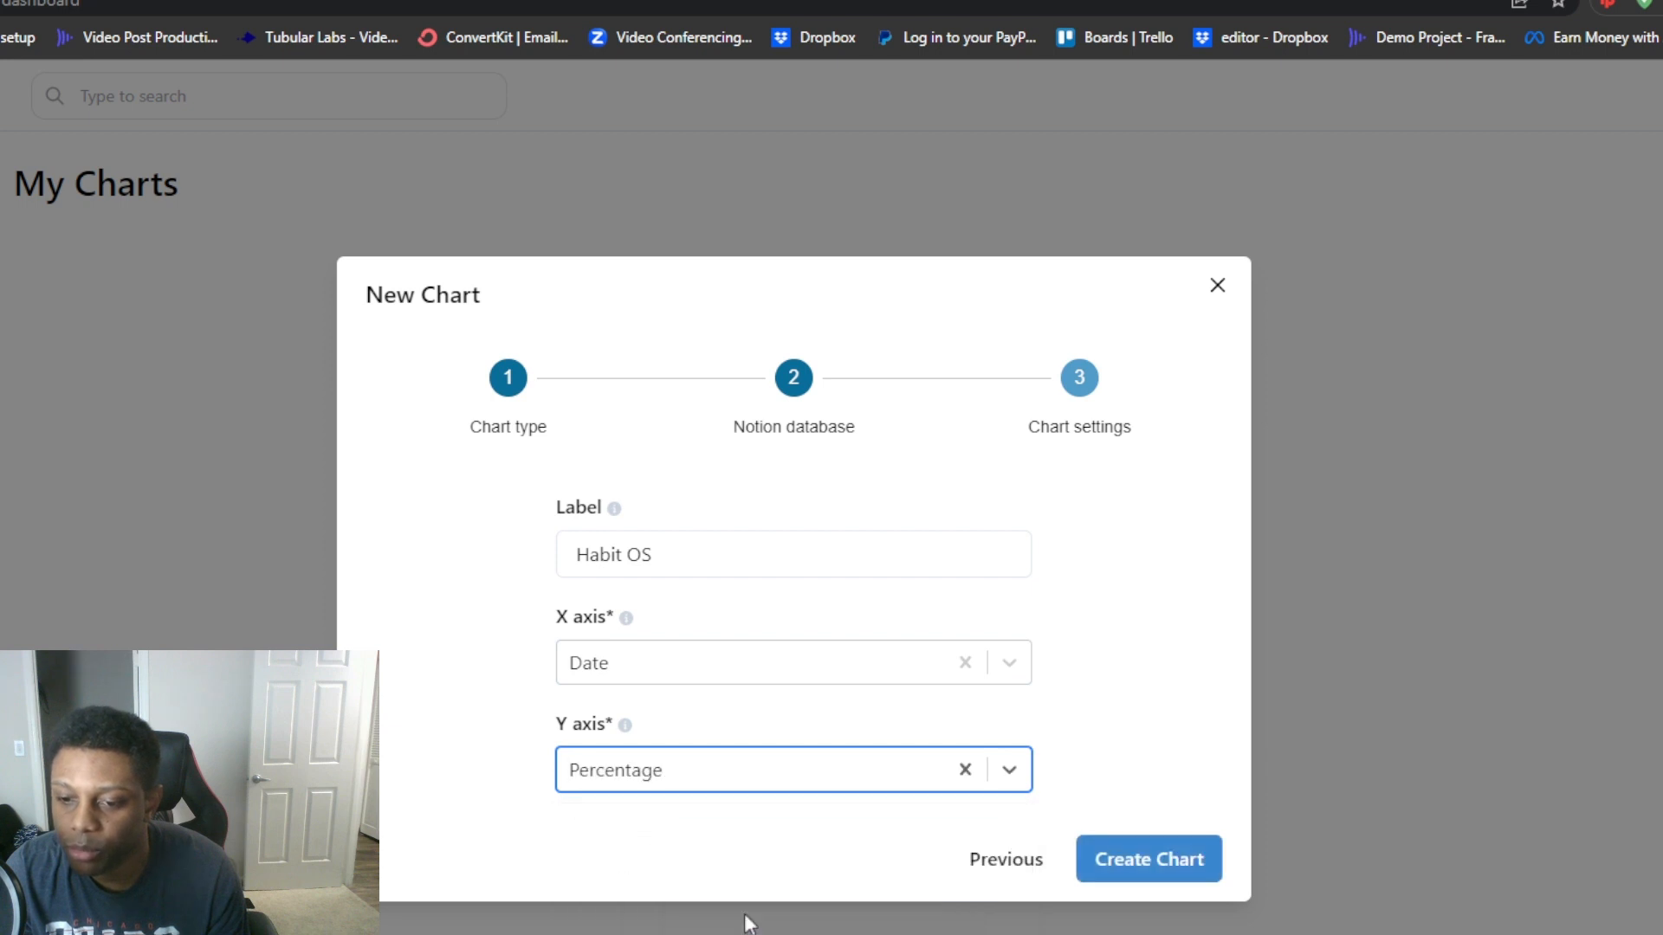
pyautogui.click(1147, 859)
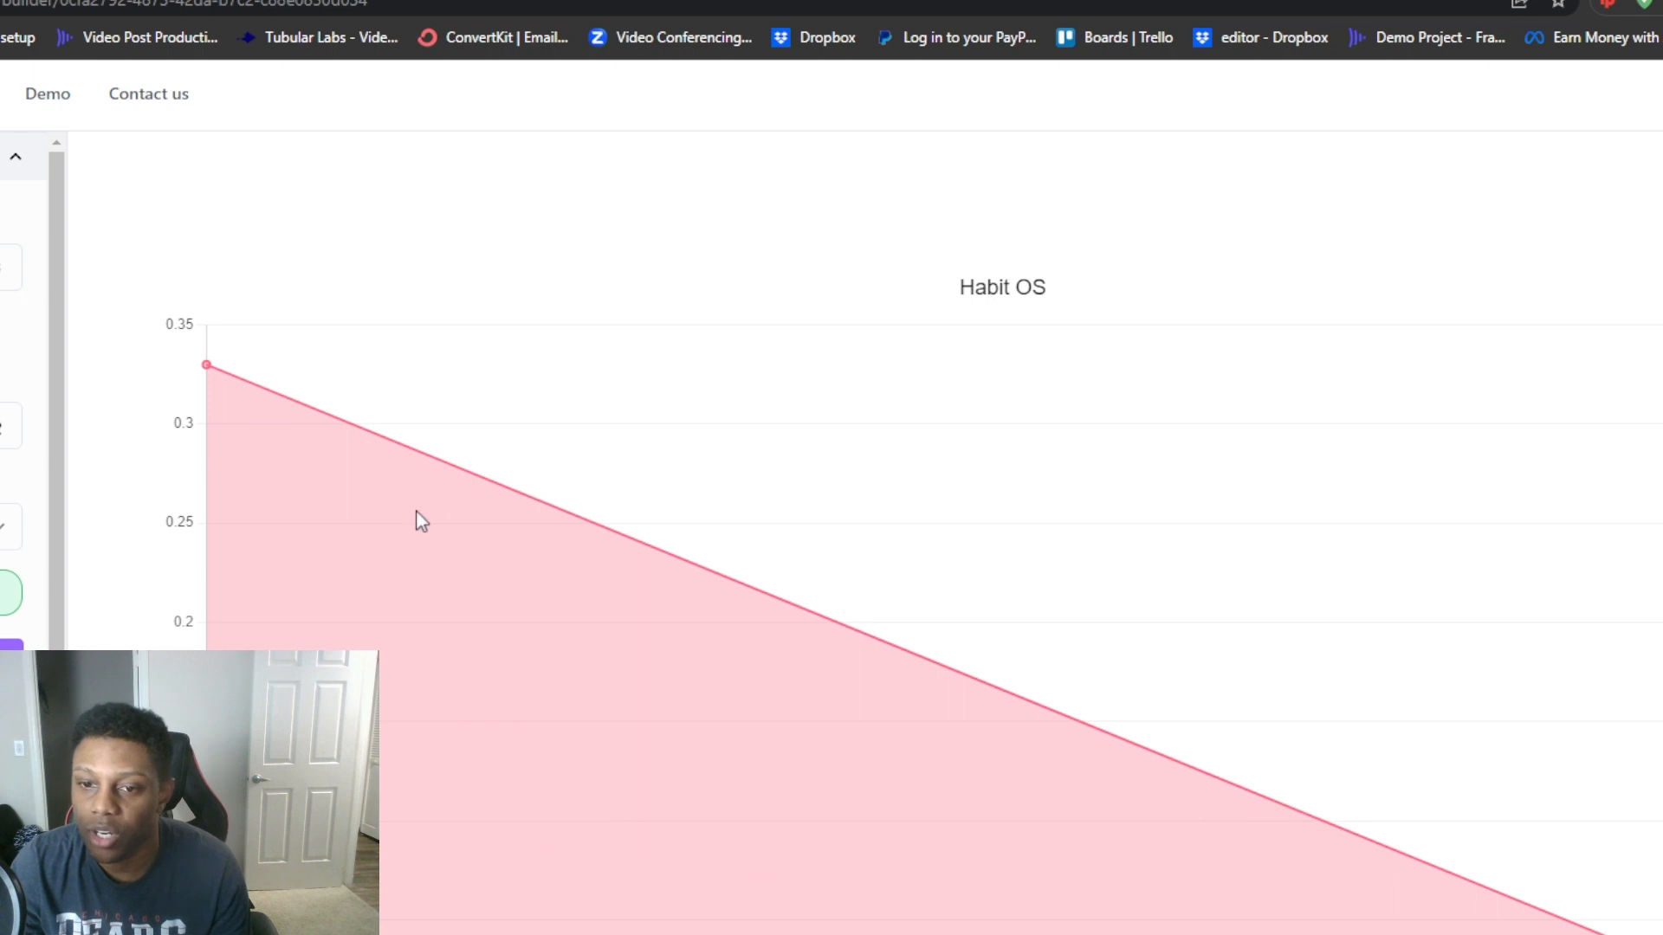
pyautogui.moveTo(539, 506)
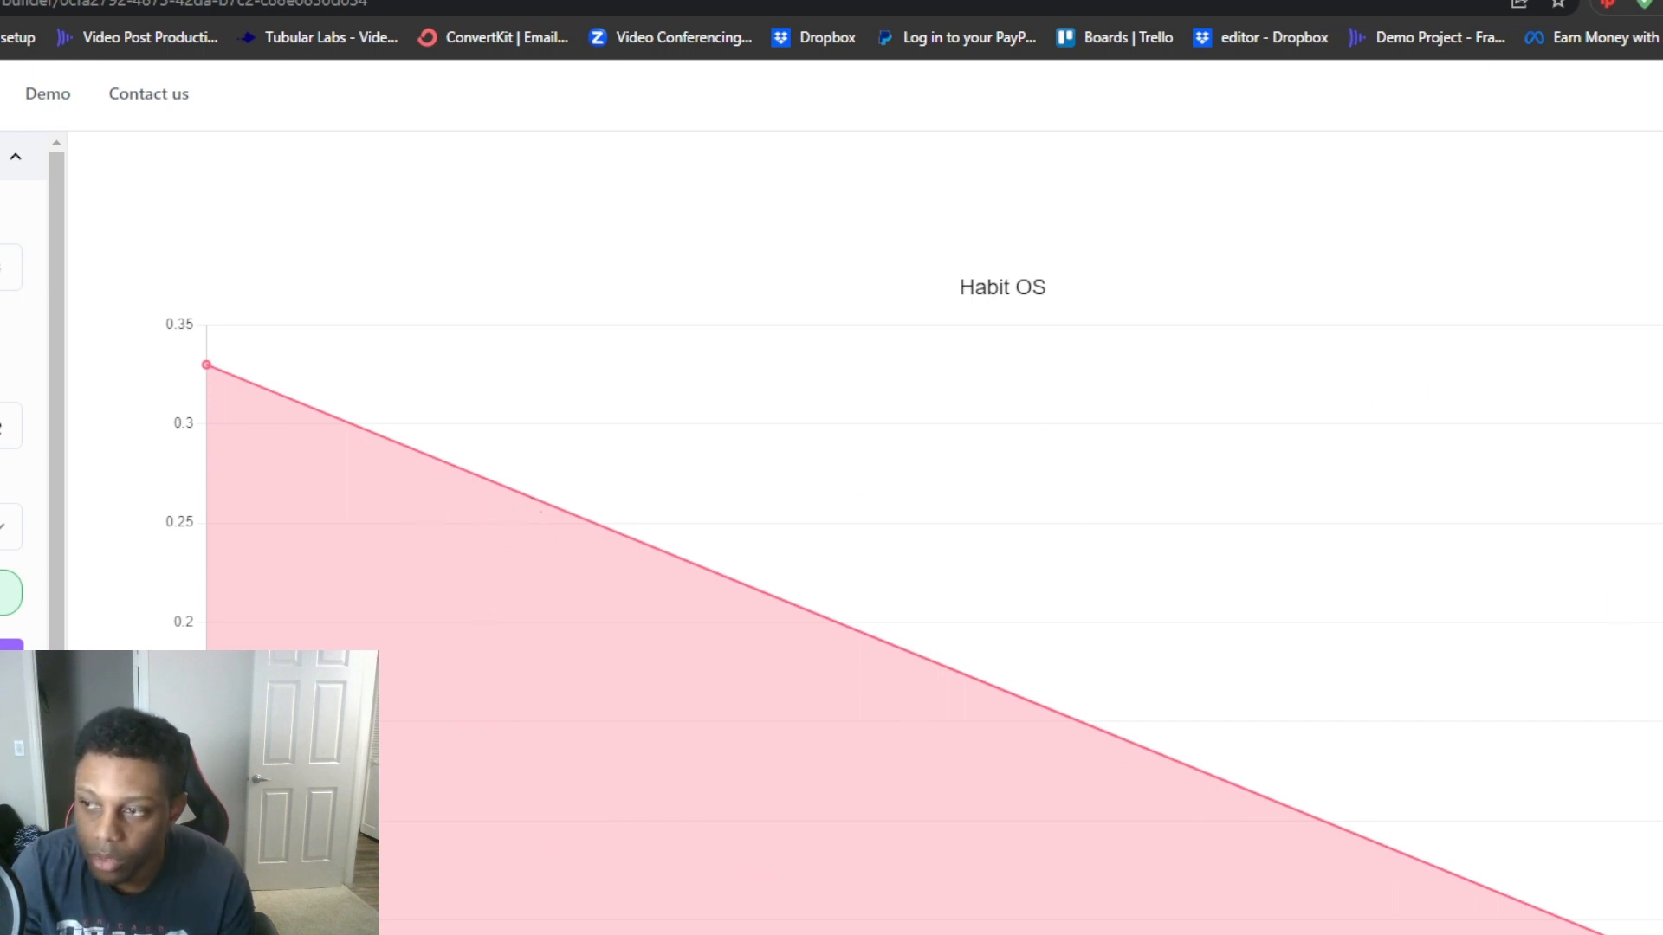
# Set the chart timezone to America/Kentucky/Louisville
pyautogui.scroll(-3)
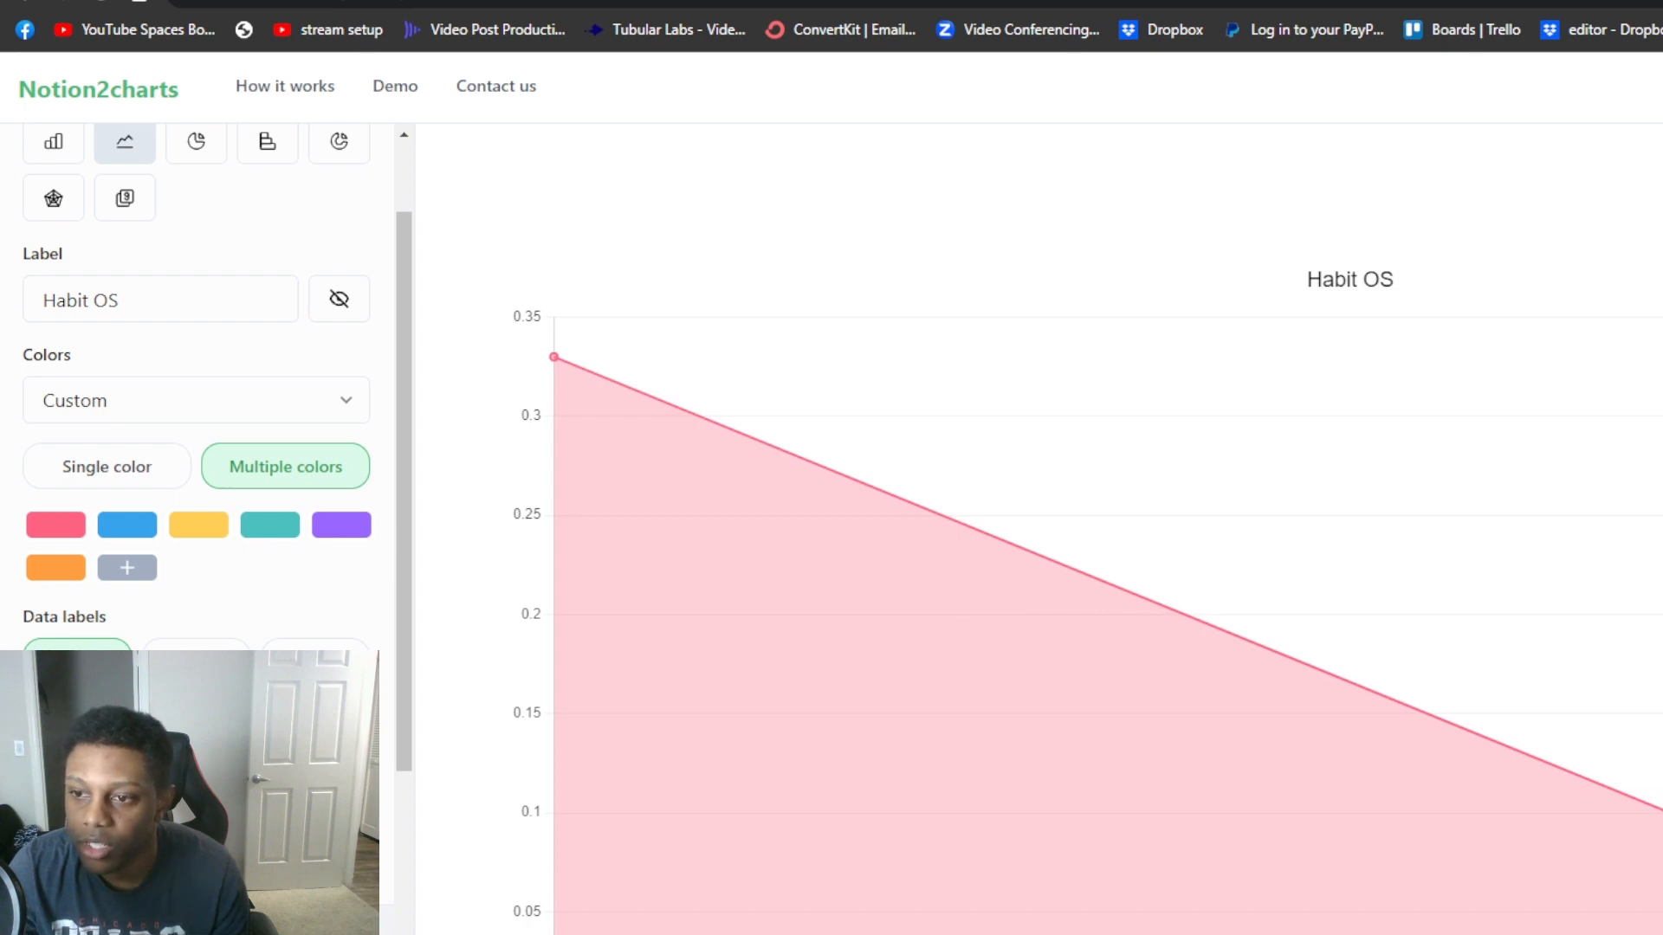
pyautogui.scroll(-3)
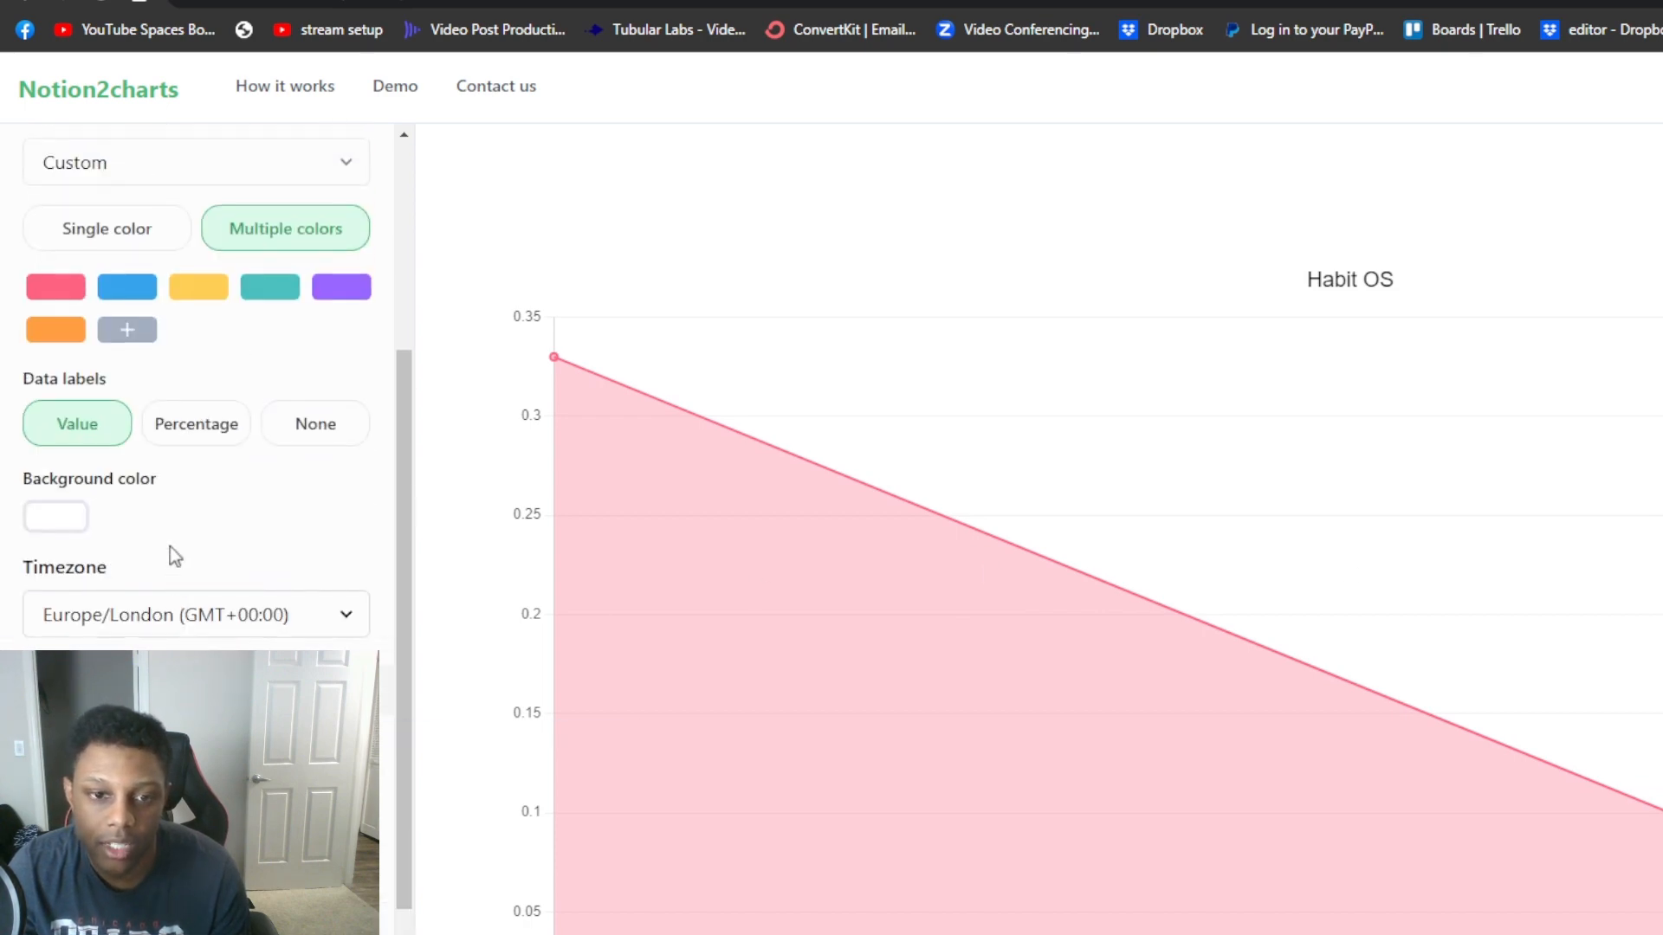
pyautogui.click(196, 423)
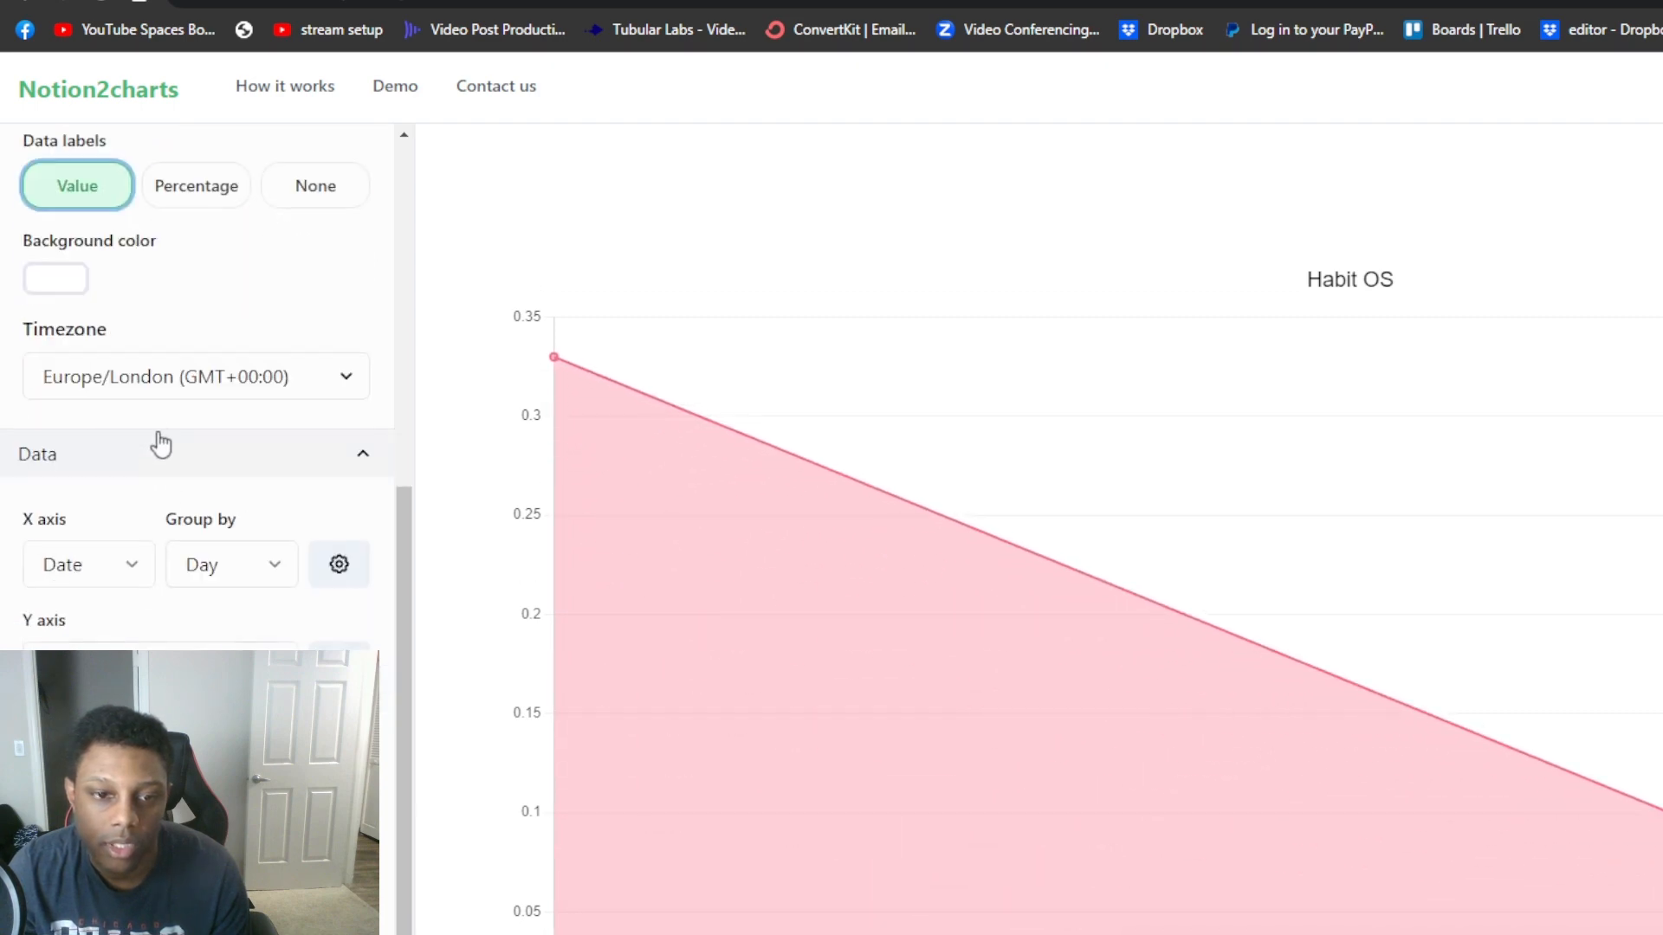
pyautogui.click(196, 375)
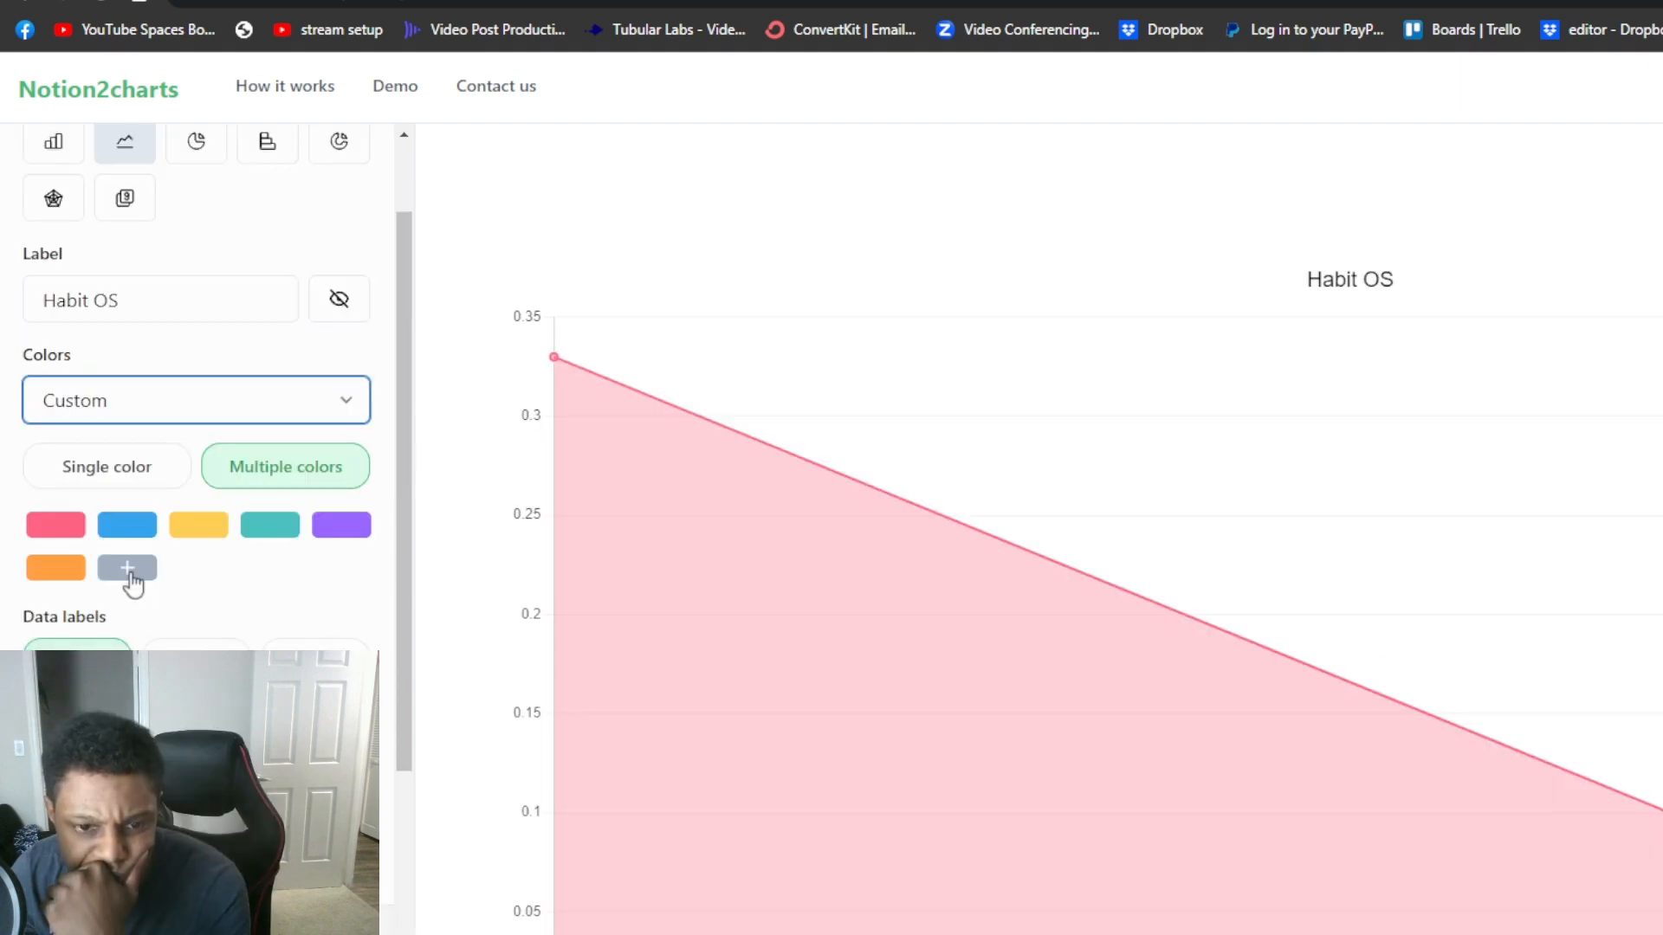
# Switch the chart to a single colour and pick blue for the line
pyautogui.click(106, 466)
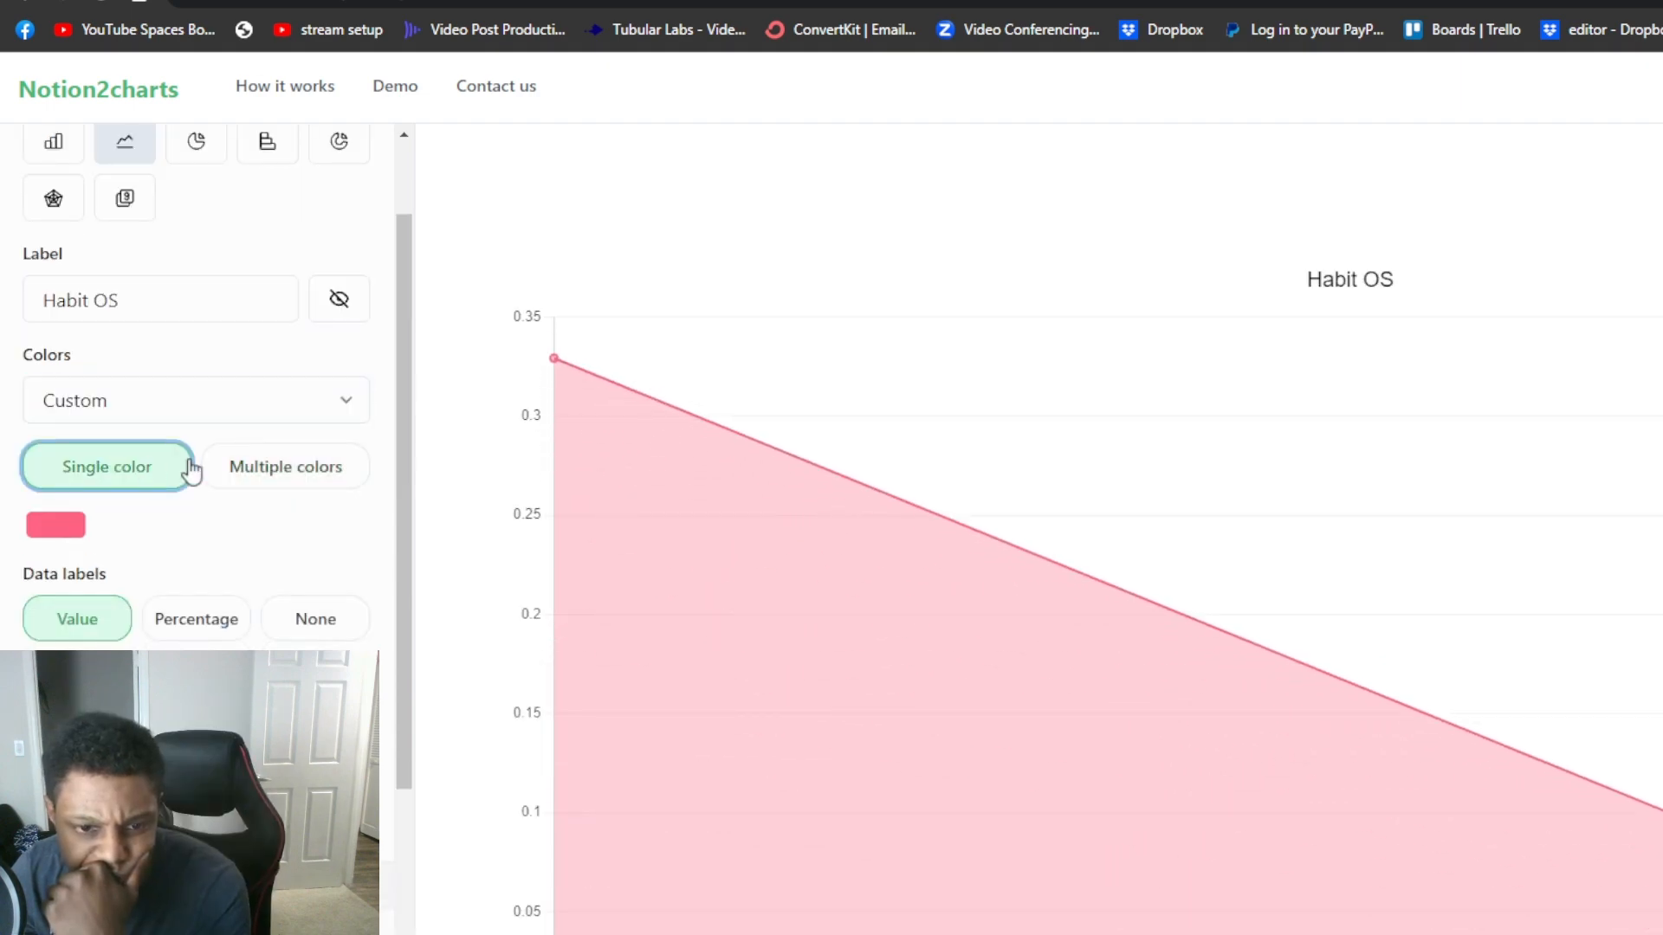
pyautogui.click(55, 524)
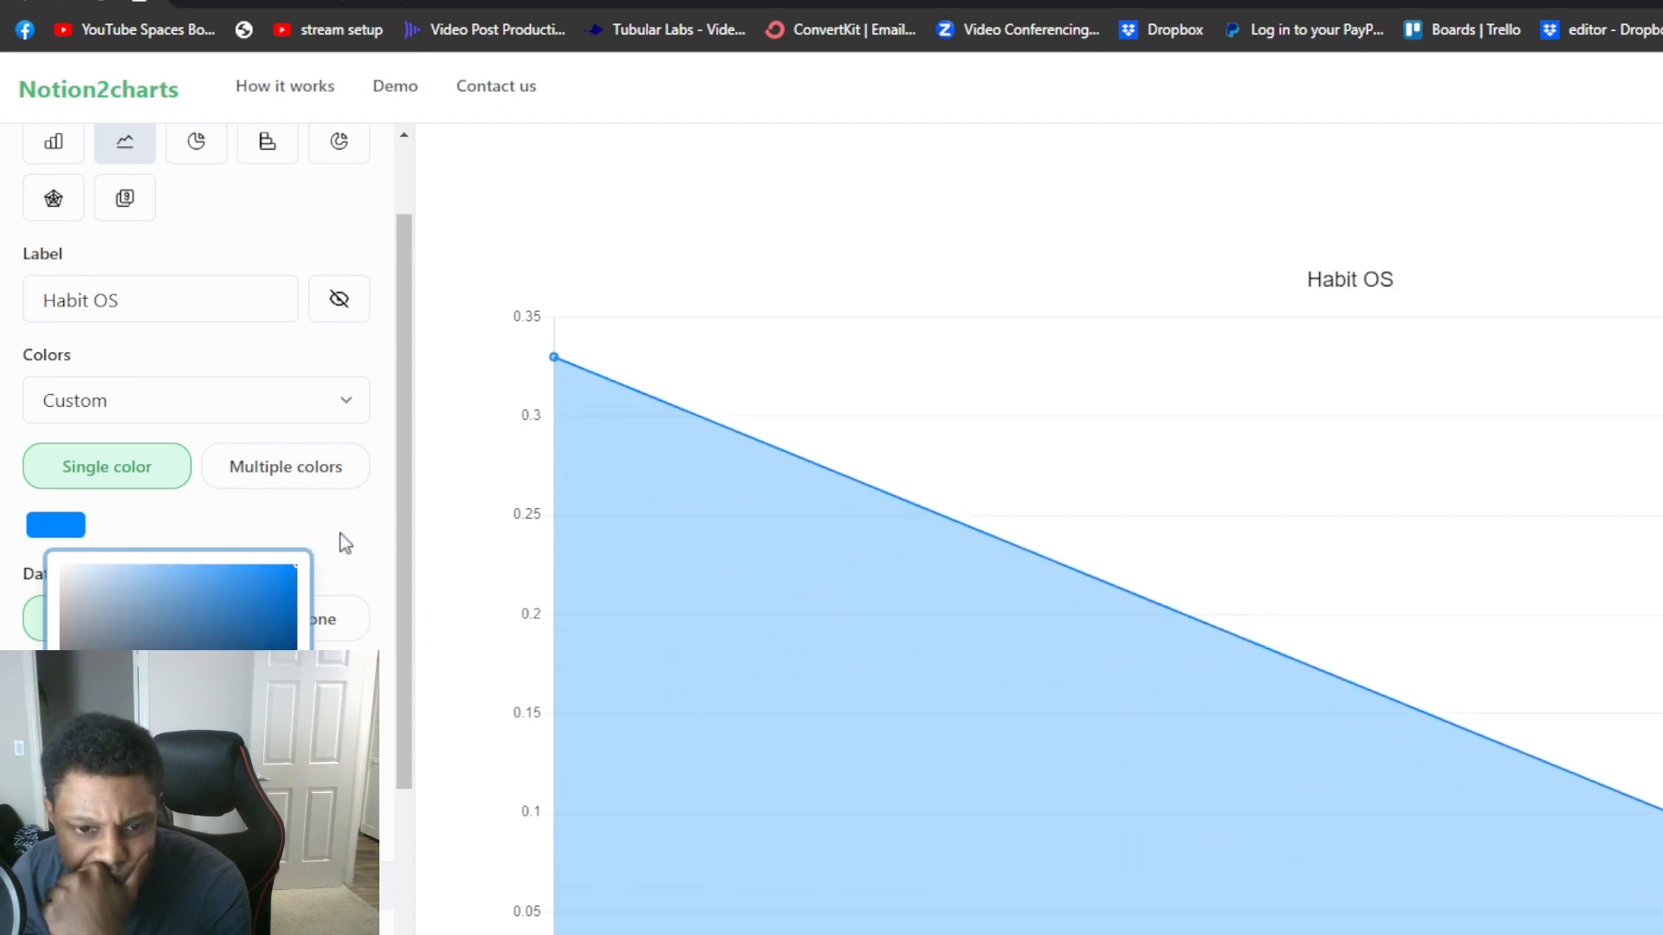
pyautogui.scroll(-3)
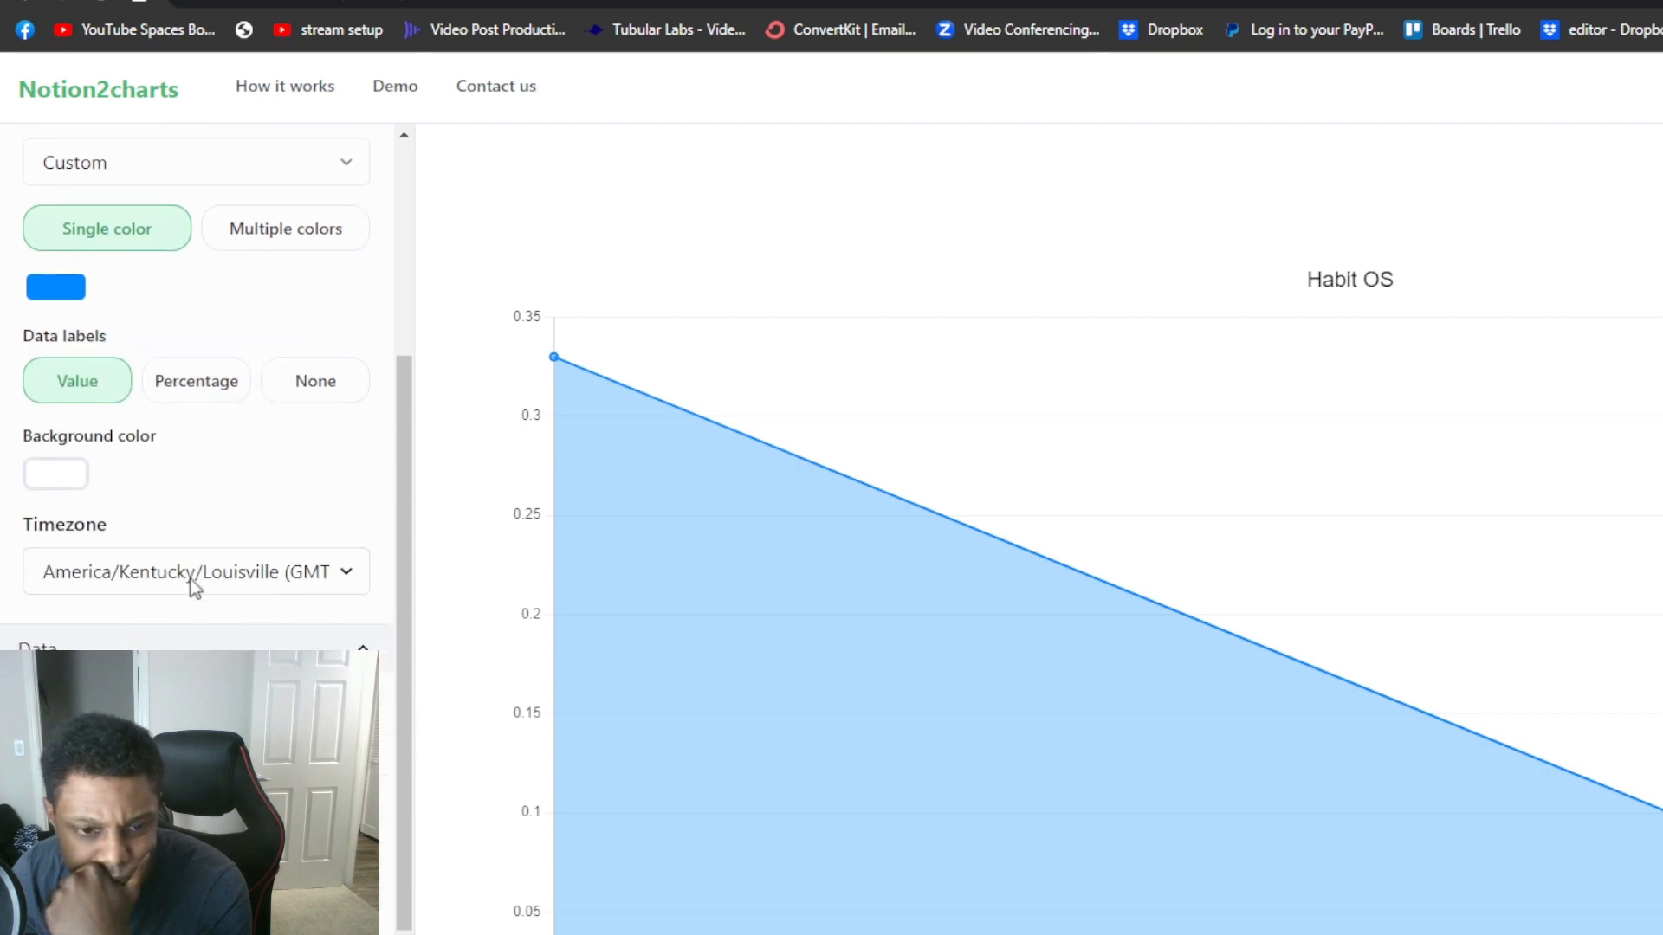
pyautogui.click(56, 473)
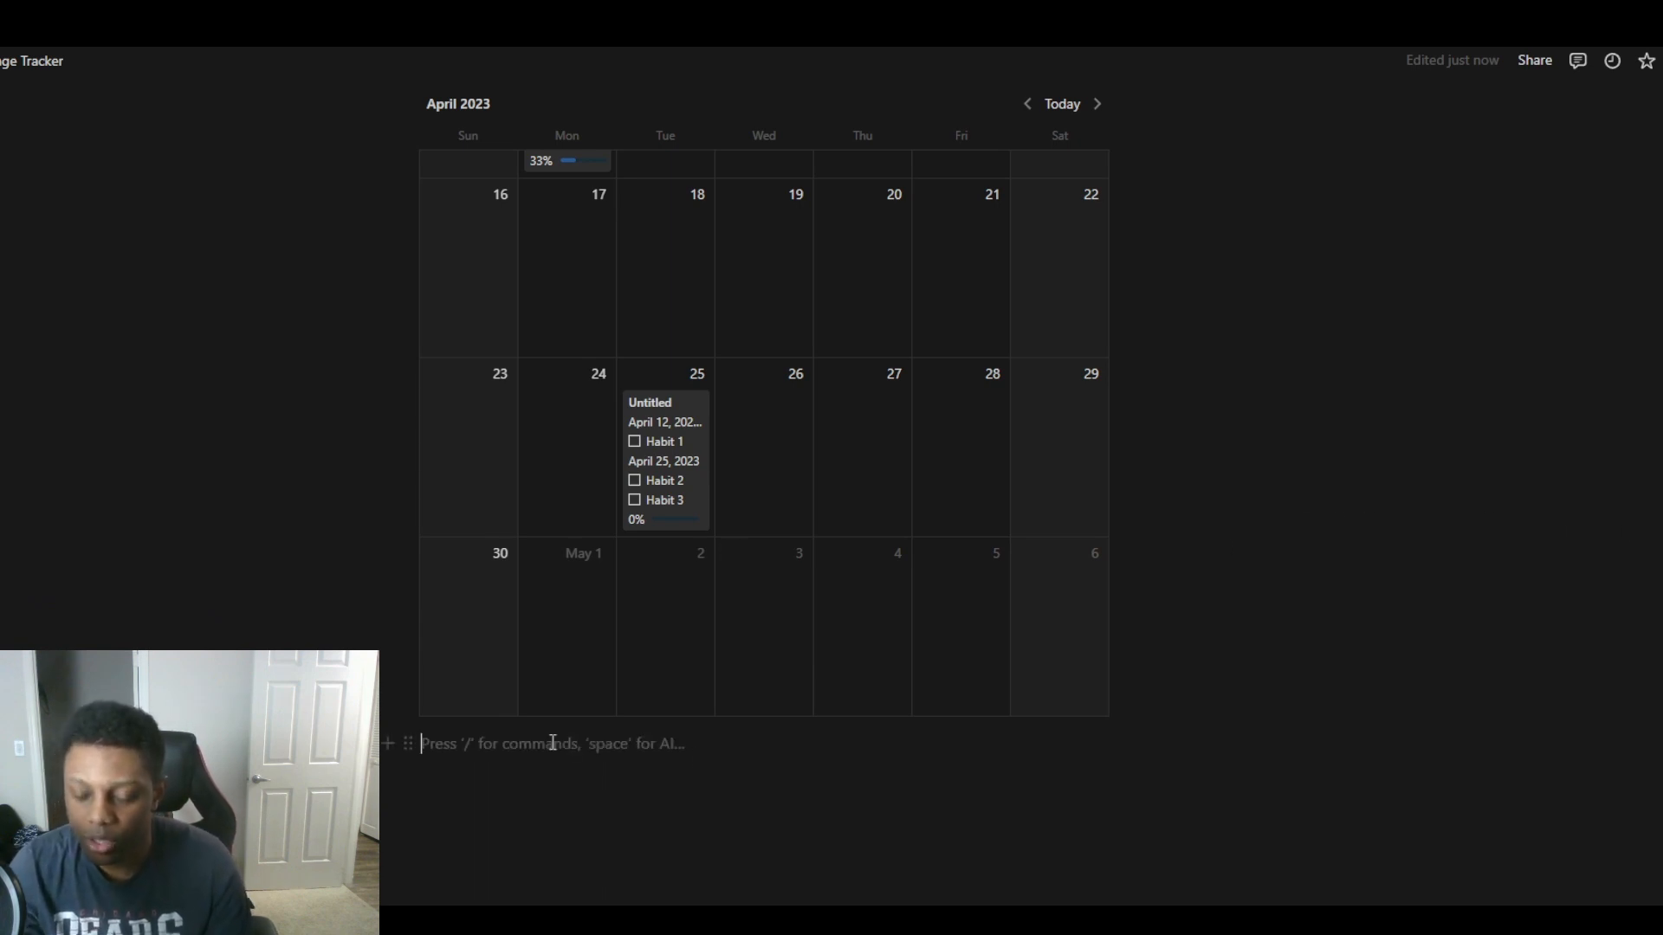
# Paste the notion2charts embed URL under the calendar and create the embed
pyautogui.write('/')
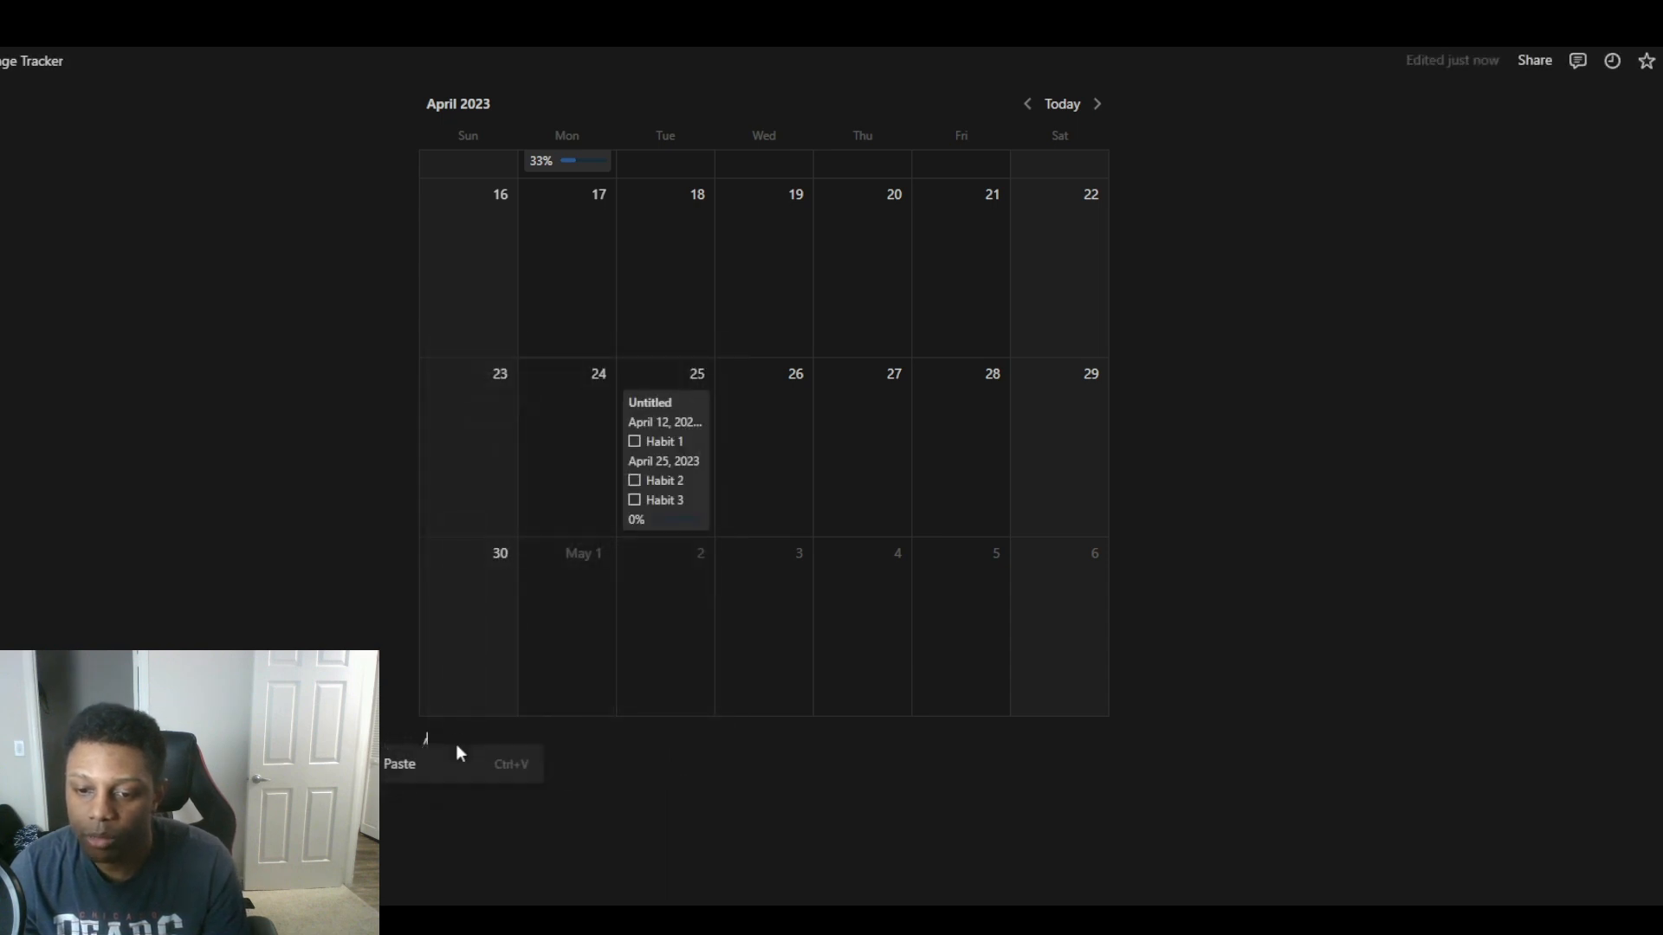
pyautogui.write('https://notion2charts.com/embed/08d3c36d-7217-483c-8f60-84efab575997')
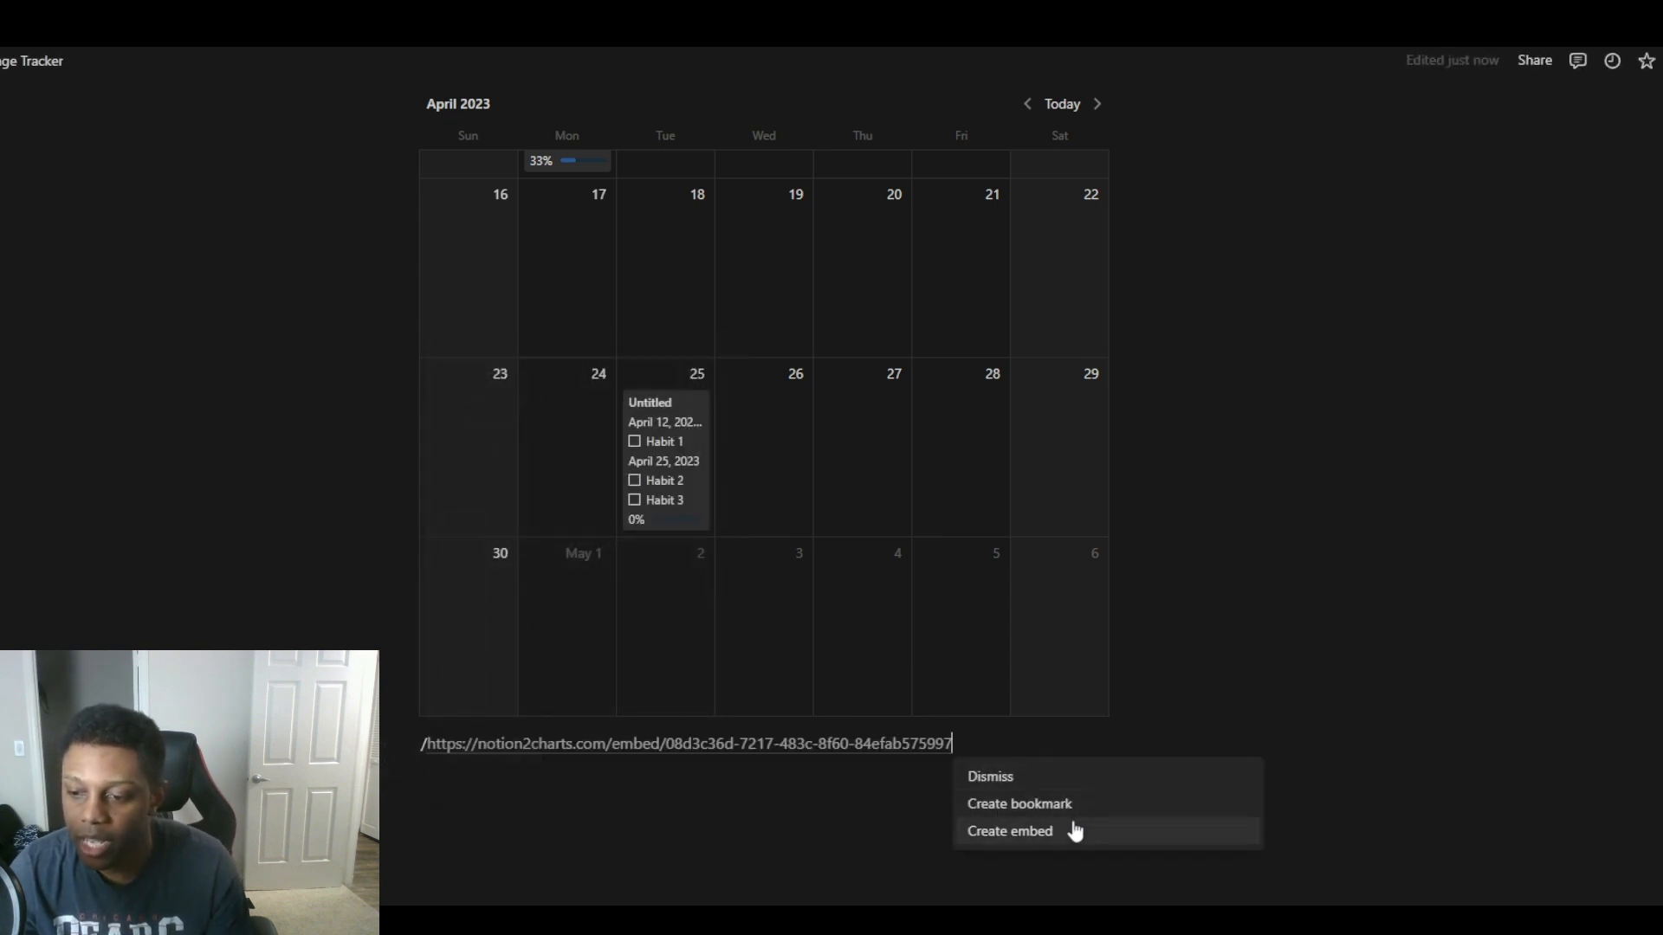
pyautogui.click(1008, 830)
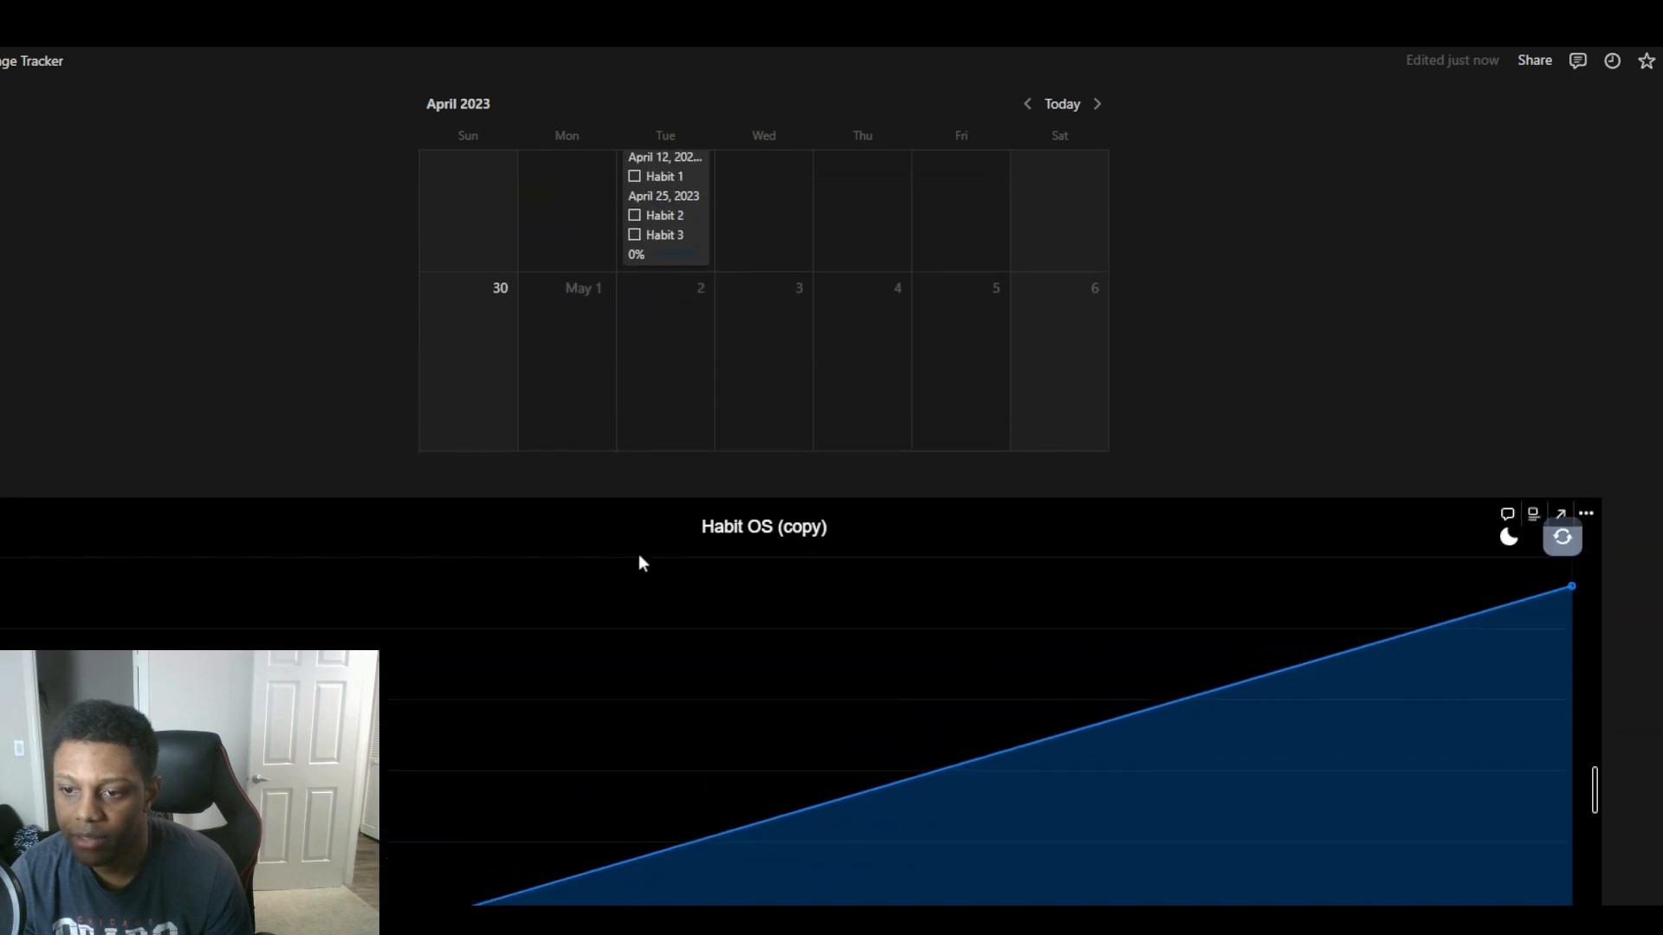
# Tick Habit 2, Habit 3 and Habit 1 on the April 25 card to reach 100%
pyautogui.click(634, 214)
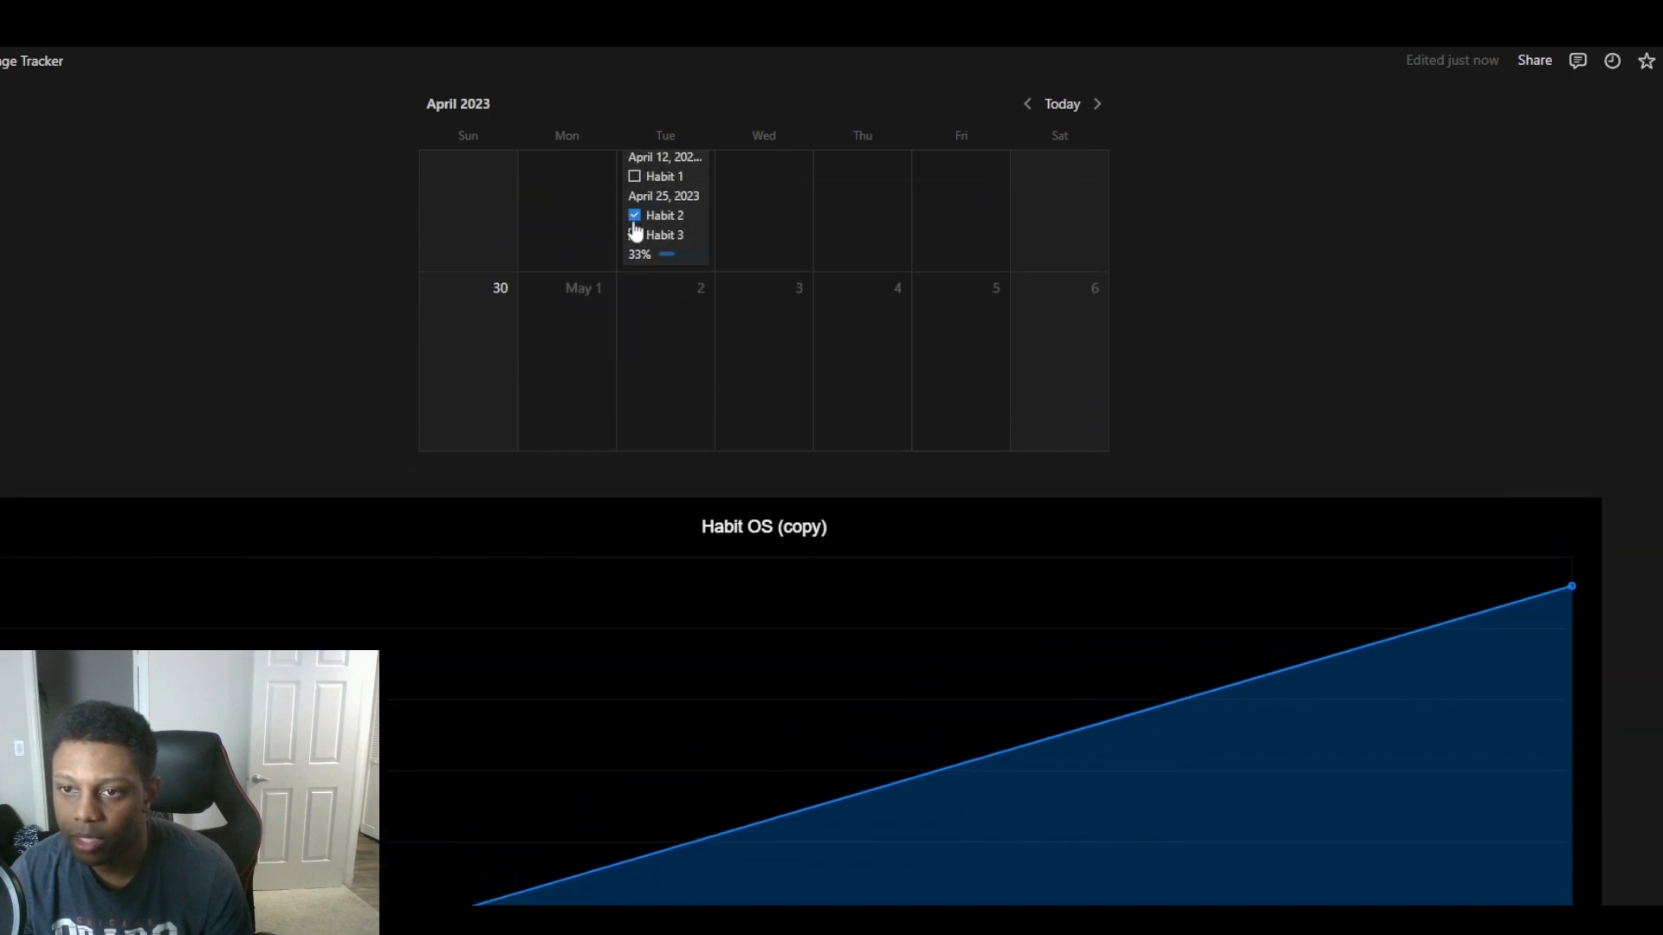
pyautogui.click(634, 234)
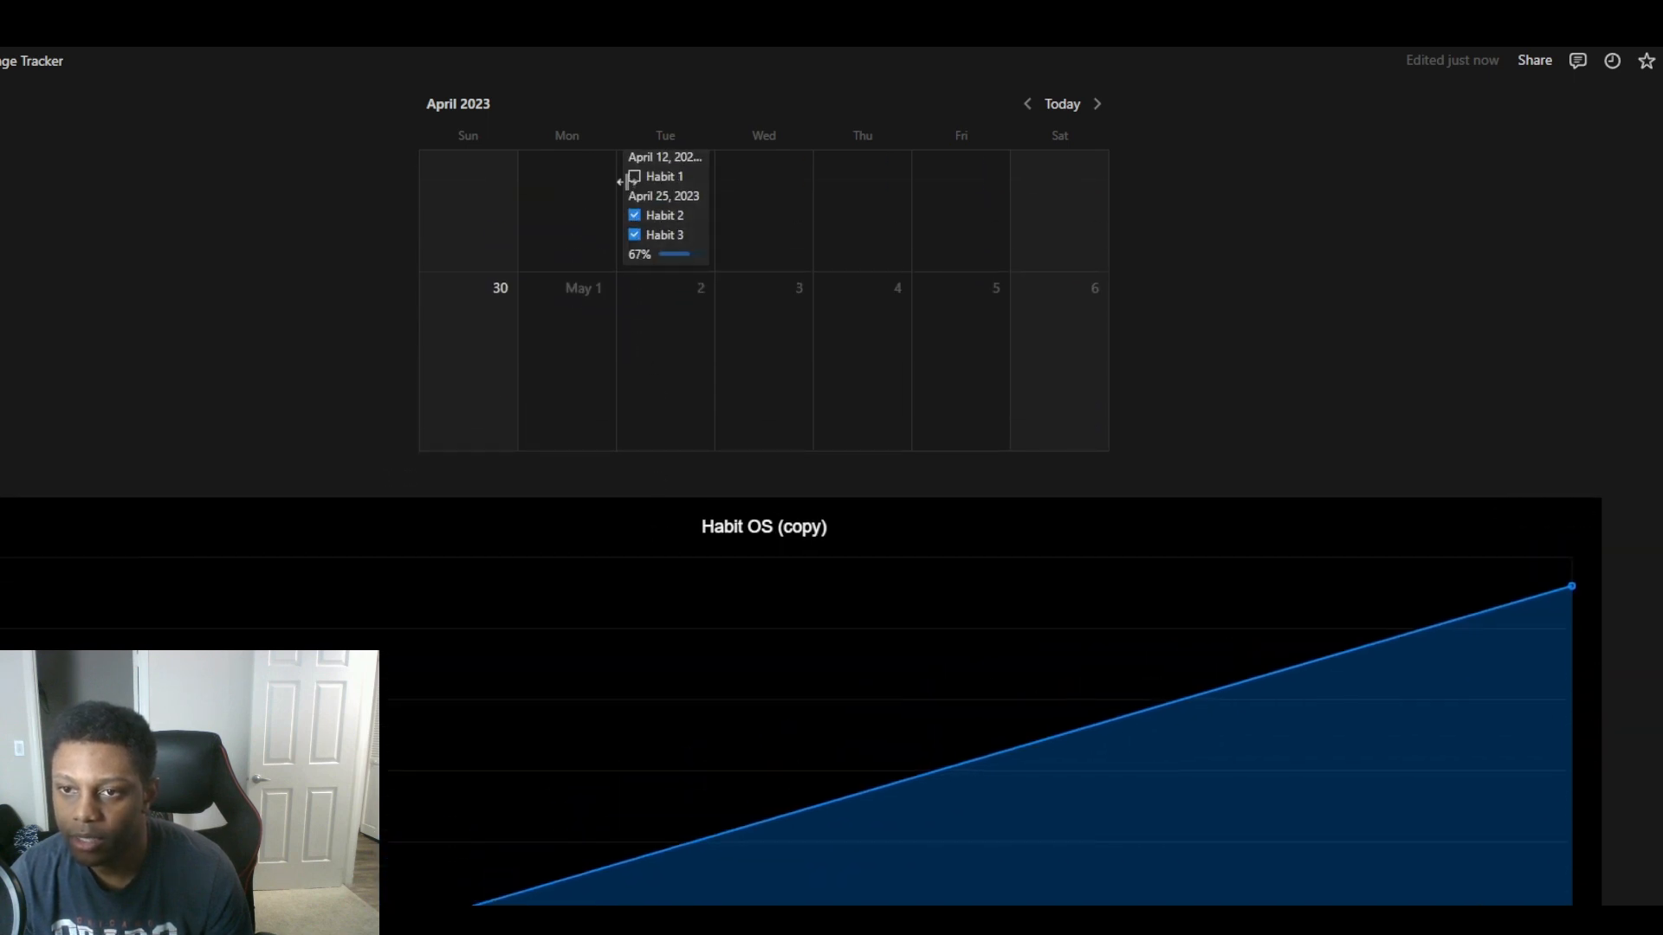
pyautogui.click(634, 177)
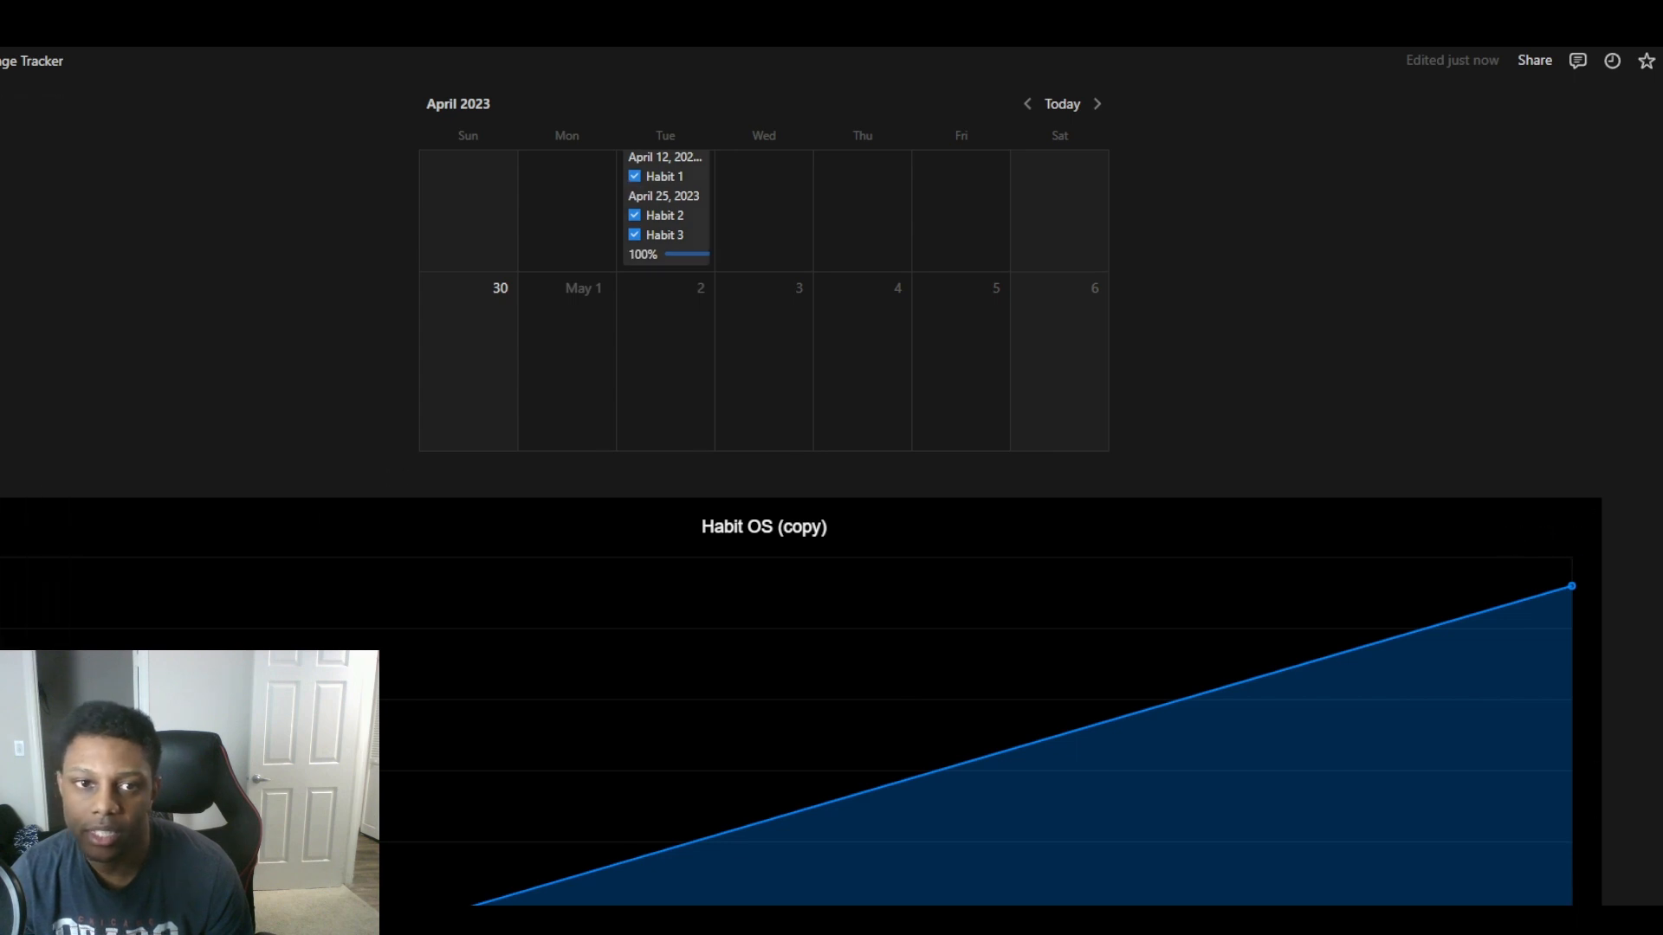
pyautogui.scroll(-3)
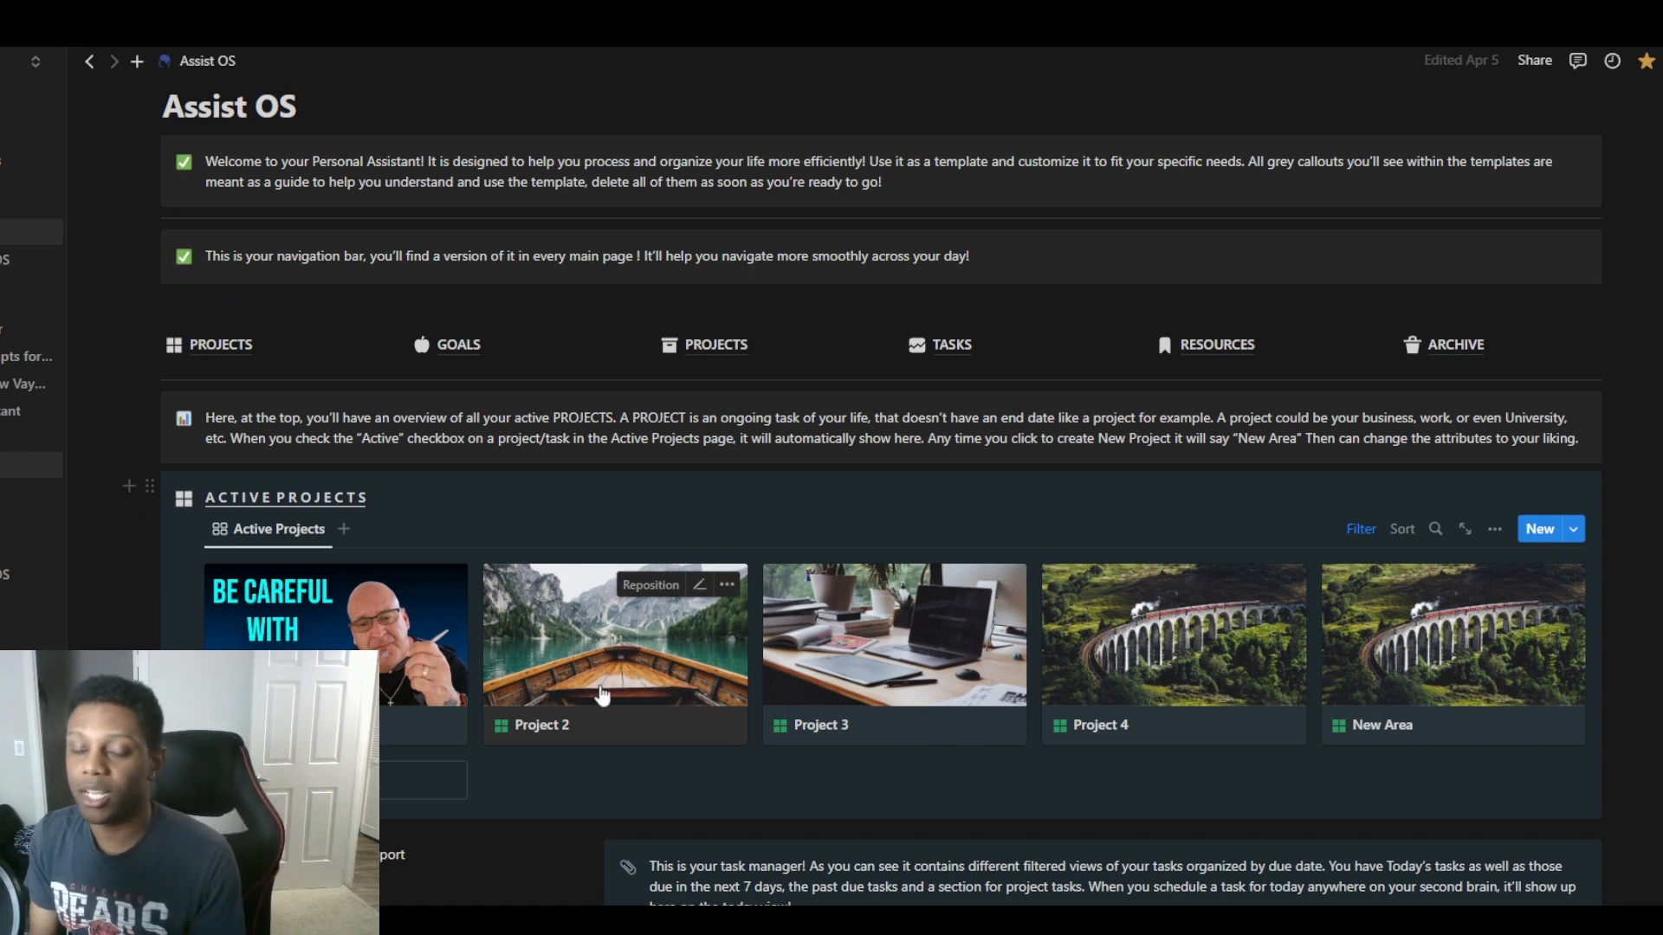
pyautogui.moveTo(1438, 613)
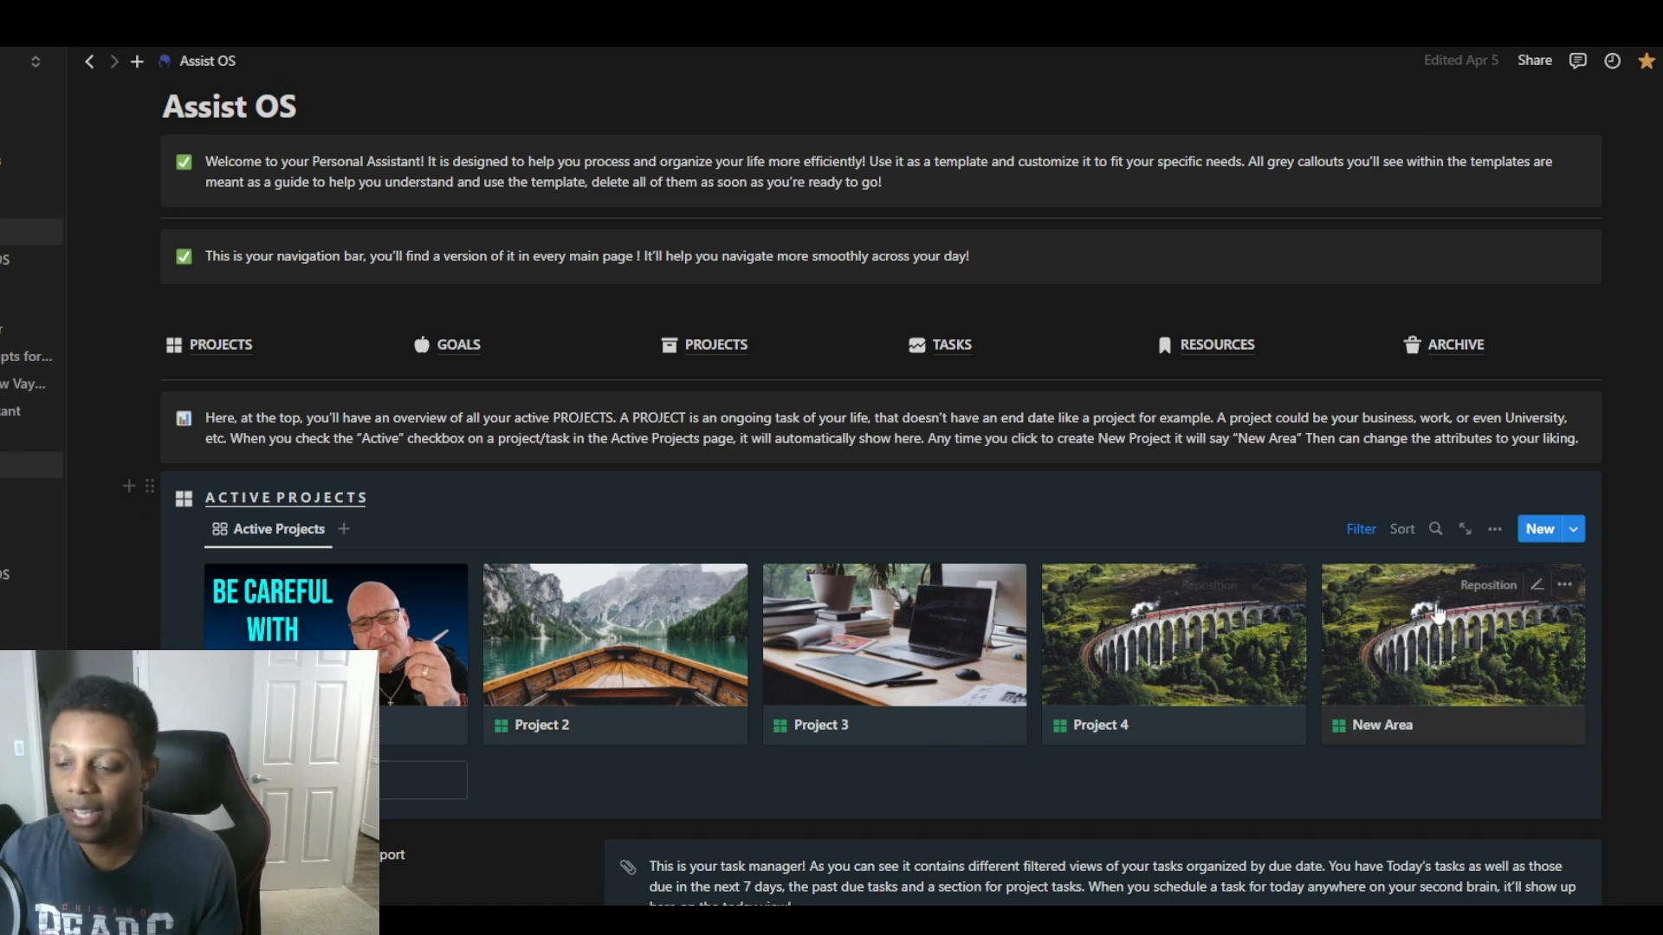